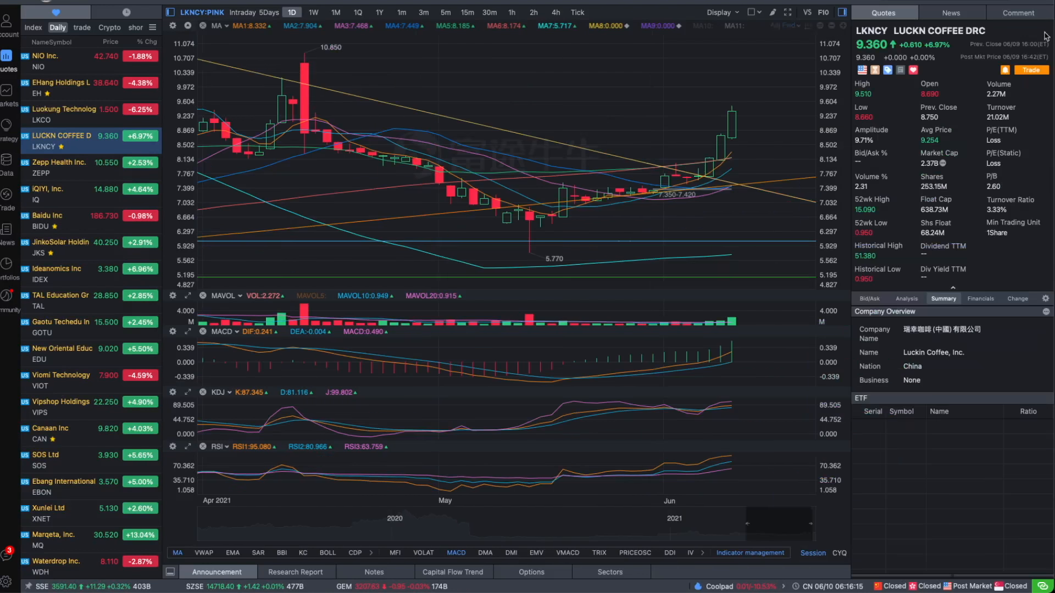
mouse_move(800, 145)
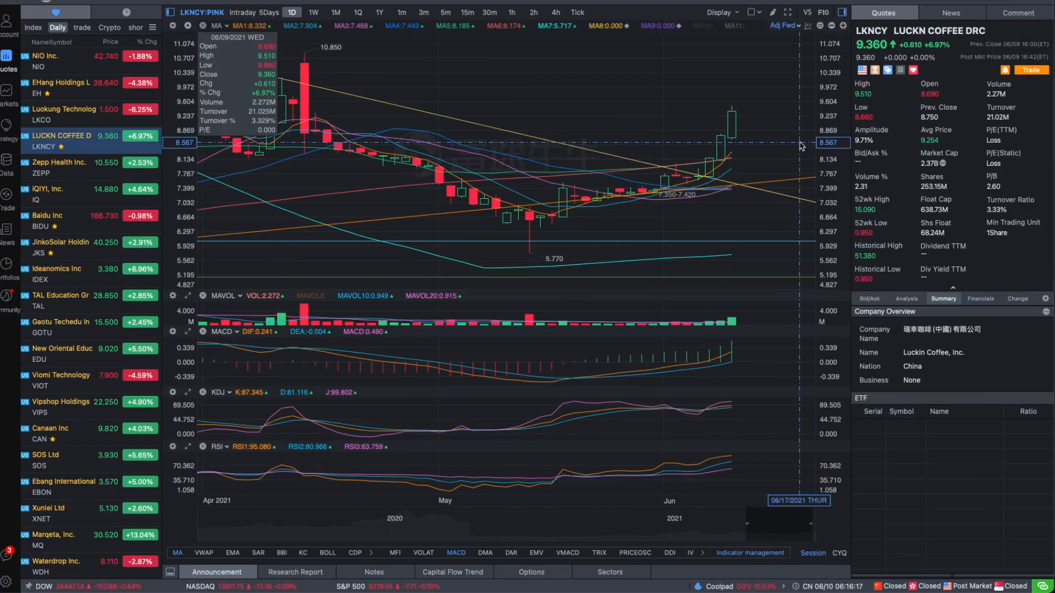
mouse_move(663, 176)
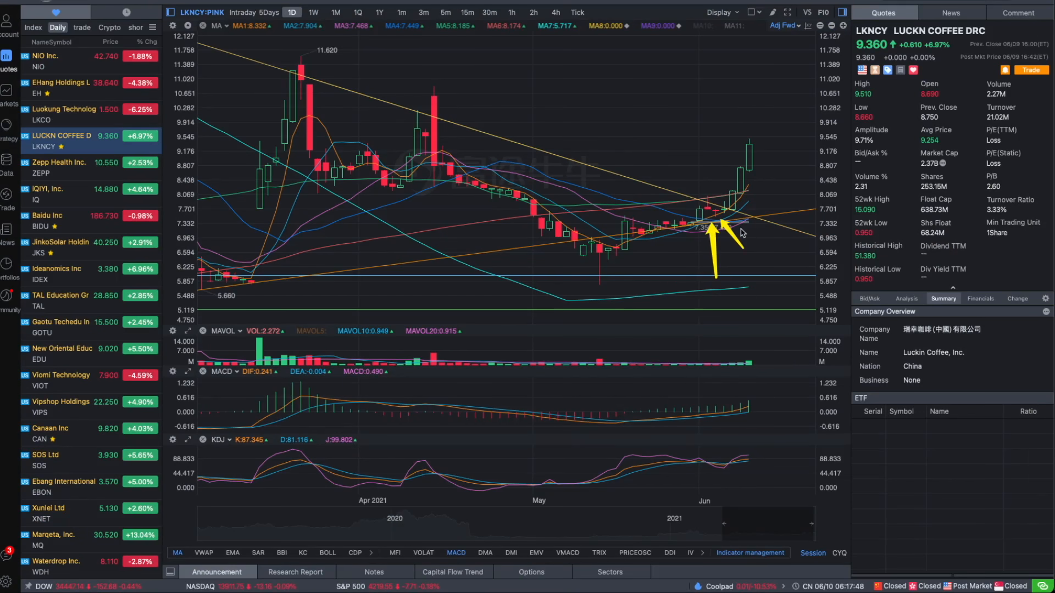
mouse_move(684, 183)
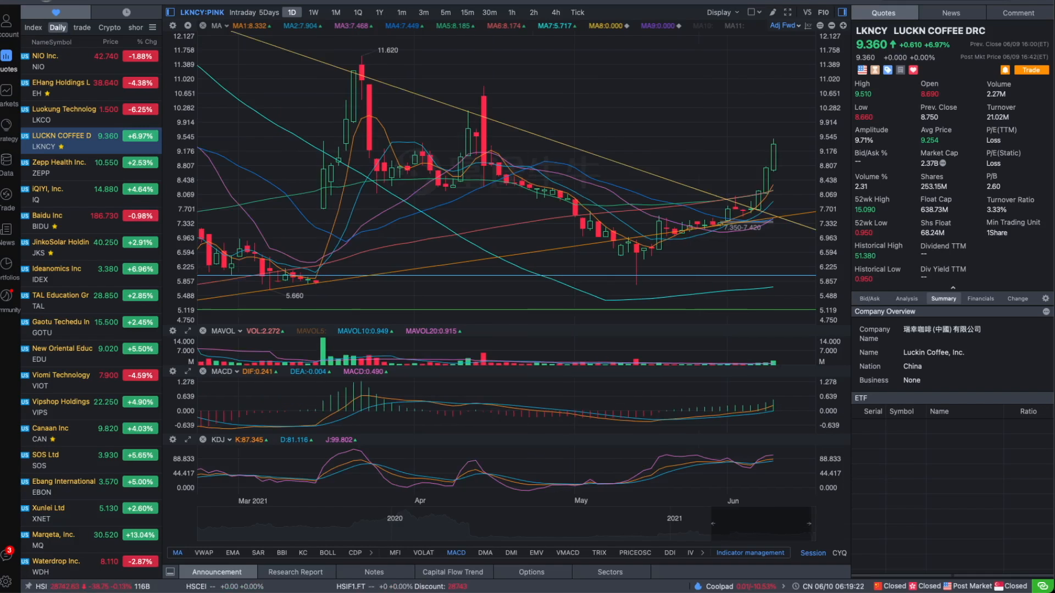
mouse_move(784, 177)
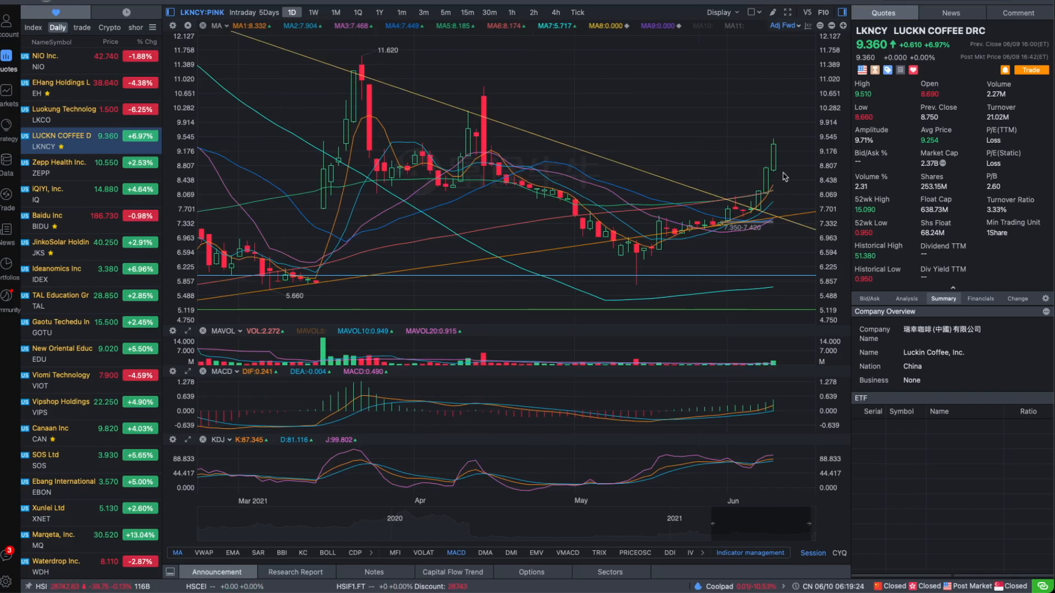
mouse_move(771, 184)
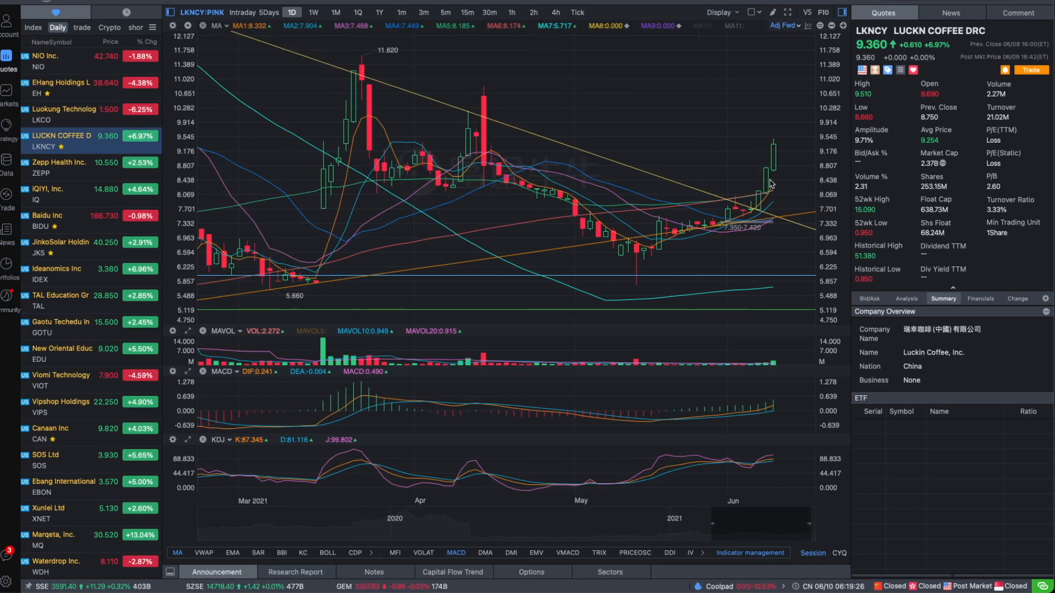
mouse_move(810, 172)
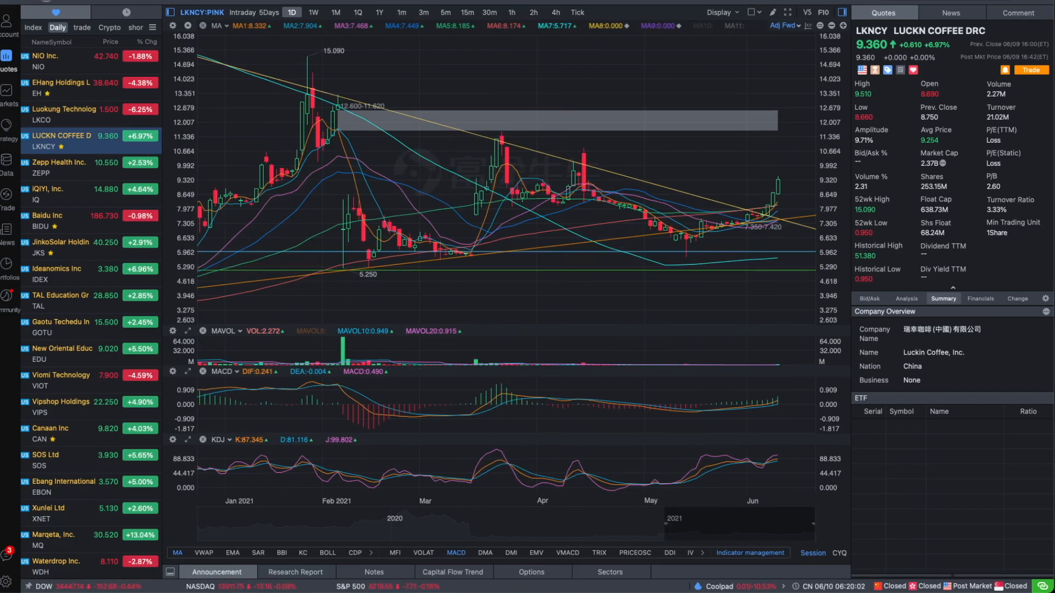
mouse_move(405, 176)
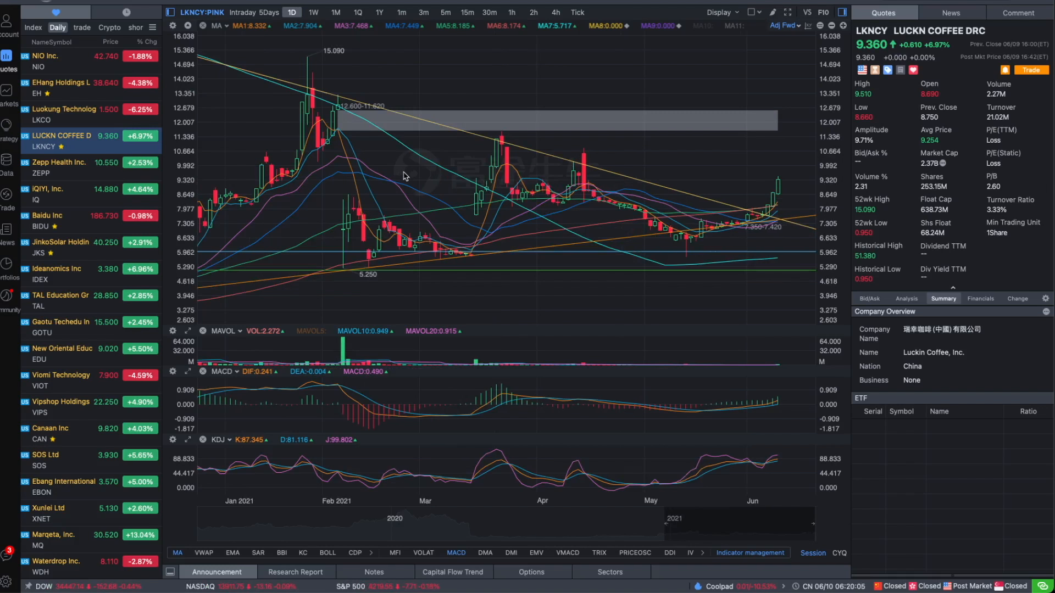
mouse_move(791, 158)
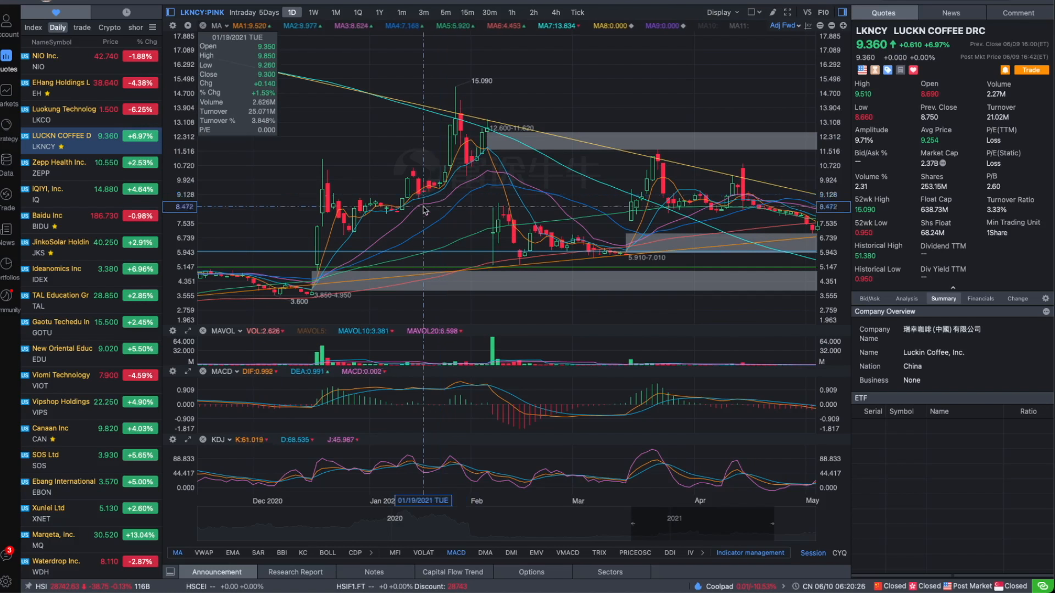
mouse_move(454, 197)
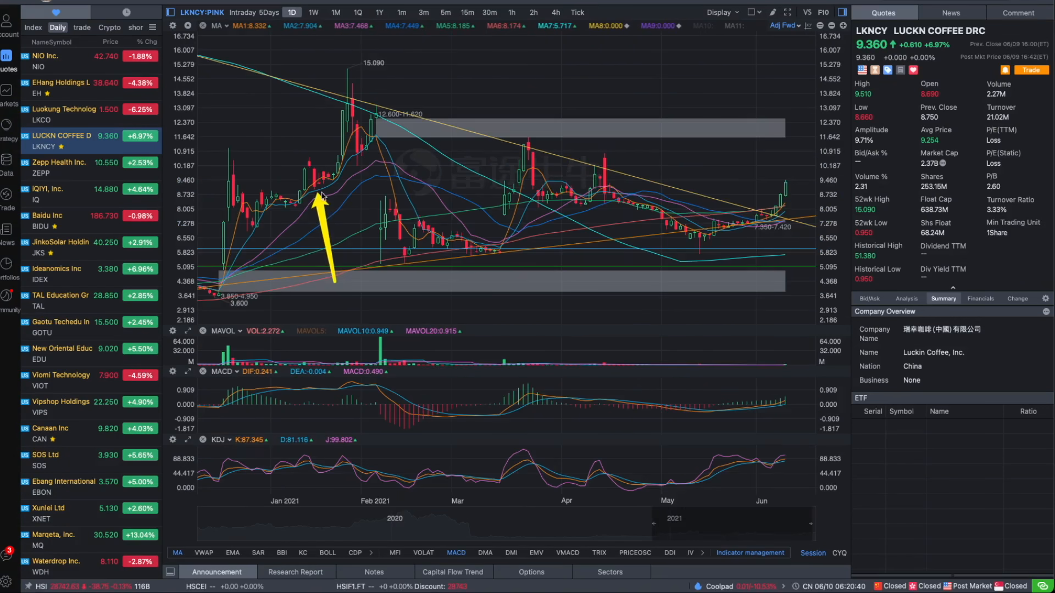
mouse_move(338, 189)
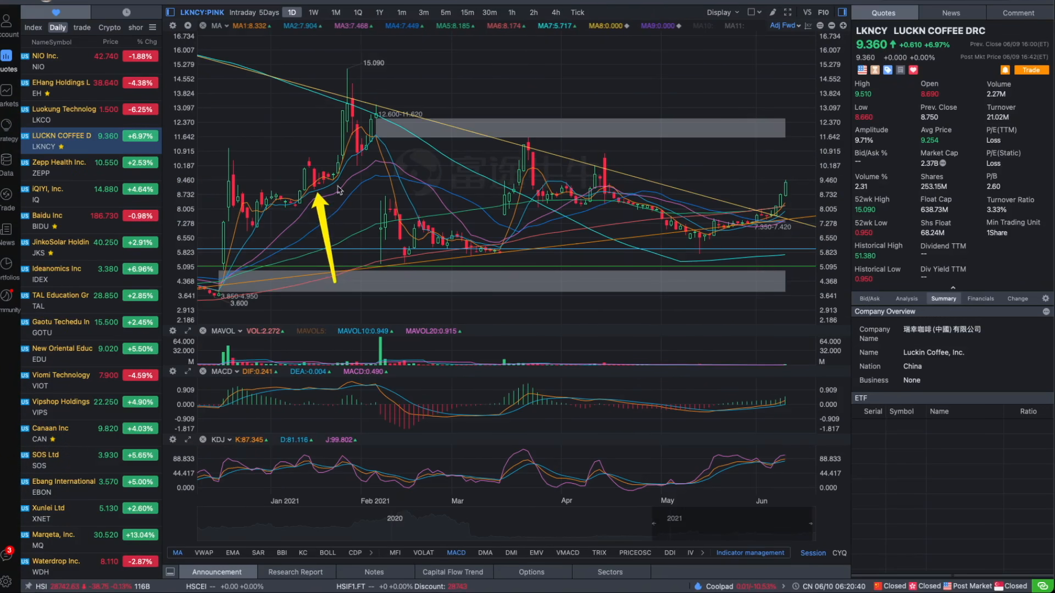
mouse_move(303, 194)
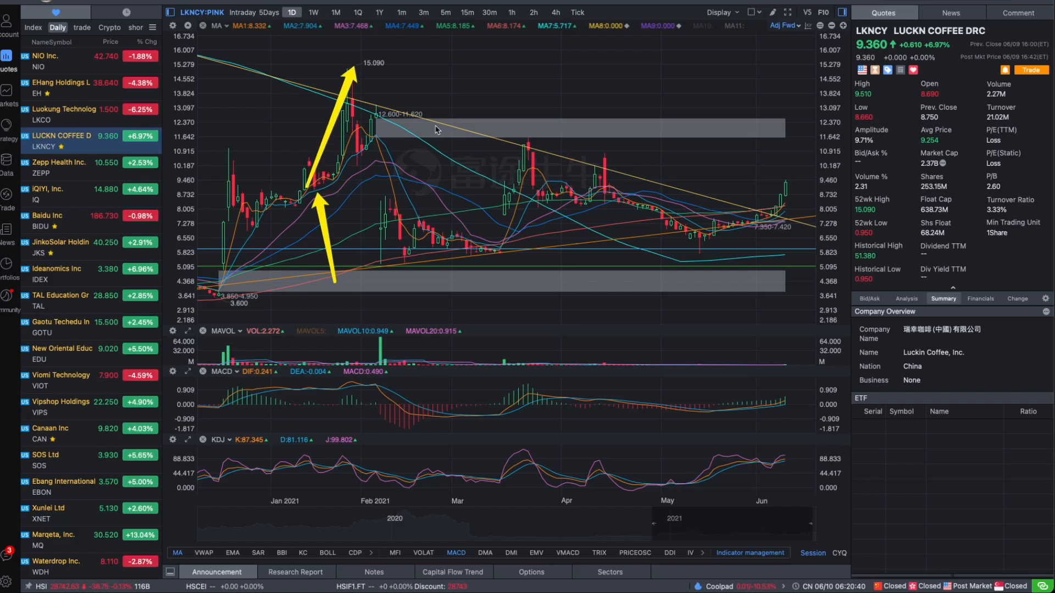
mouse_move(387, 160)
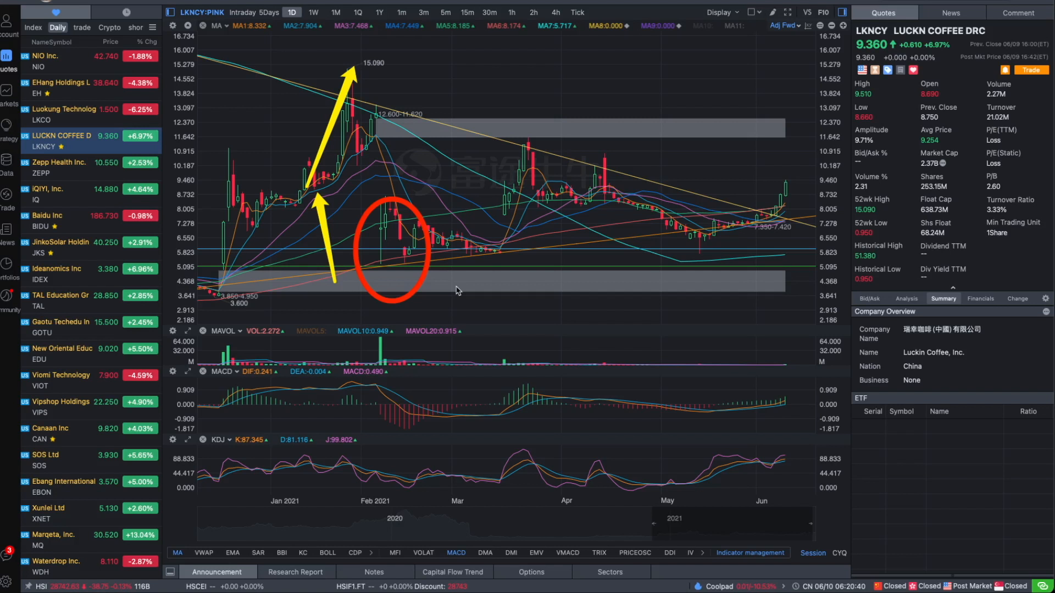
mouse_move(782, 258)
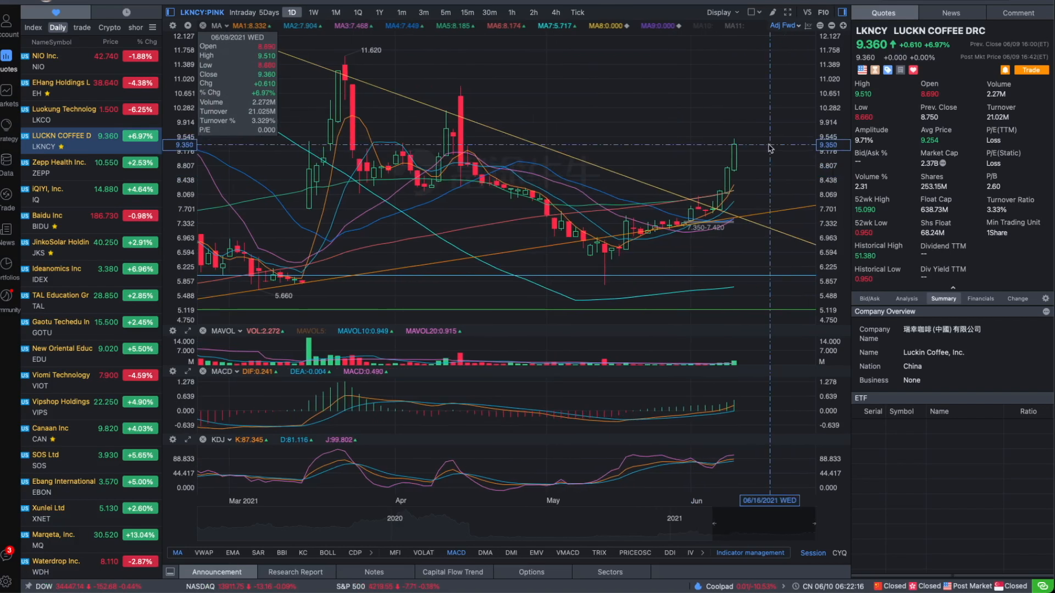
mouse_move(788, 156)
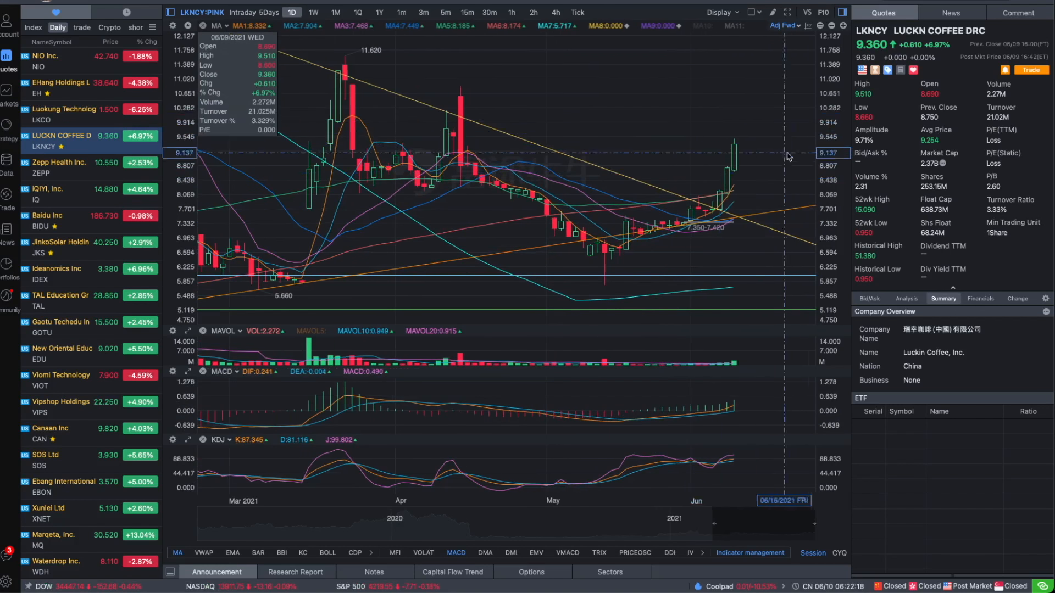
mouse_move(764, 118)
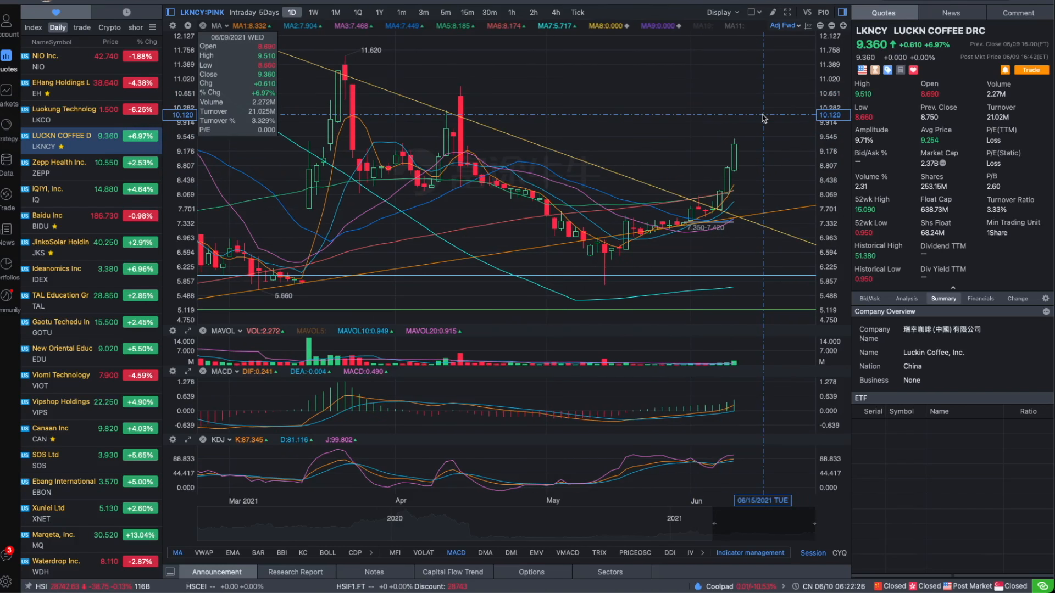
mouse_move(817, 169)
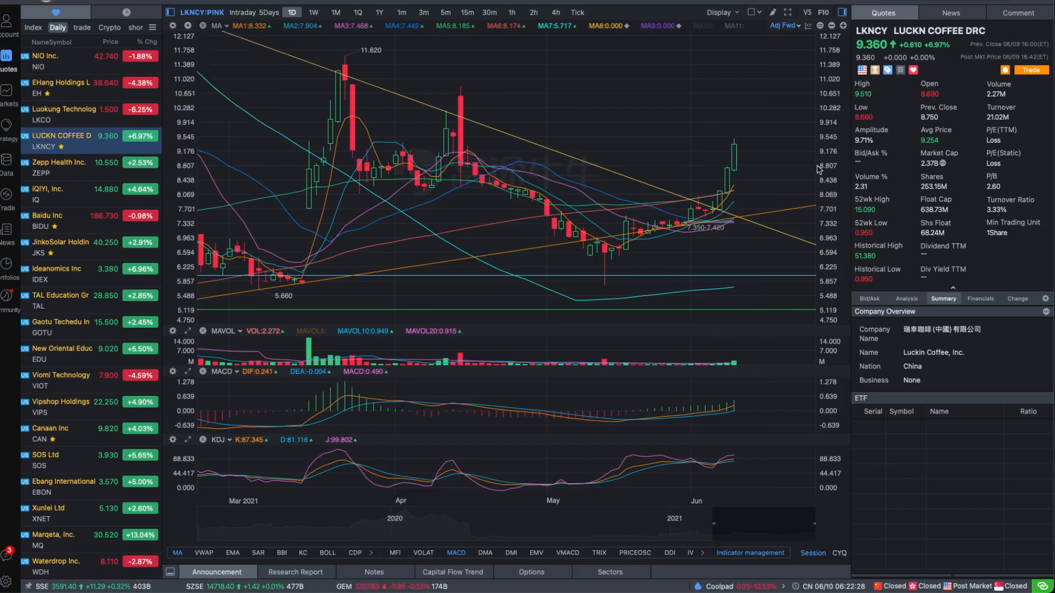
mouse_move(745, 172)
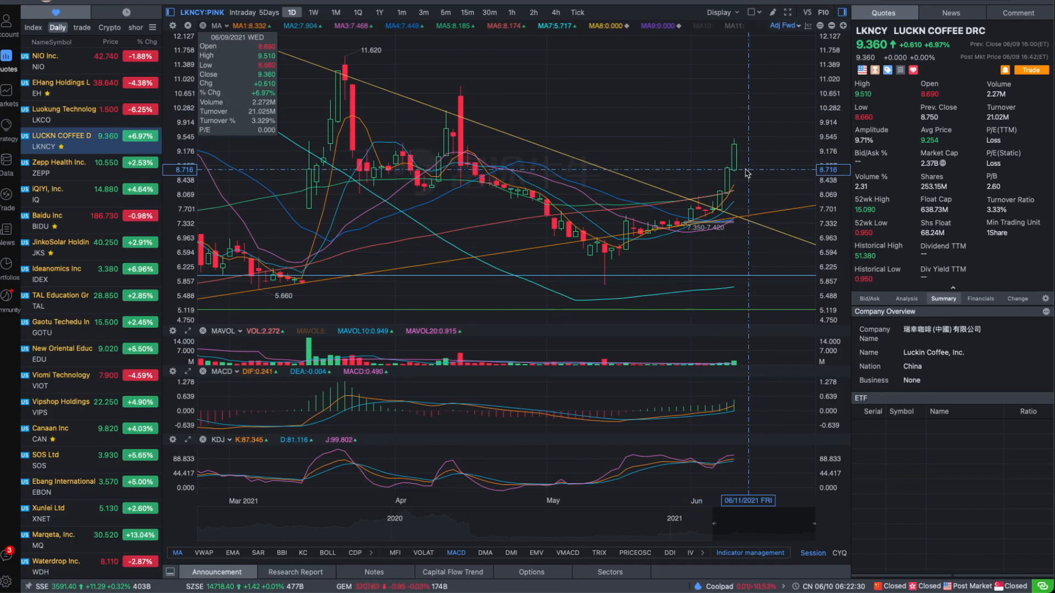
mouse_move(746, 146)
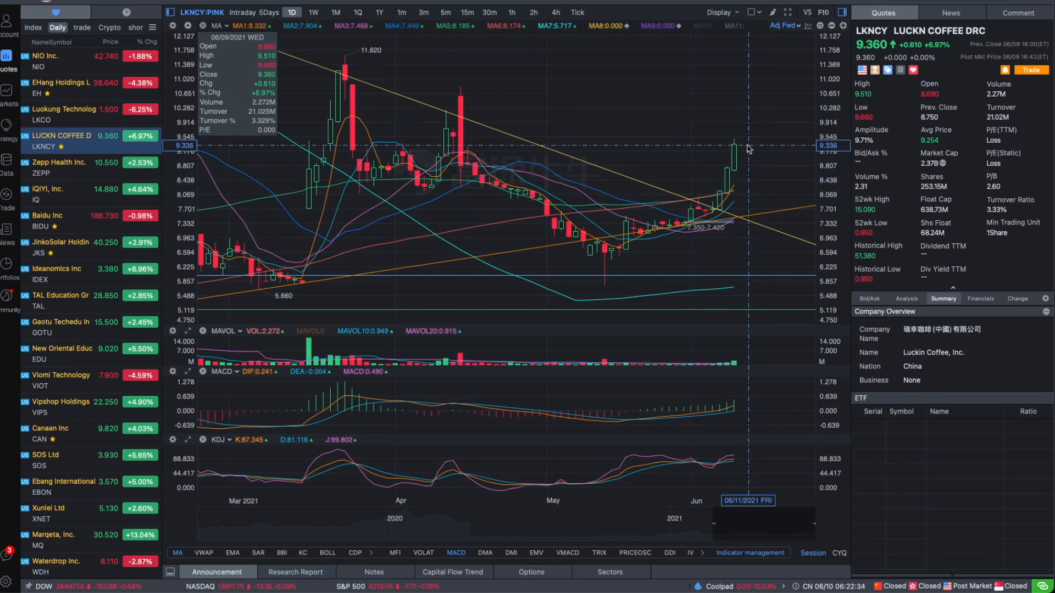
mouse_move(745, 191)
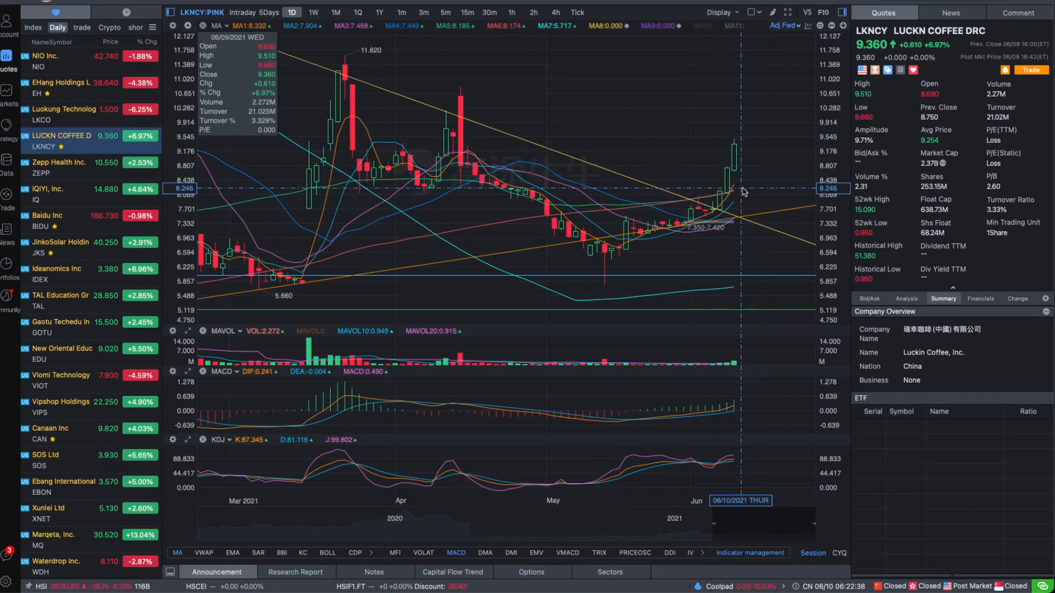
mouse_move(746, 188)
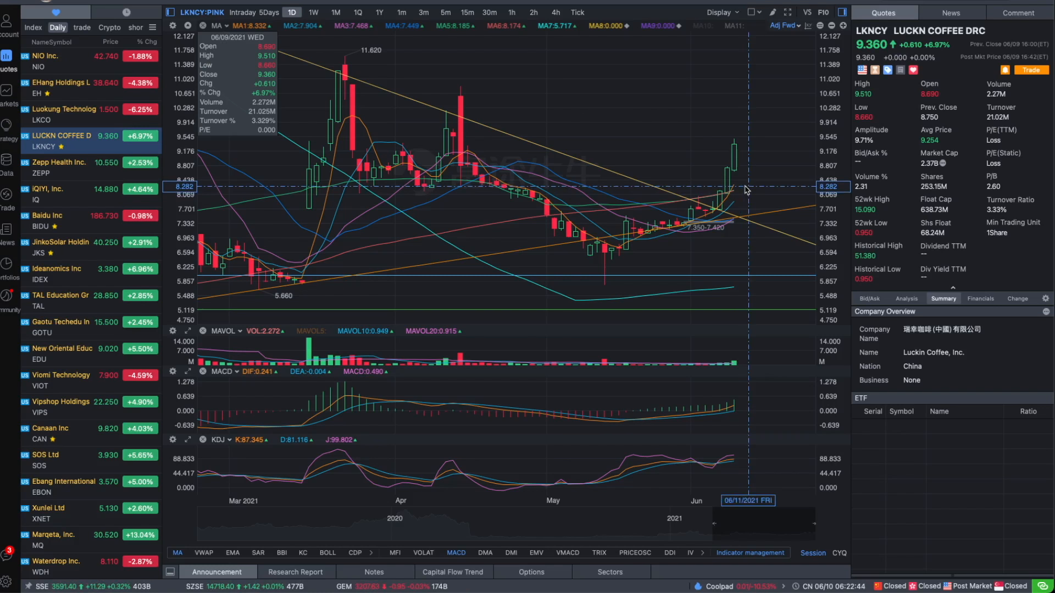
mouse_move(743, 161)
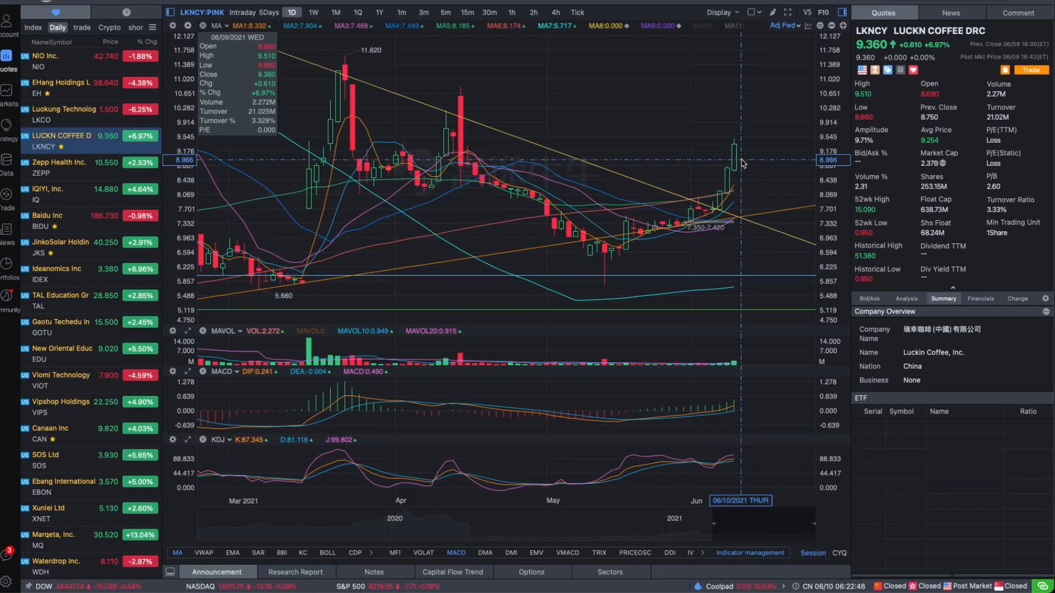
mouse_move(740, 164)
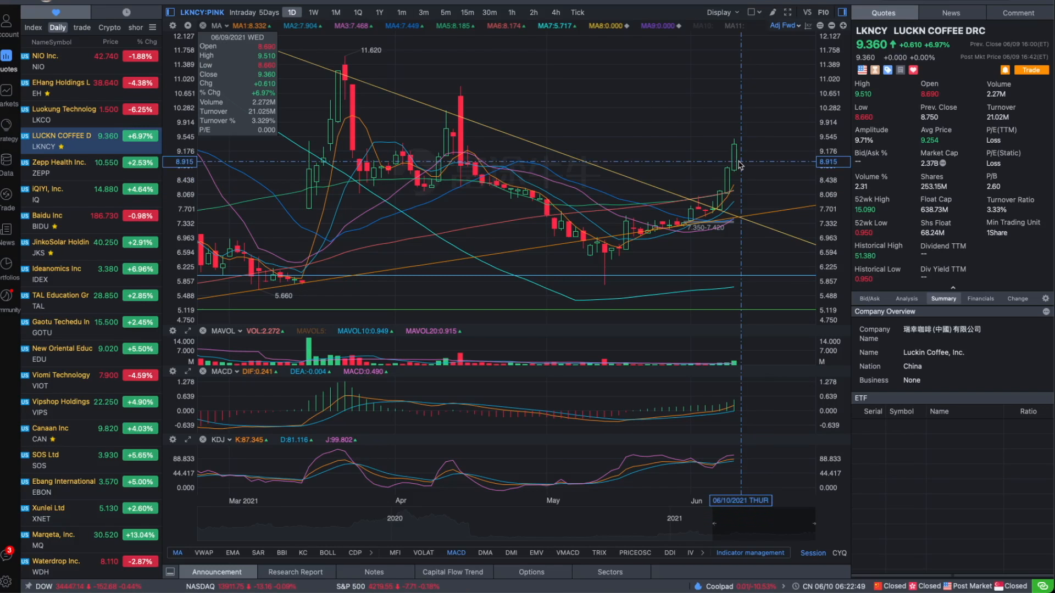
mouse_move(745, 166)
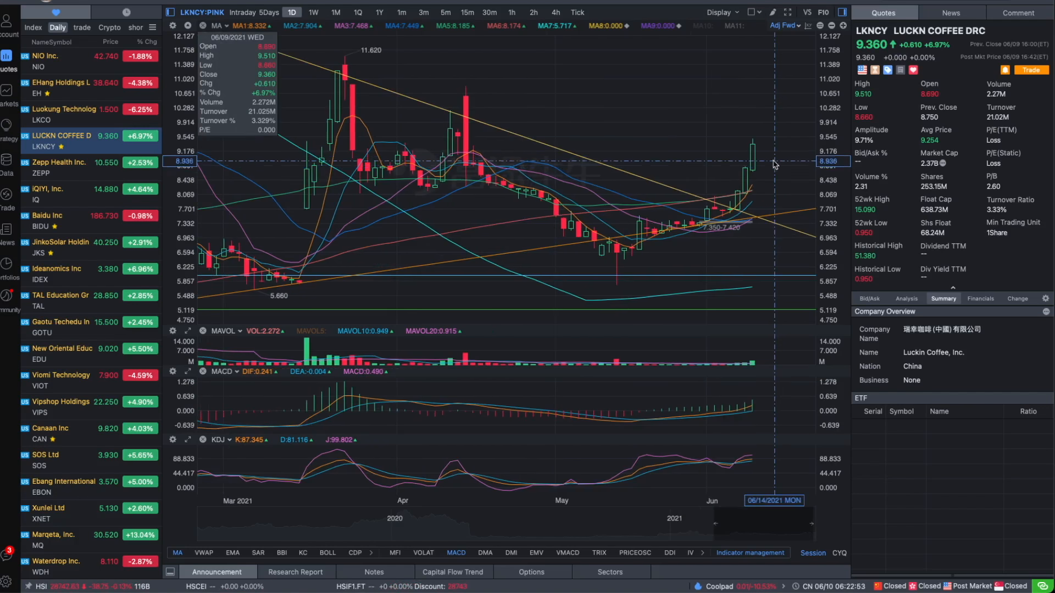
mouse_move(773, 165)
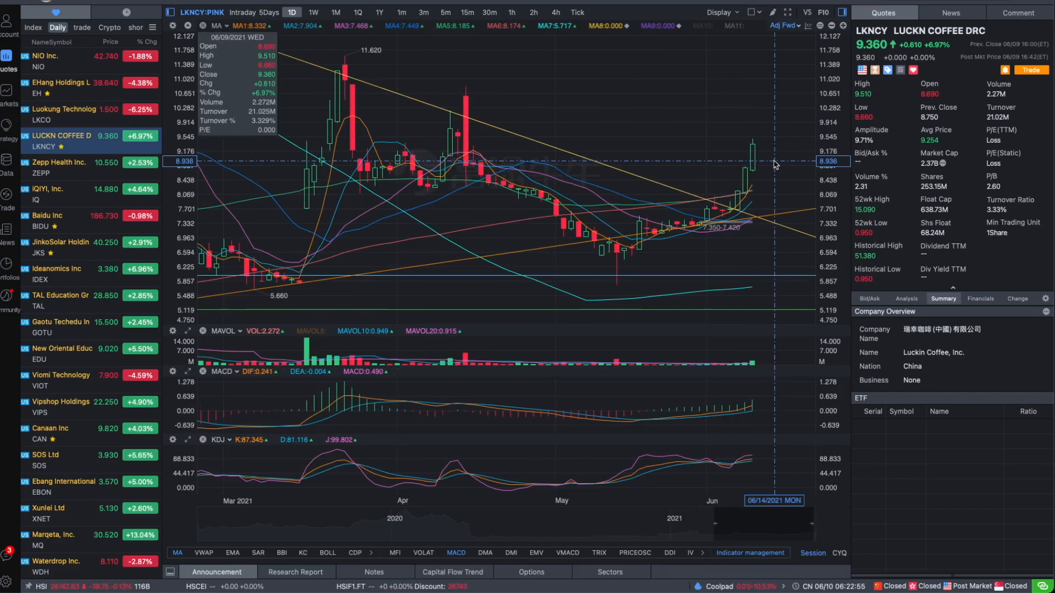
mouse_move(760, 158)
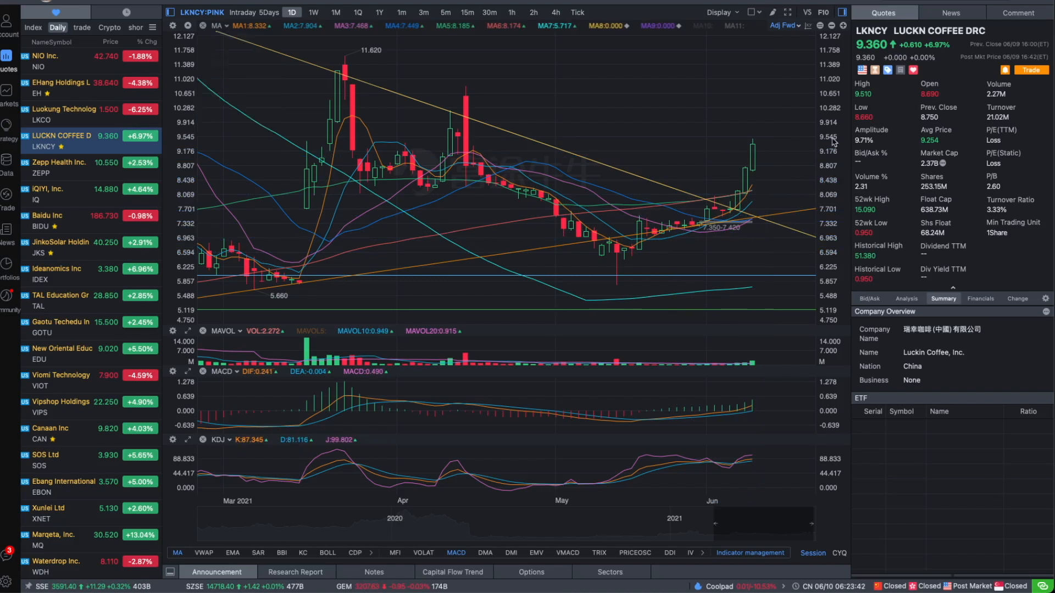
mouse_move(752, 181)
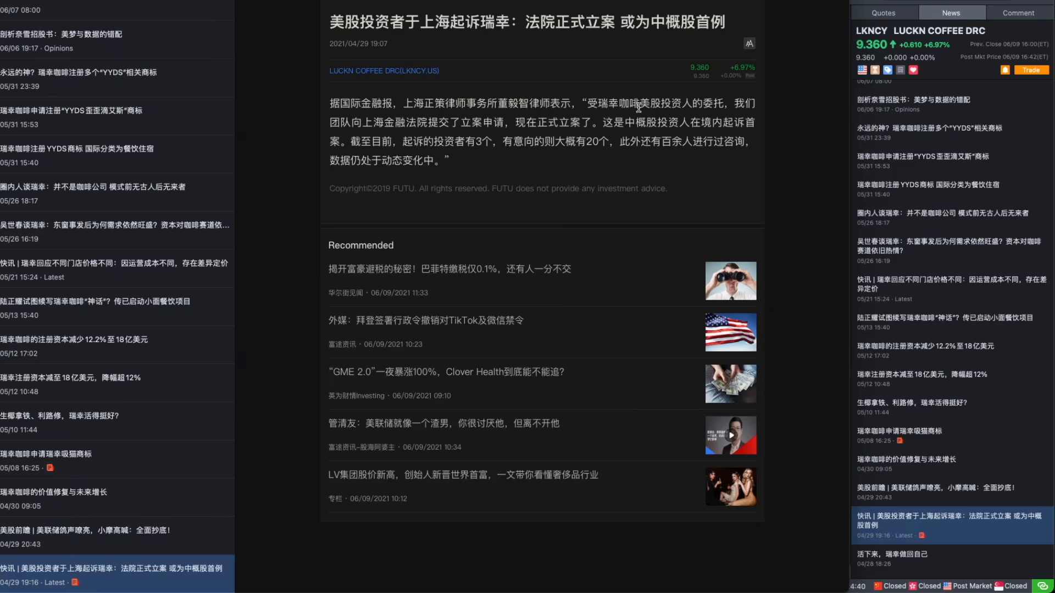
mouse_move(593, 174)
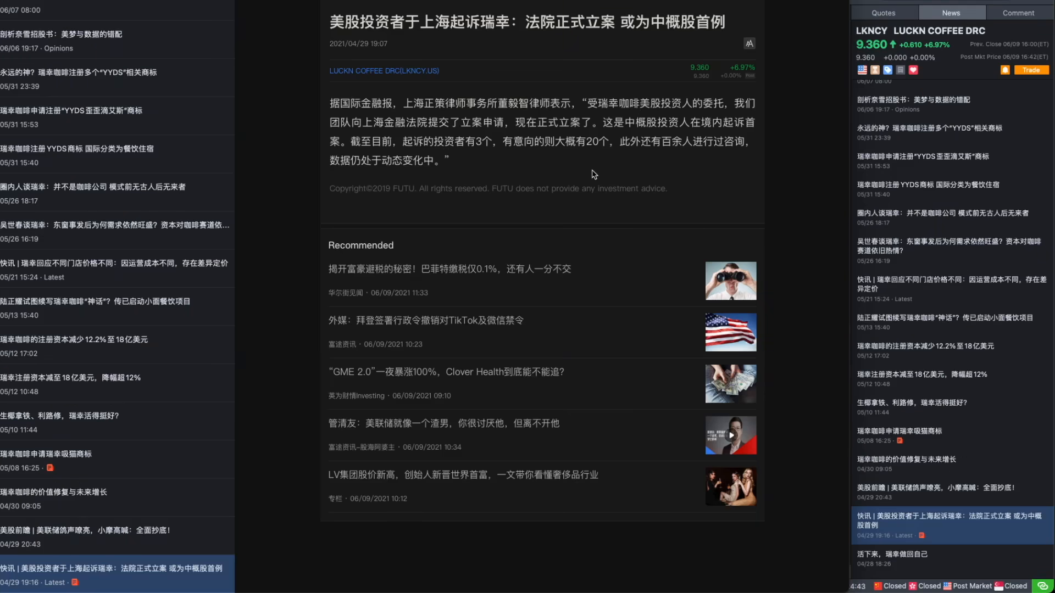
mouse_move(339, 30)
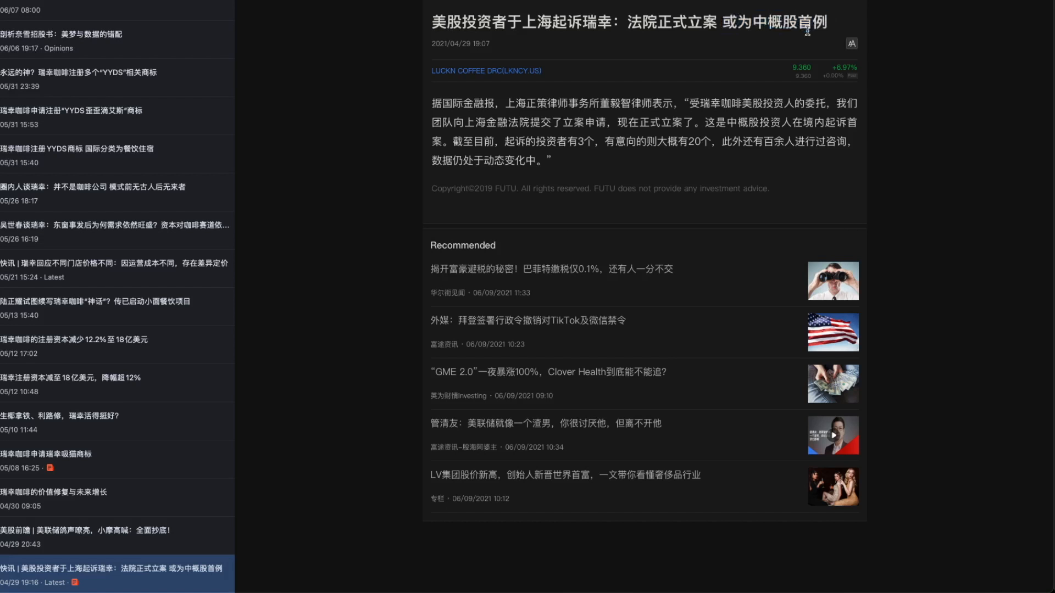
double_click(774, 21)
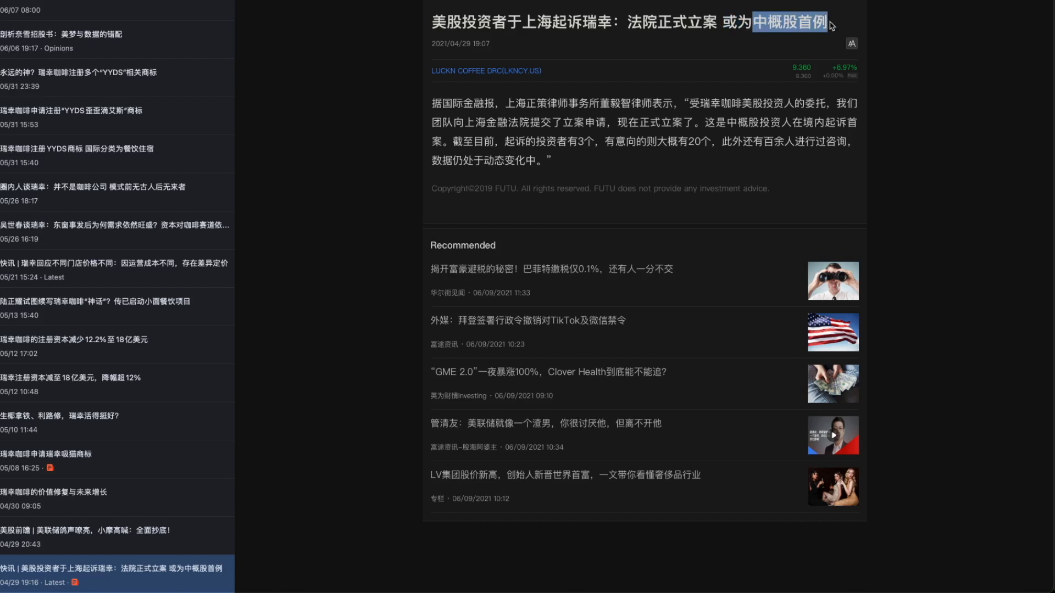
mouse_move(584, 146)
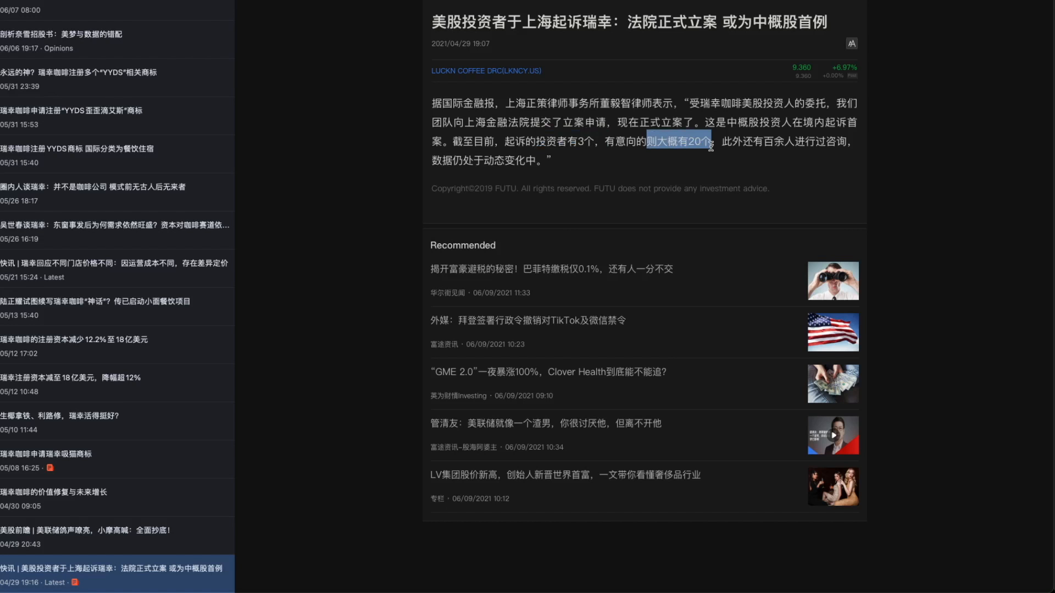
mouse_move(764, 134)
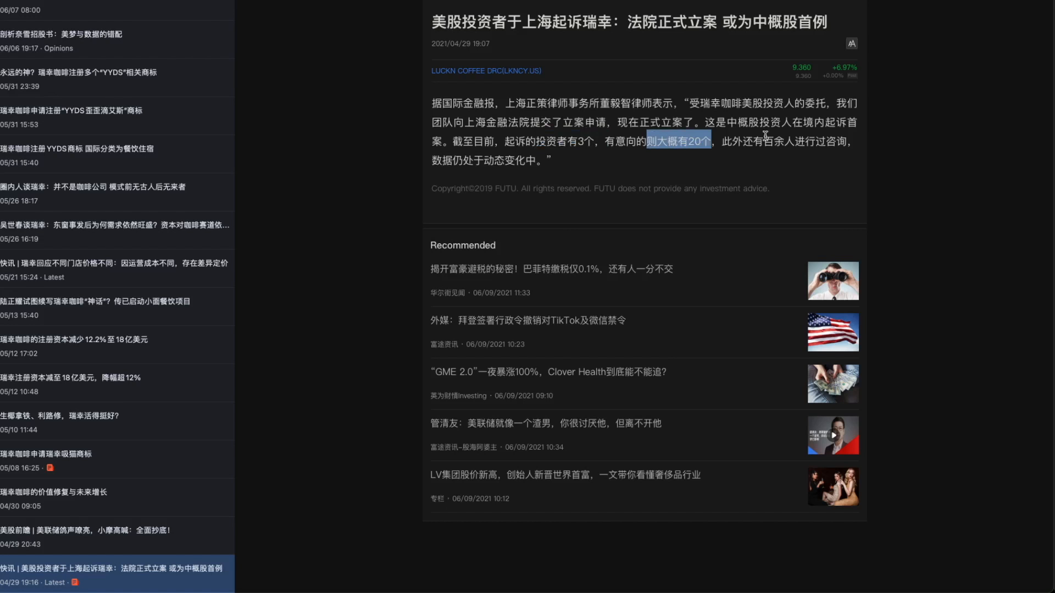
mouse_move(877, 144)
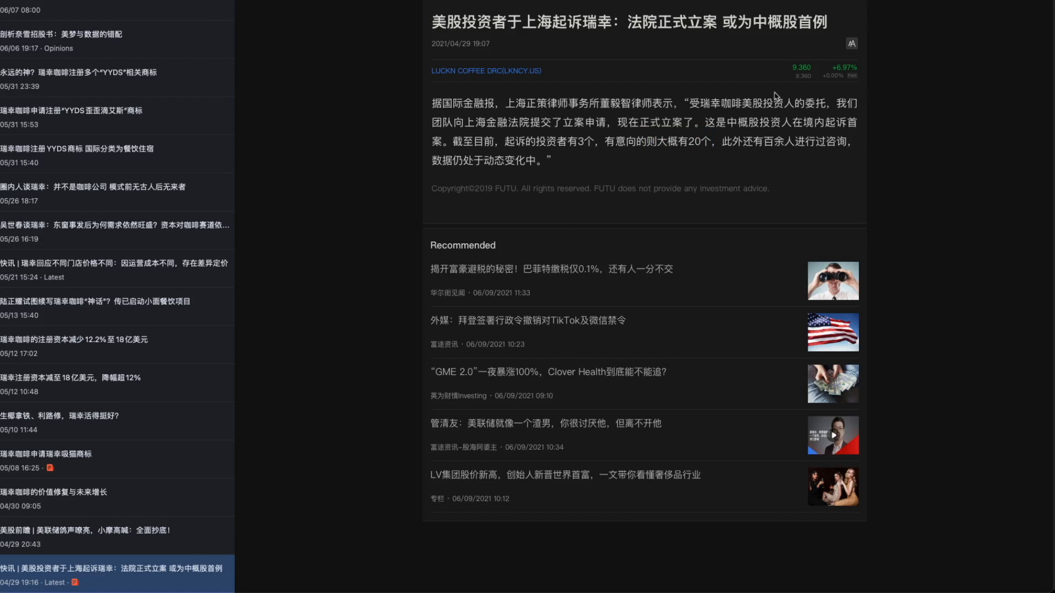
mouse_move(629, 174)
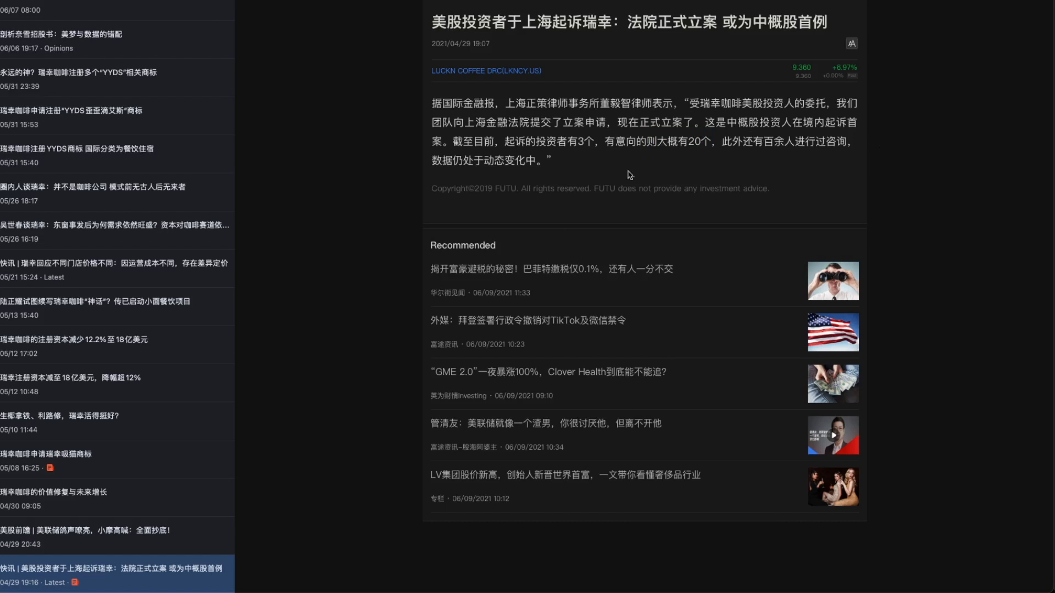
mouse_move(719, 115)
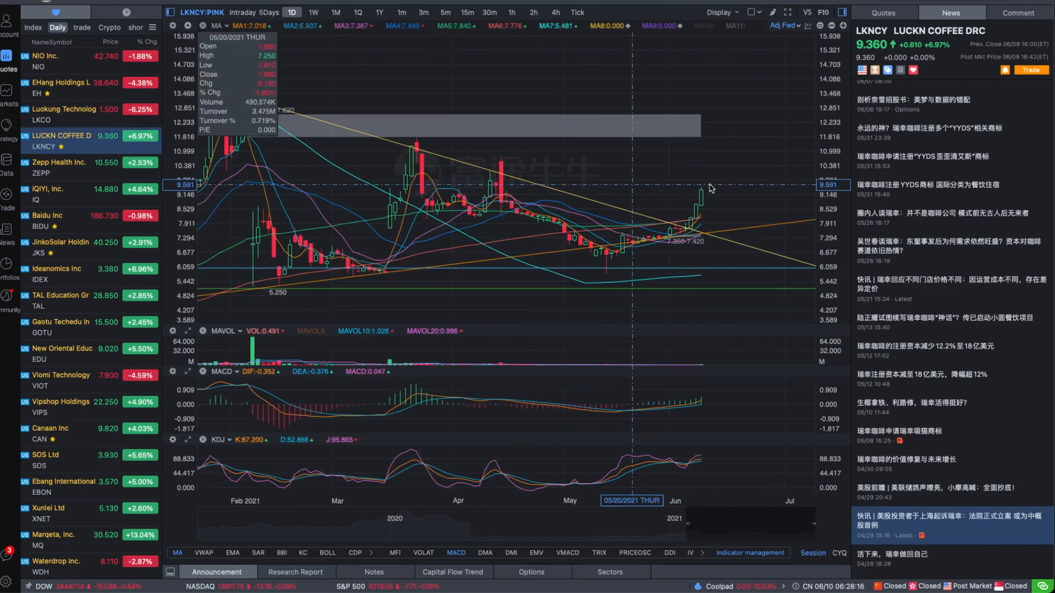
mouse_move(796, 187)
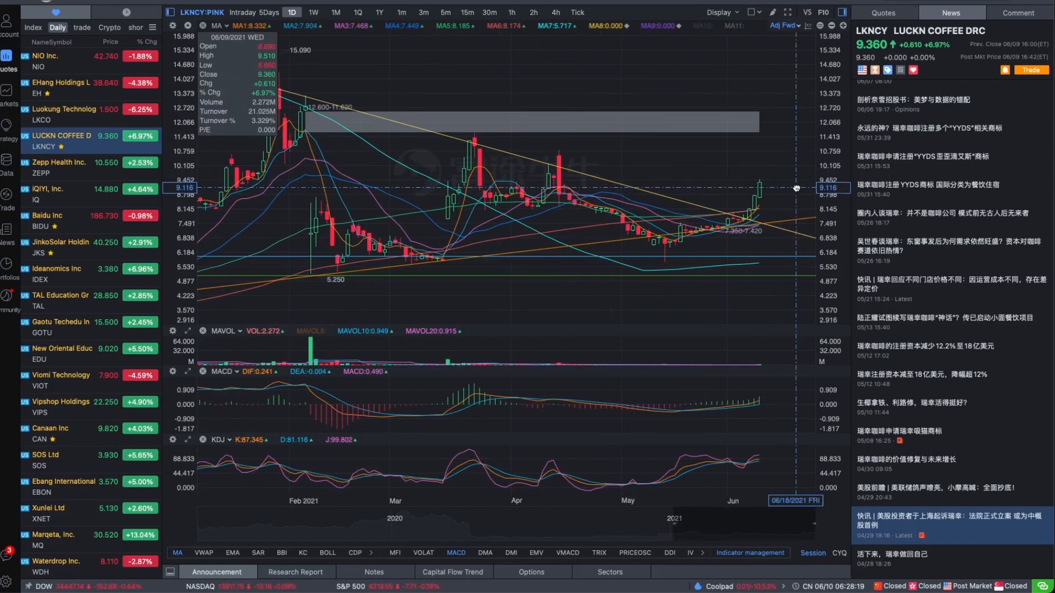
mouse_move(772, 195)
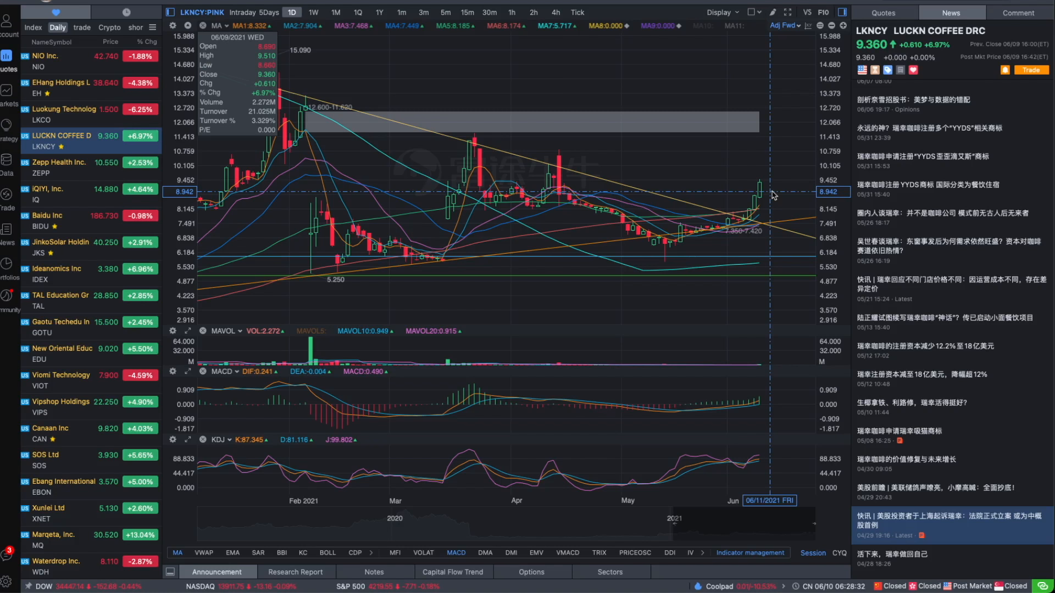
mouse_move(664, 169)
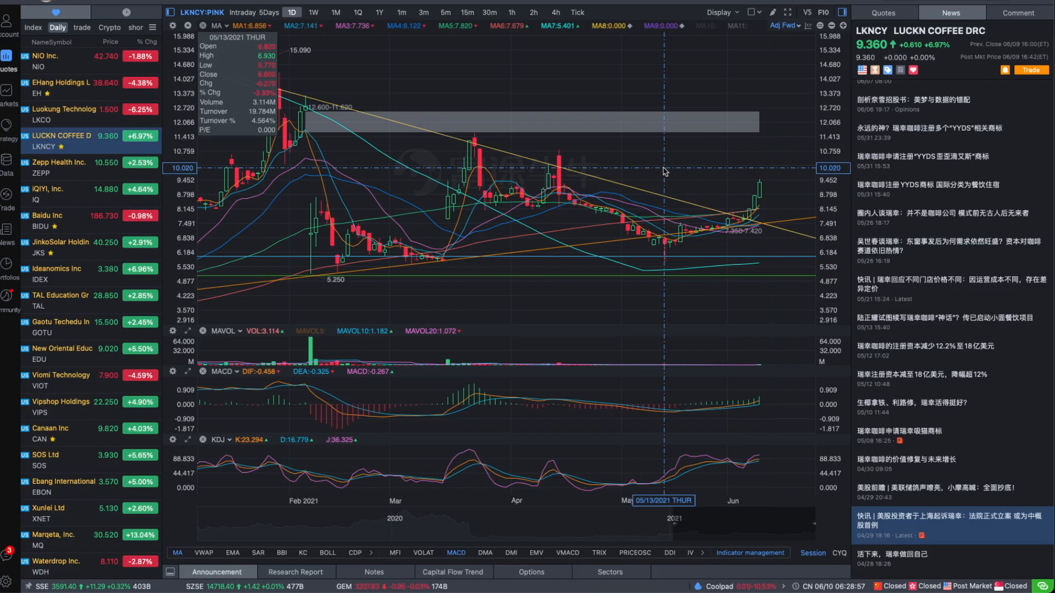
mouse_move(770, 195)
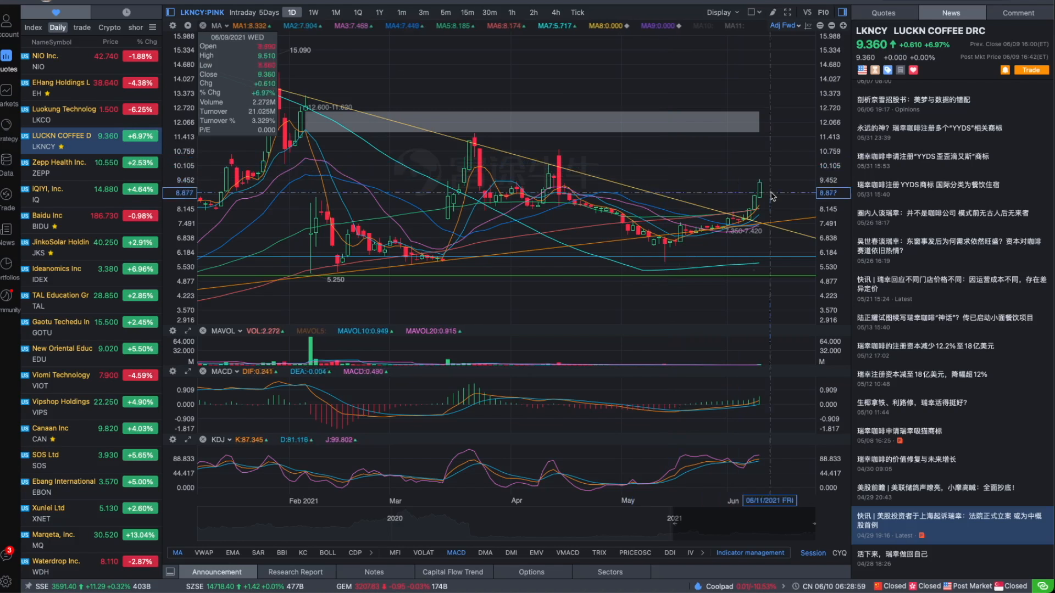
mouse_move(755, 242)
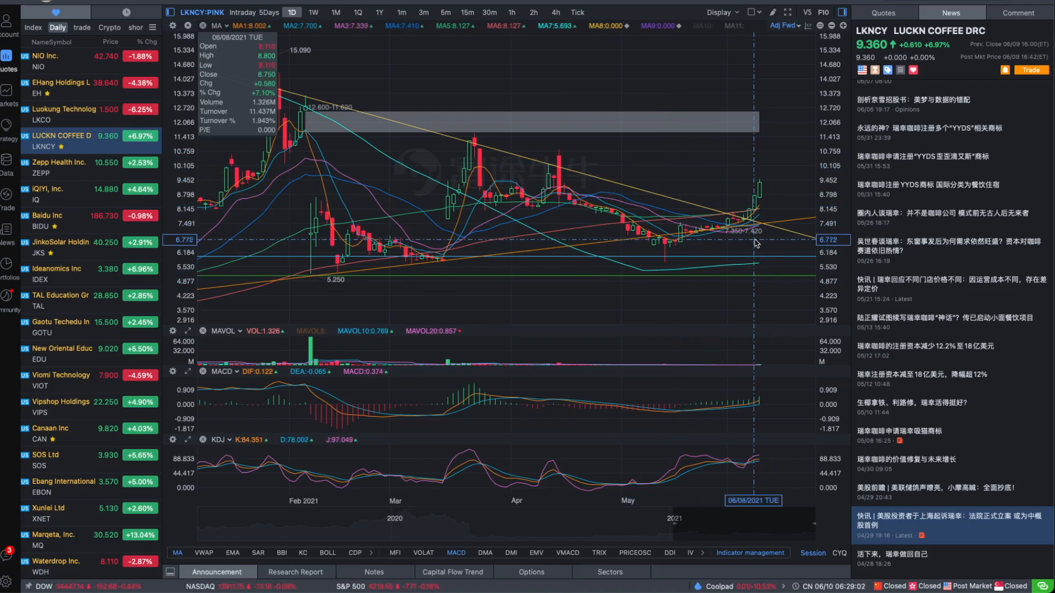
mouse_move(753, 200)
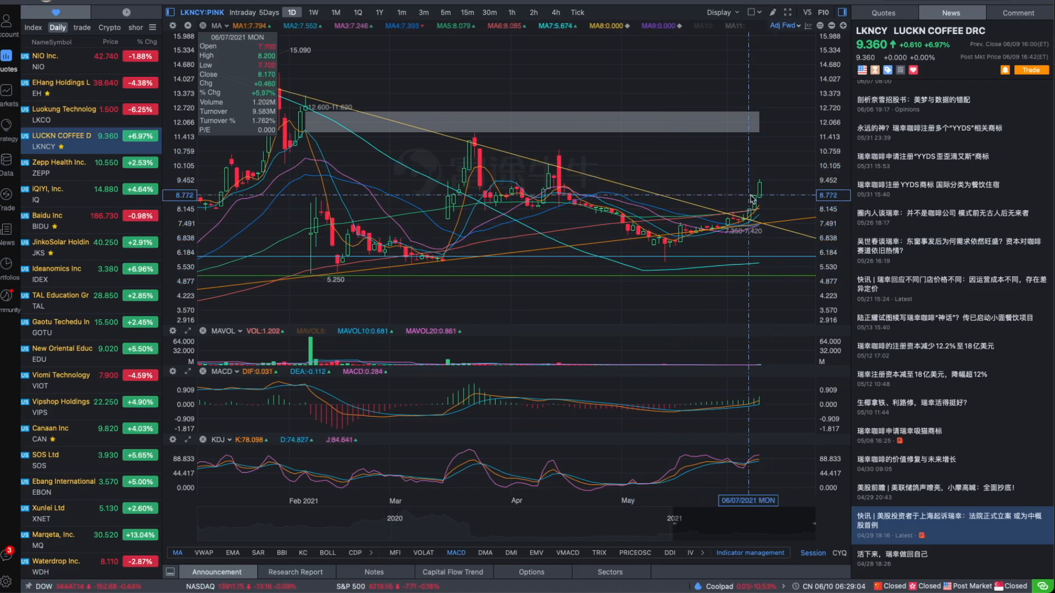
mouse_move(751, 221)
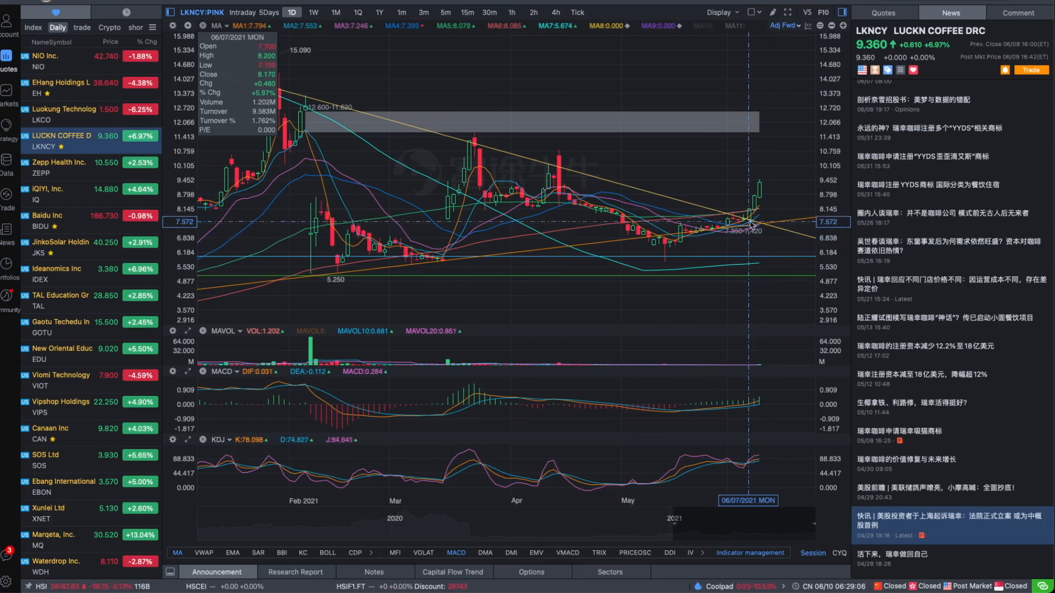
mouse_move(749, 246)
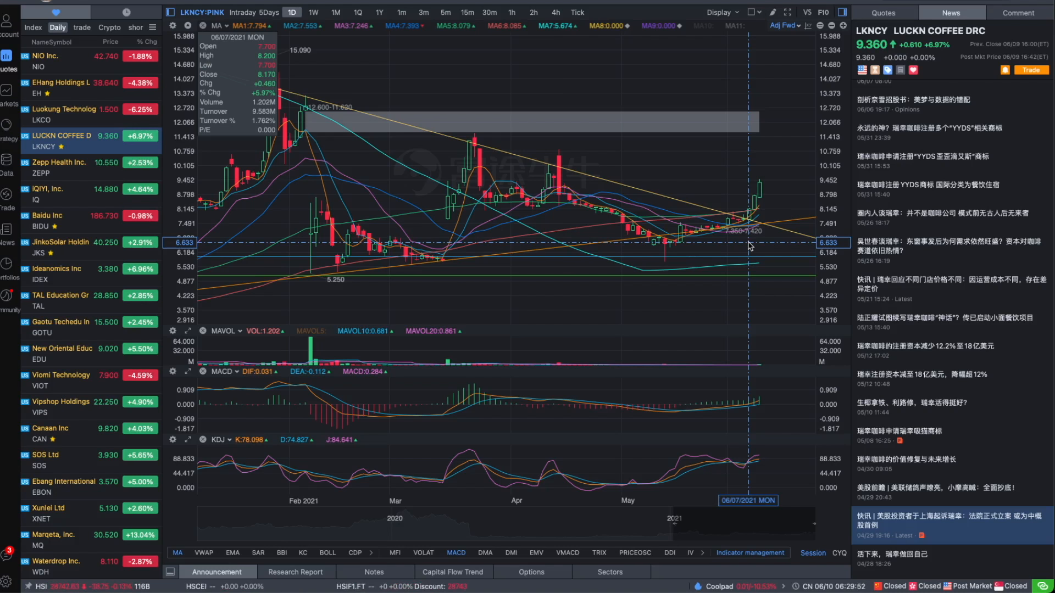
Open the '剖析奈雪招股书' Nayuki prospectus article and select the word 喜茶.
left_click(908, 100)
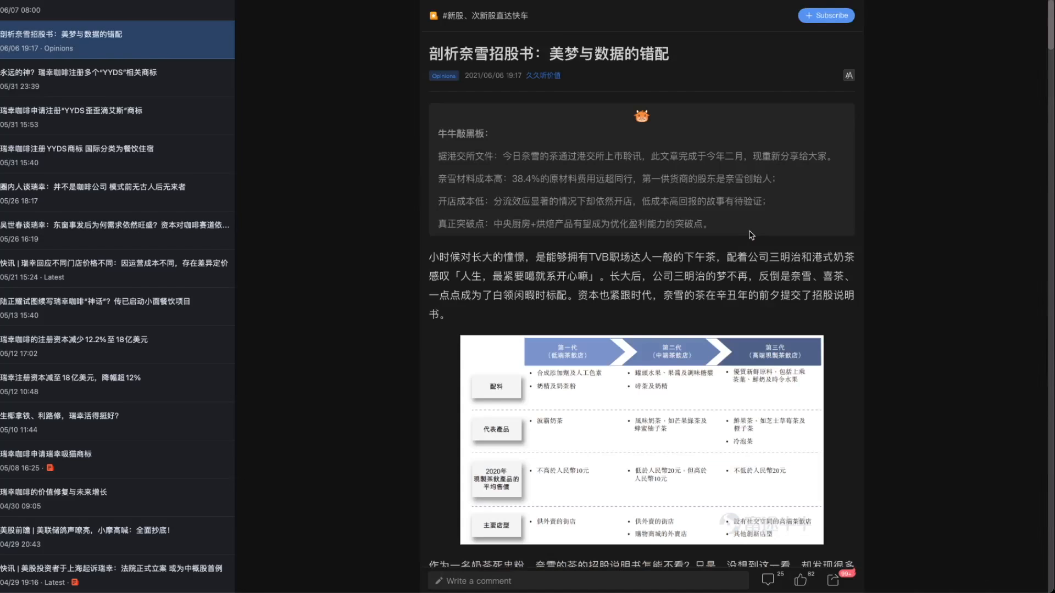
mouse_move(408, 361)
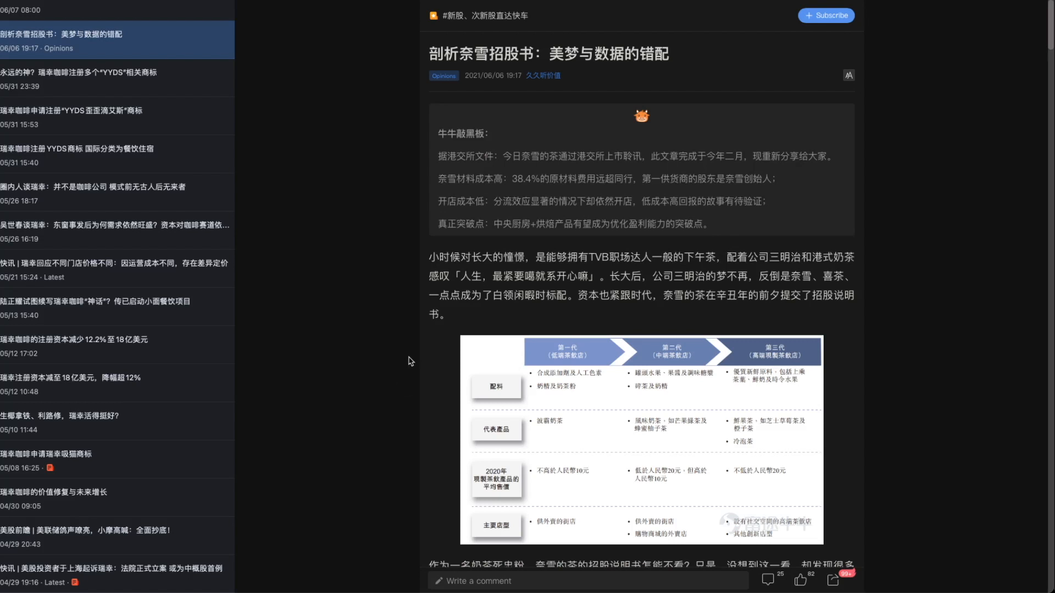
double_click(800, 276)
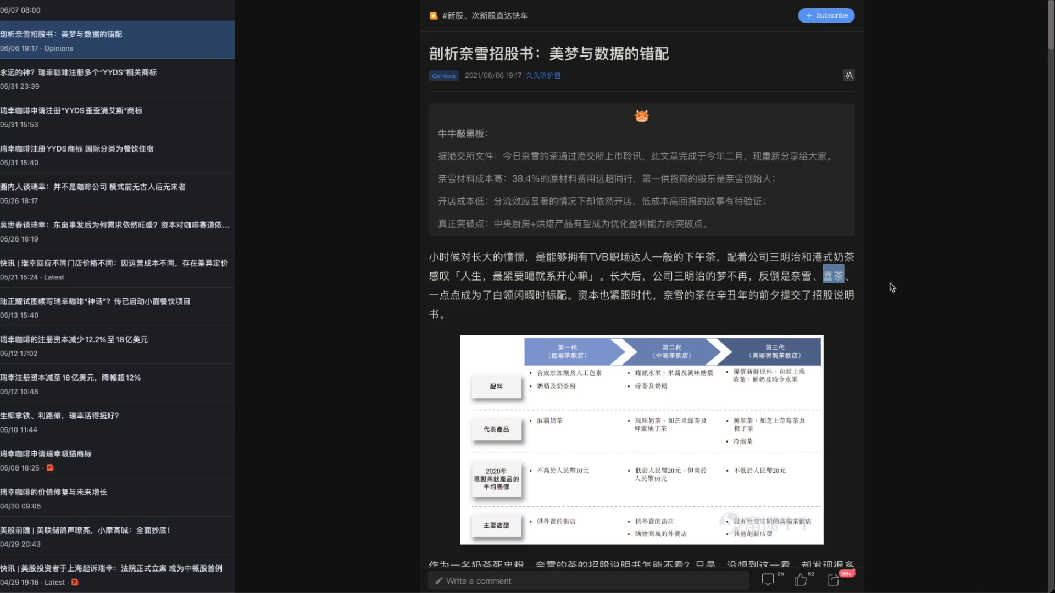
mouse_move(802, 294)
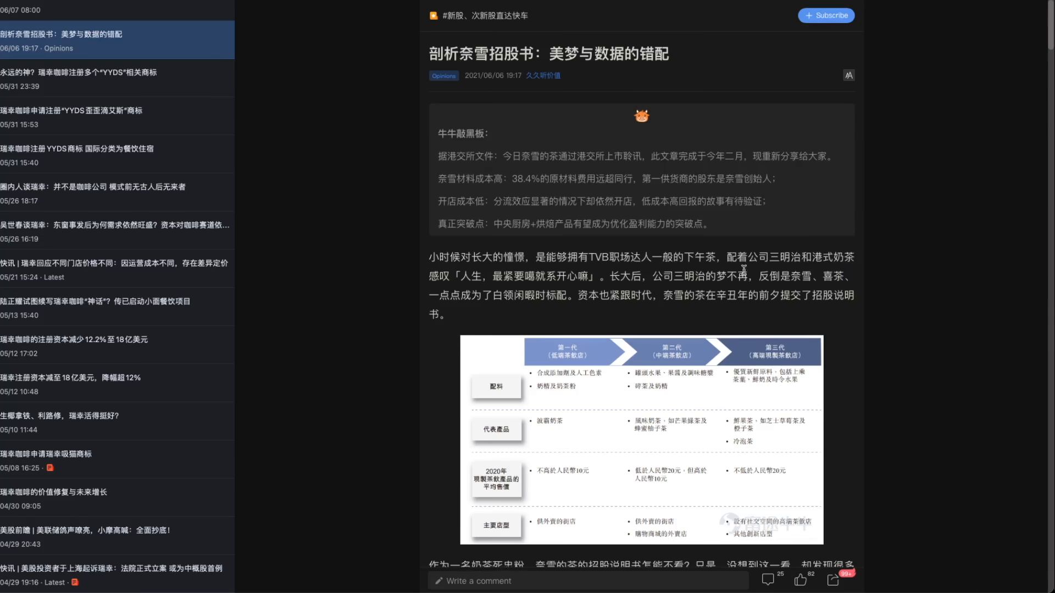
mouse_move(840, 223)
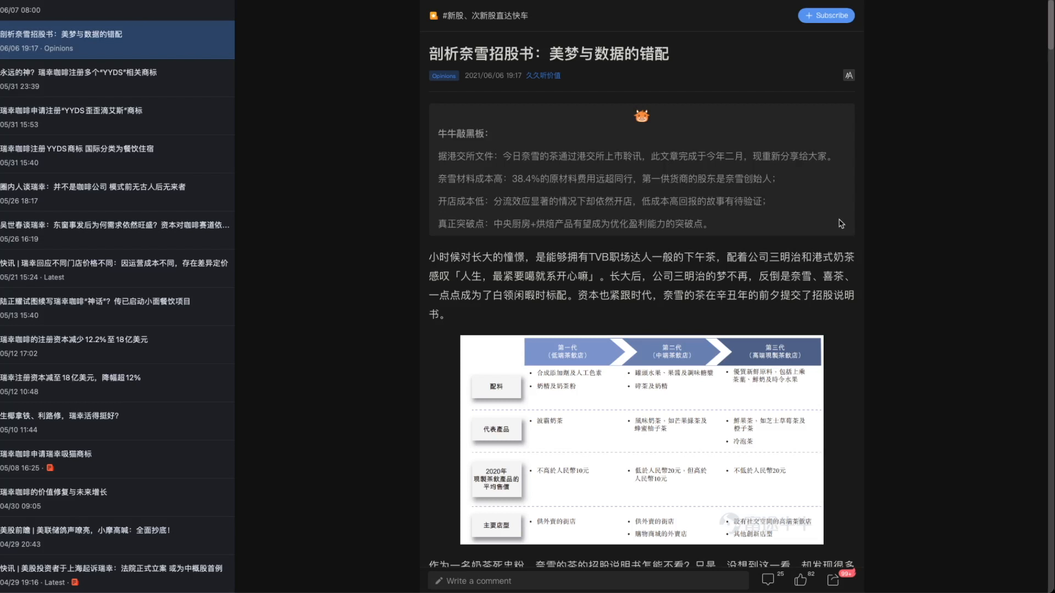
mouse_move(737, 230)
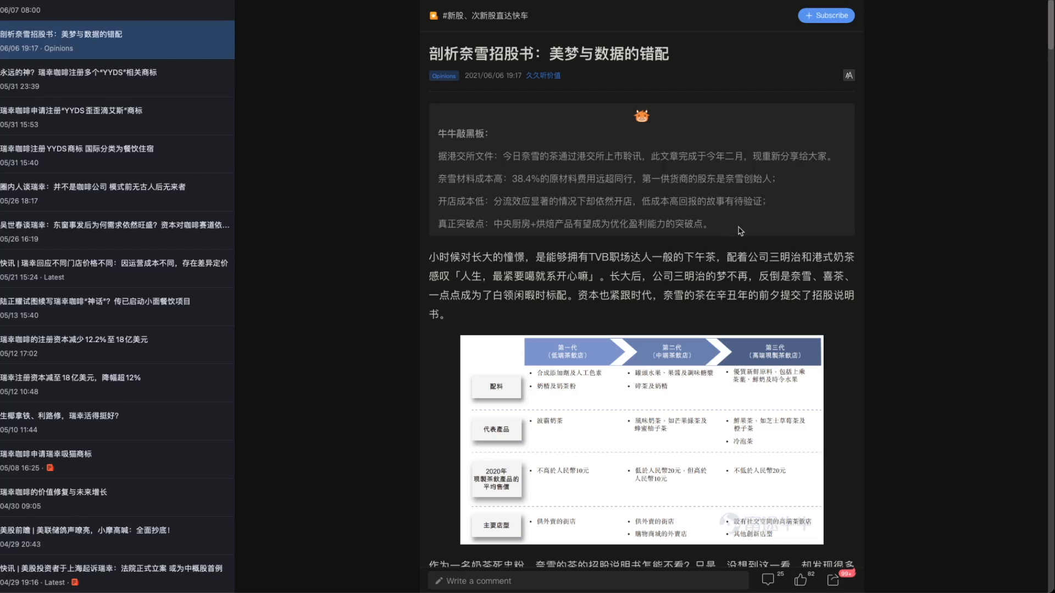
mouse_move(760, 252)
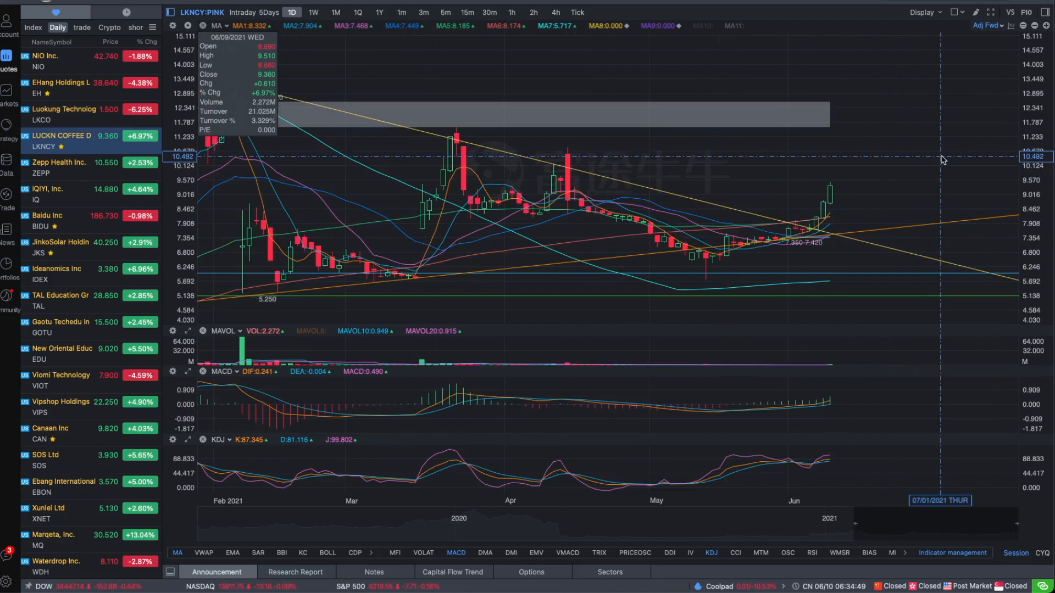
mouse_move(918, 154)
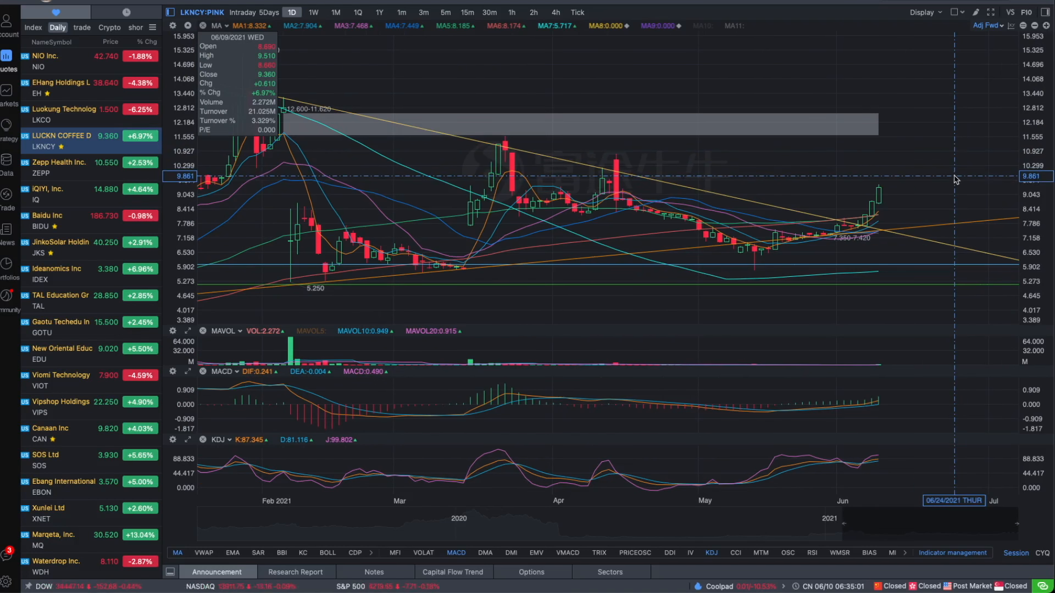
mouse_move(898, 193)
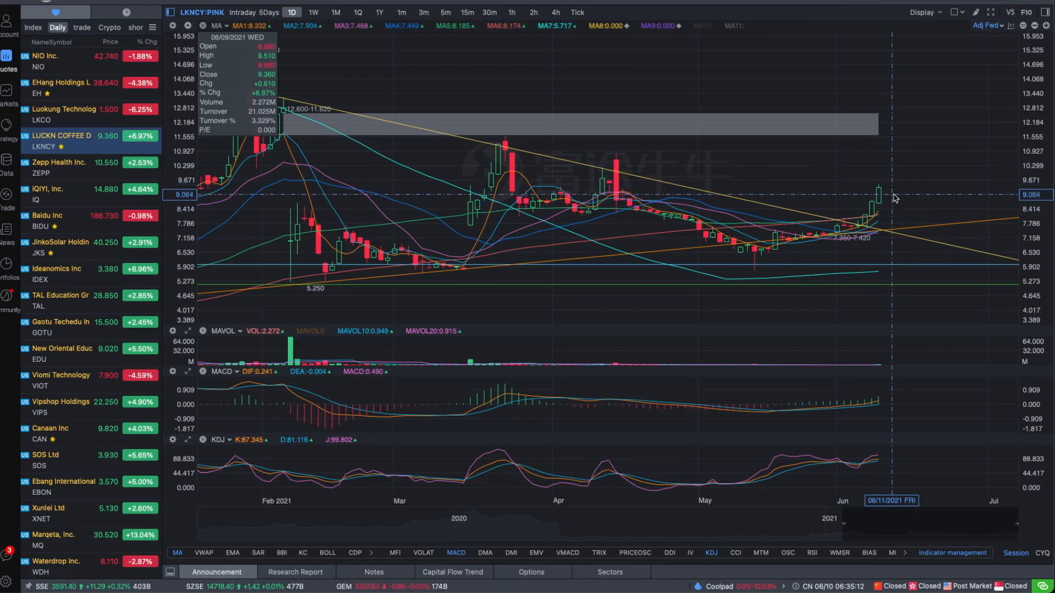
mouse_move(889, 183)
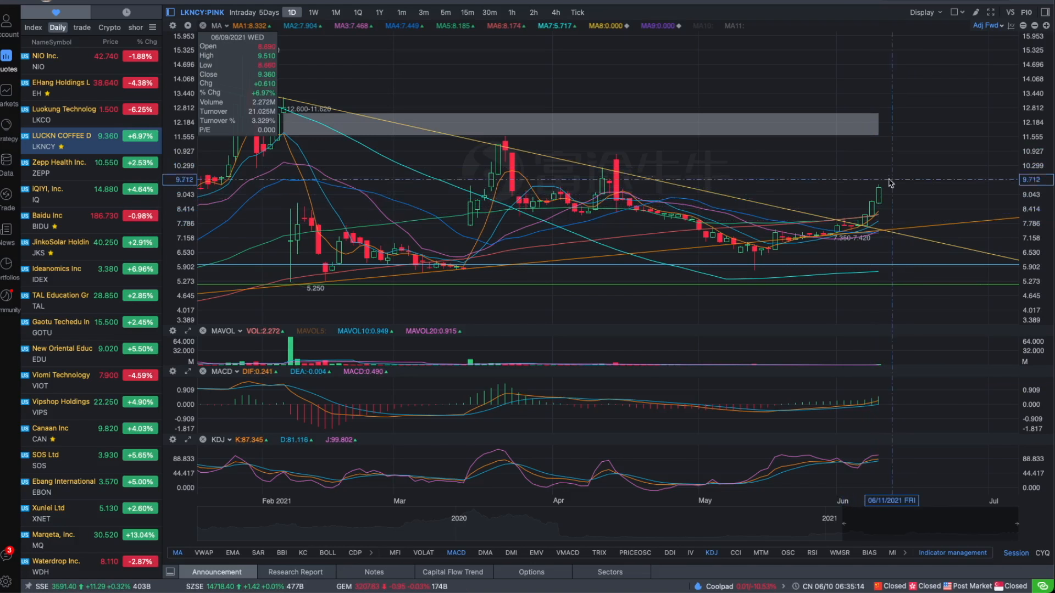
mouse_move(915, 198)
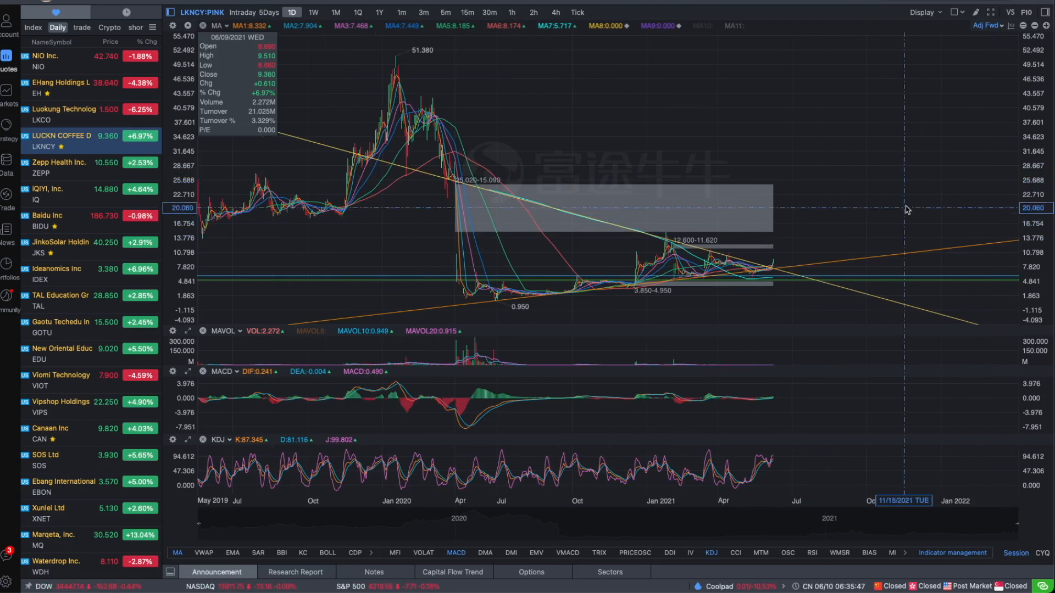
mouse_move(858, 220)
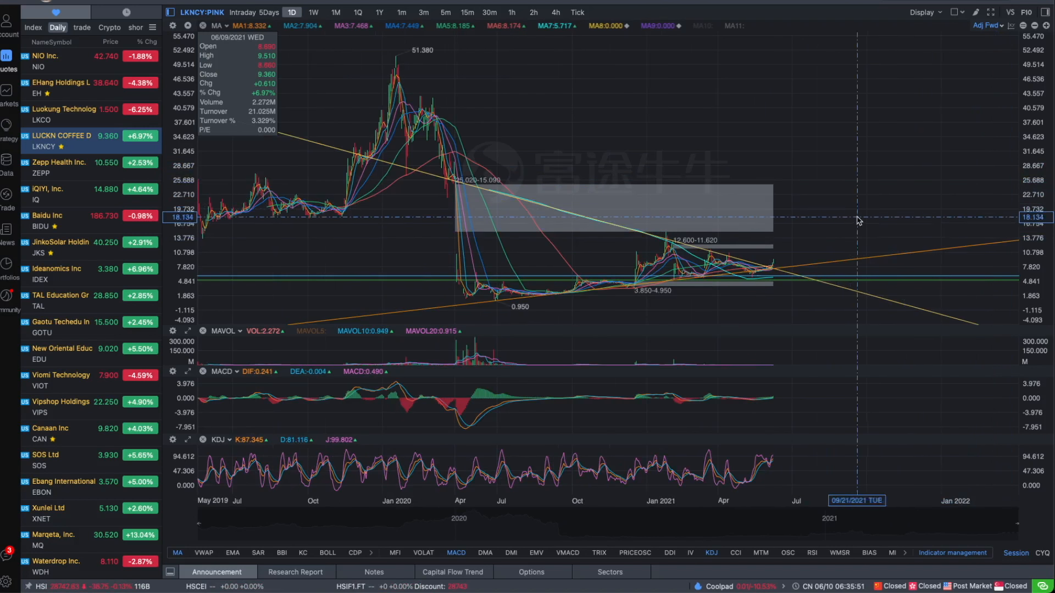
mouse_move(827, 218)
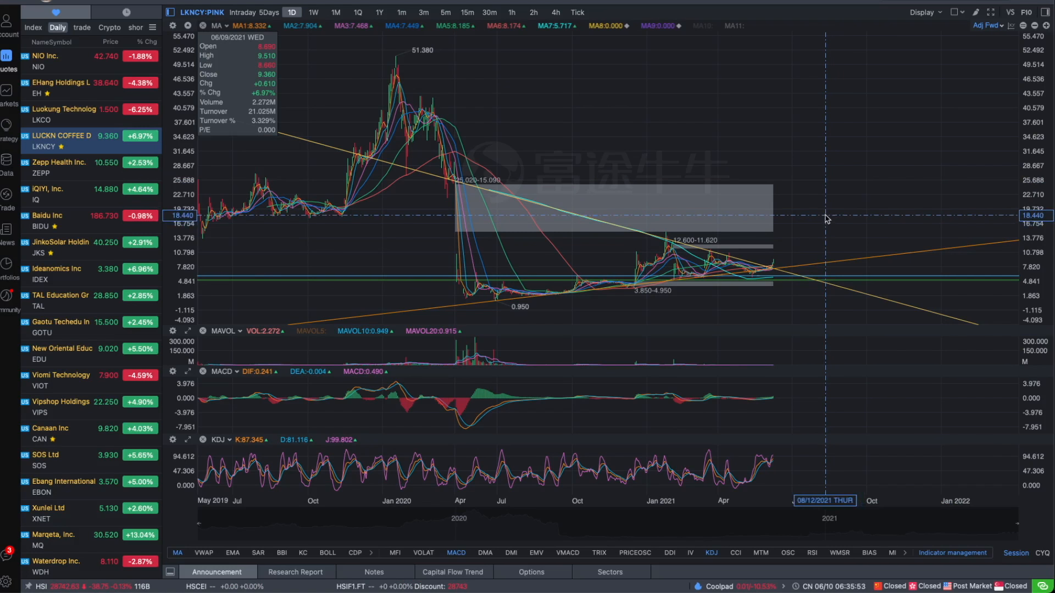
mouse_move(828, 217)
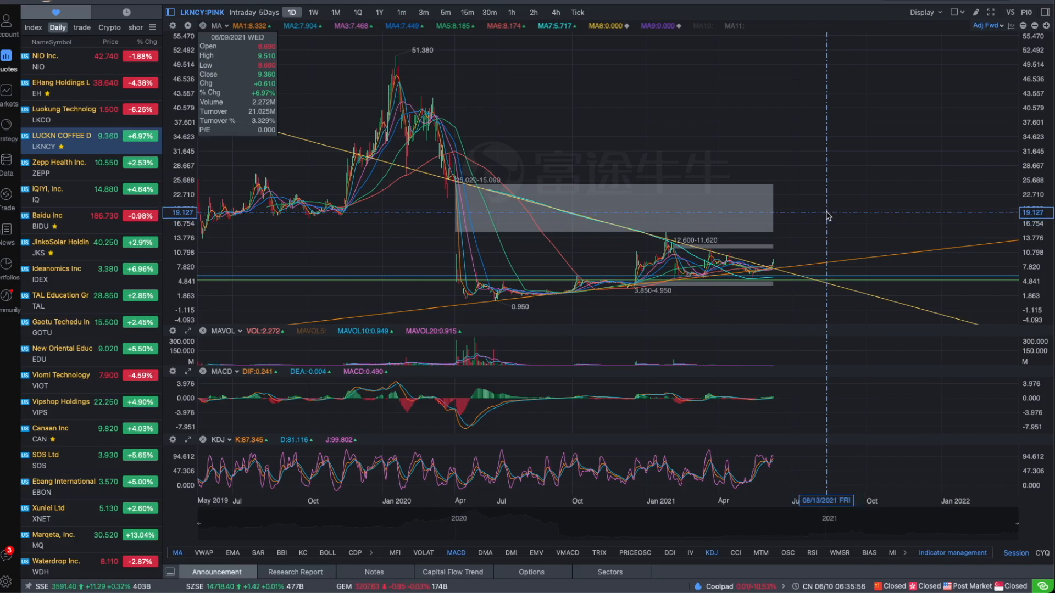
mouse_move(827, 215)
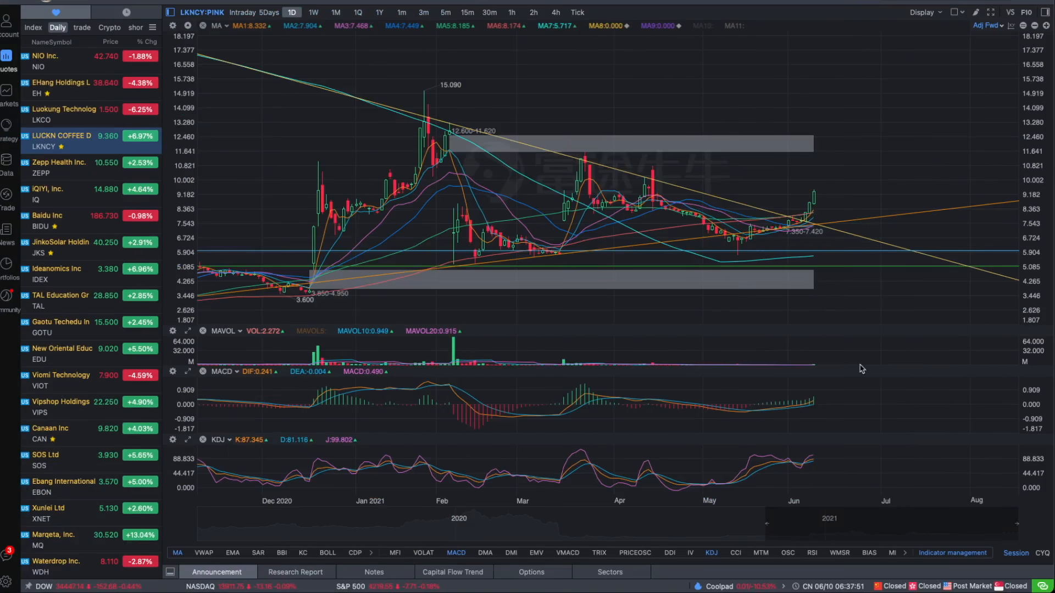
mouse_move(929, 174)
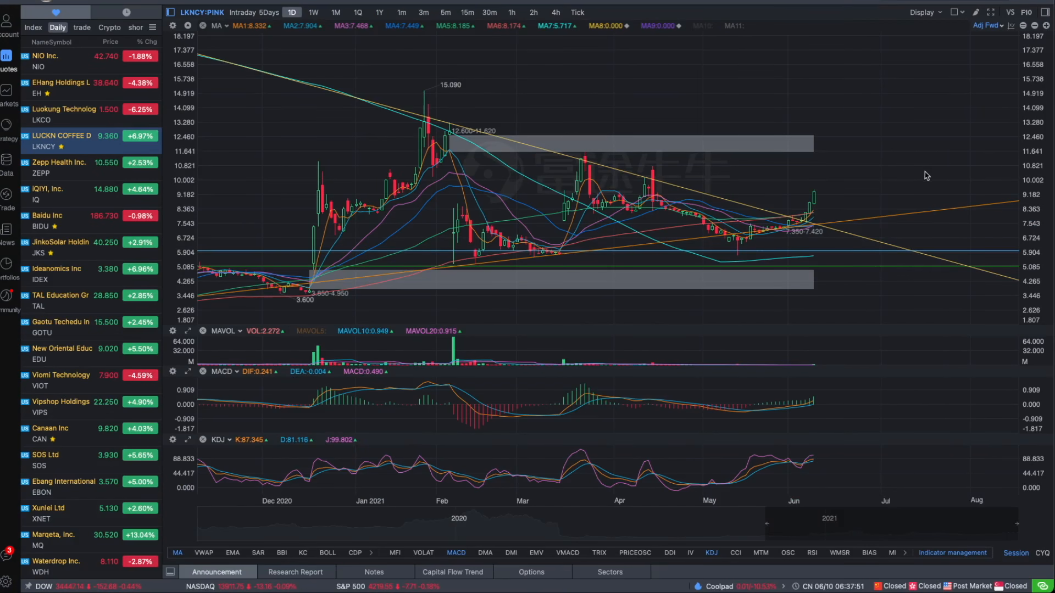
mouse_move(922, 177)
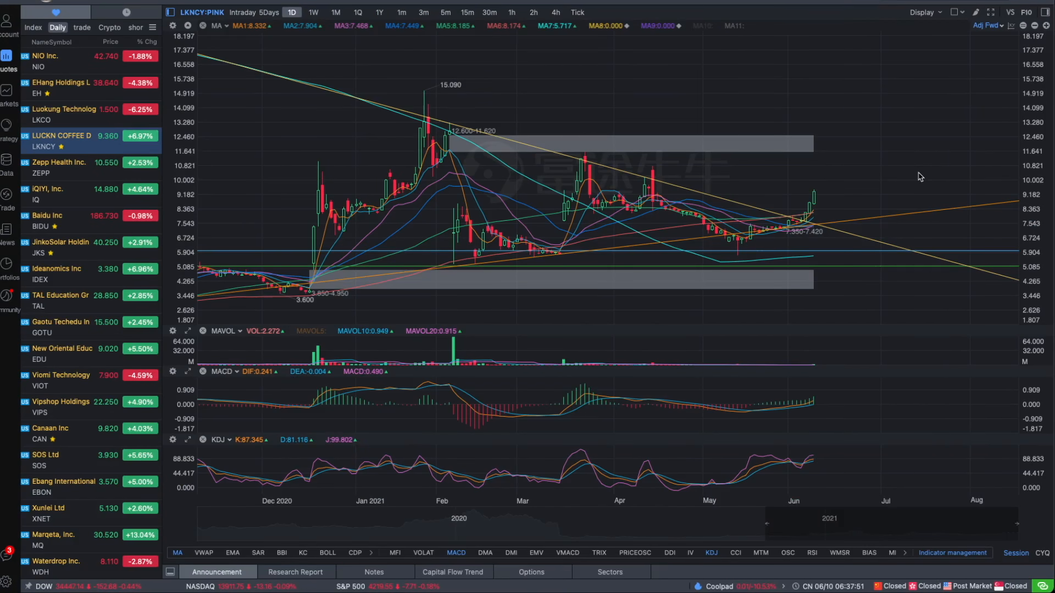
mouse_move(627, 320)
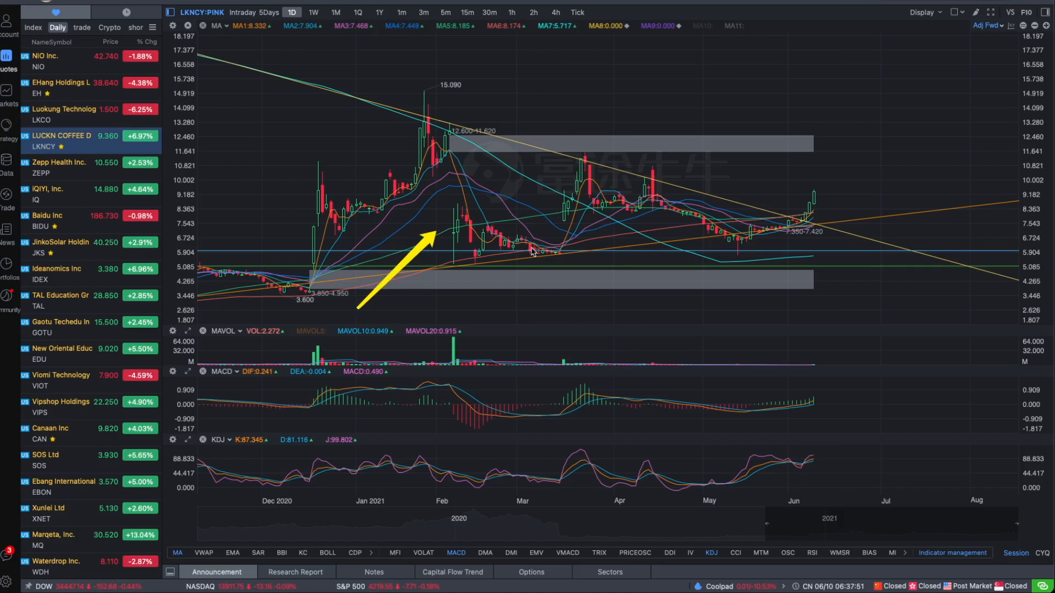
mouse_move(973, 218)
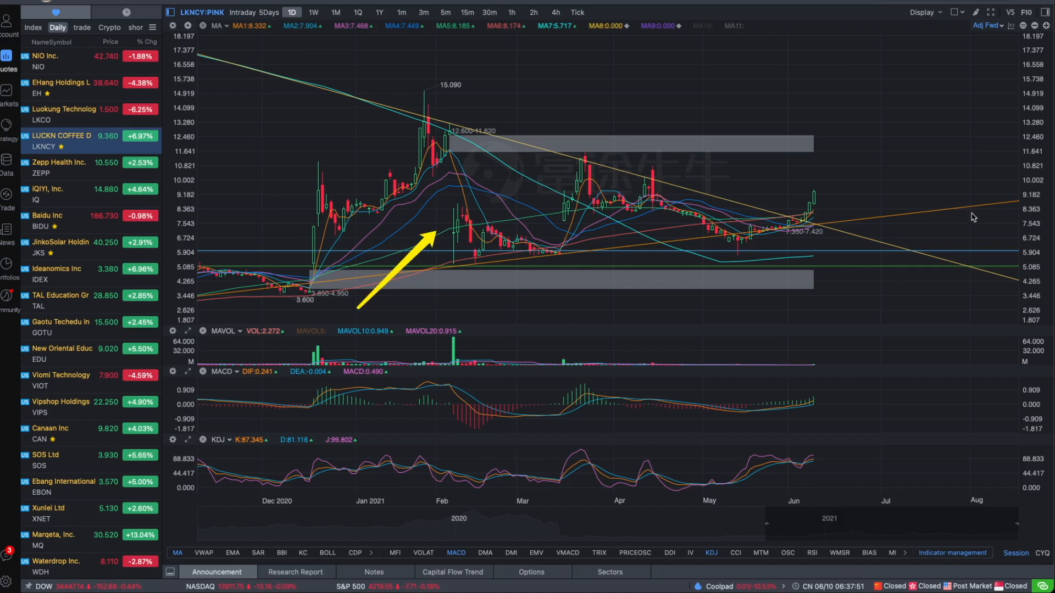
mouse_move(867, 260)
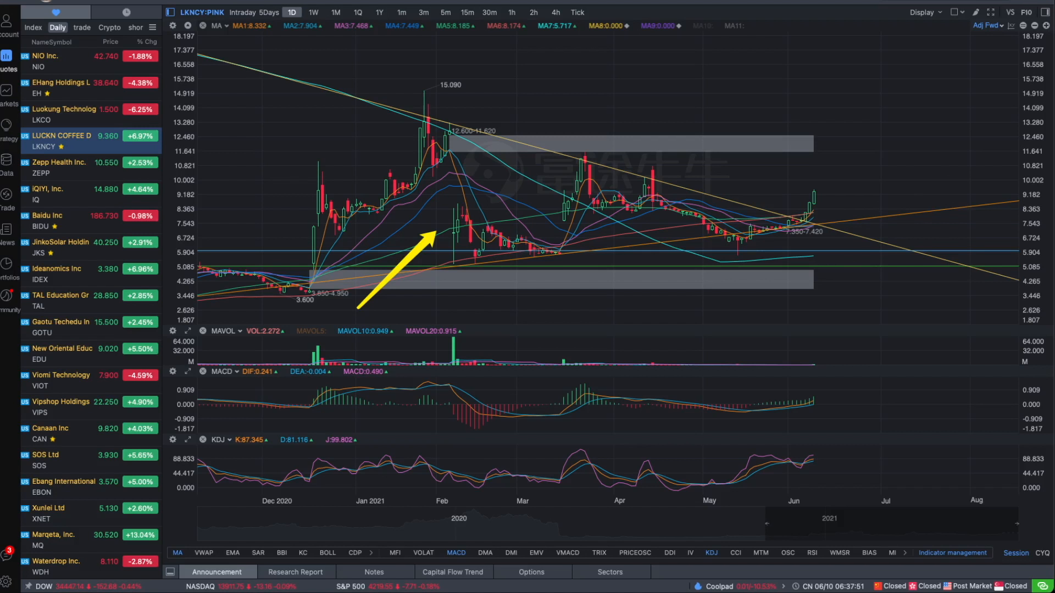
mouse_move(861, 188)
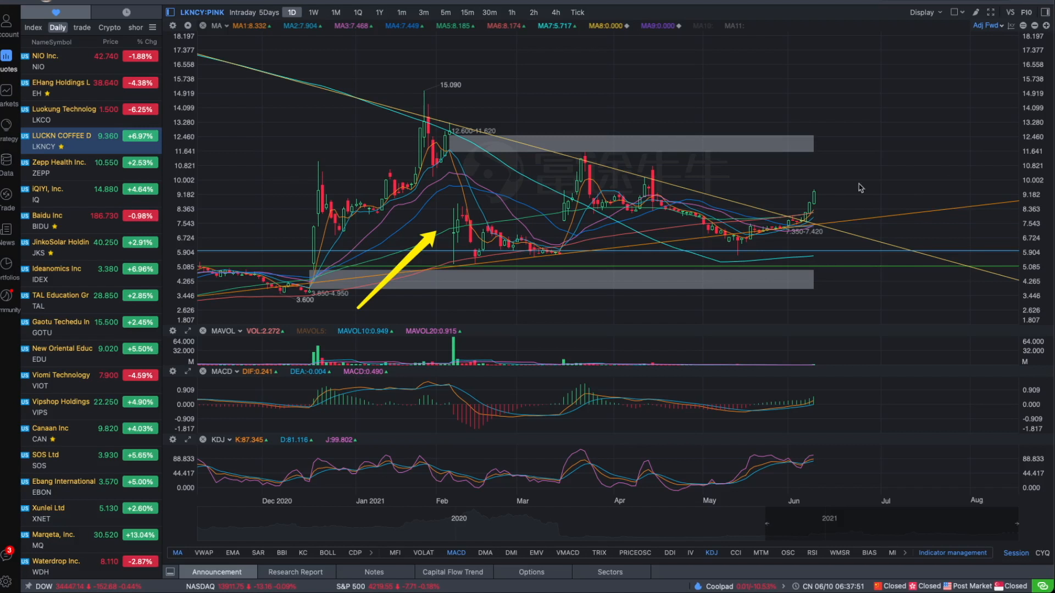
mouse_move(883, 204)
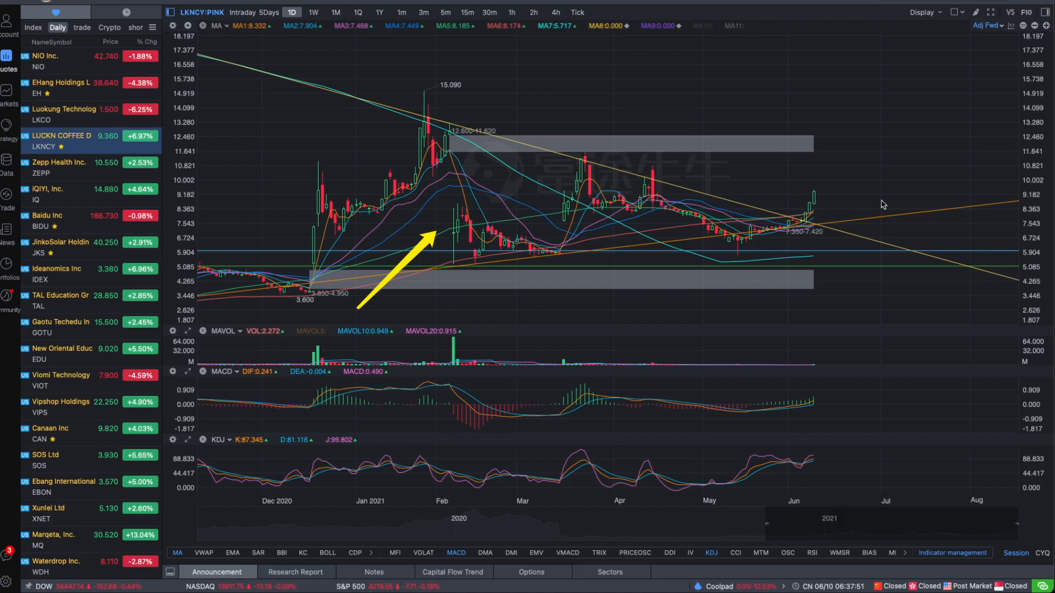
mouse_move(848, 204)
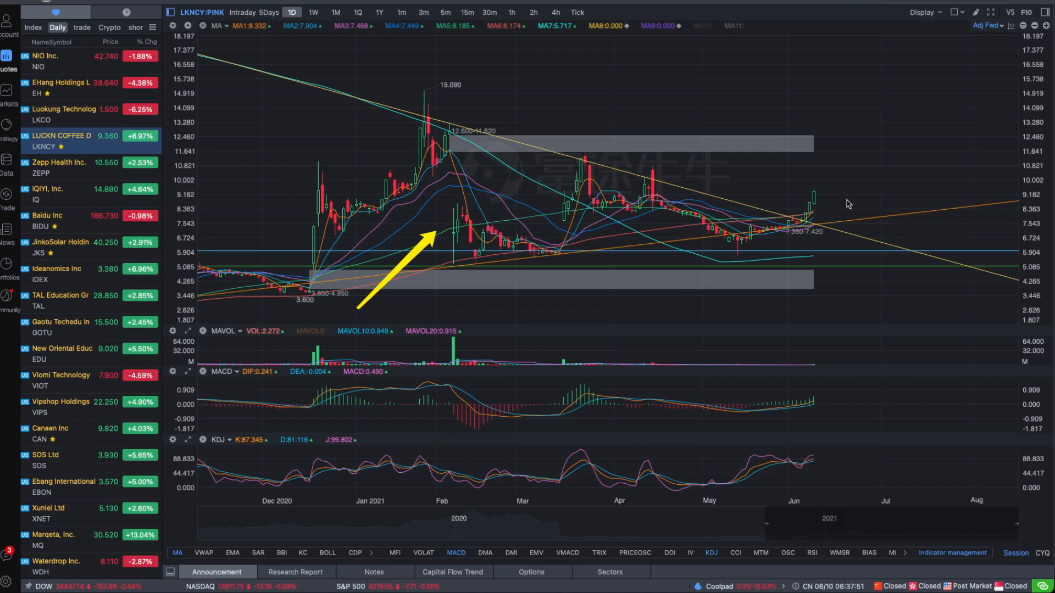
mouse_move(765, 118)
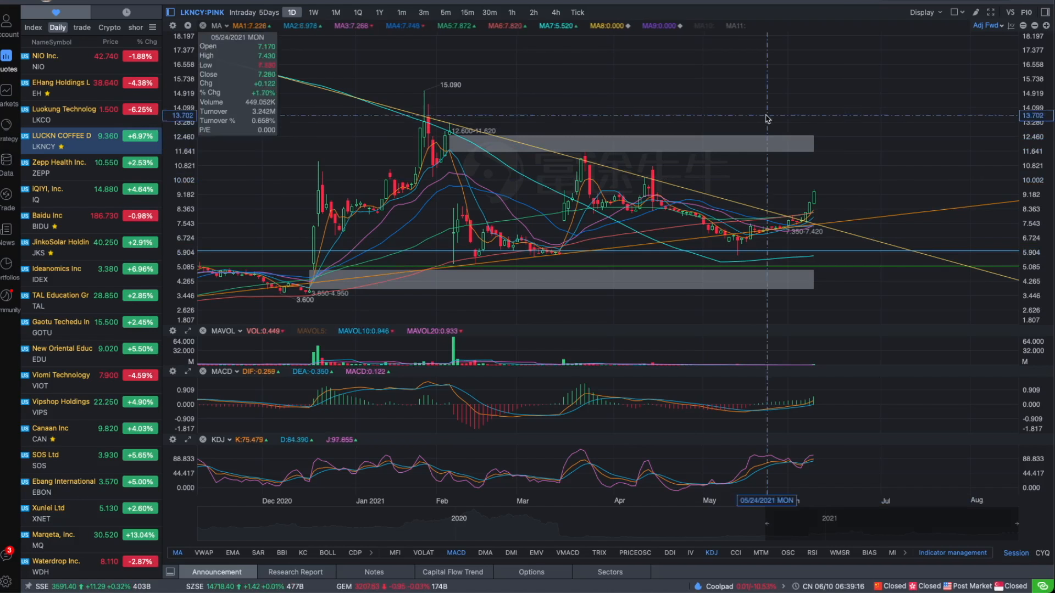
mouse_move(824, 235)
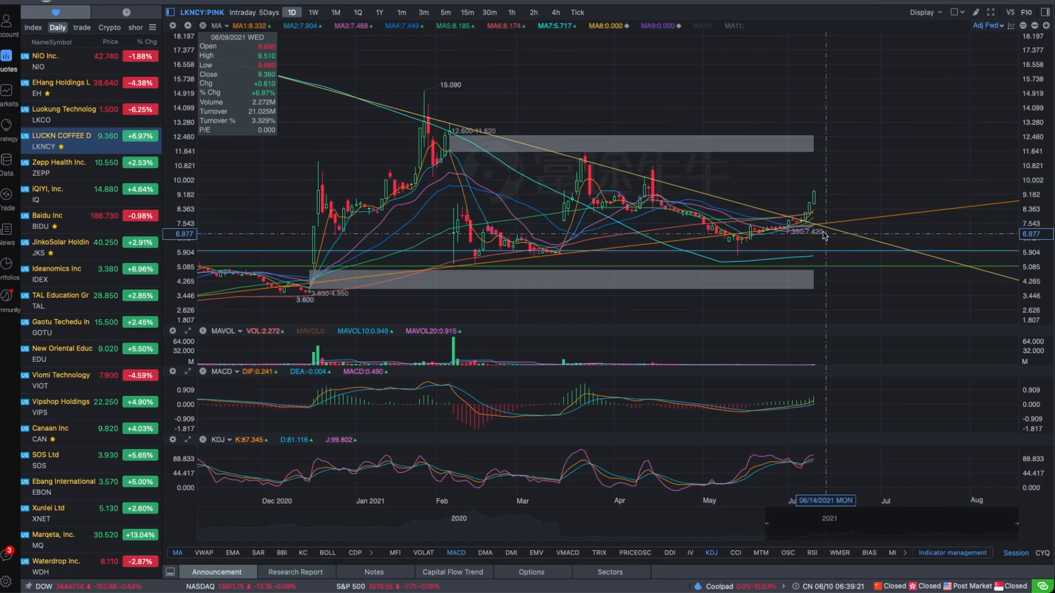
mouse_move(832, 194)
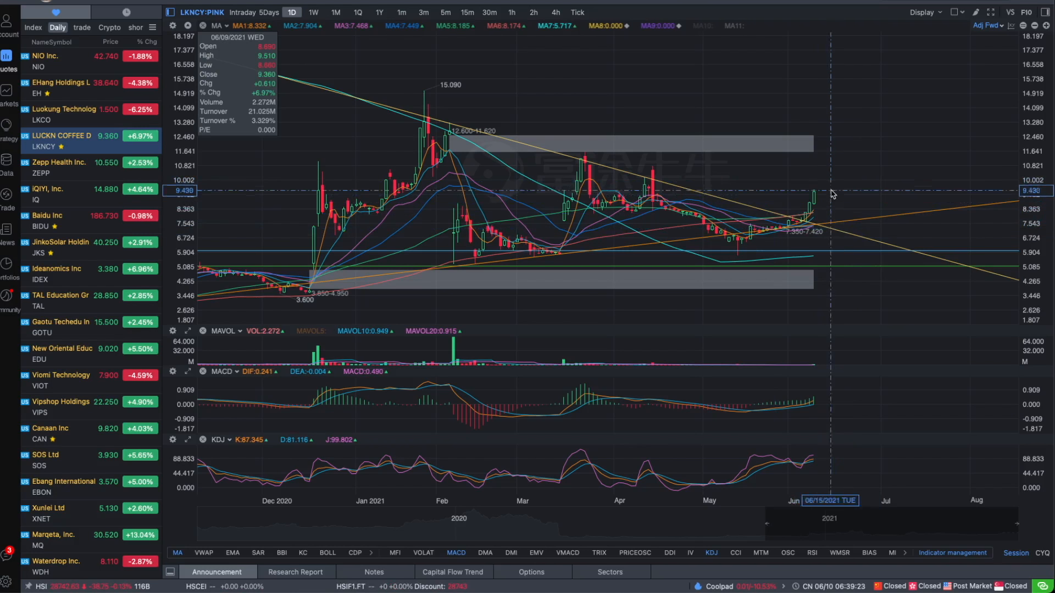
mouse_move(839, 191)
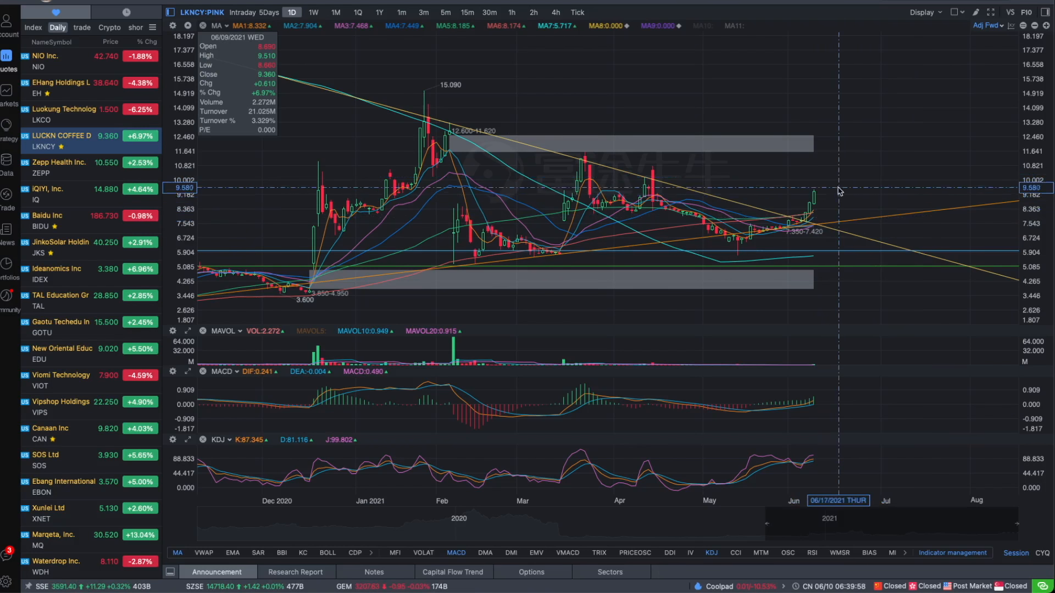
mouse_move(822, 195)
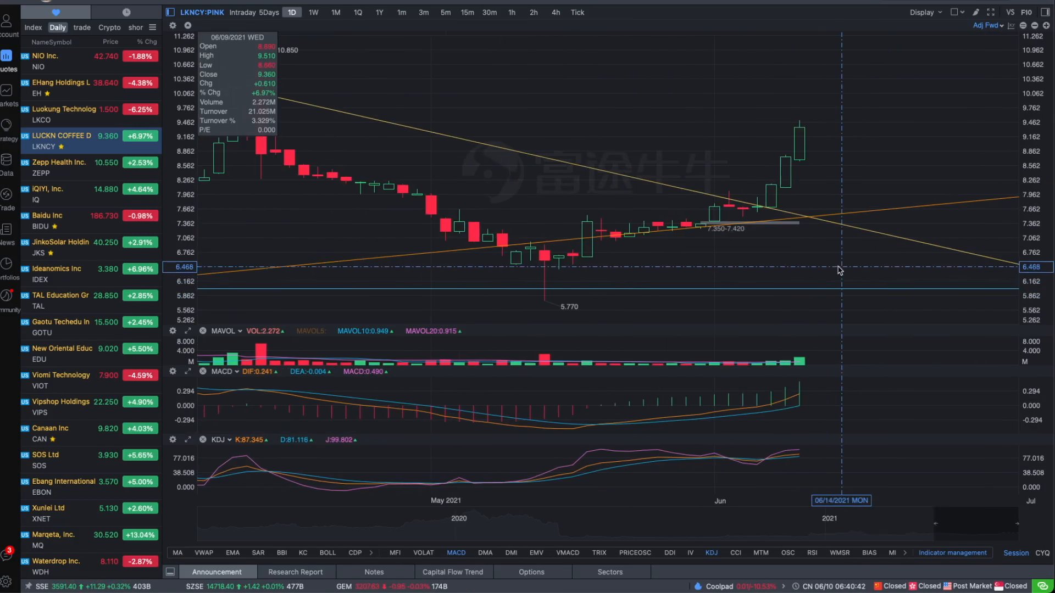
mouse_move(770, 266)
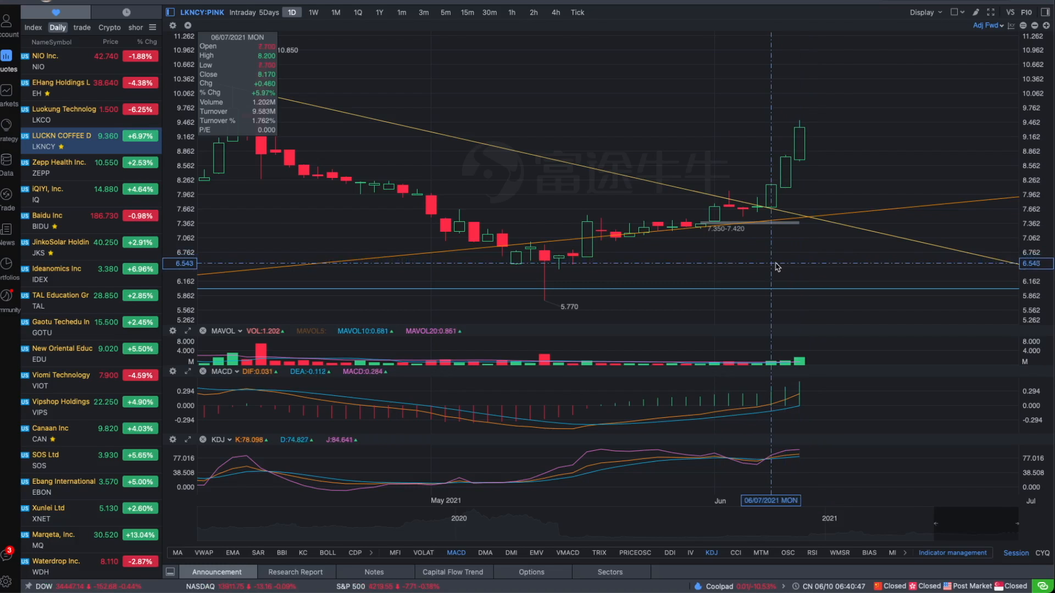
mouse_move(782, 264)
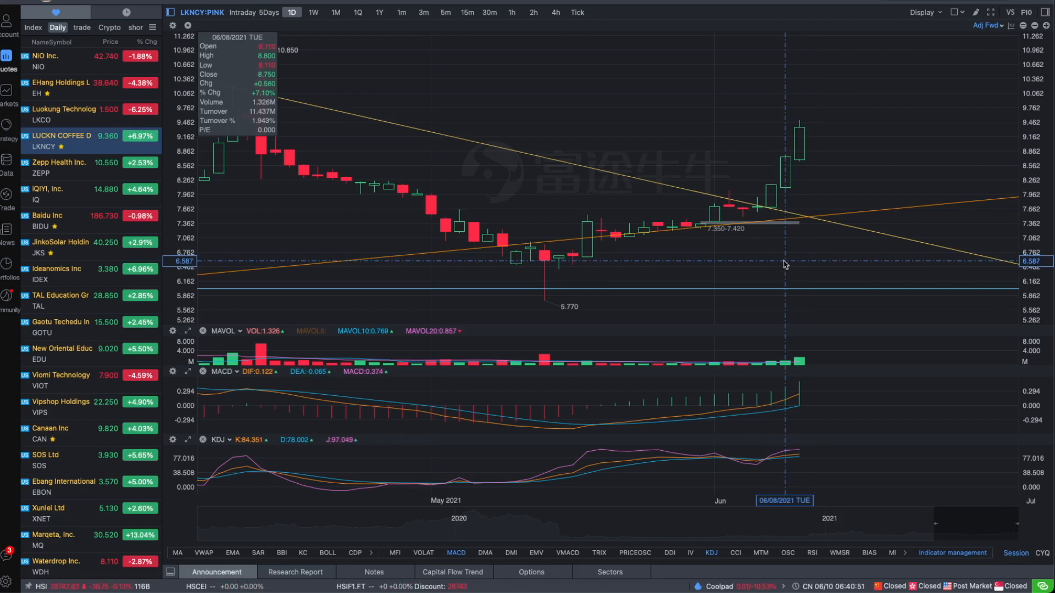
mouse_move(806, 278)
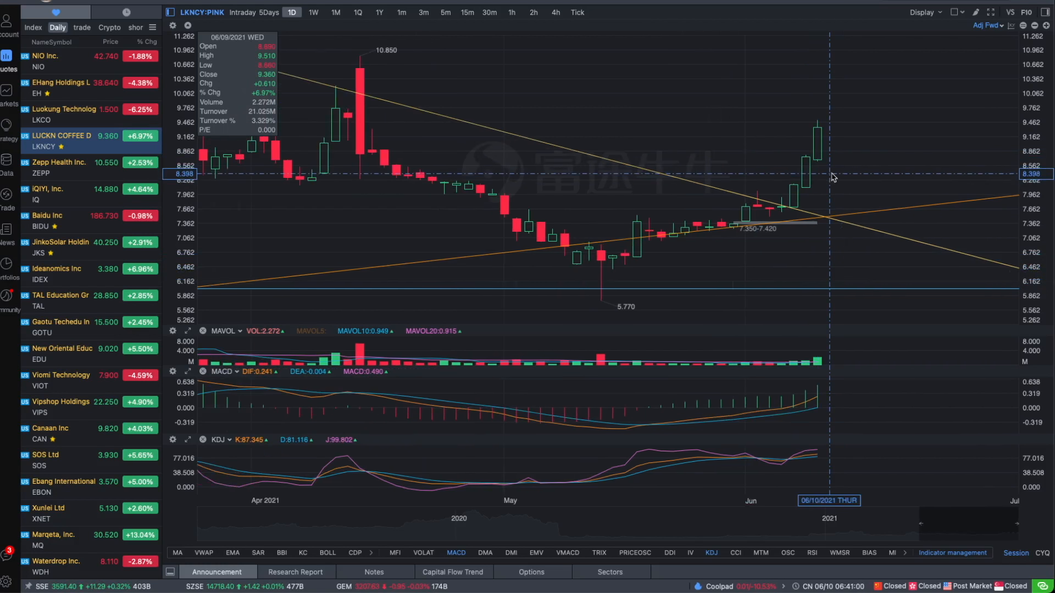
mouse_move(825, 153)
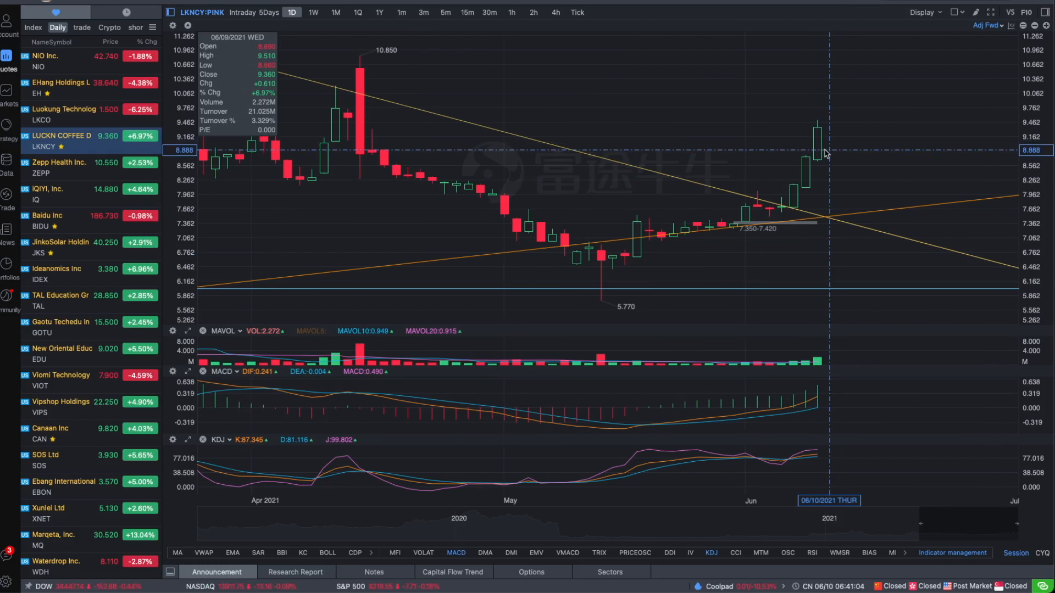
mouse_move(875, 105)
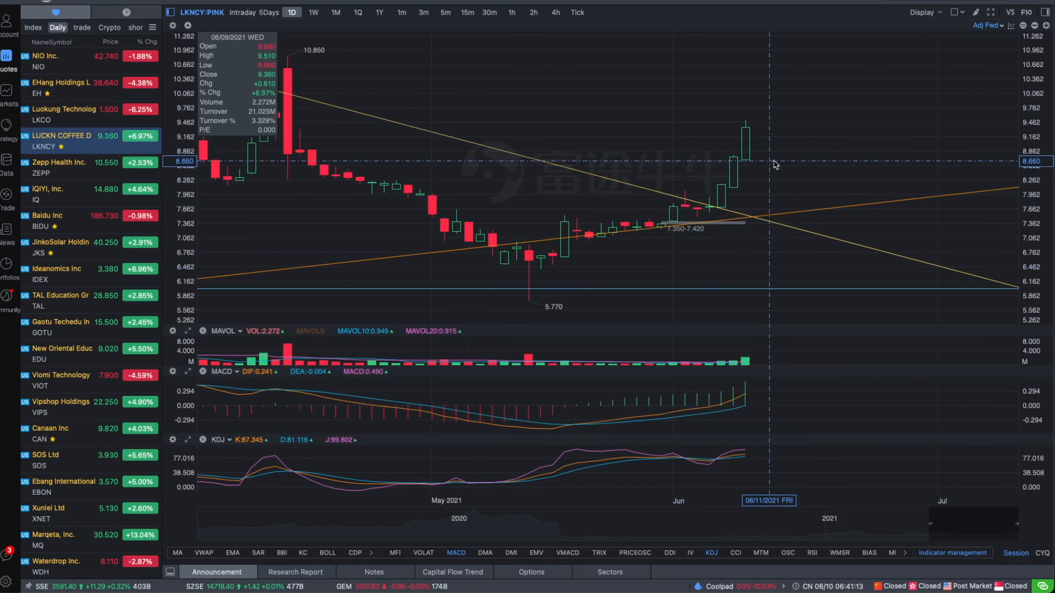
Bring up the Luokung Technology (LKCO) daily chart from the watchlist.
left_click(60, 108)
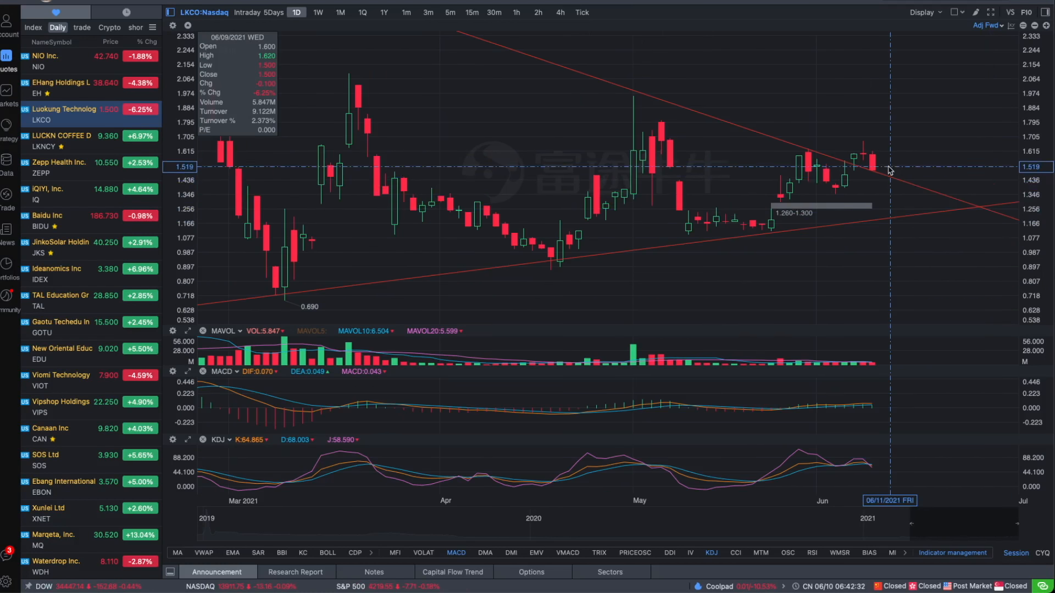
mouse_move(883, 200)
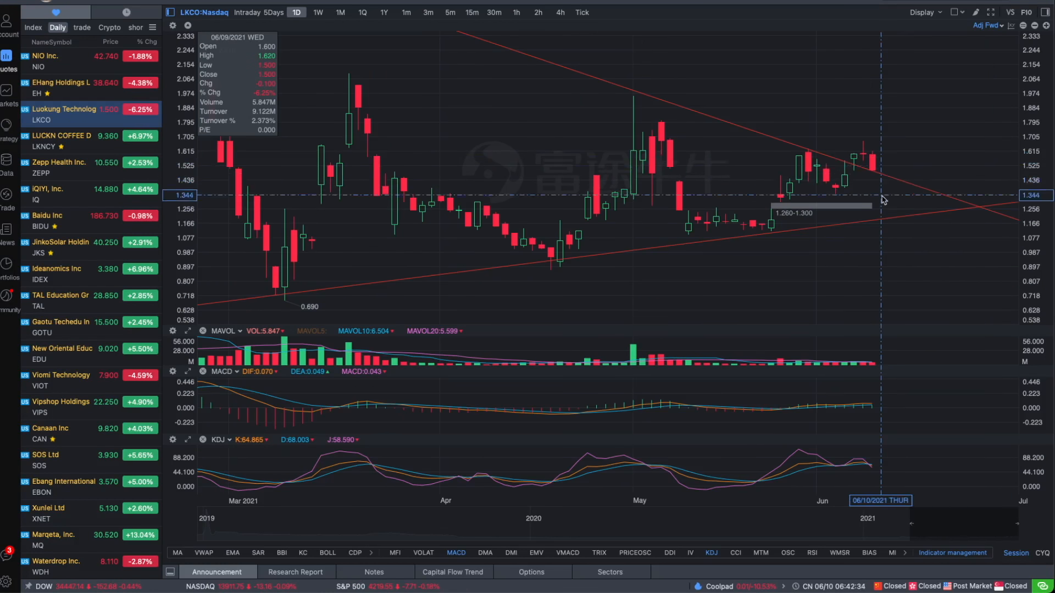
mouse_move(887, 166)
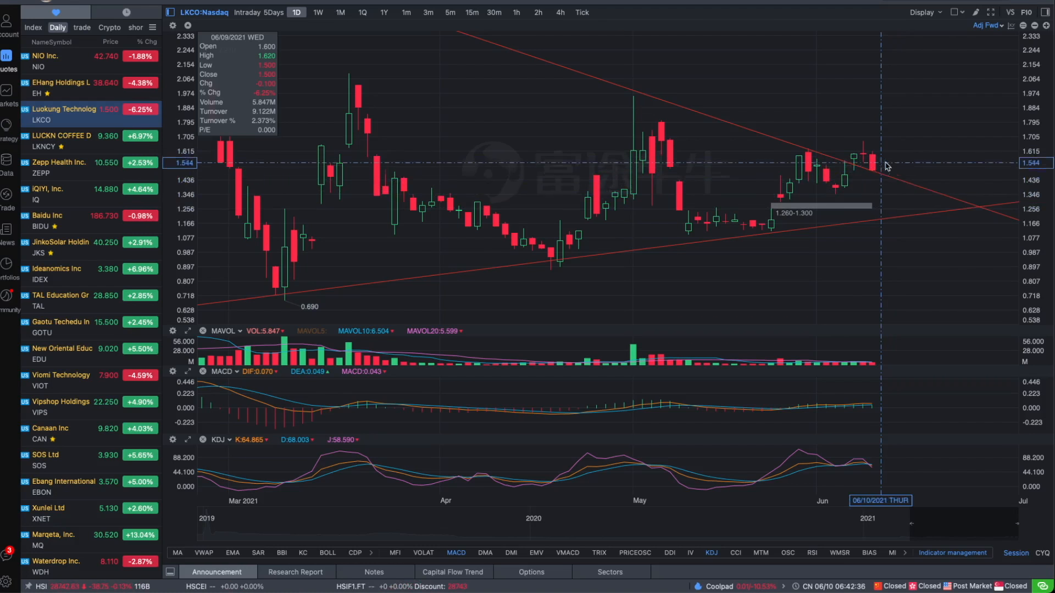
mouse_move(888, 219)
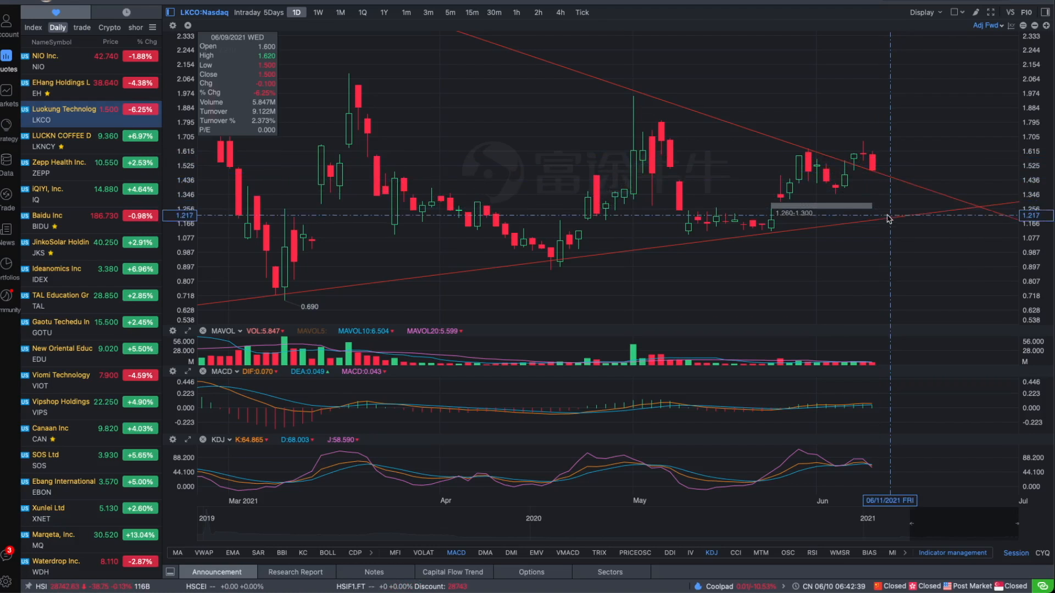
mouse_move(886, 207)
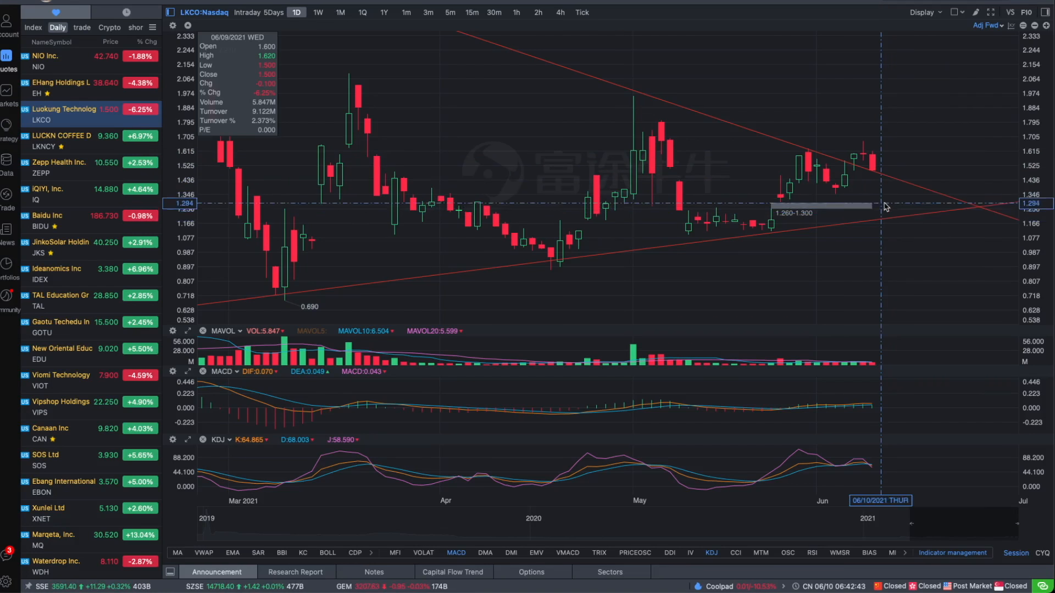
mouse_move(872, 168)
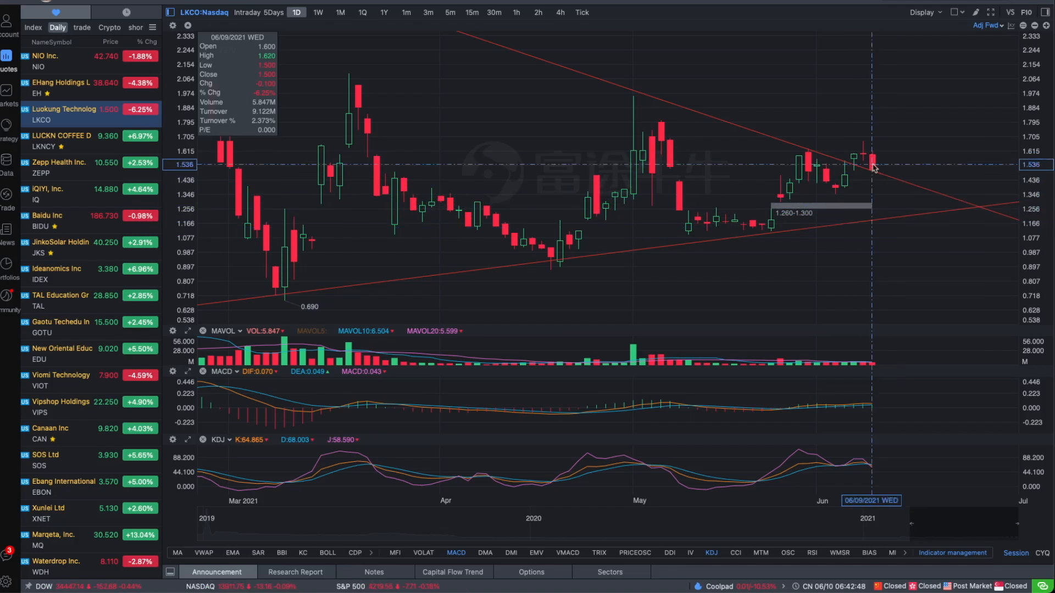
mouse_move(945, 143)
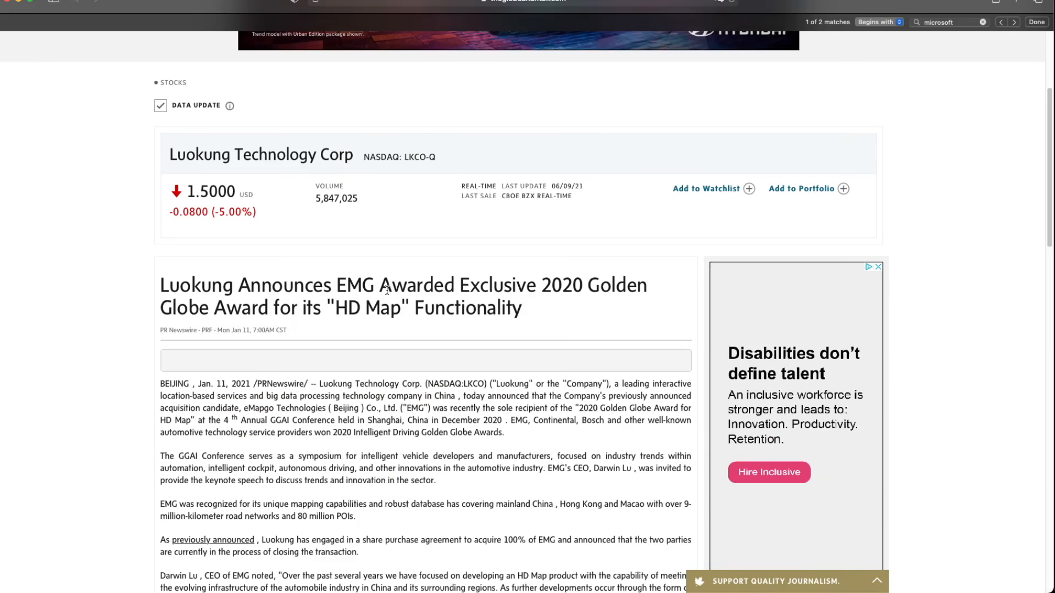
Scroll the Globe and Mail article down to EMG's Microsoft partnership passage.
scroll("down", 3)
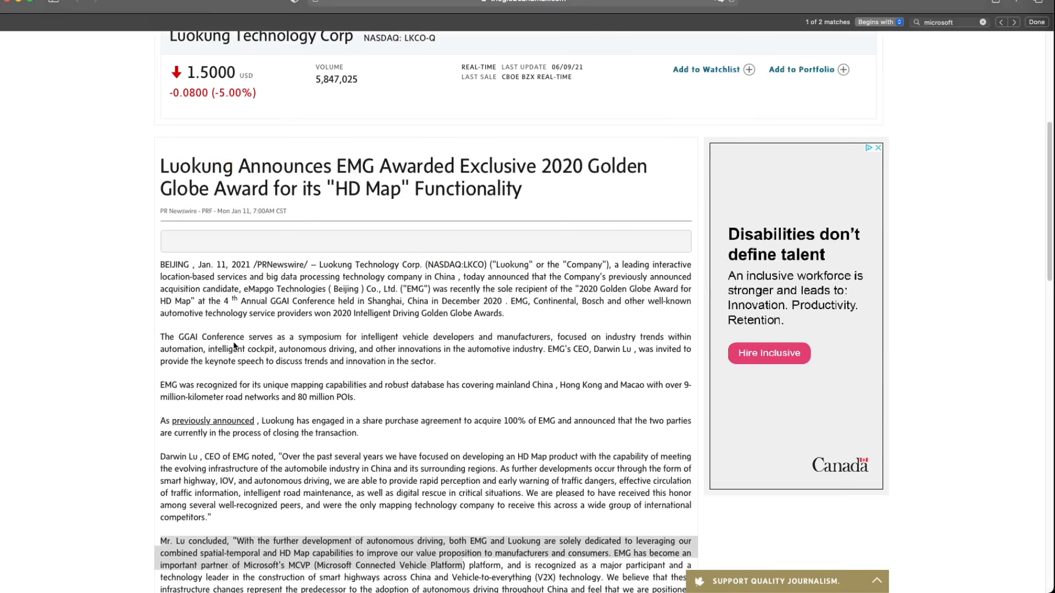
scroll("down", 3)
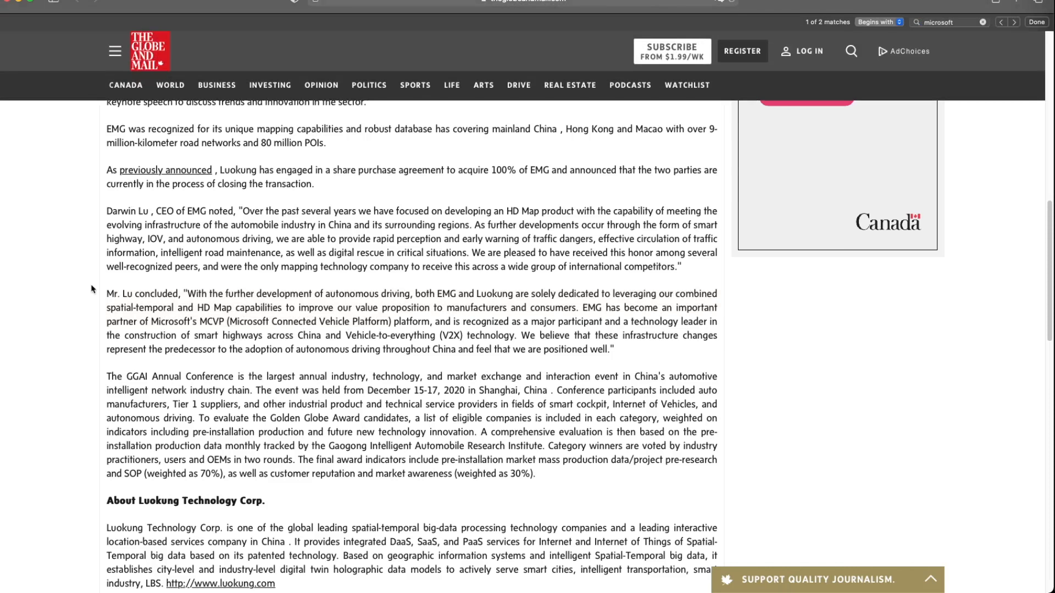
mouse_move(197, 304)
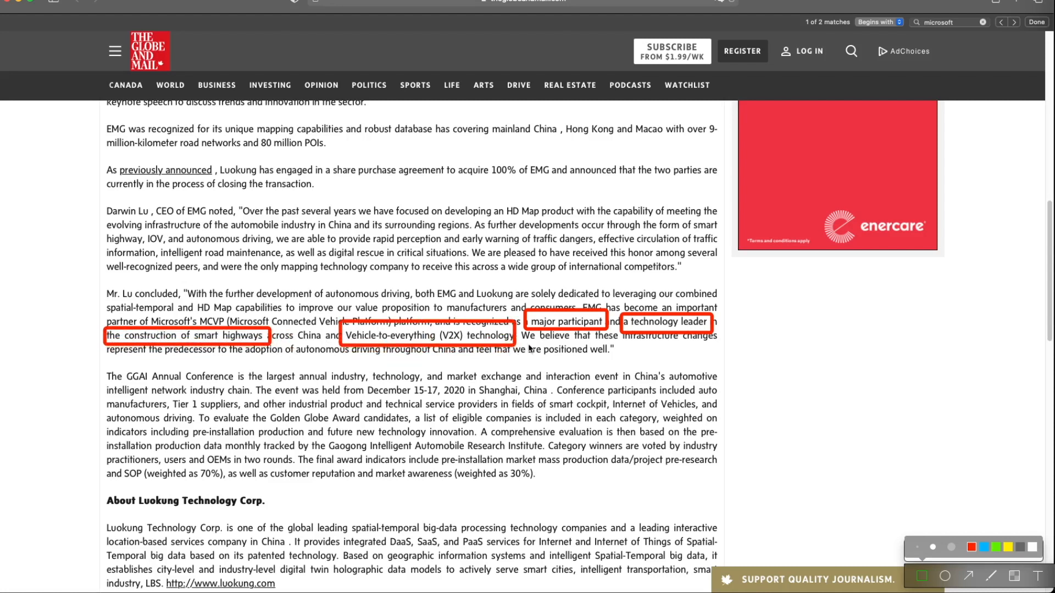
mouse_move(416, 360)
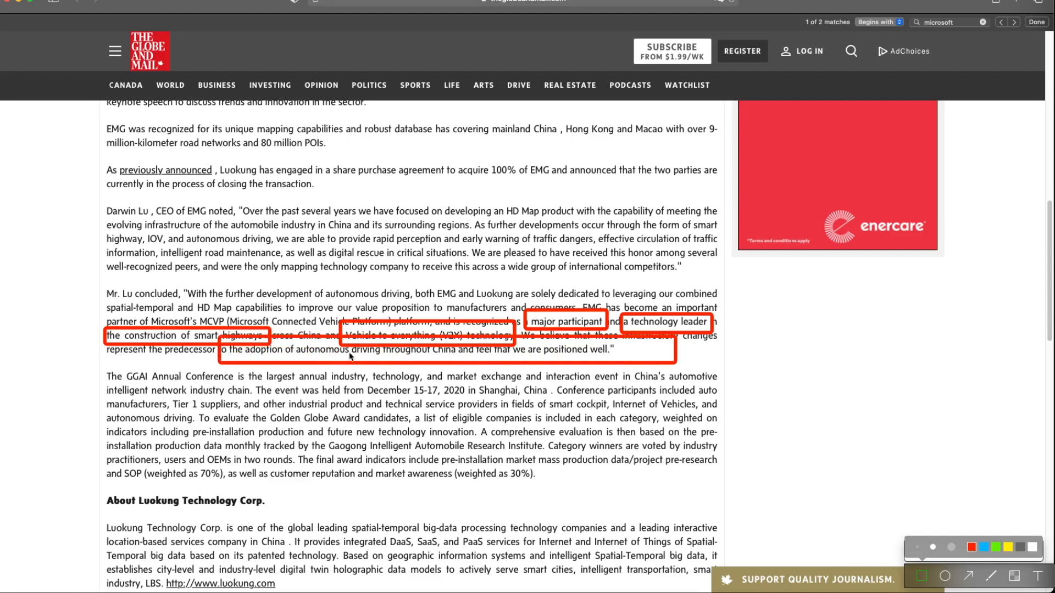
mouse_move(612, 377)
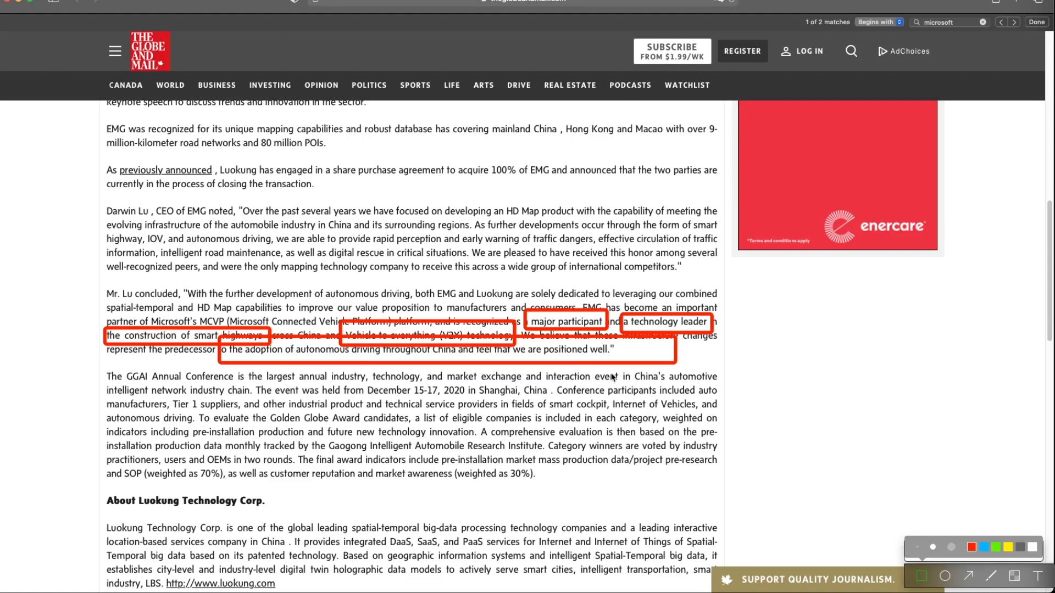
mouse_move(760, 298)
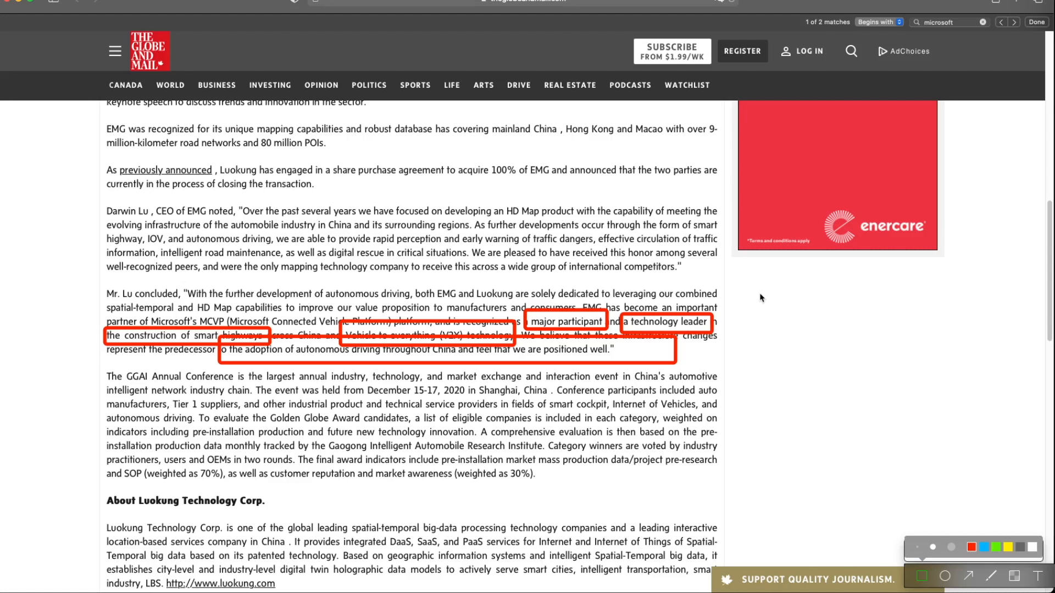
mouse_move(544, 355)
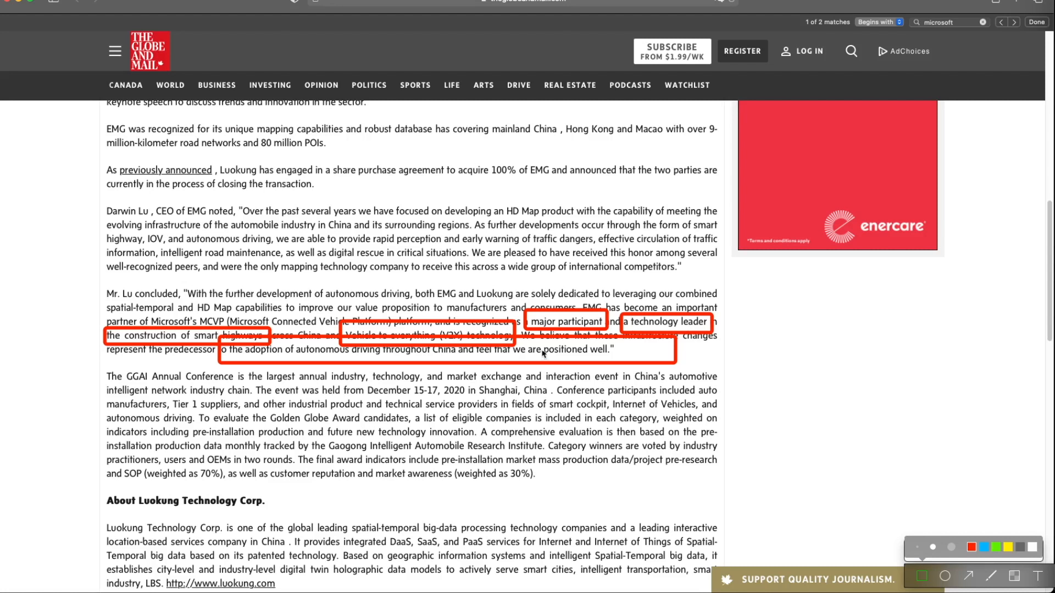
mouse_move(907, 321)
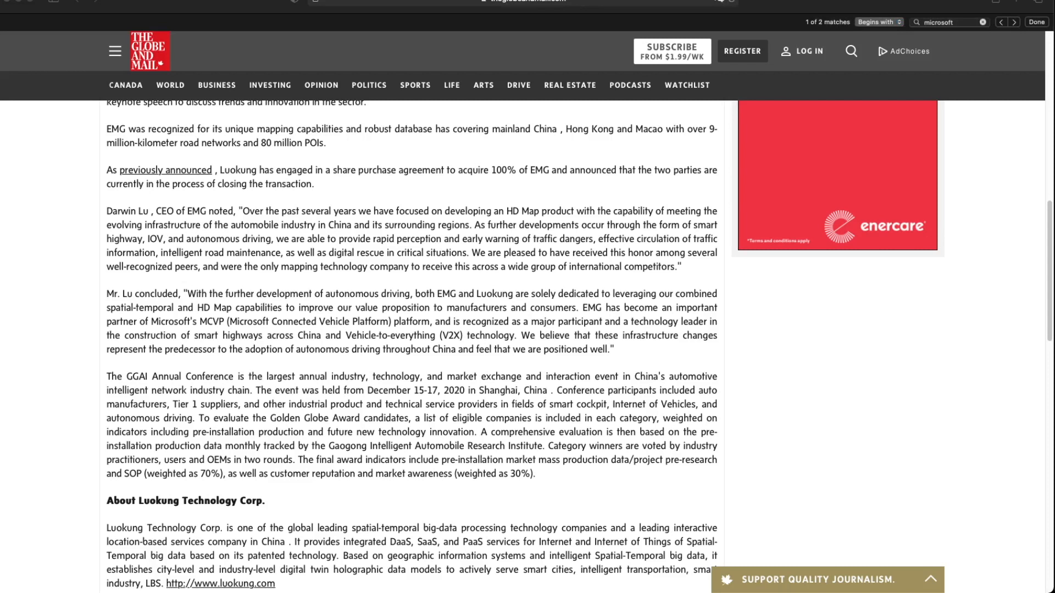
mouse_move(496, 317)
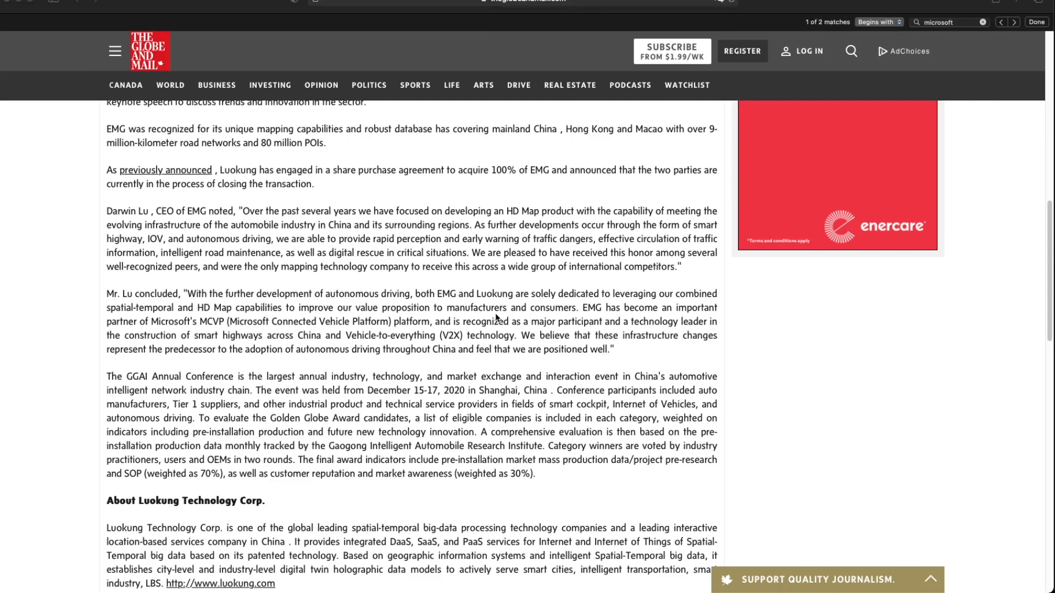
mouse_move(496, 319)
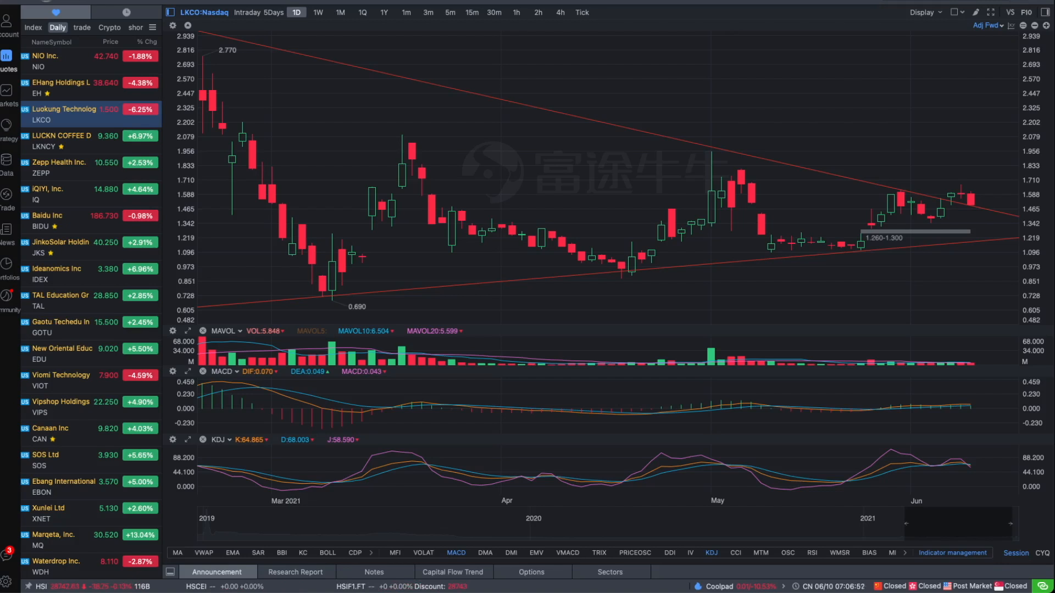
mouse_move(845, 118)
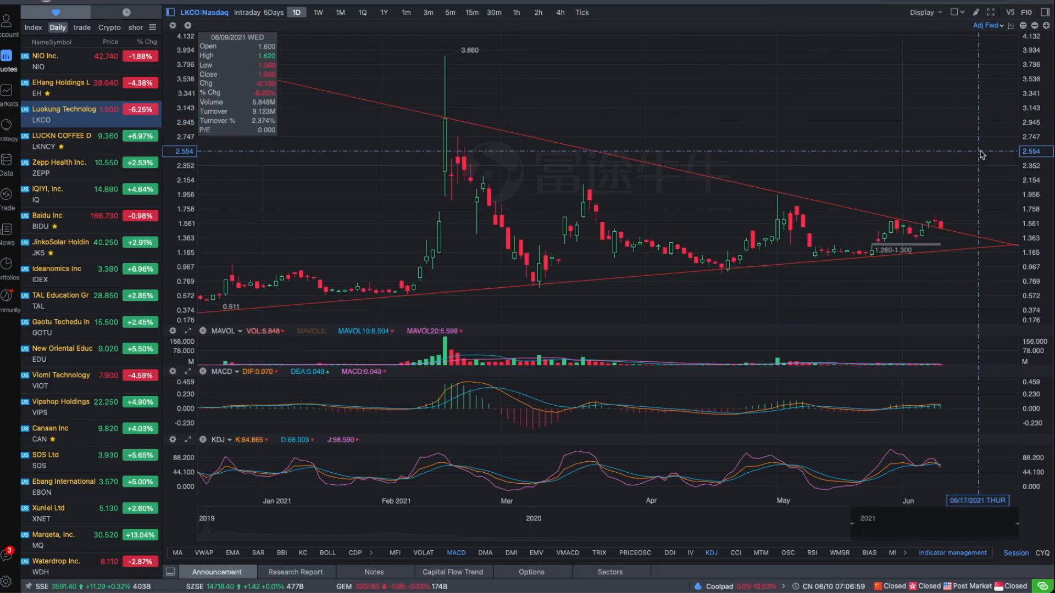
mouse_move(864, 159)
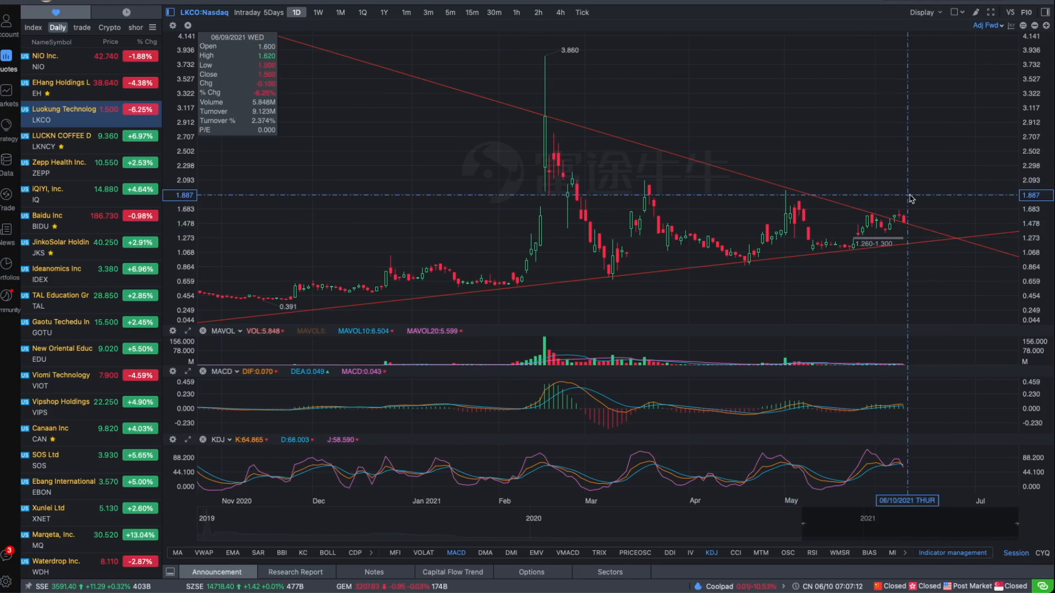
mouse_move(659, 153)
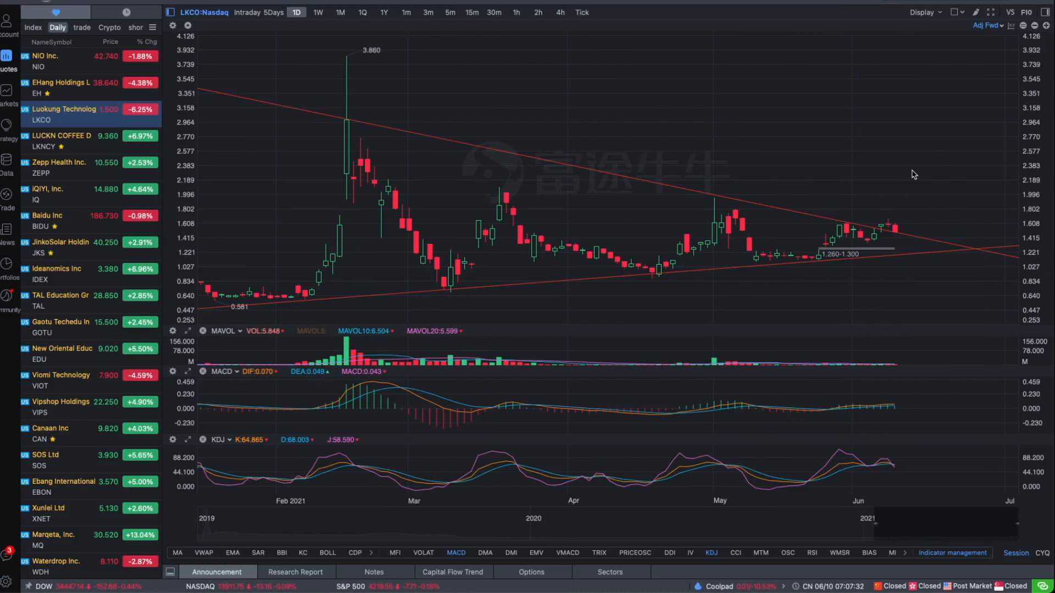
mouse_move(973, 237)
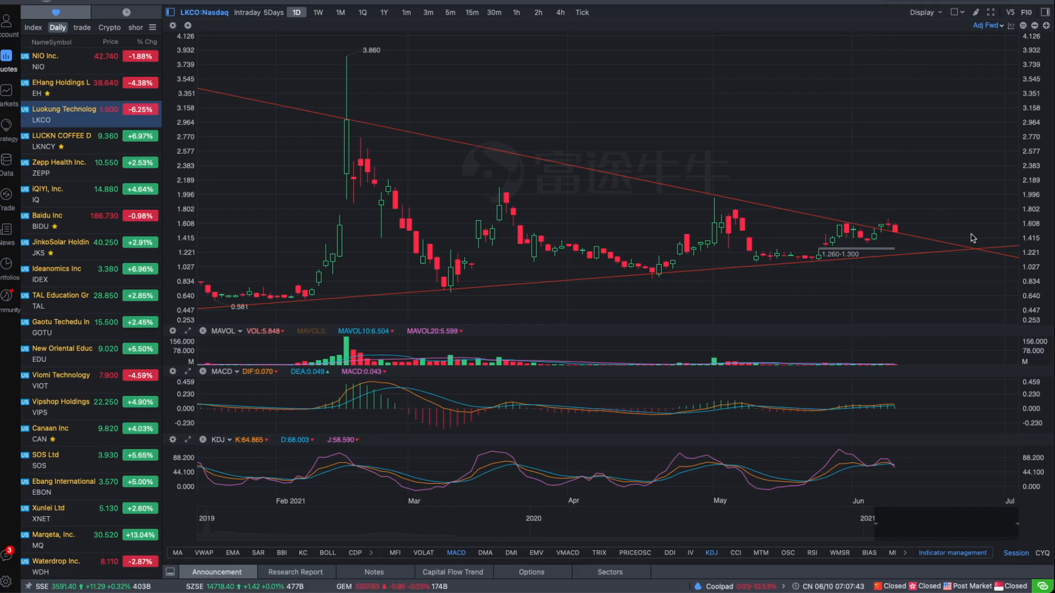
mouse_move(923, 236)
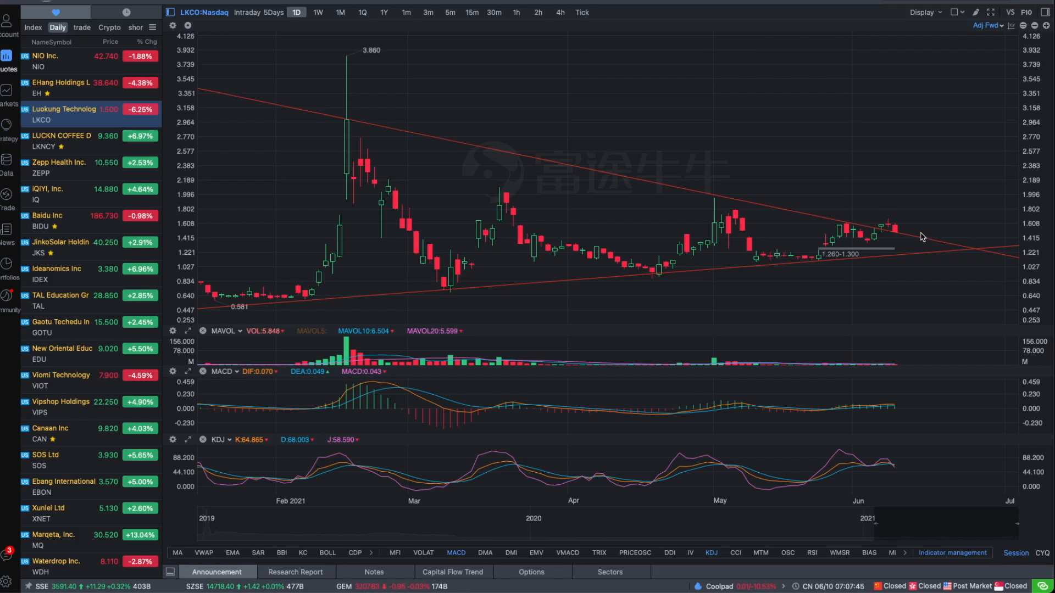
mouse_move(902, 242)
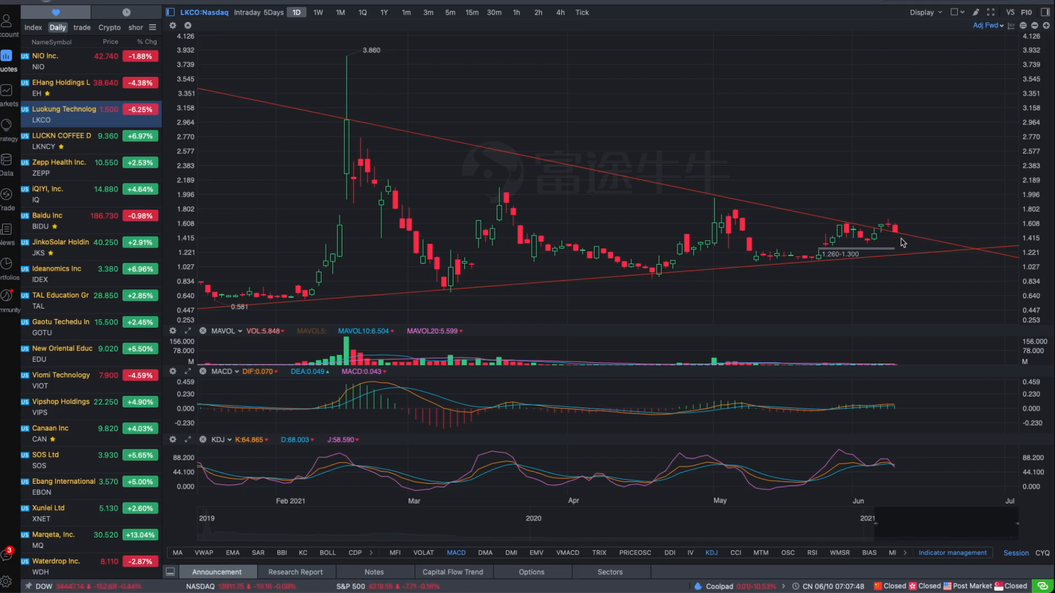
mouse_move(902, 182)
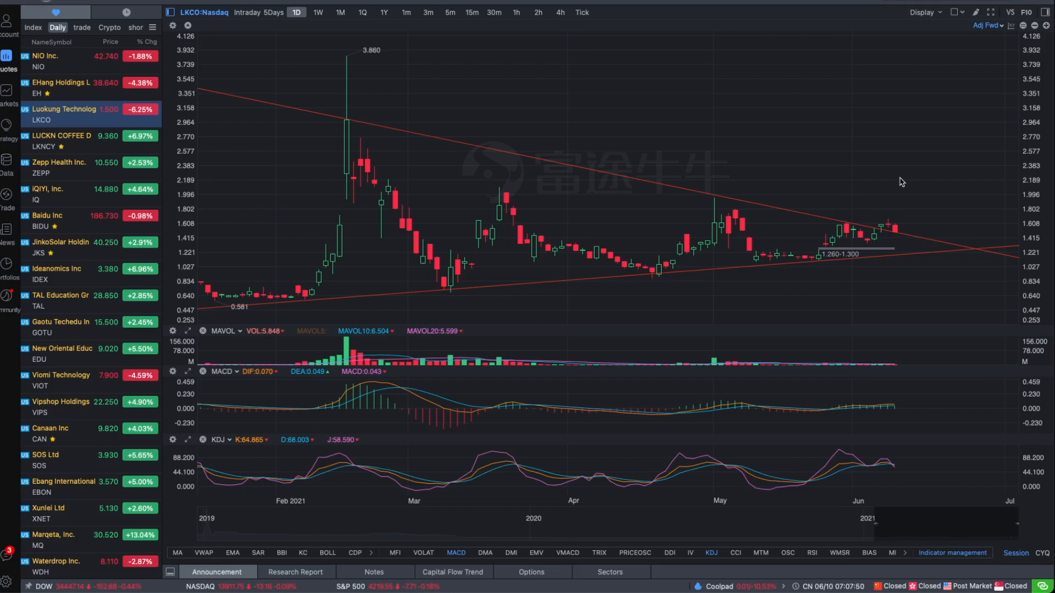
mouse_move(987, 180)
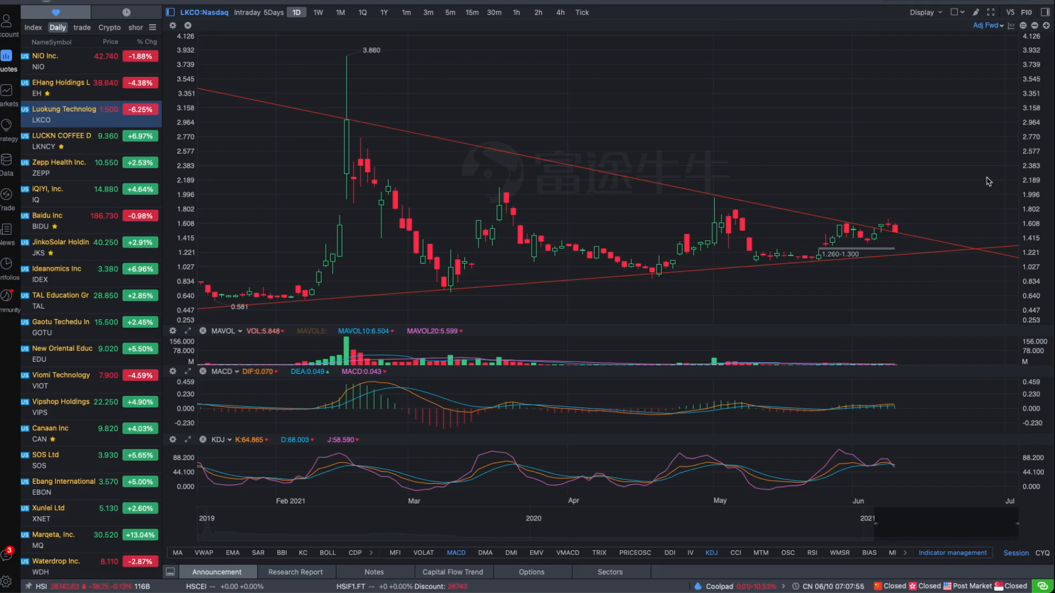
mouse_move(956, 168)
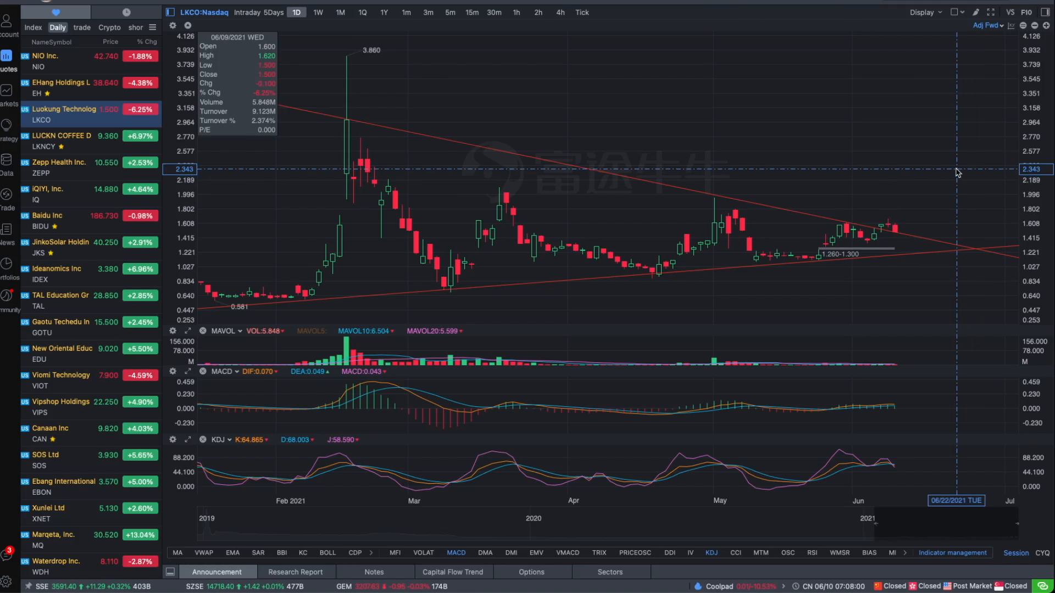
mouse_move(932, 186)
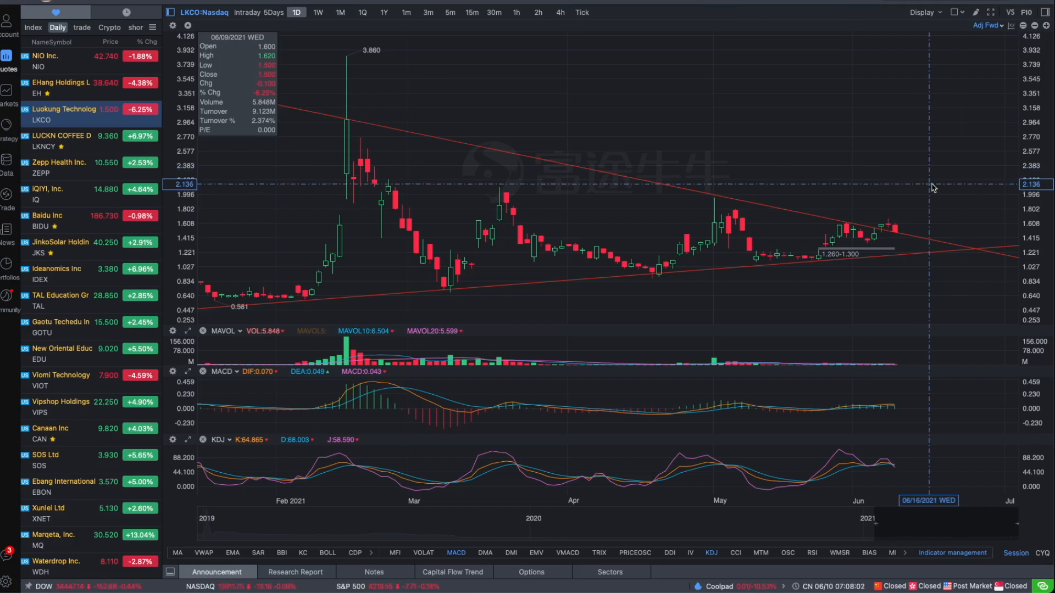
mouse_move(920, 257)
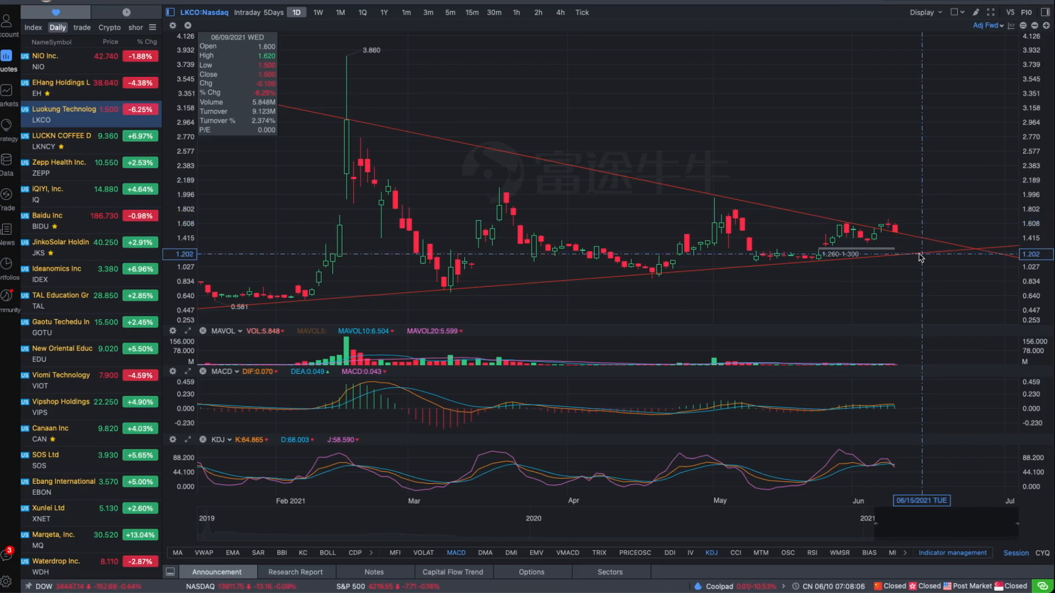
mouse_move(920, 203)
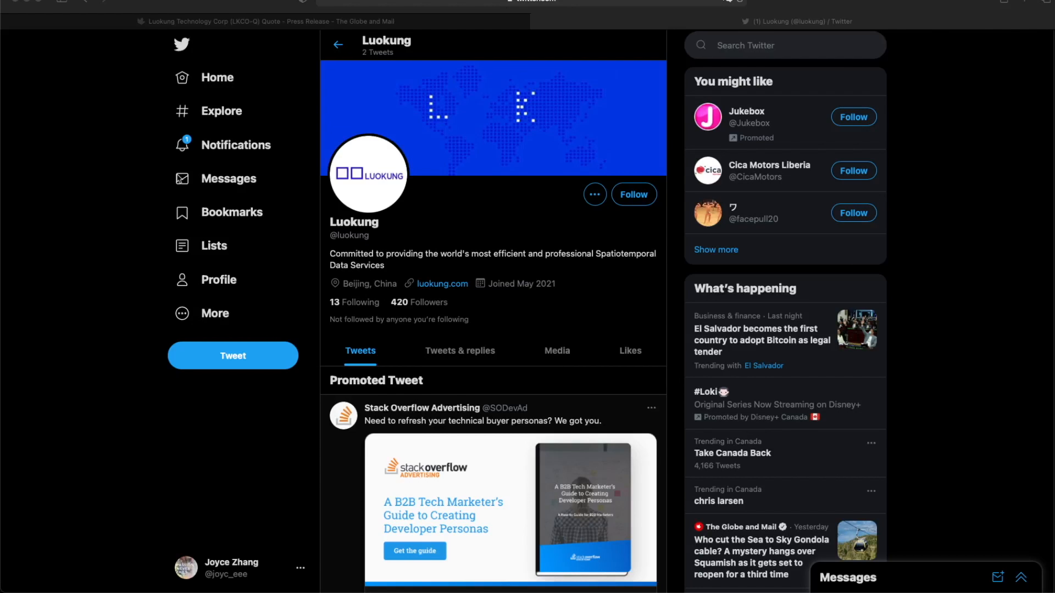
mouse_move(369, 138)
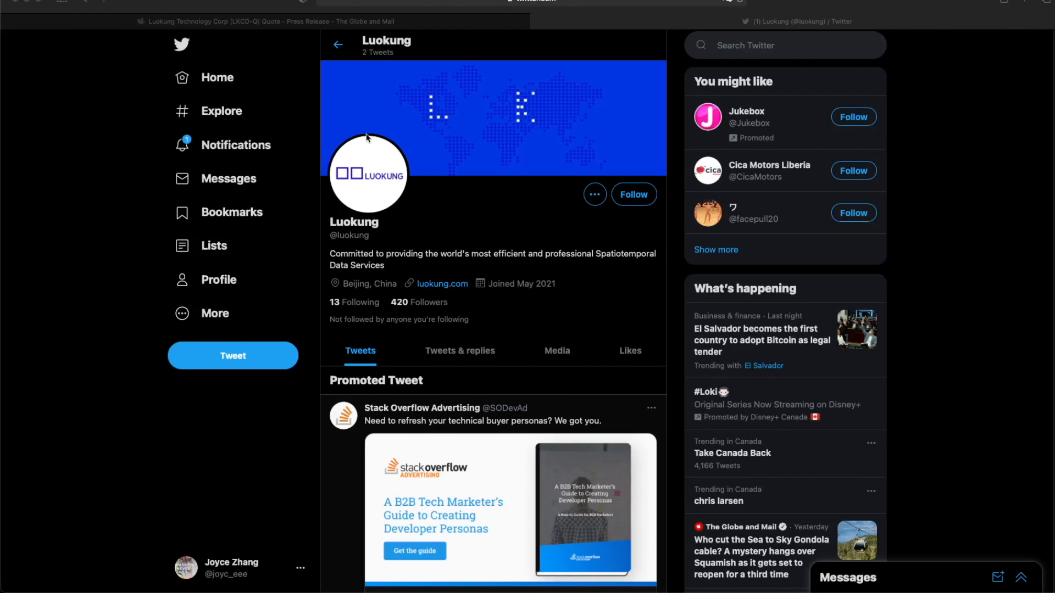
mouse_move(547, 237)
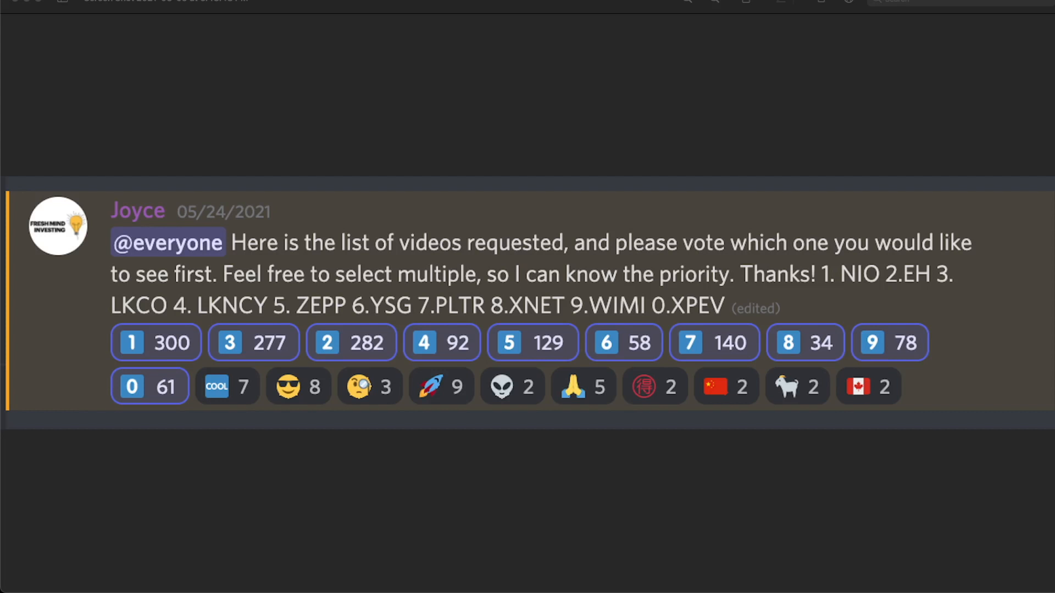
mouse_move(141, 231)
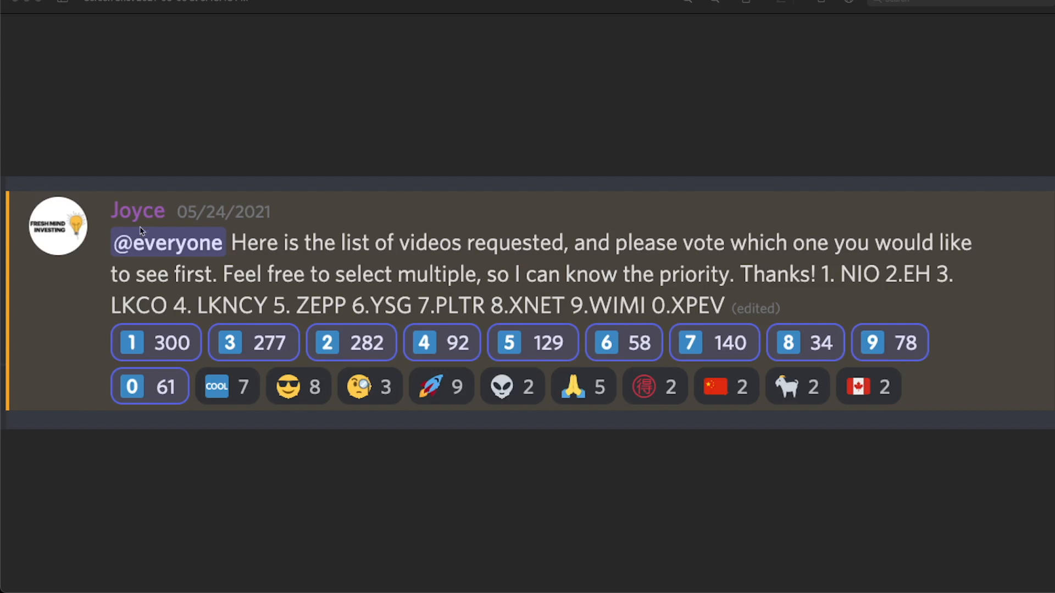
mouse_move(22, 363)
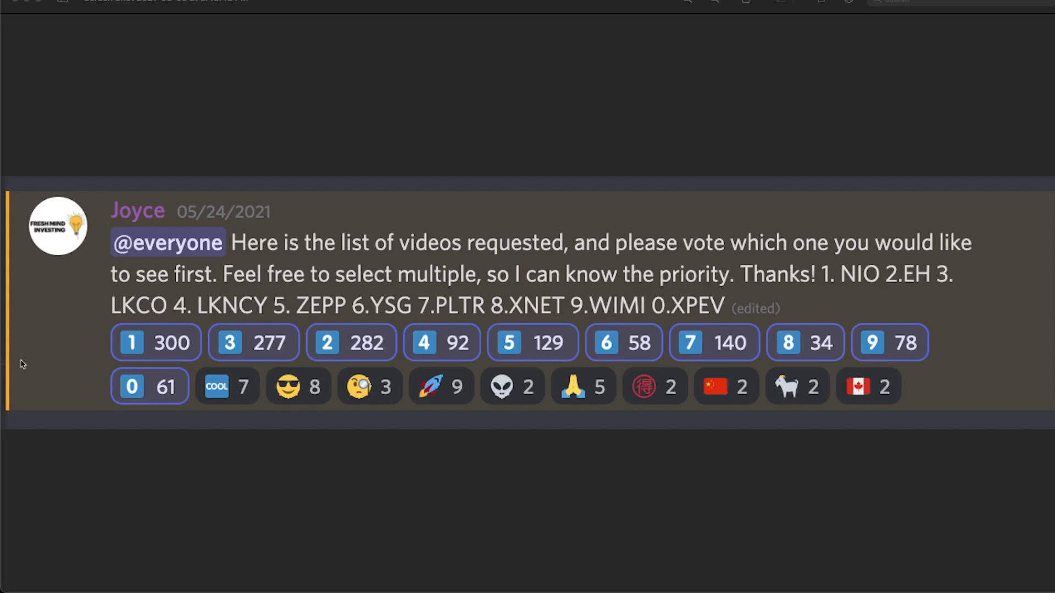
mouse_move(965, 271)
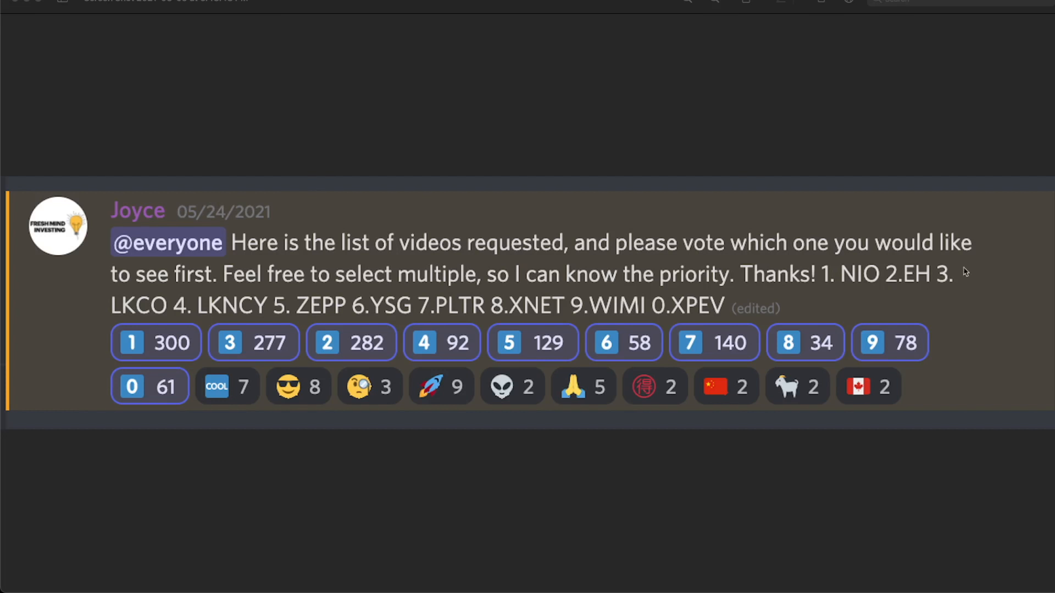
mouse_move(114, 402)
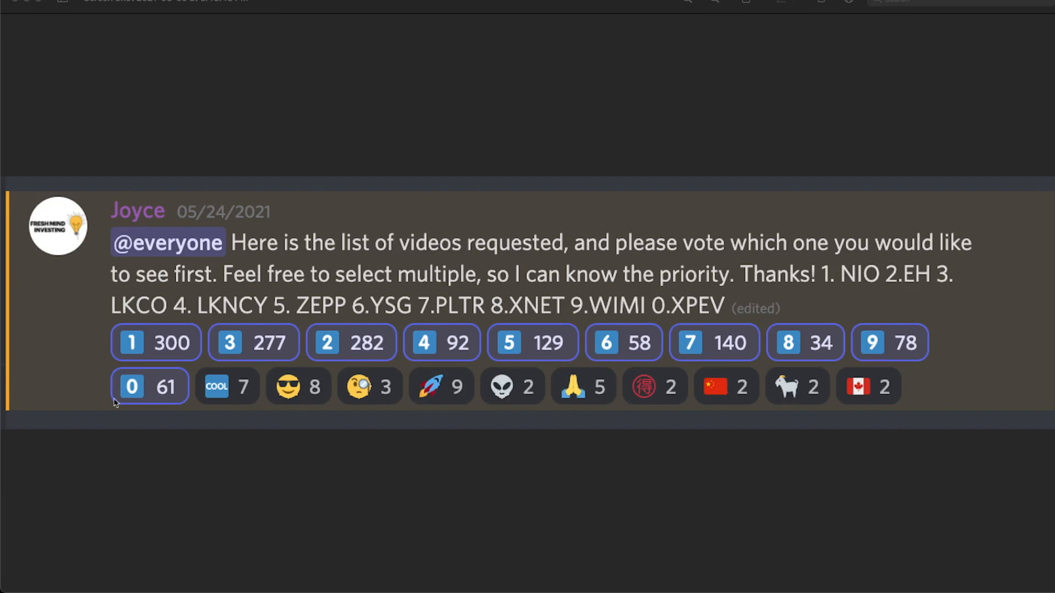
mouse_move(416, 321)
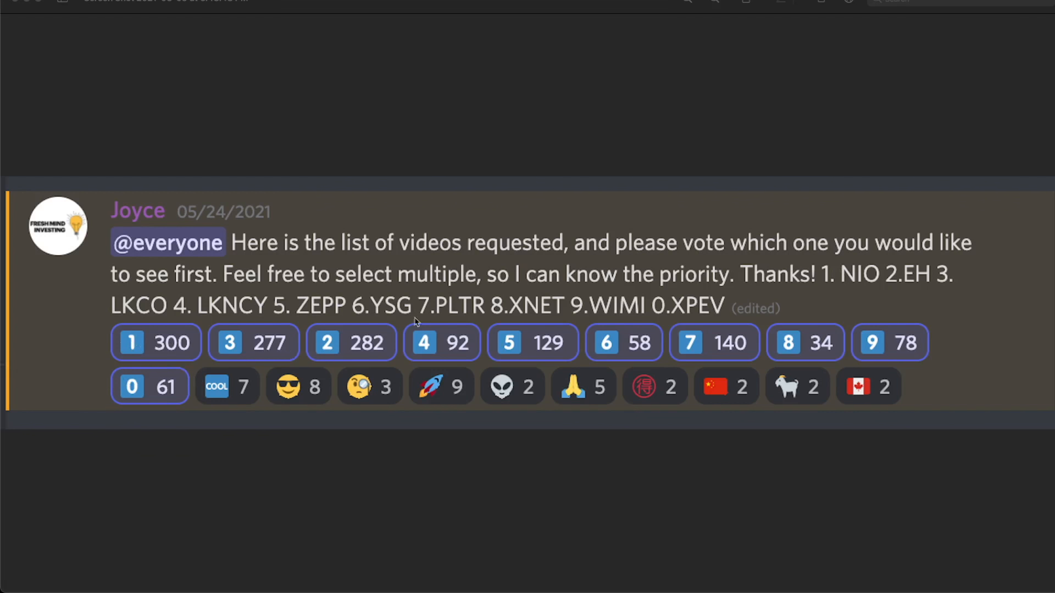
mouse_move(401, 336)
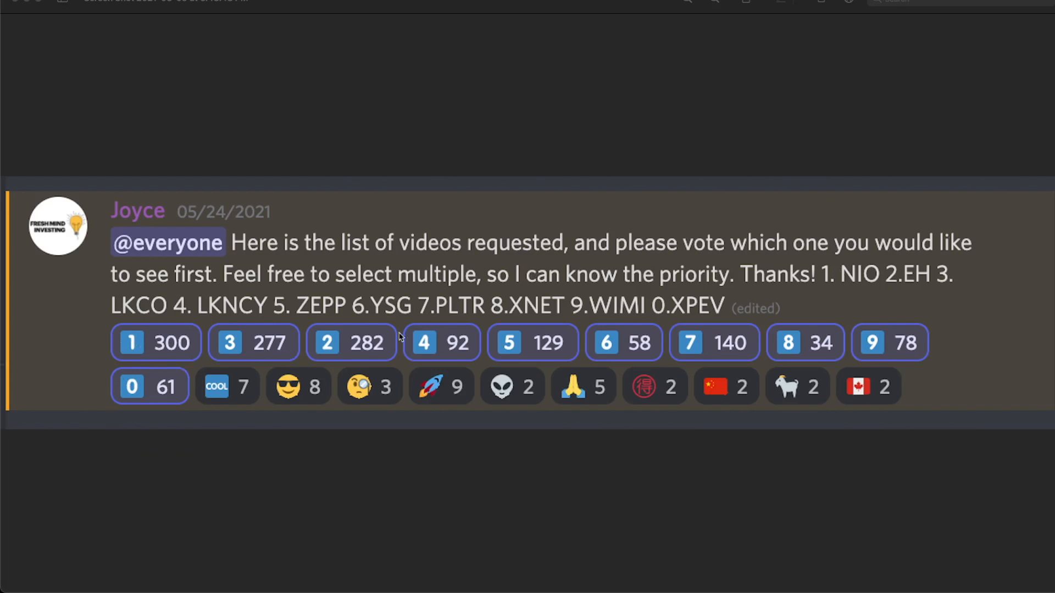
mouse_move(651, 359)
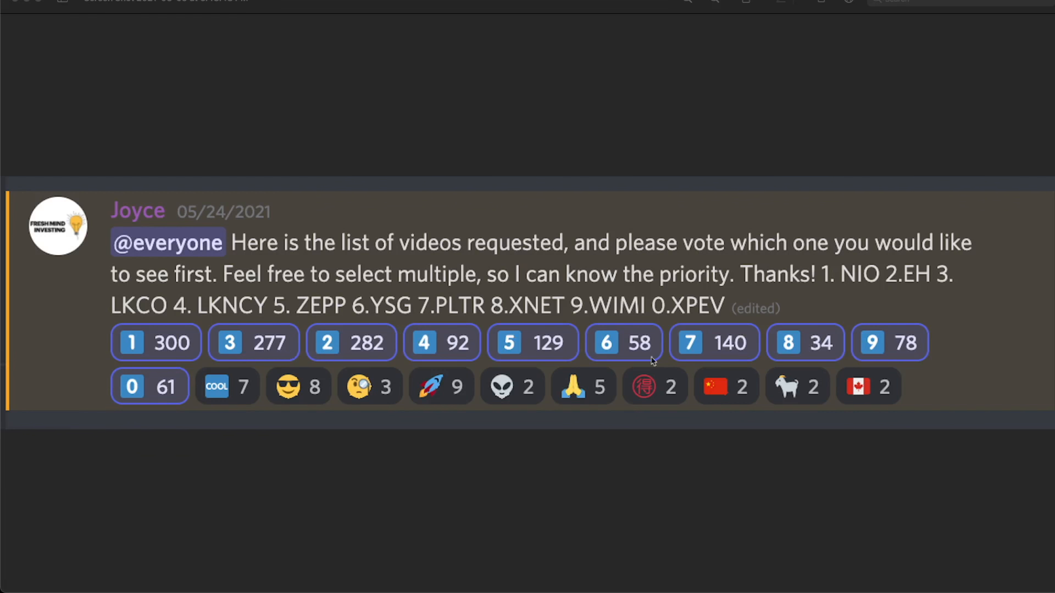
mouse_move(650, 367)
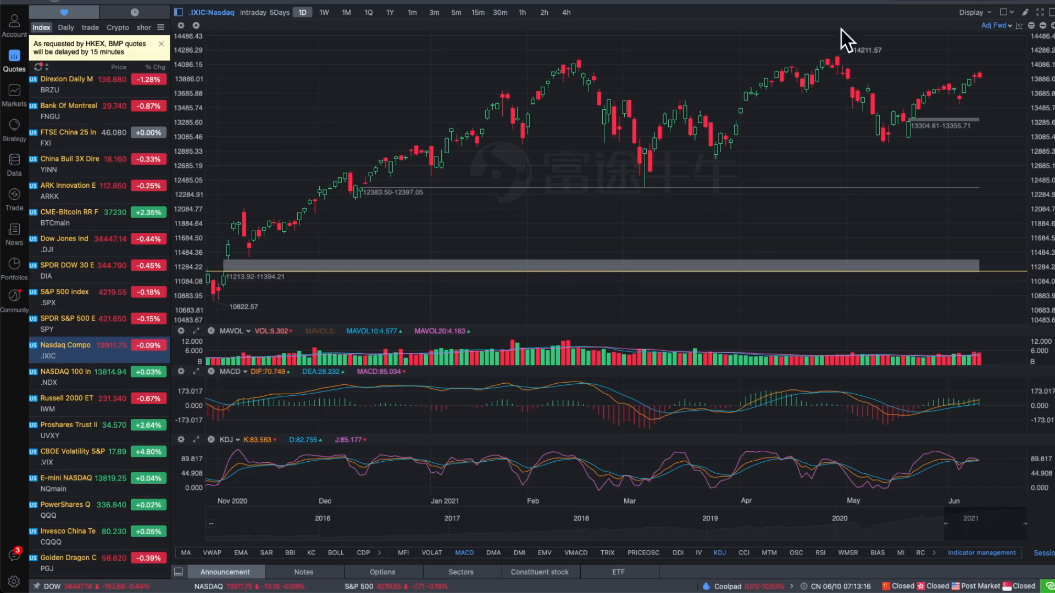
mouse_move(986, 114)
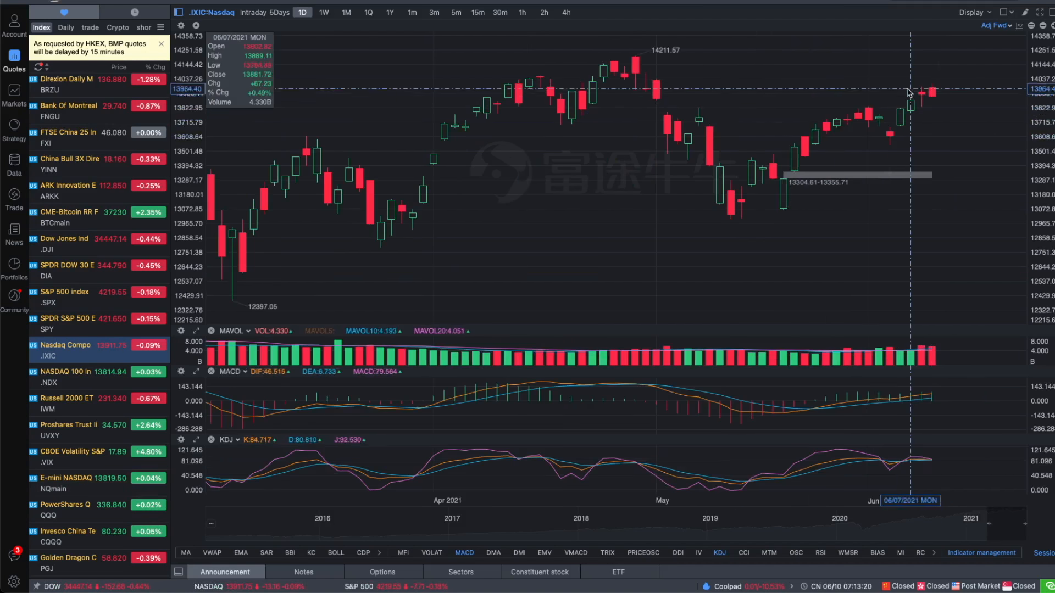
mouse_move(996, 153)
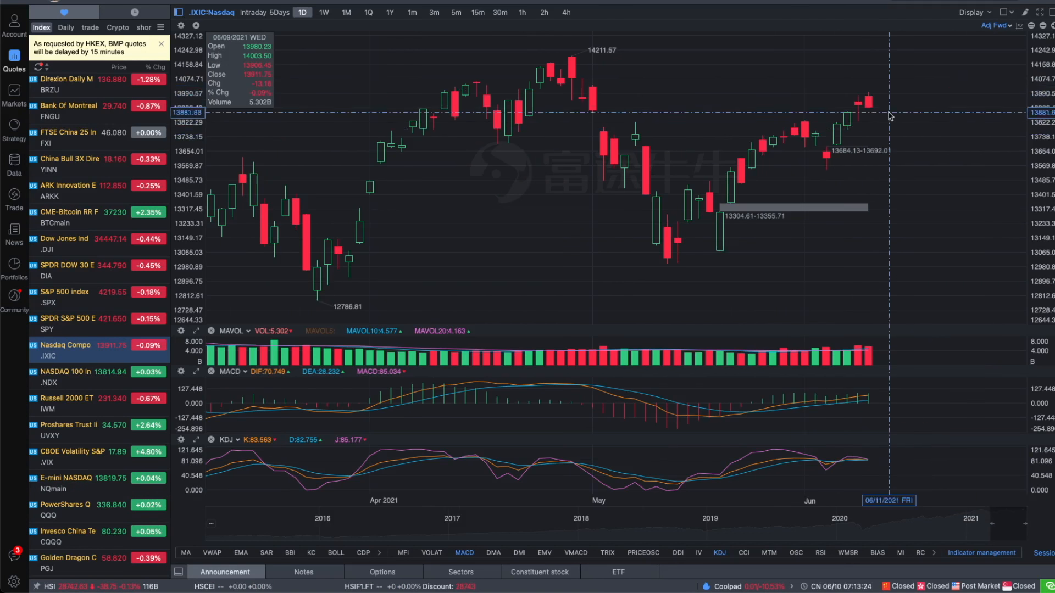
mouse_move(857, 86)
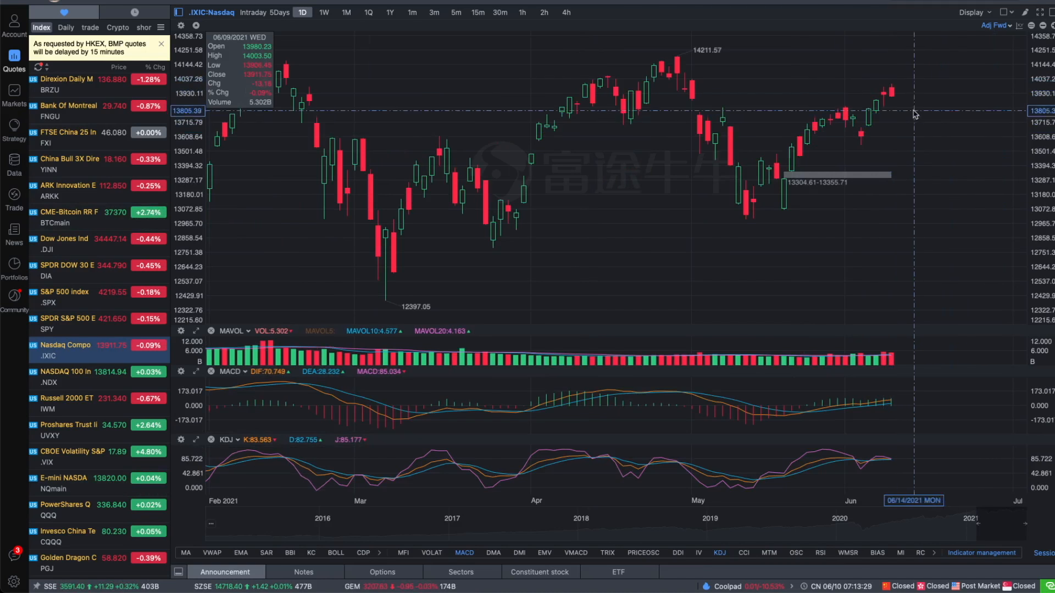
mouse_move(934, 99)
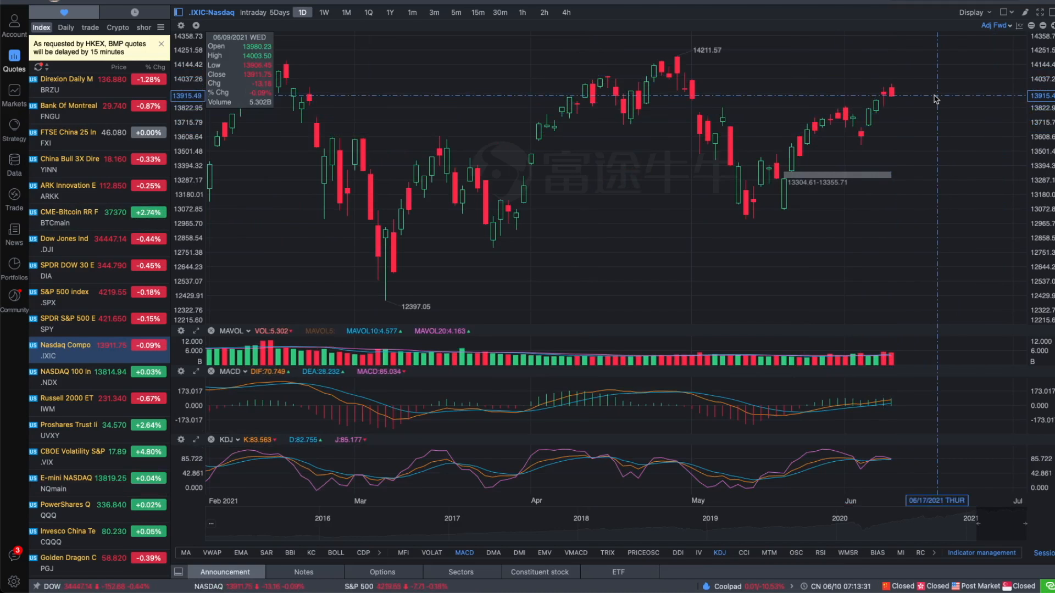
mouse_move(922, 108)
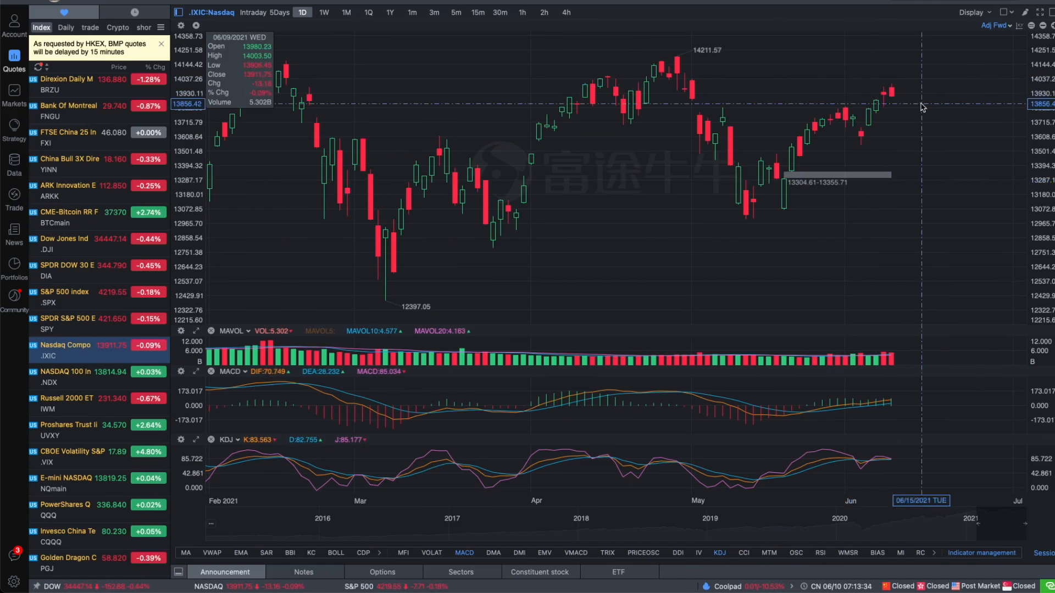
mouse_move(902, 87)
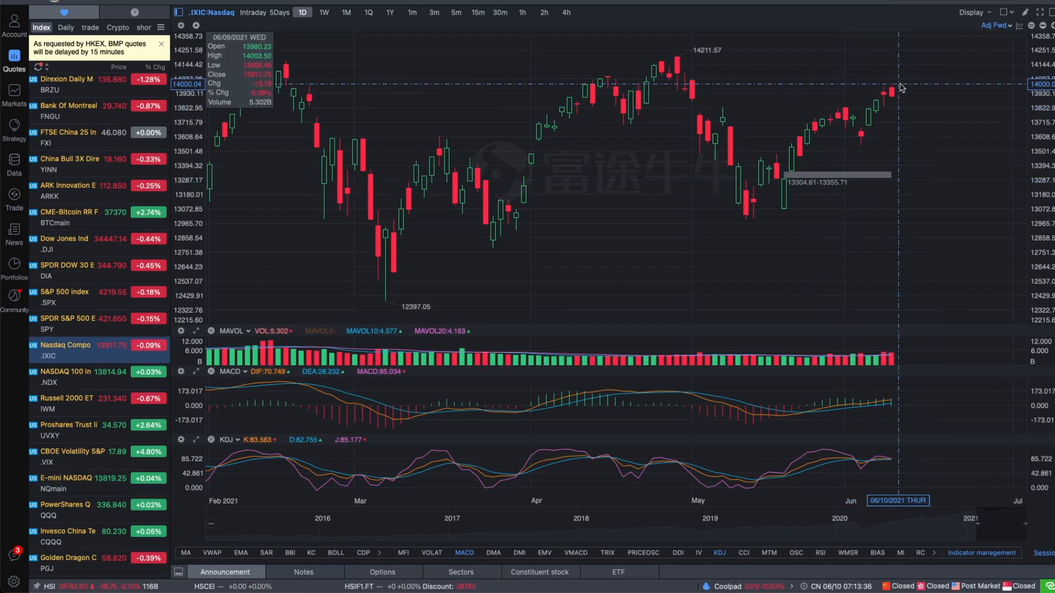
mouse_move(897, 123)
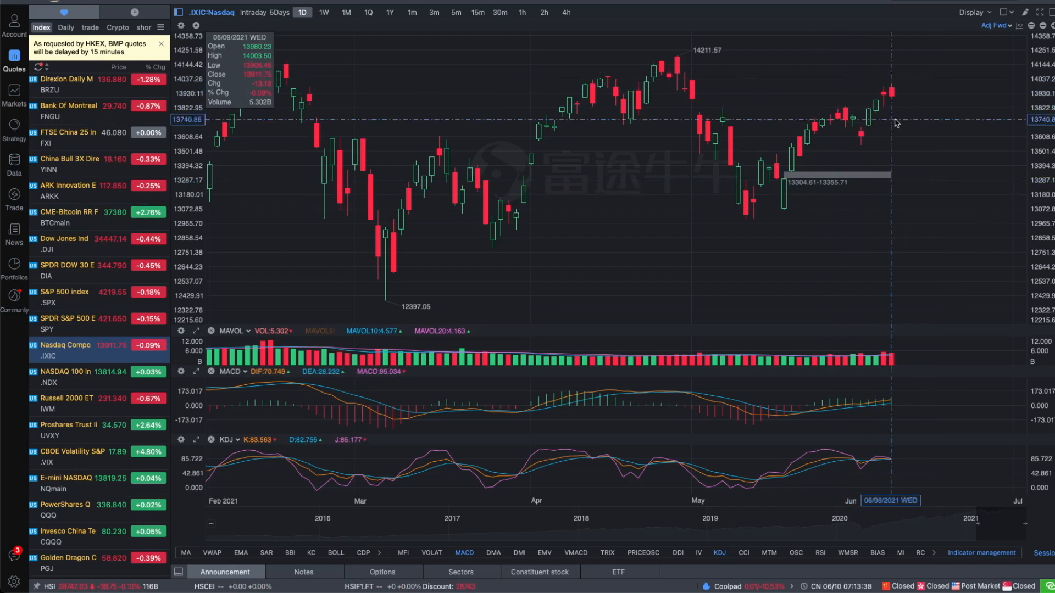
mouse_move(906, 98)
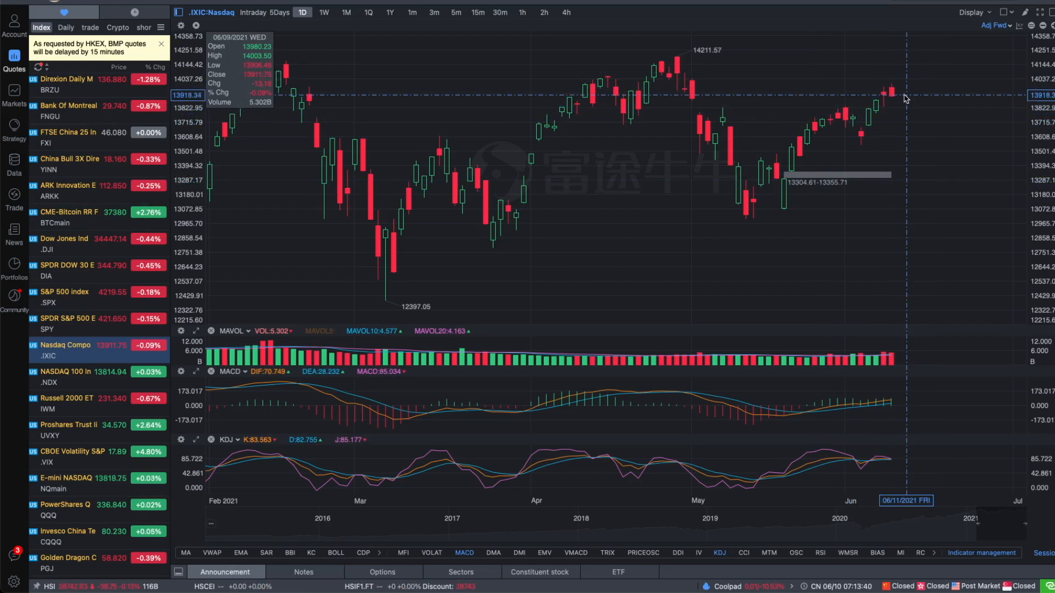
mouse_move(945, 70)
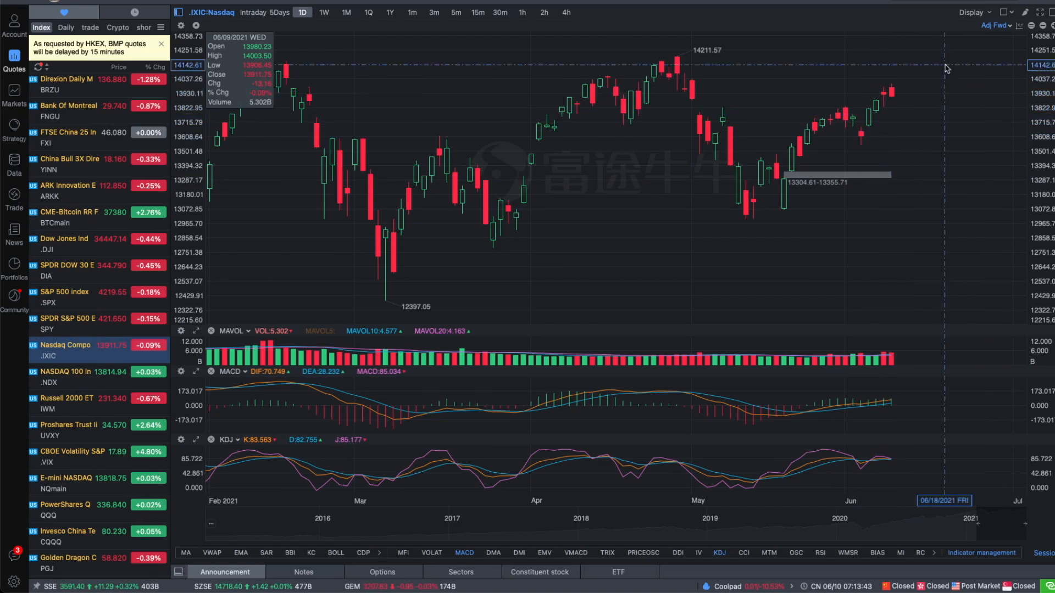
mouse_move(916, 109)
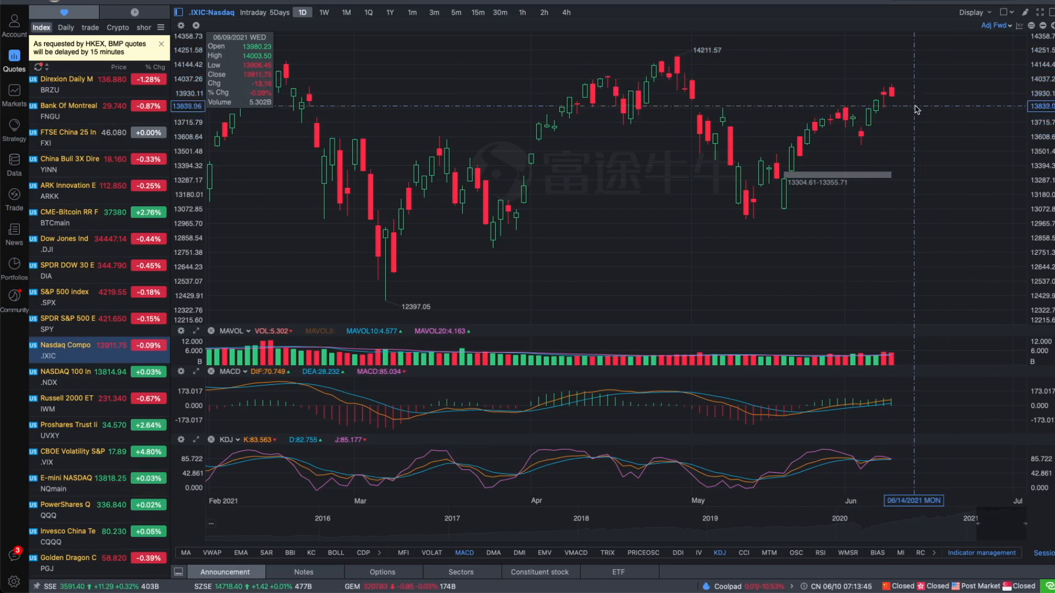
mouse_move(853, 261)
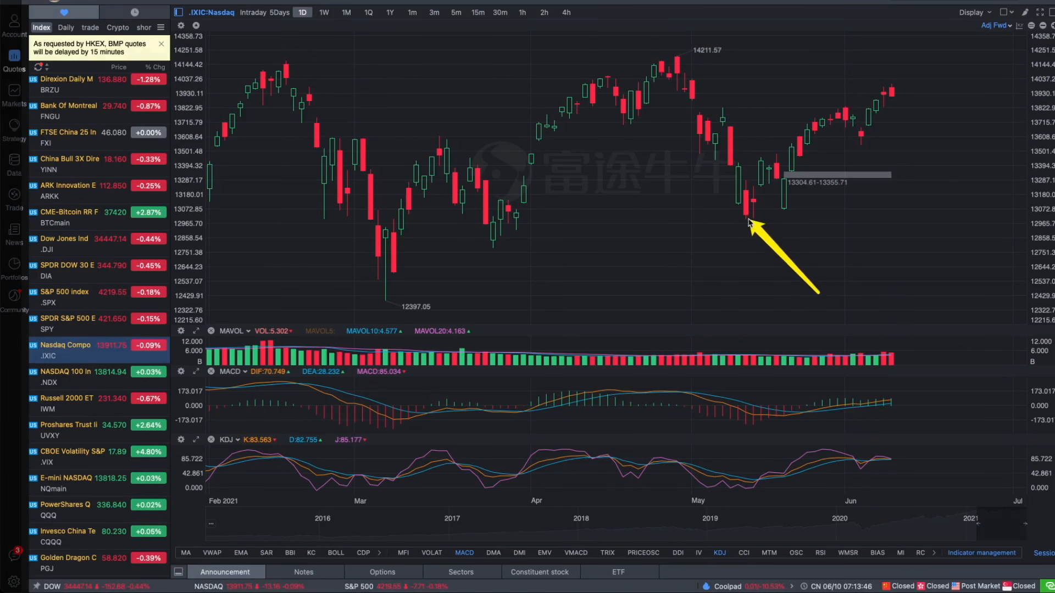
mouse_move(749, 230)
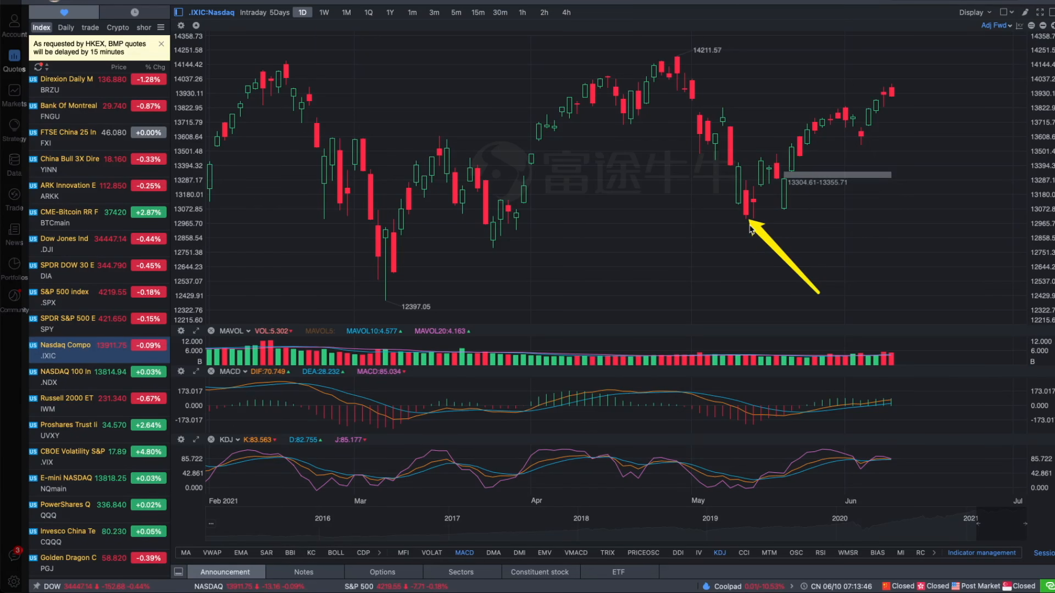
mouse_move(784, 184)
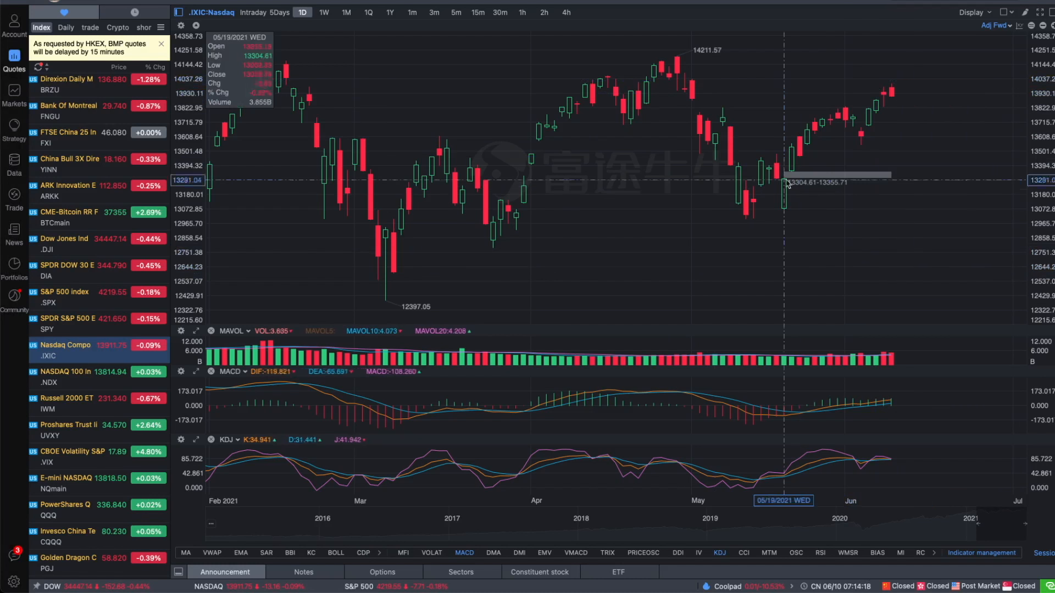
mouse_move(738, 225)
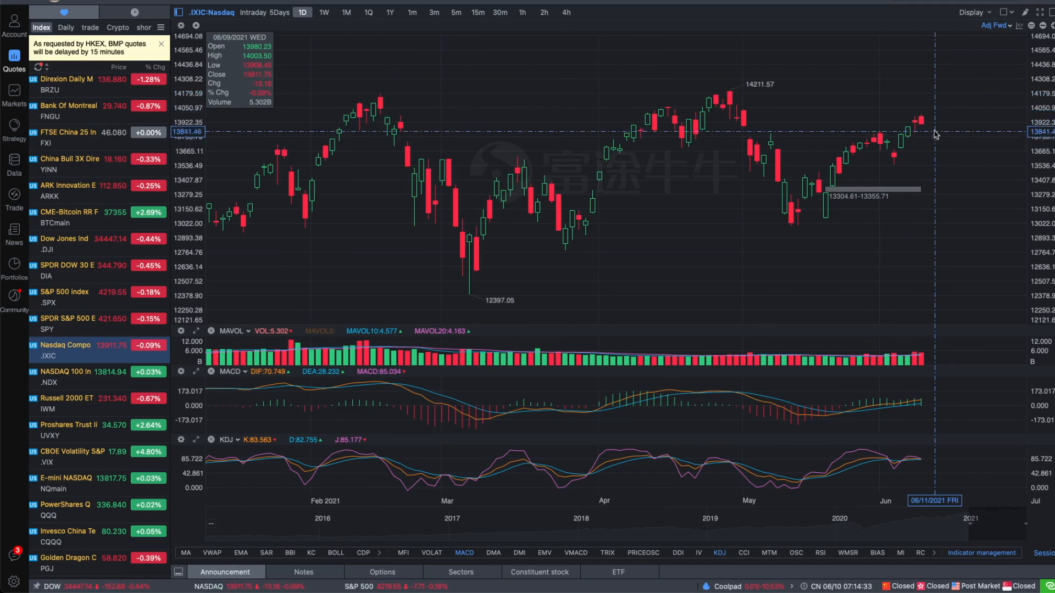
mouse_move(1049, 13)
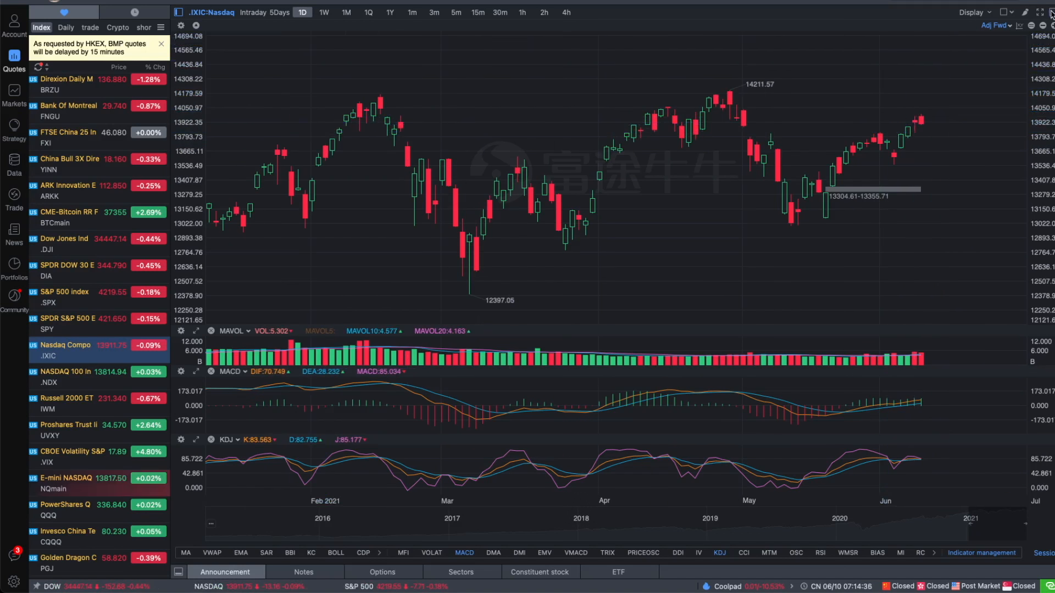
View the Nasdaq Composite intraday line, then return to its 1D chart with quote details.
left_click(252, 12)
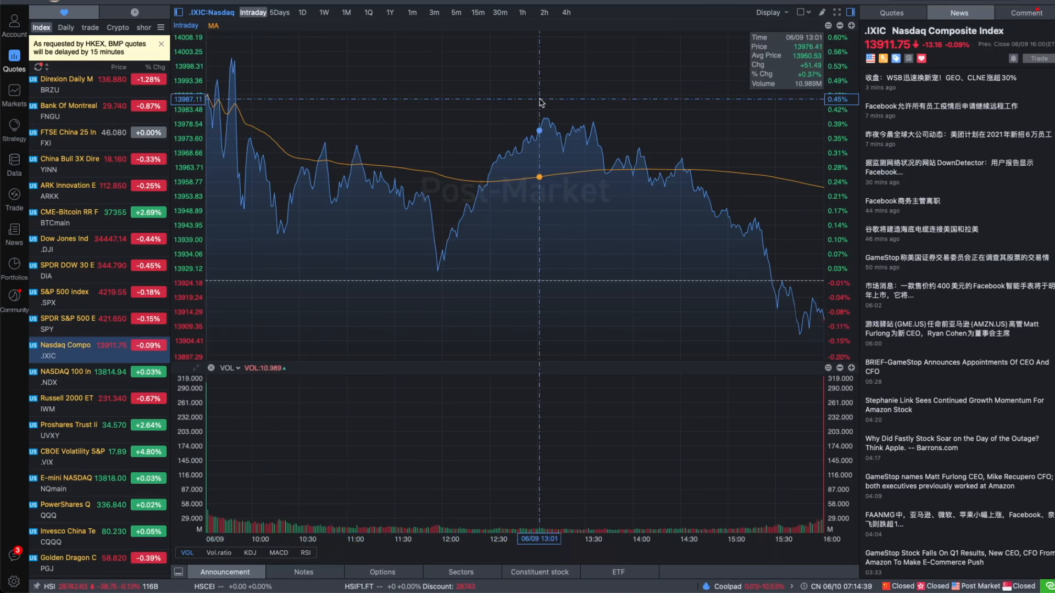
mouse_move(545, 104)
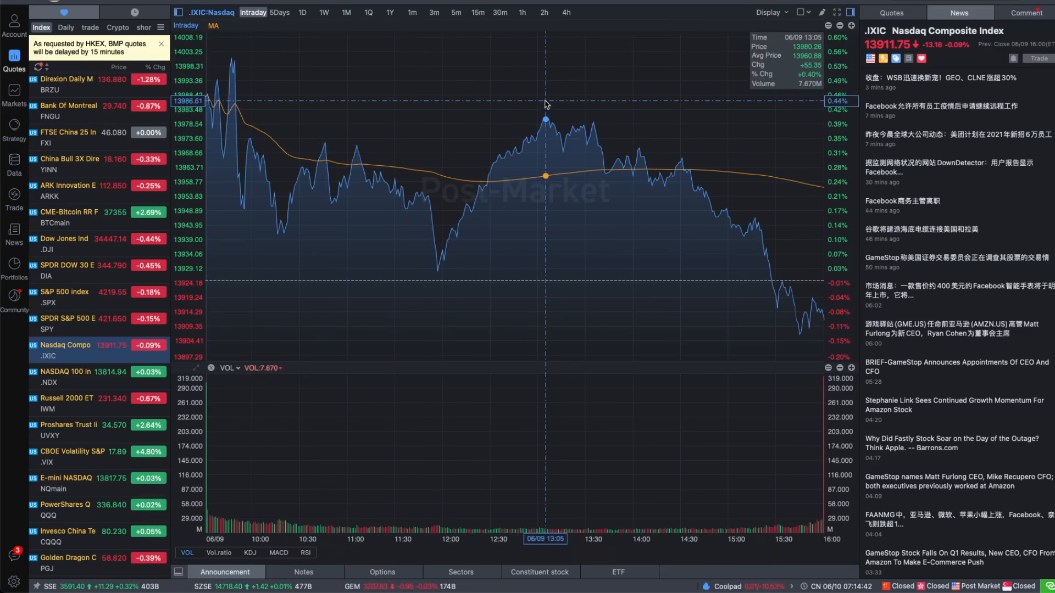
mouse_move(726, 237)
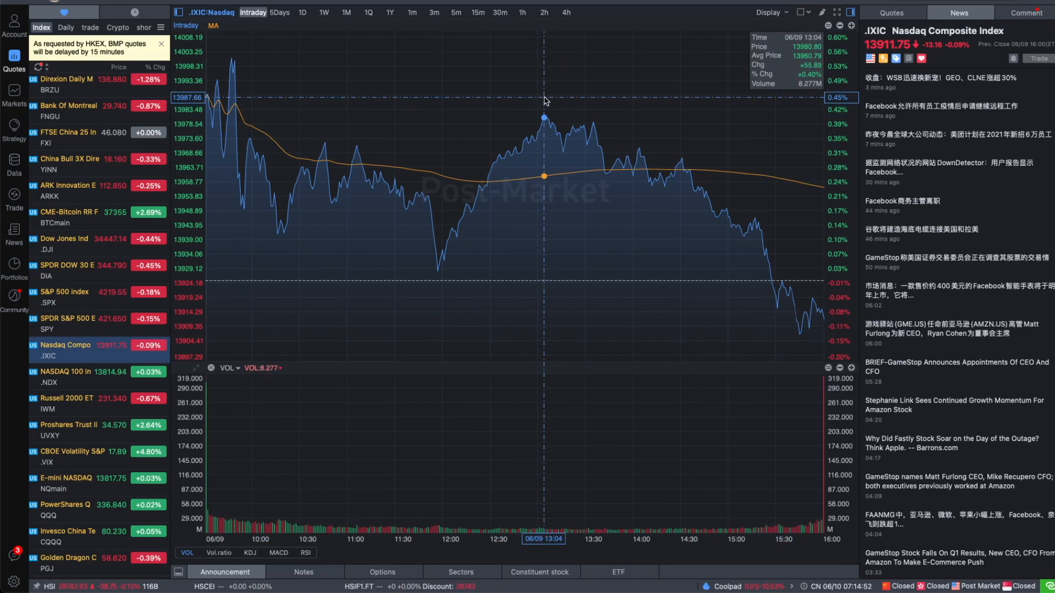
mouse_move(836, 404)
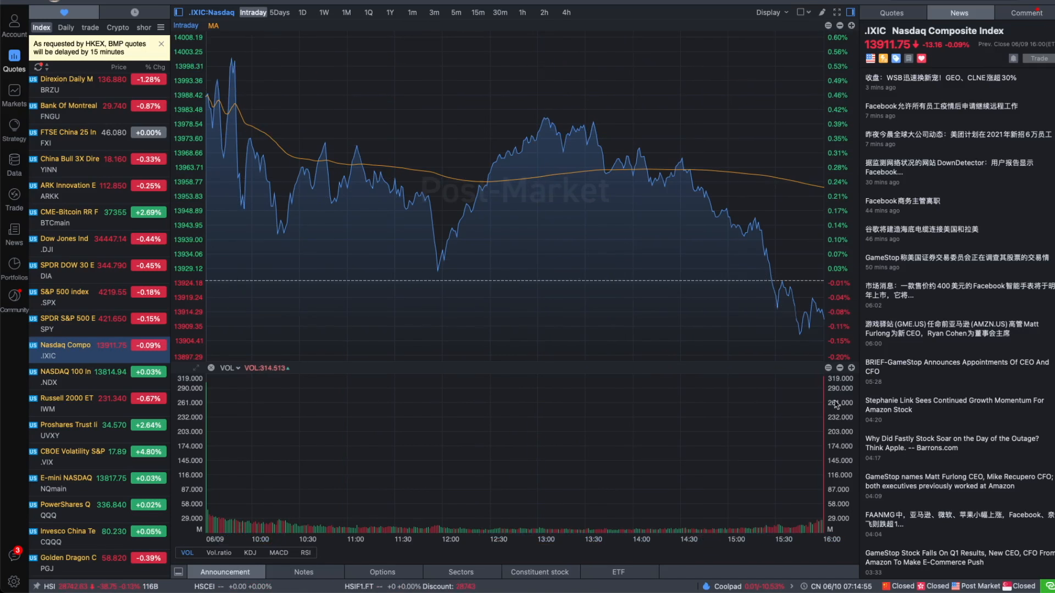
left_click(302, 12)
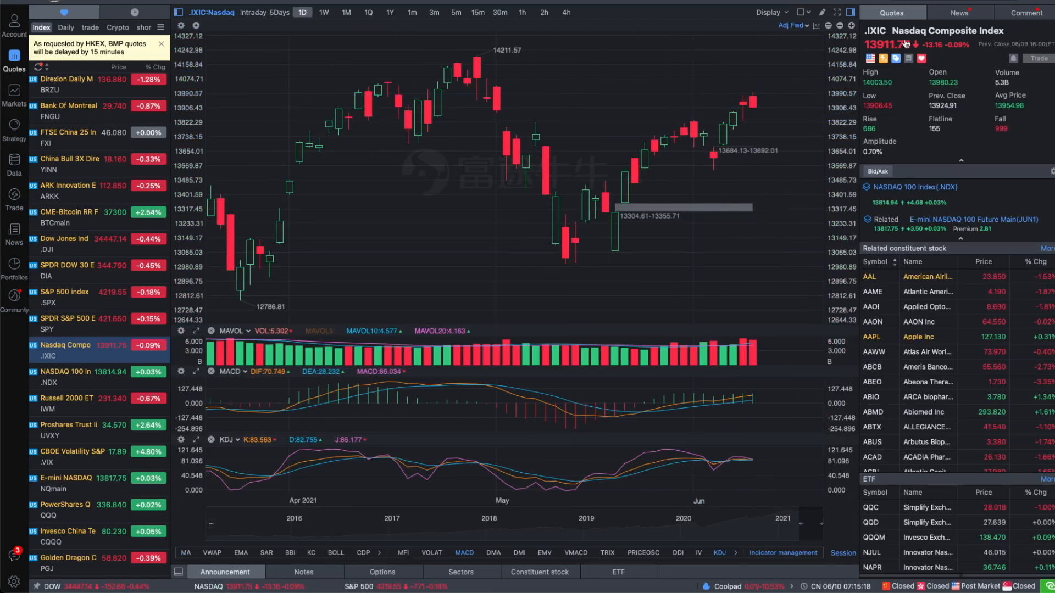
left_click(252, 12)
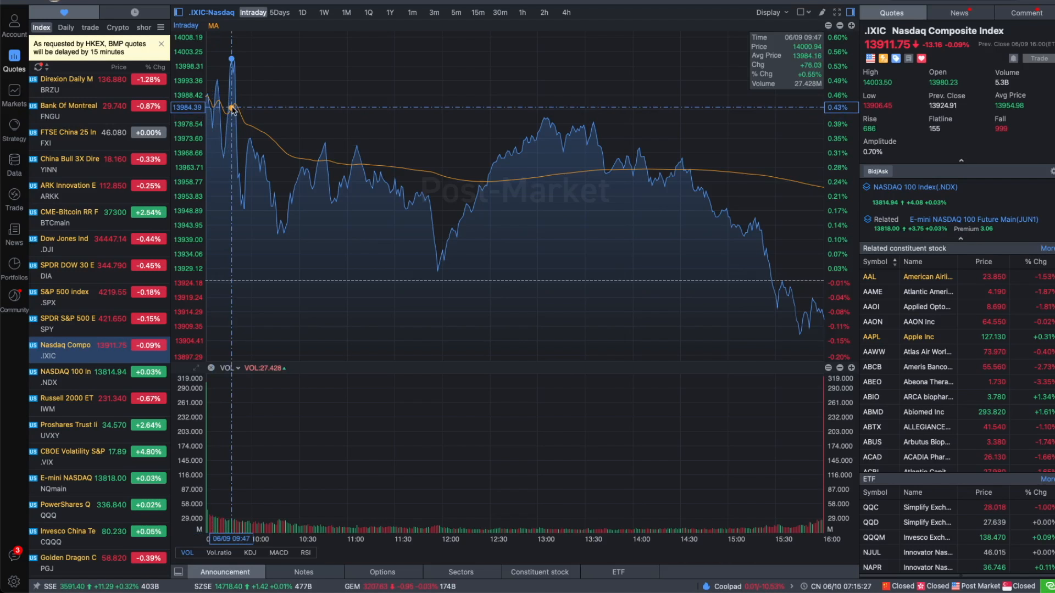
mouse_move(407, 126)
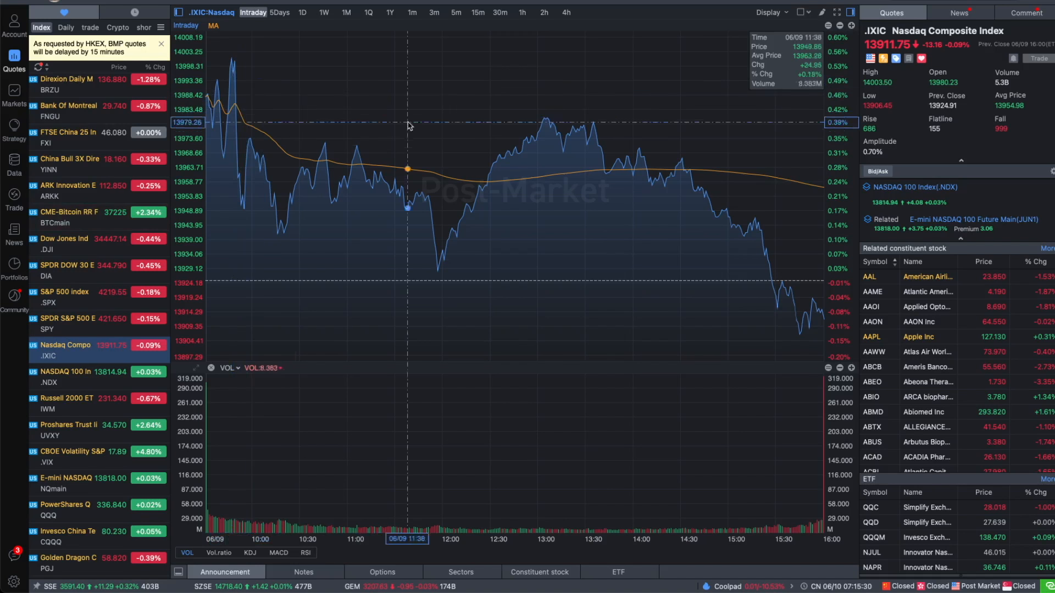
mouse_move(791, 317)
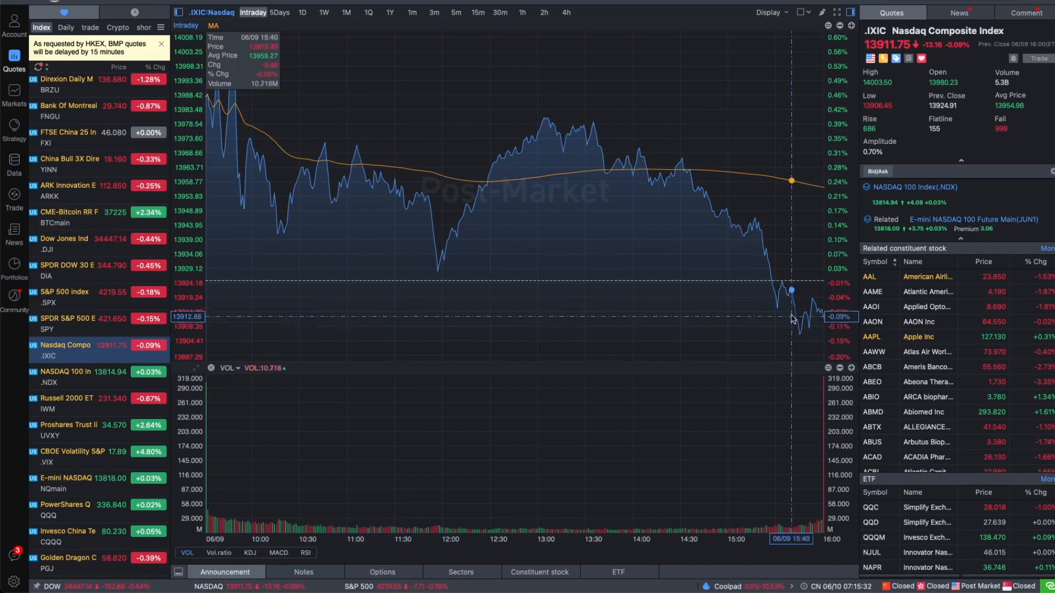
mouse_move(735, 122)
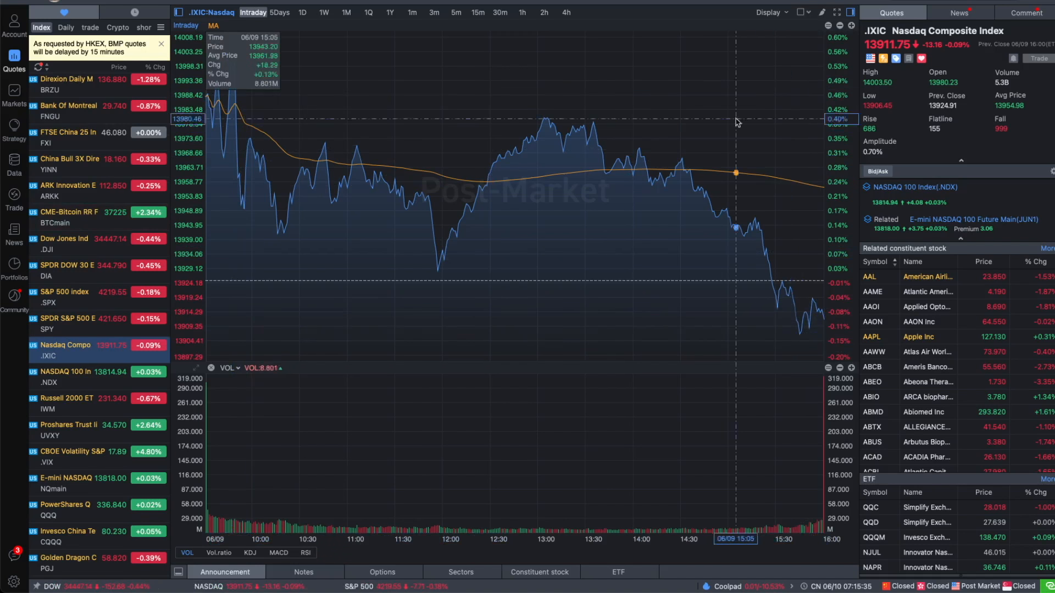
mouse_move(641, 188)
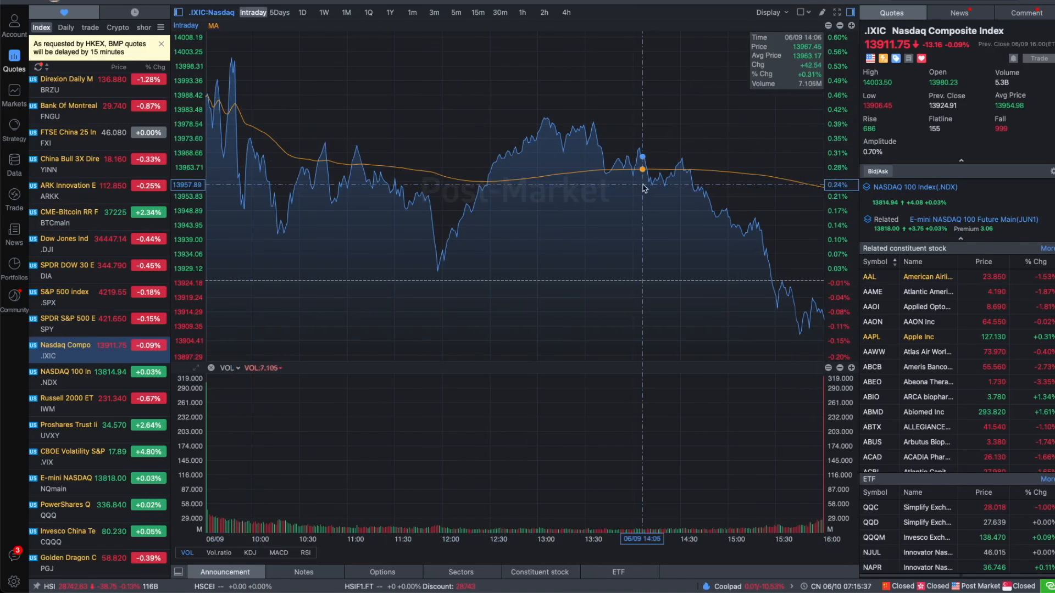
left_click(302, 12)
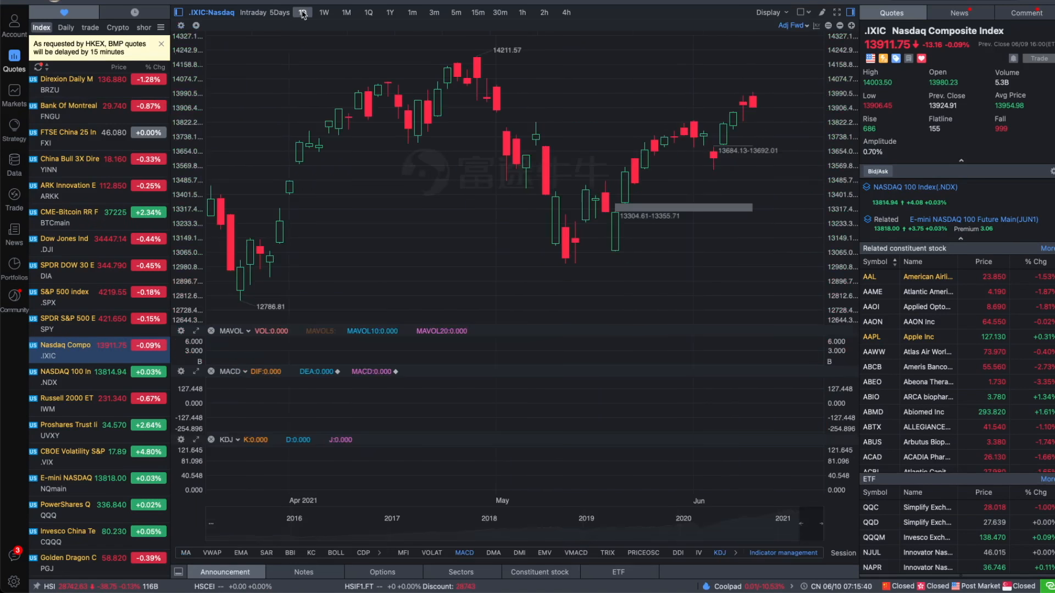
left_click(302, 12)
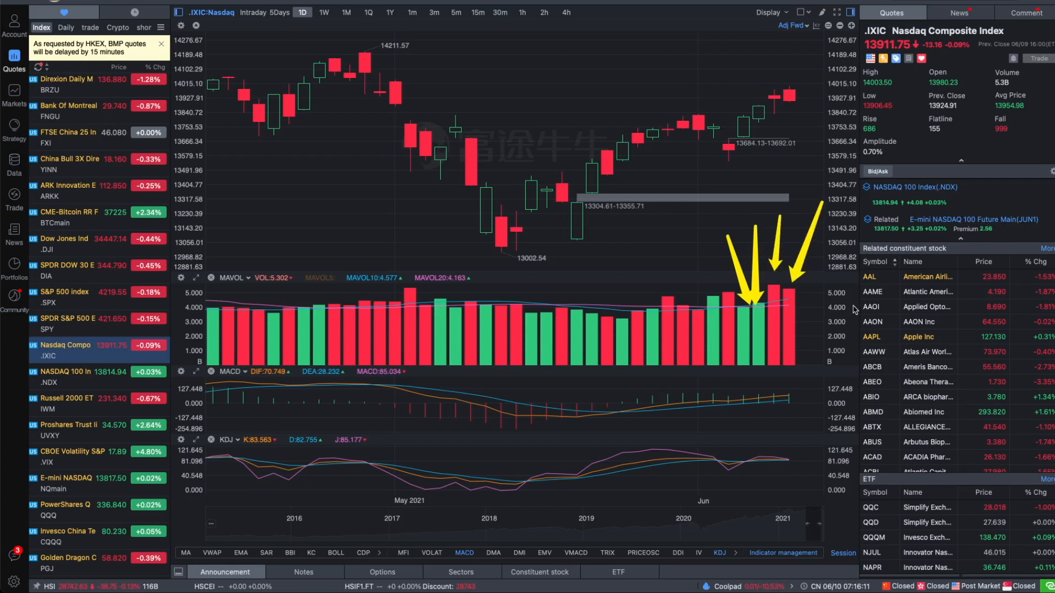
mouse_move(818, 401)
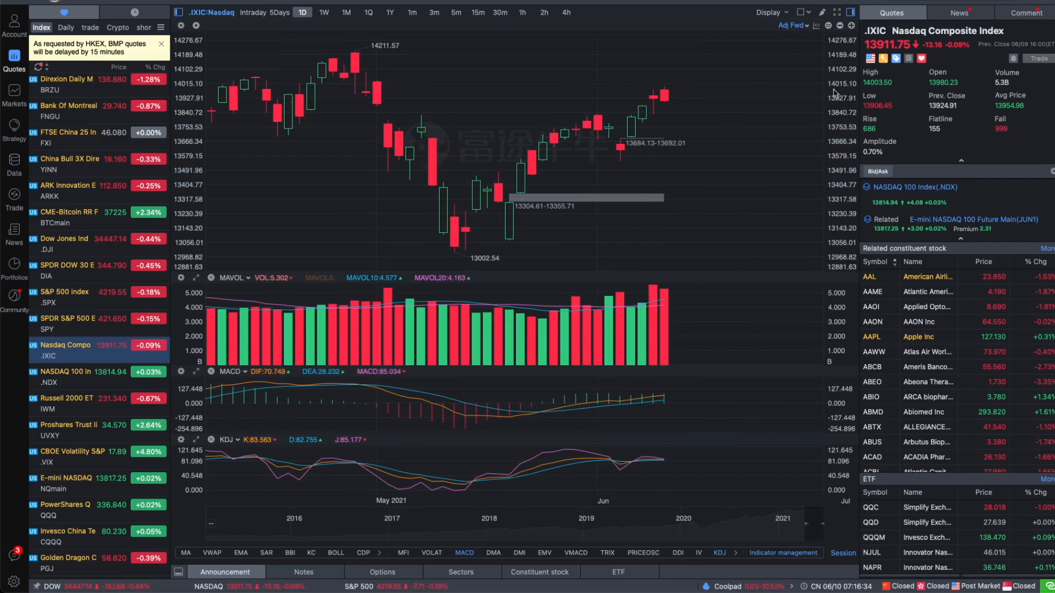
mouse_move(698, 74)
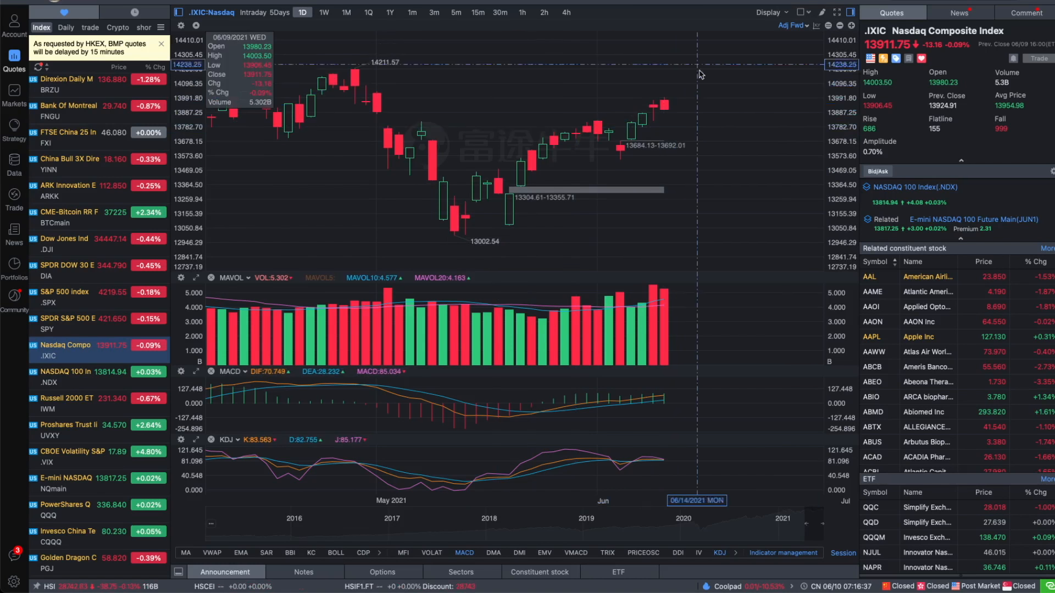
mouse_move(664, 112)
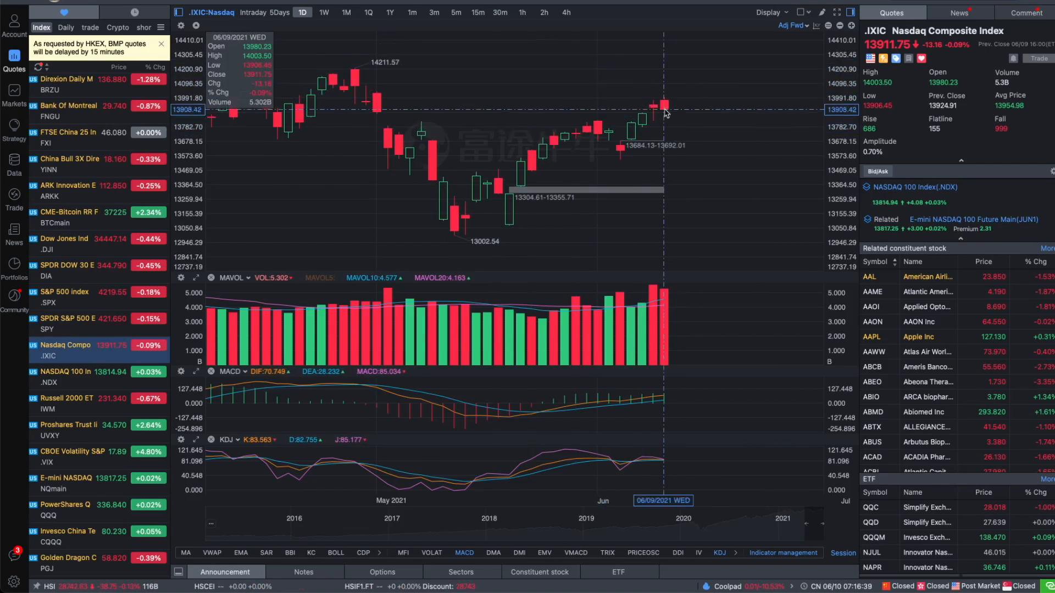
mouse_move(642, 81)
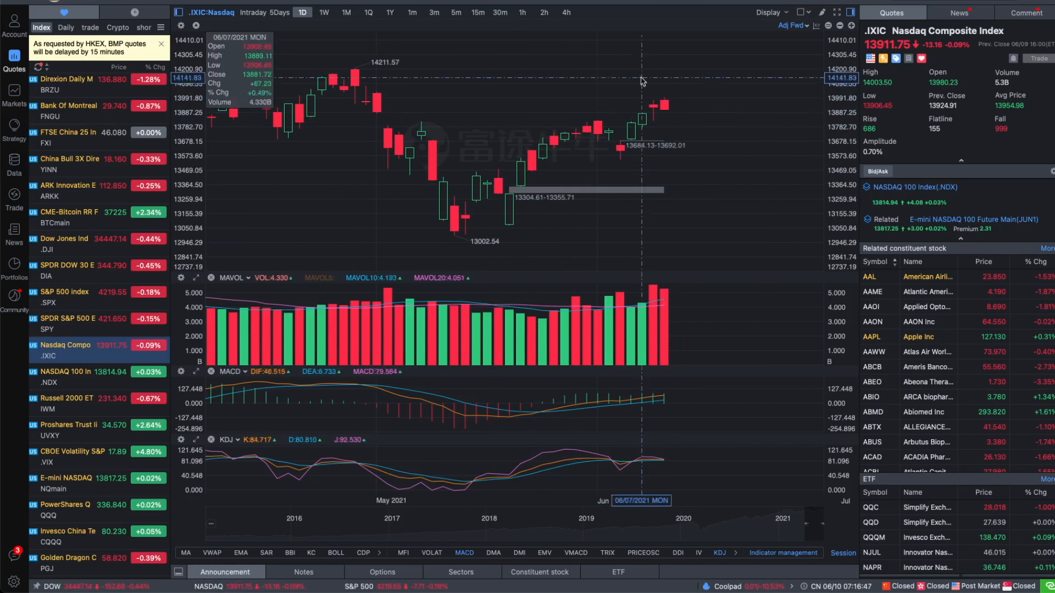
mouse_move(598, 118)
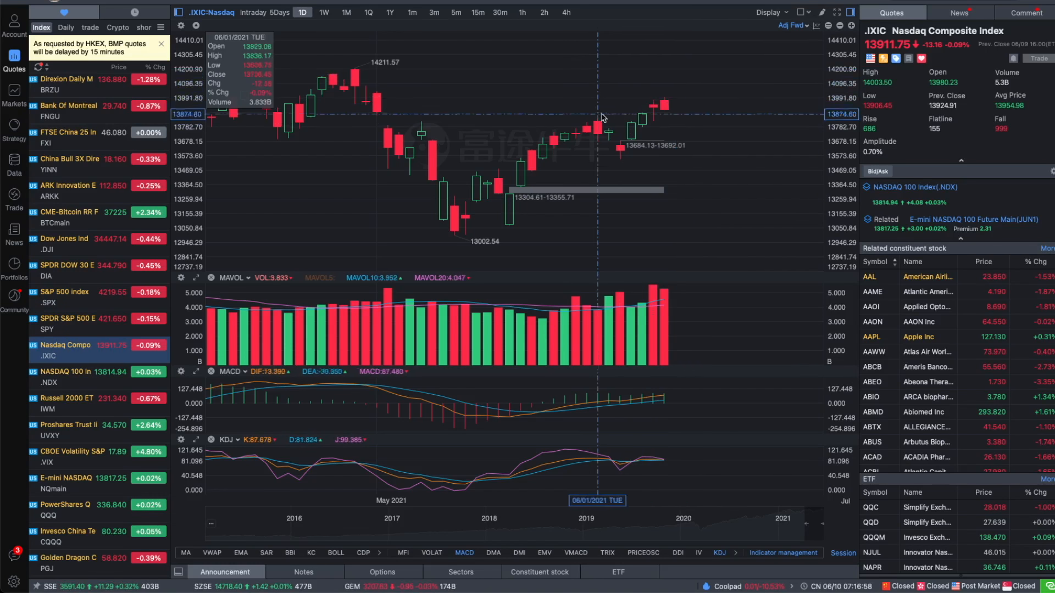
mouse_move(420, 198)
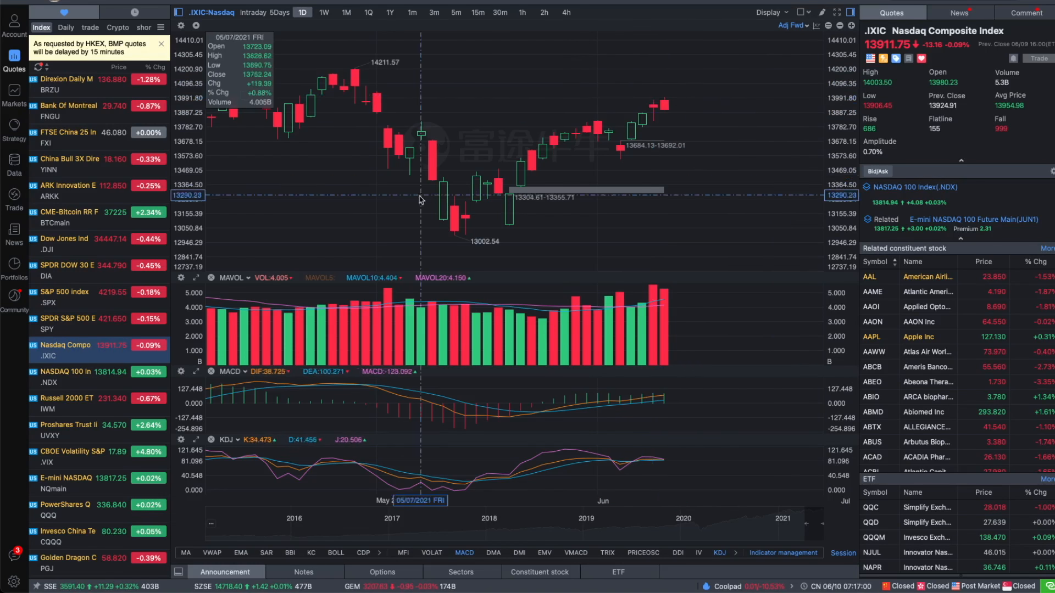
mouse_move(686, 177)
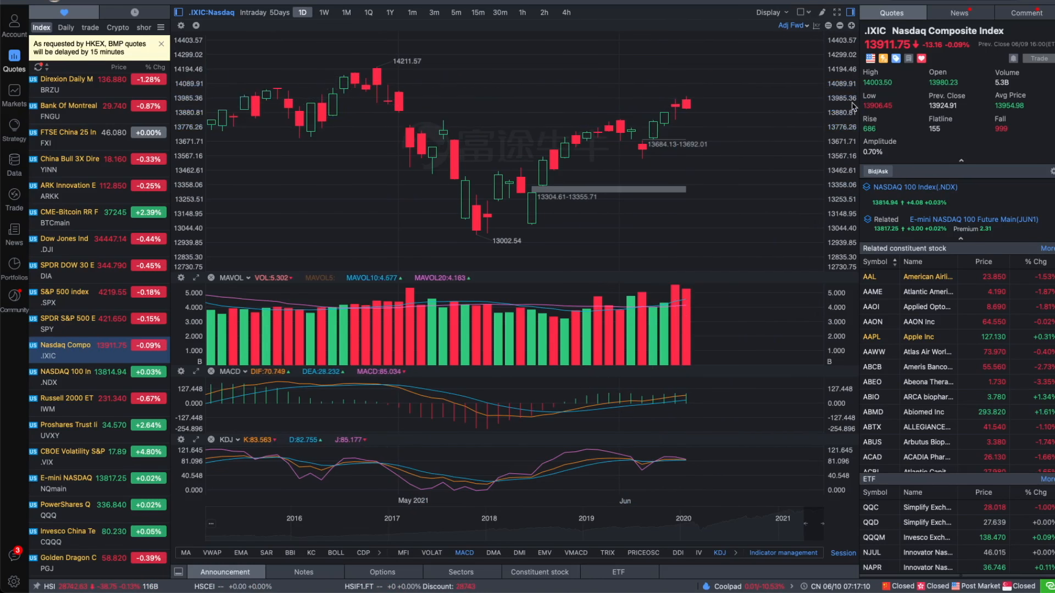
Scroll down the watchlist and select Facebook Inc (FB).
scroll("down", 3)
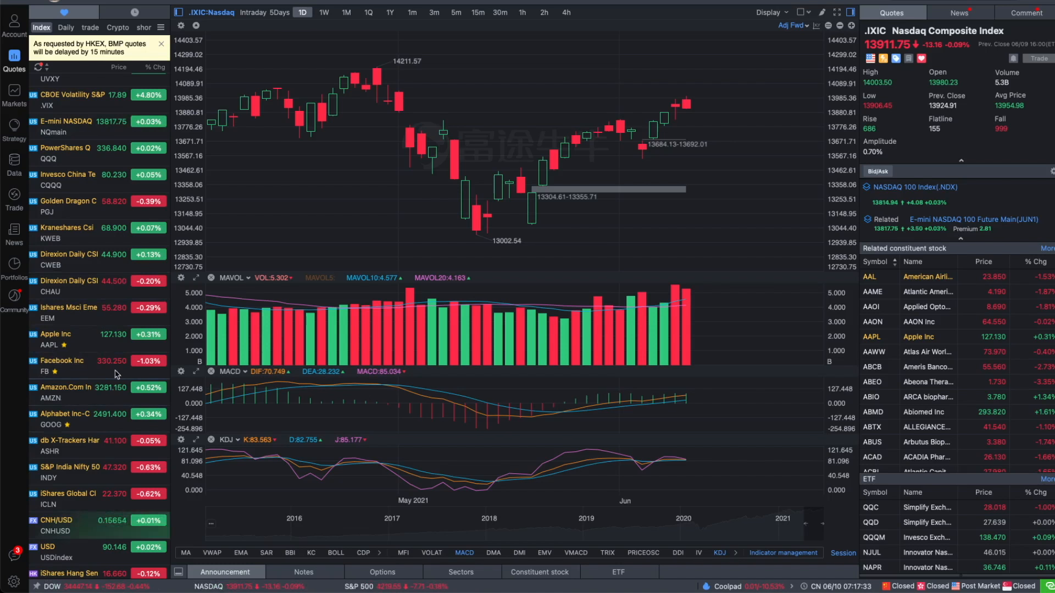
mouse_move(72, 337)
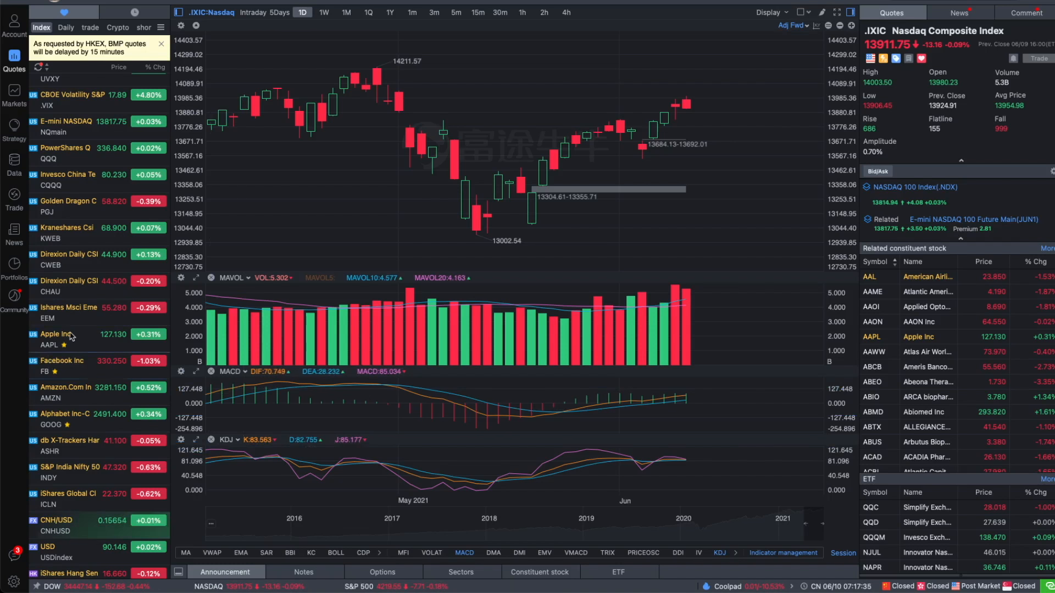
left_click(64, 361)
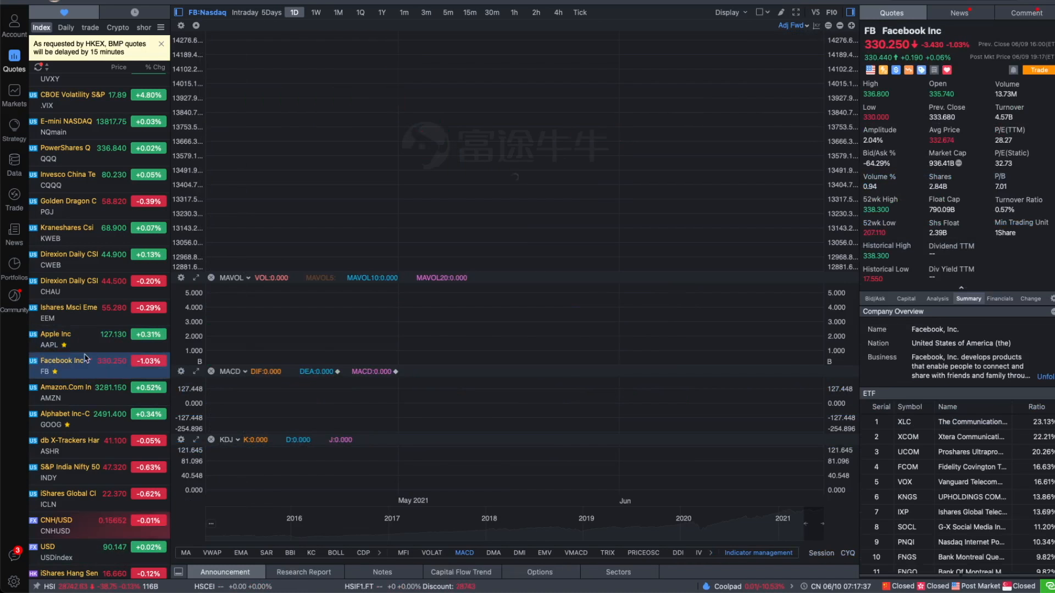
Open Apple's daily chart and switch the watchlist to the WSB group.
left_click(67, 334)
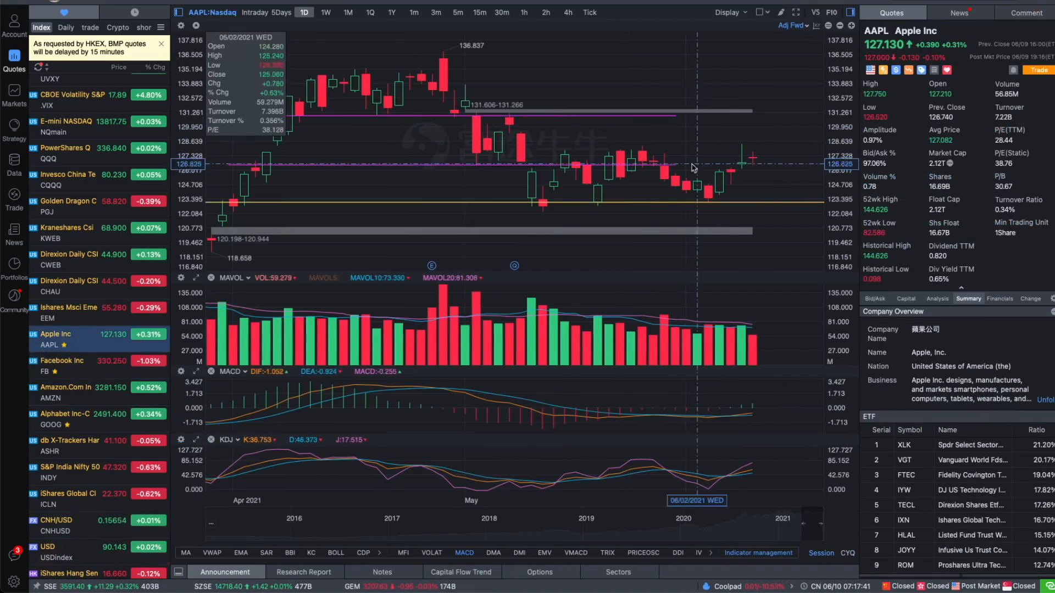
mouse_move(742, 181)
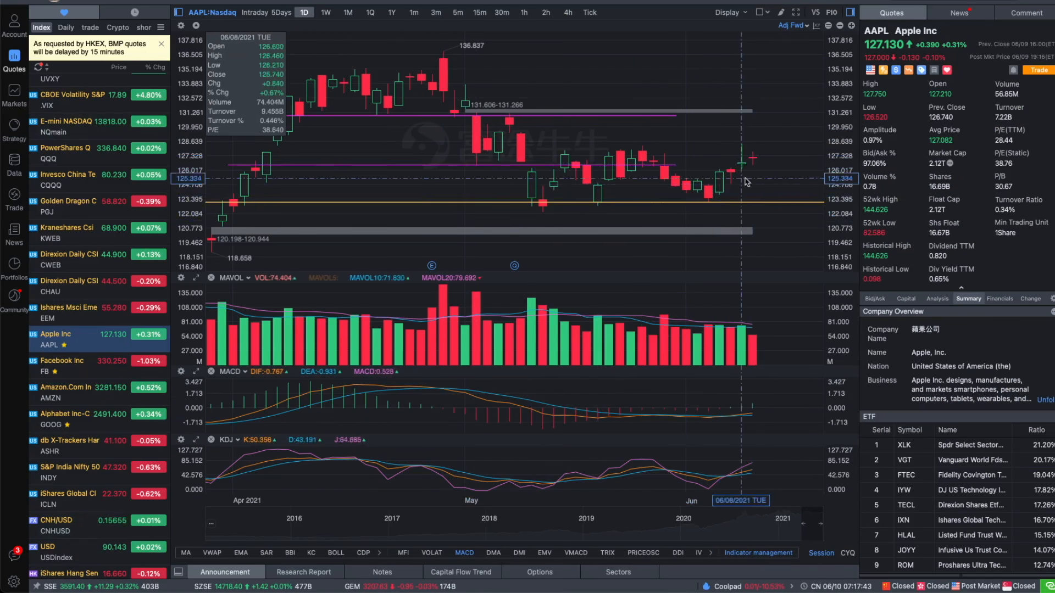
mouse_move(773, 163)
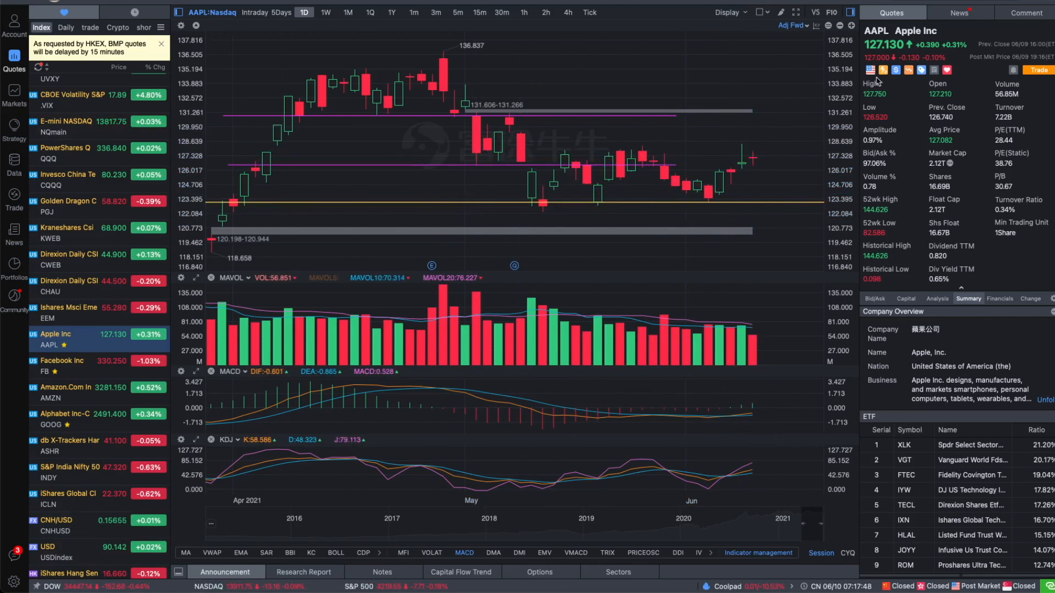
mouse_move(563, 180)
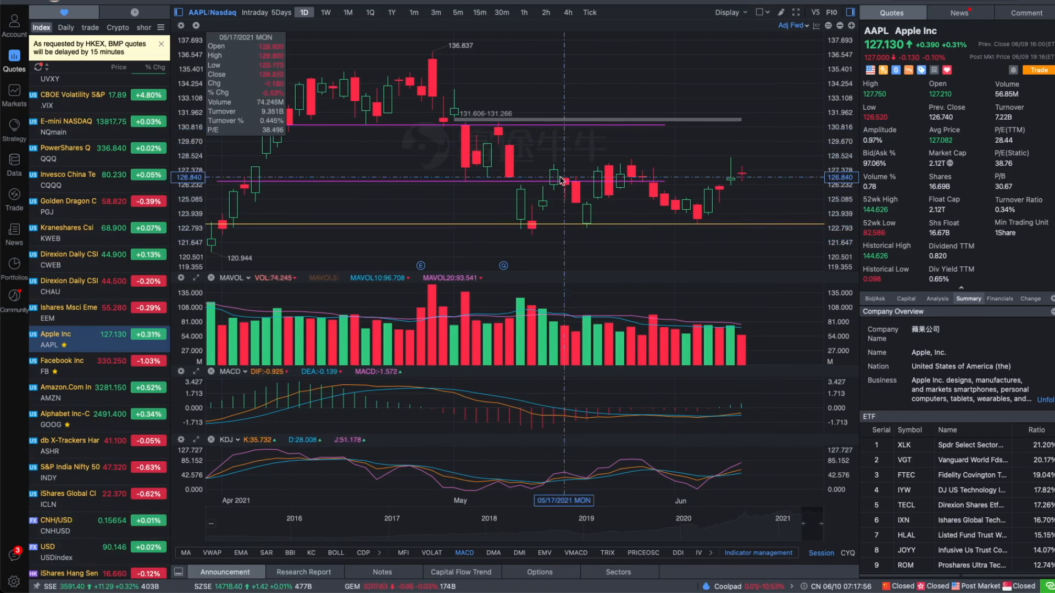
mouse_move(742, 201)
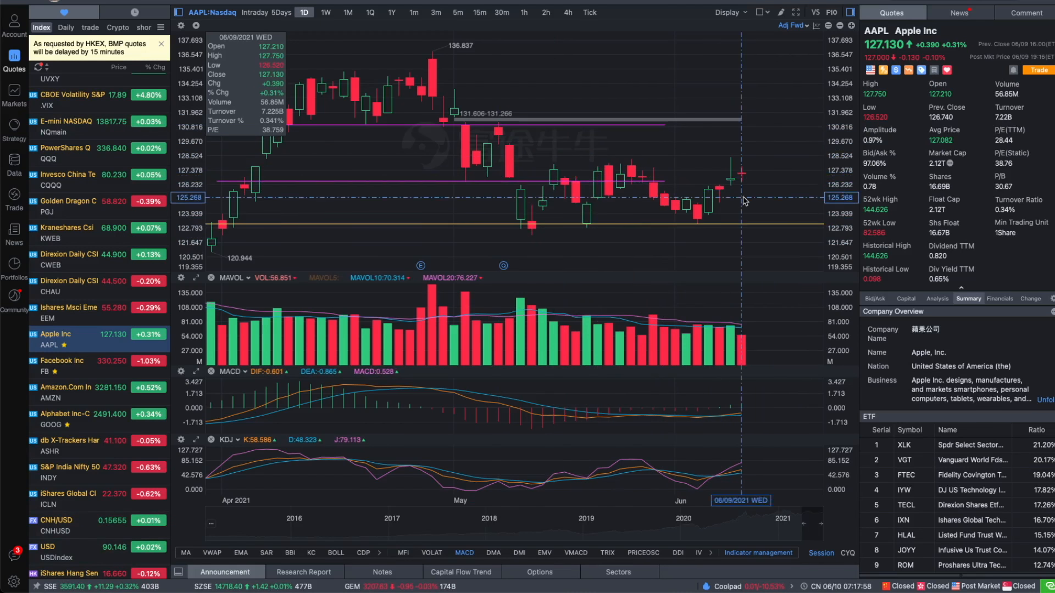
left_click(185, 553)
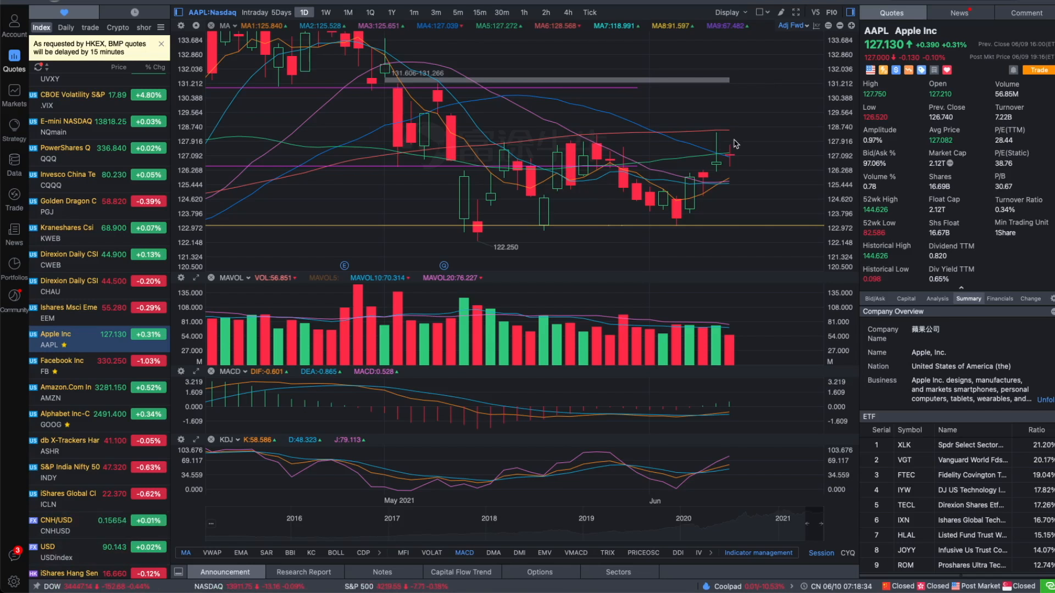
left_click(161, 27)
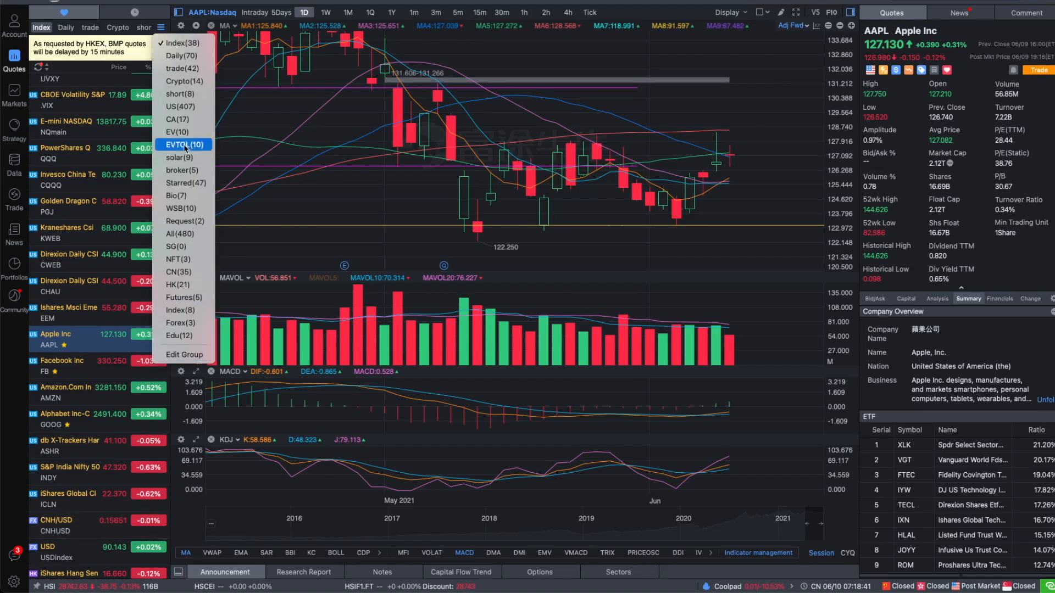
left_click(181, 208)
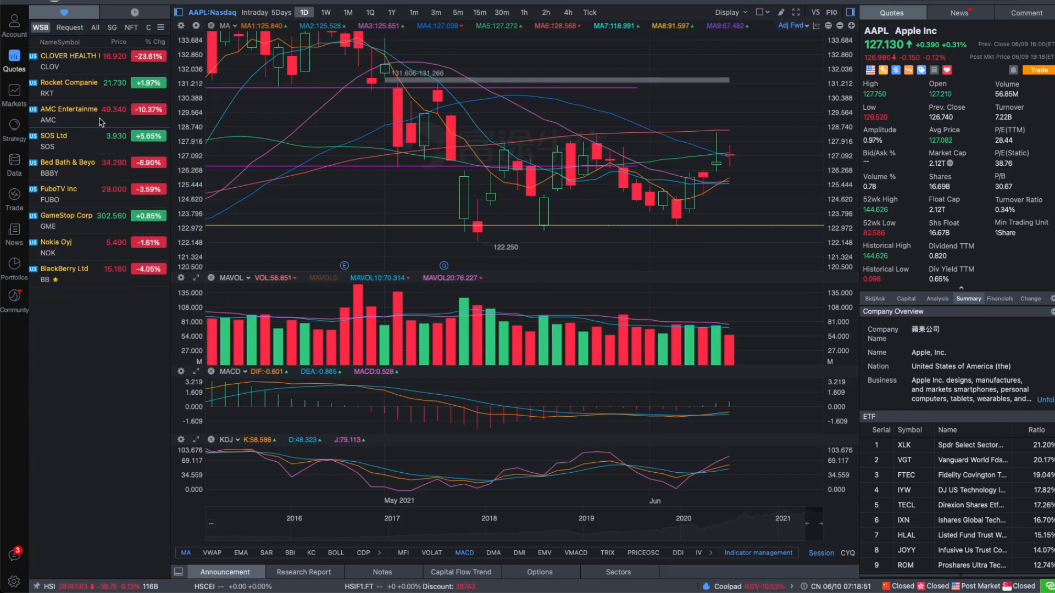
Open AMC Entertainment's chart, then GameStop (GME)'s daily chart.
left_click(74, 115)
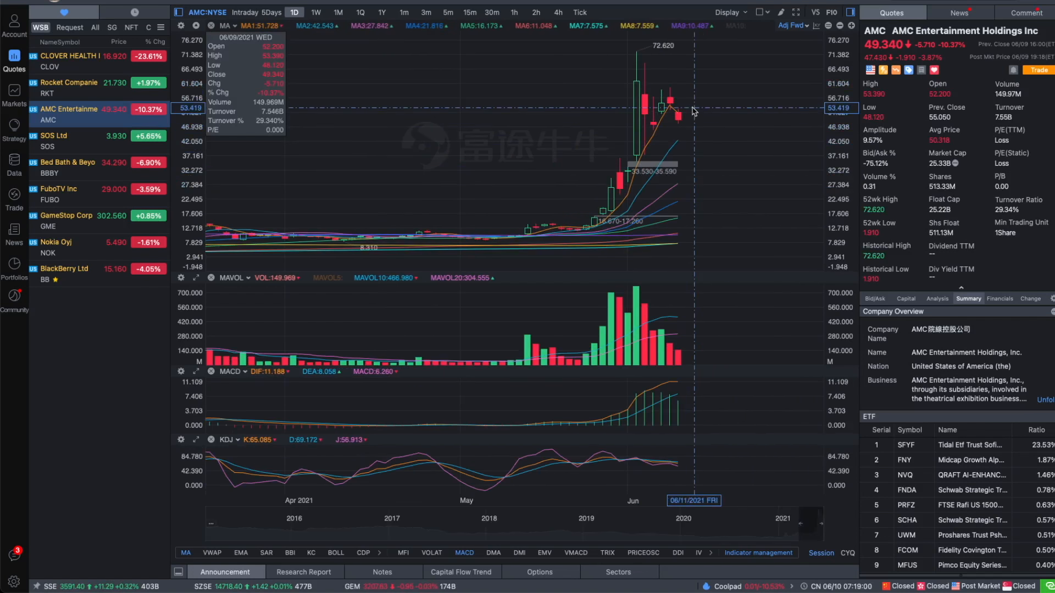
mouse_move(663, 77)
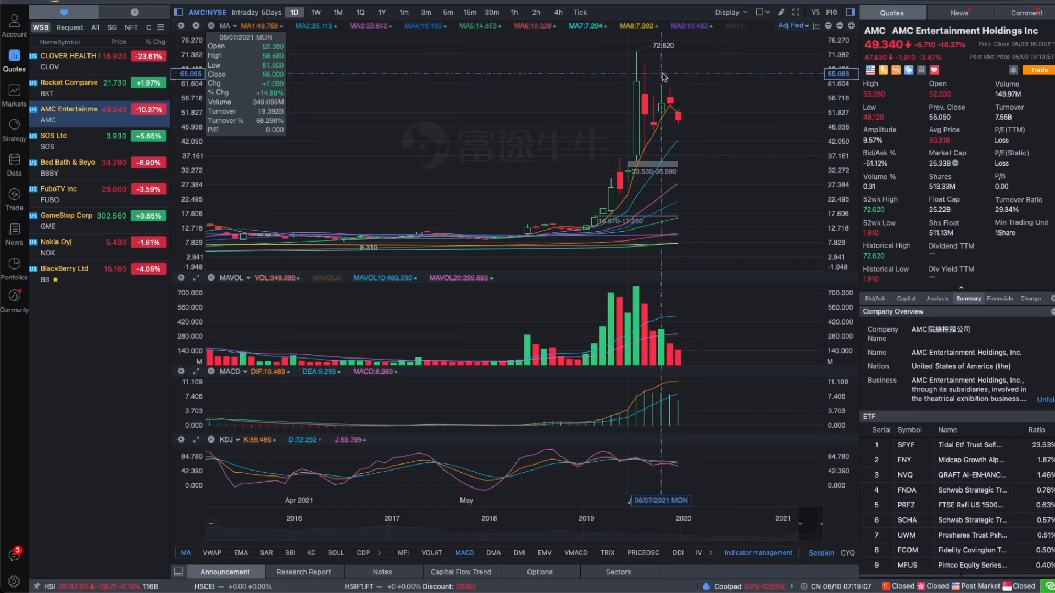
mouse_move(702, 106)
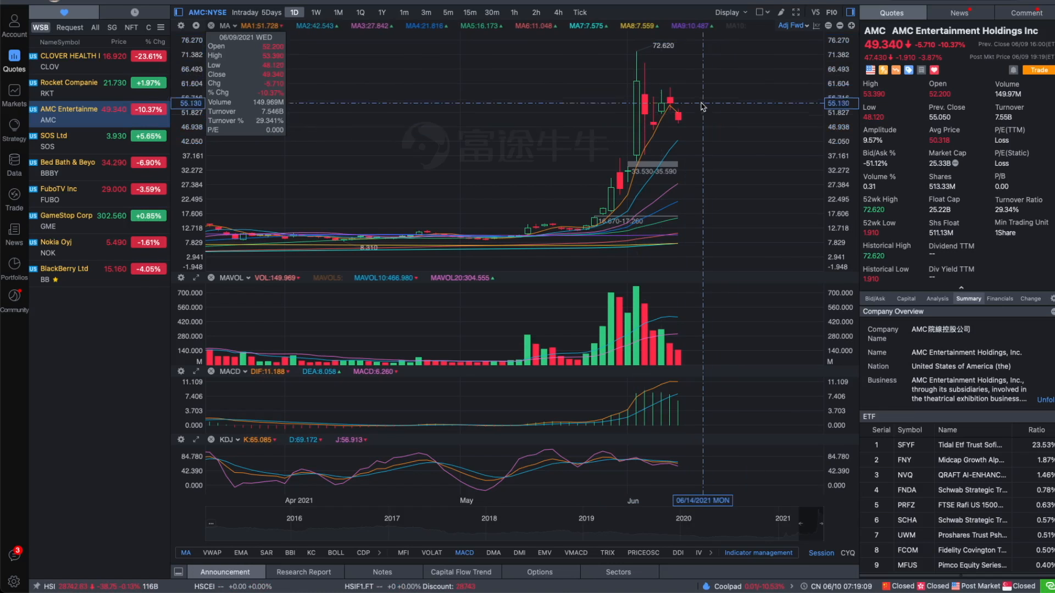
mouse_move(644, 129)
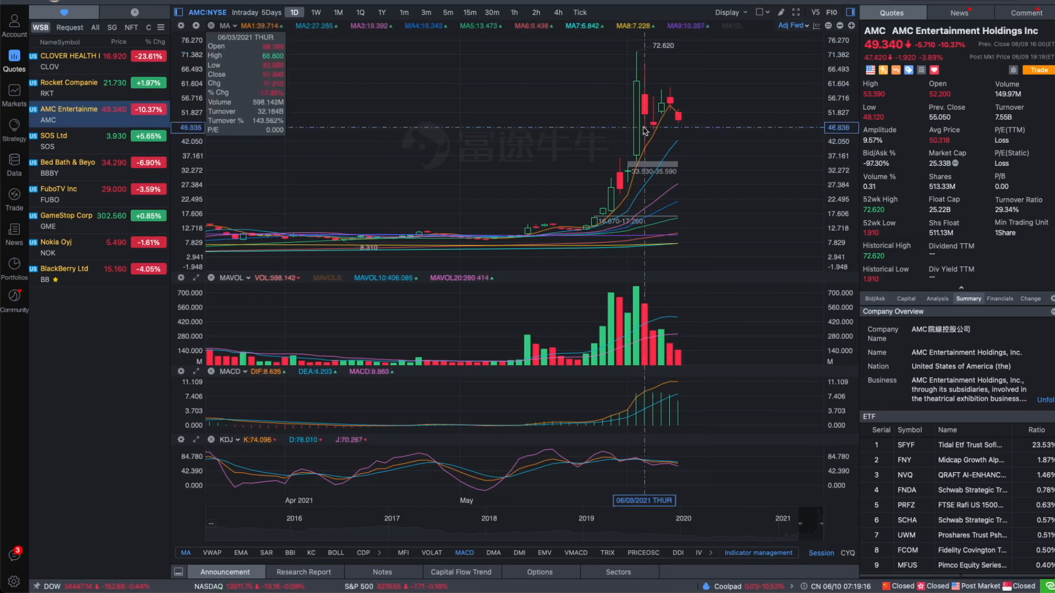
mouse_move(720, 108)
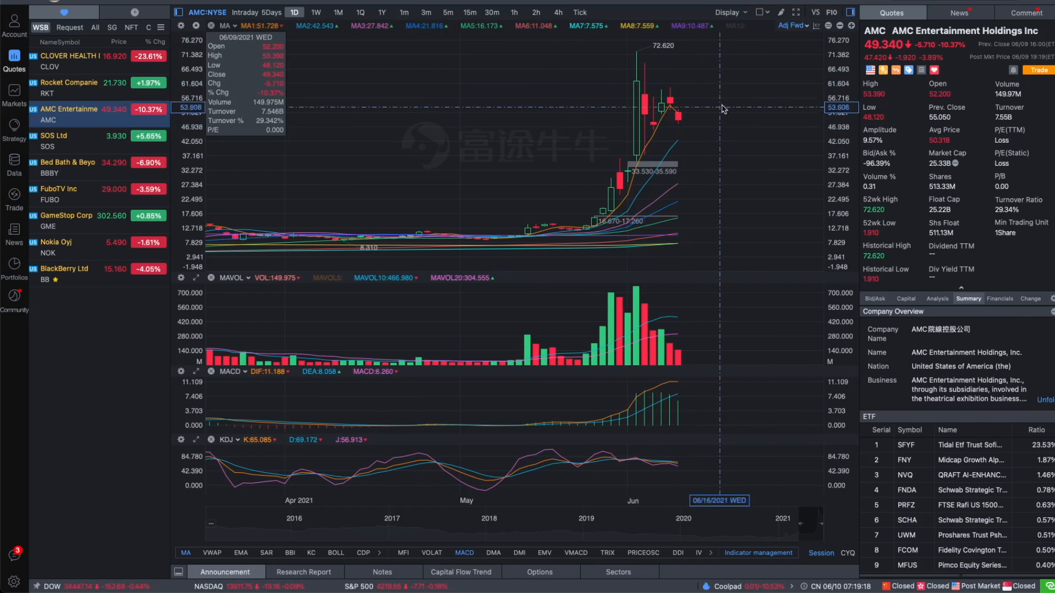
mouse_move(744, 164)
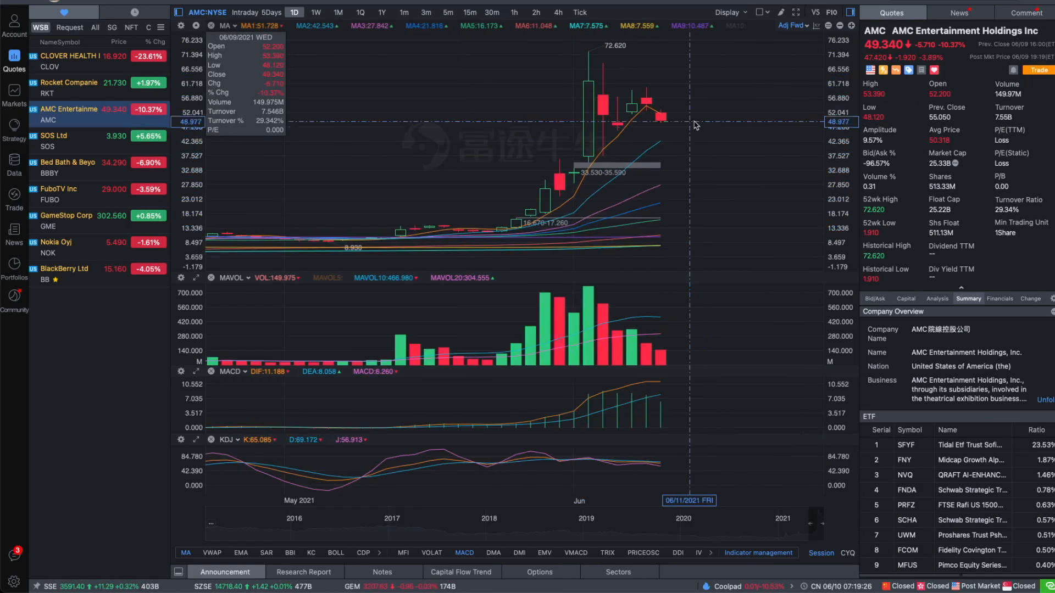
mouse_move(703, 77)
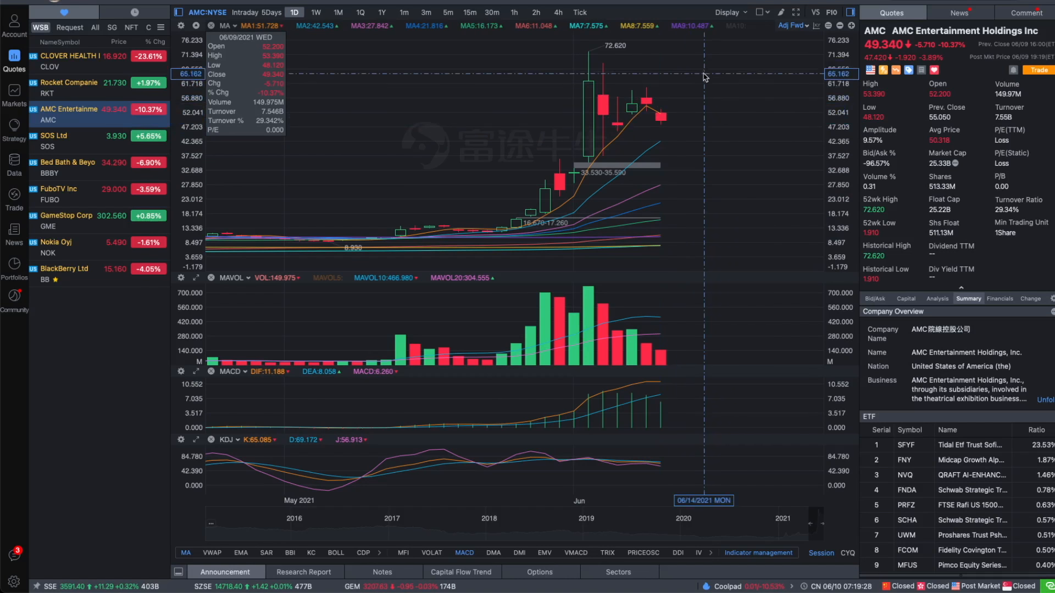
mouse_move(573, 132)
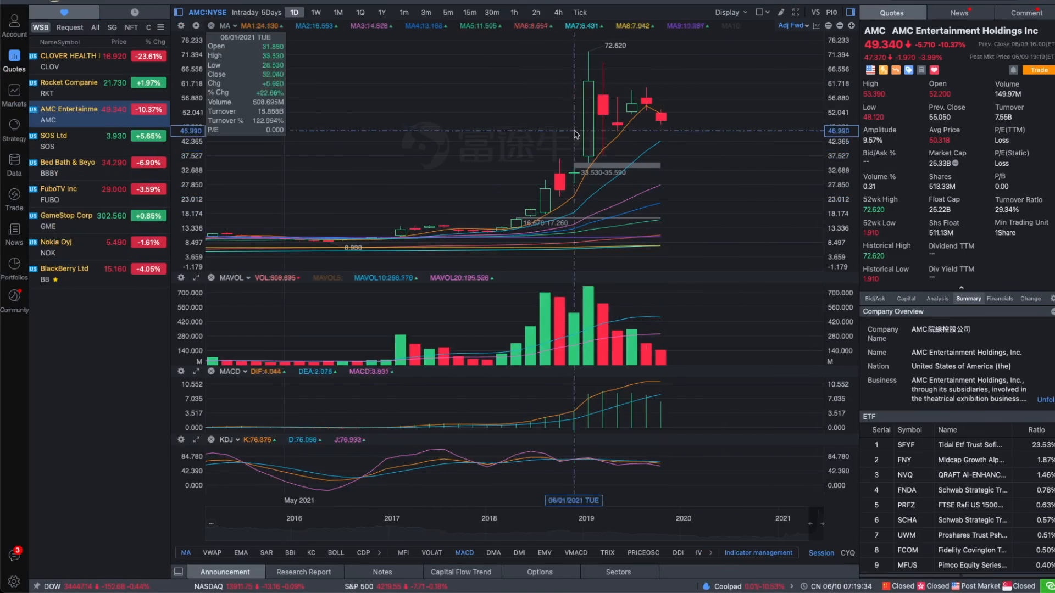
mouse_move(631, 126)
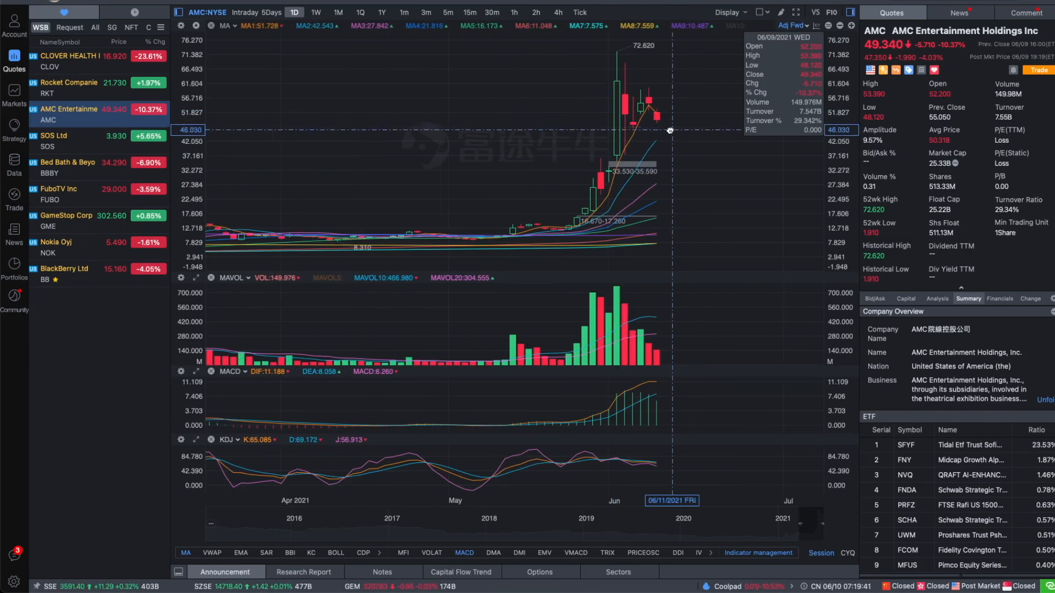
mouse_move(659, 107)
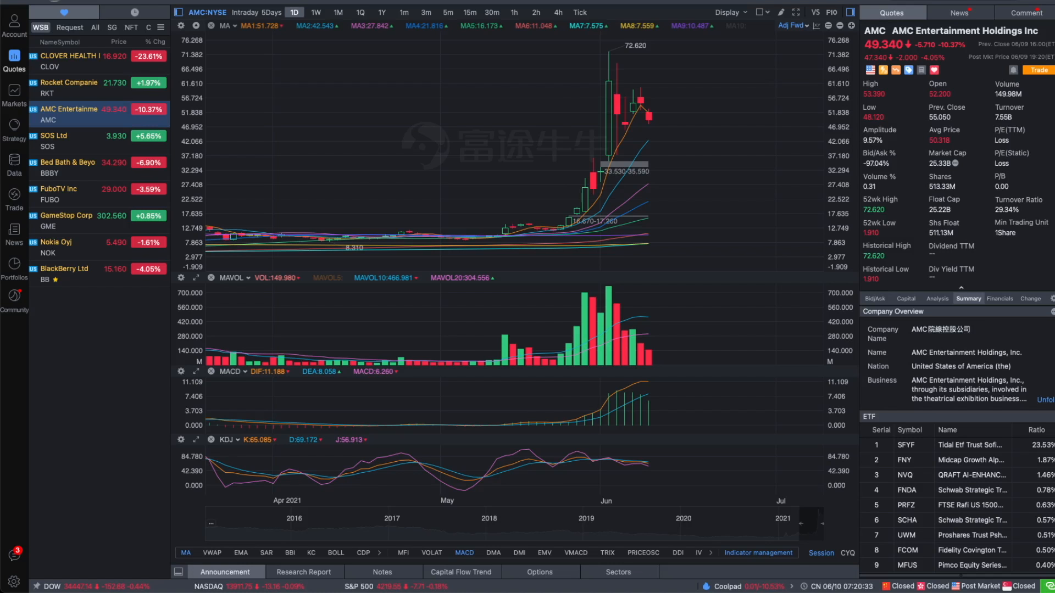
mouse_move(624, 126)
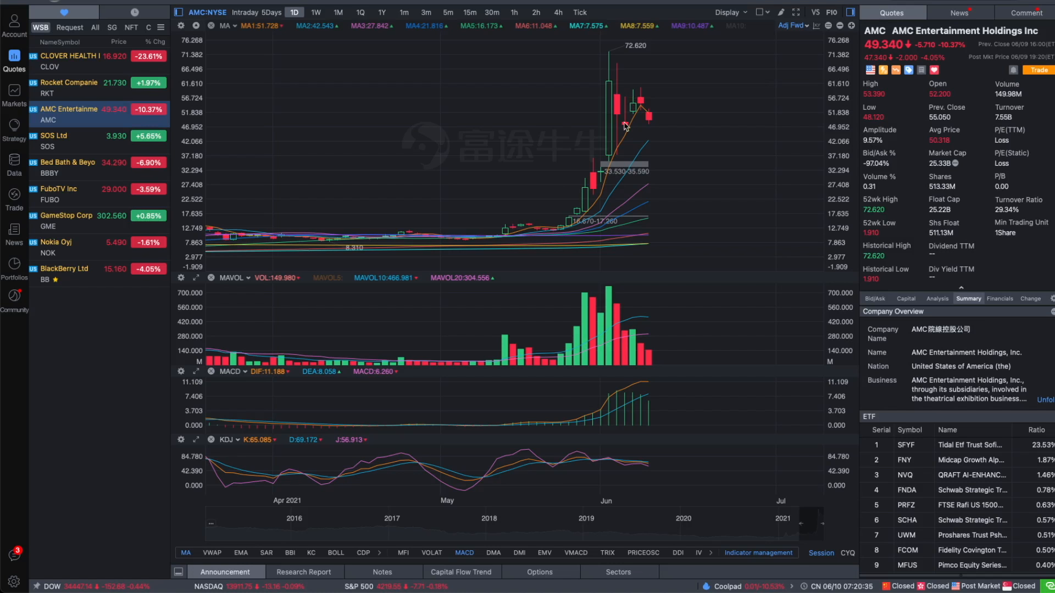
mouse_move(726, 127)
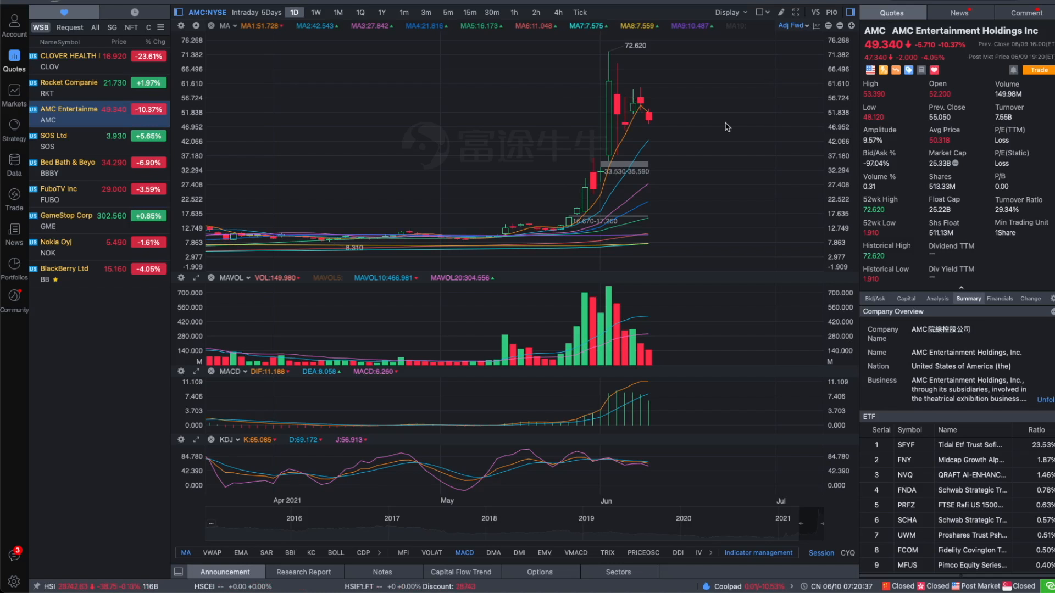
left_click(67, 216)
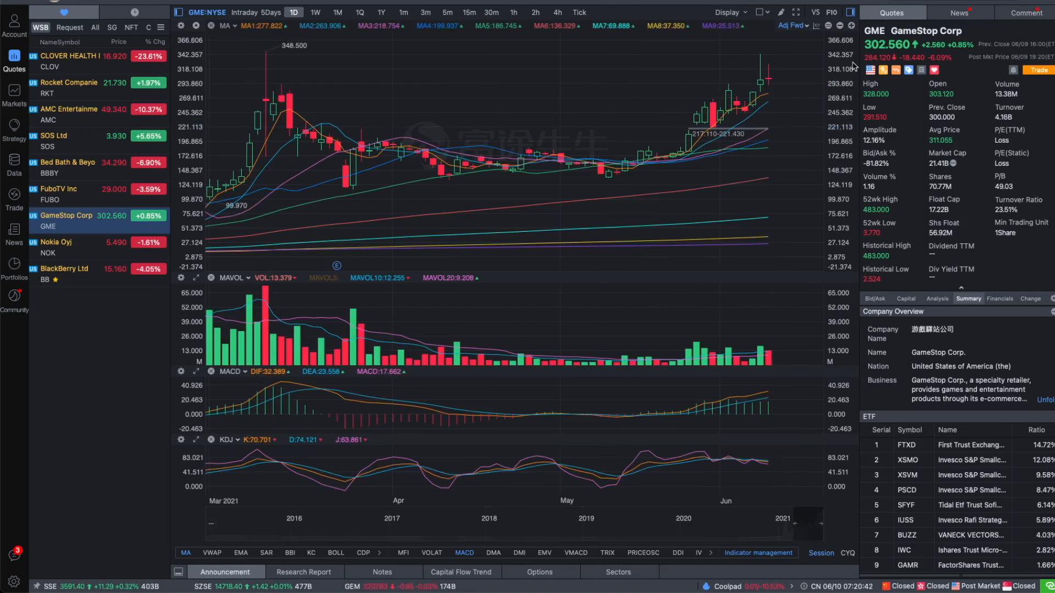
Switch GameStop's chart to the June 9 intraday view with volume bars.
left_click(243, 12)
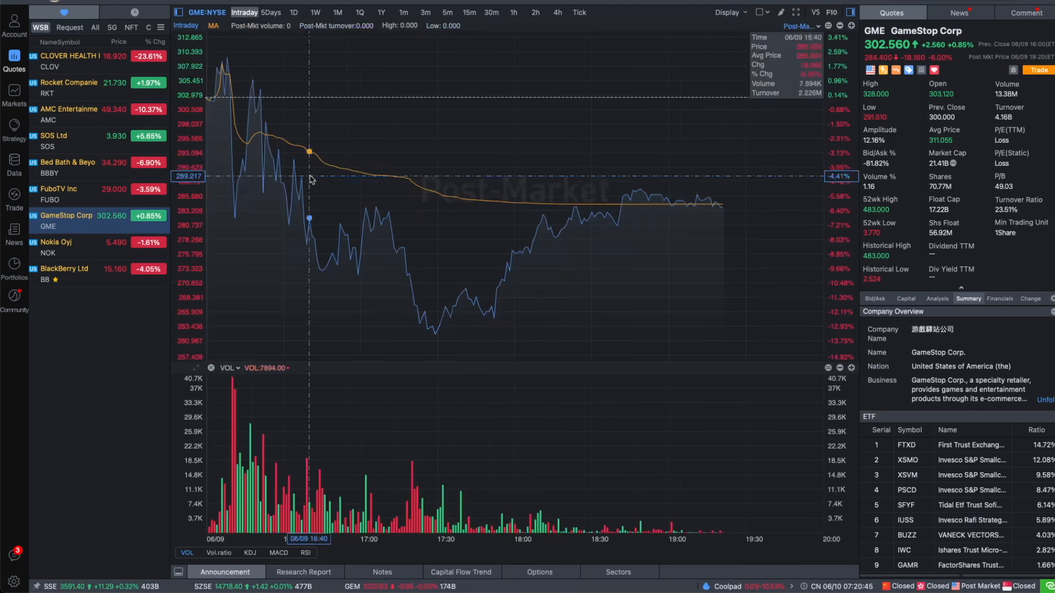
mouse_move(432, 299)
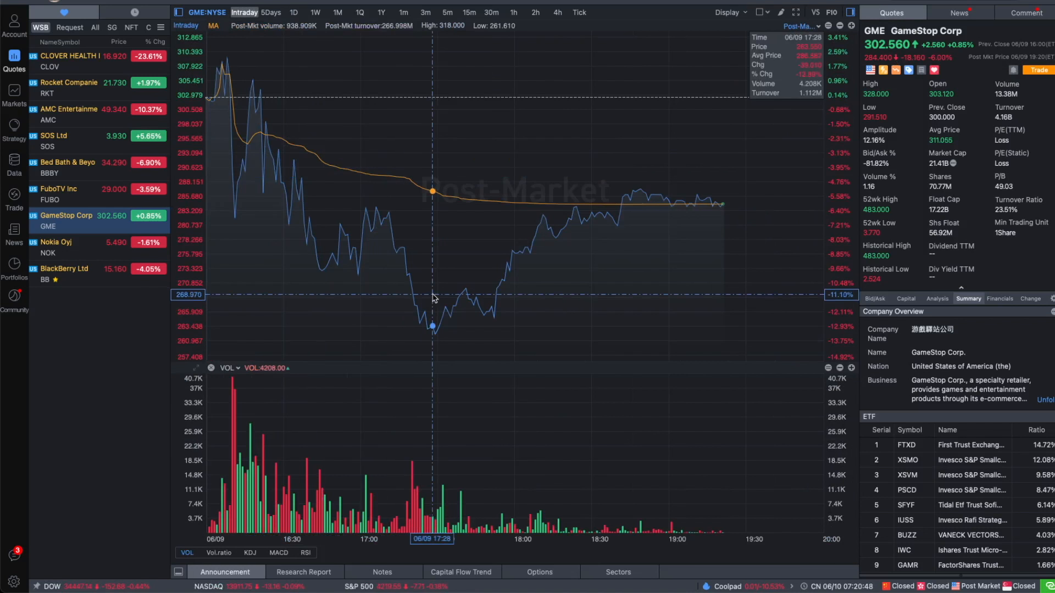
mouse_move(779, 183)
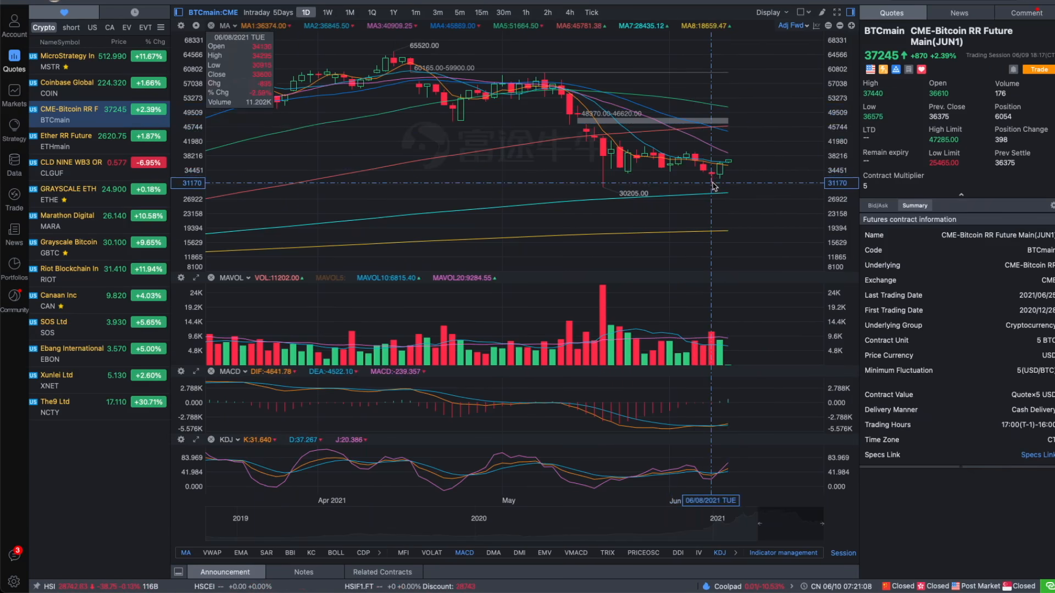
mouse_move(735, 169)
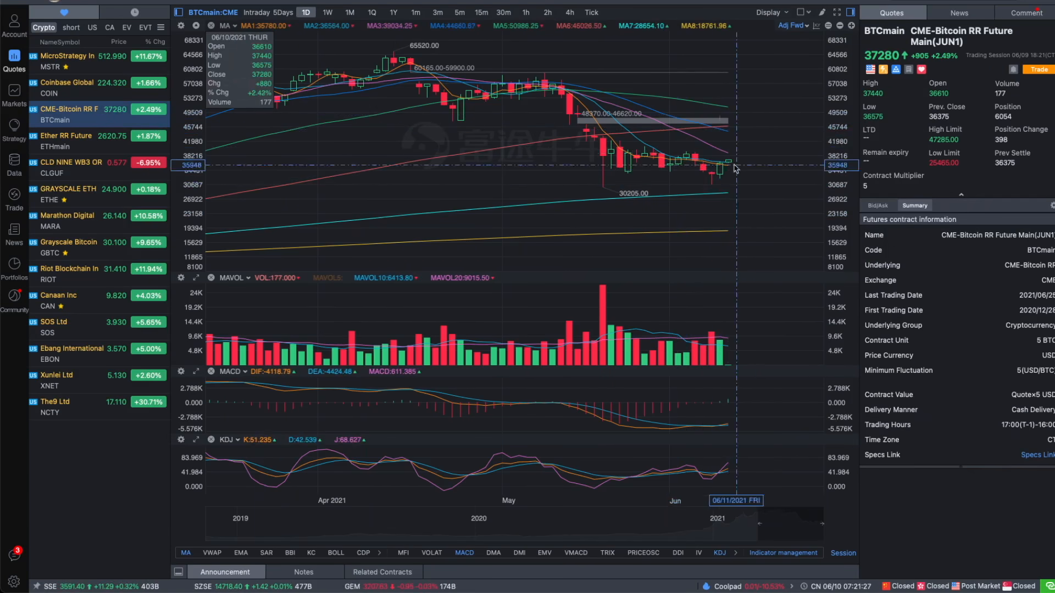
mouse_move(729, 163)
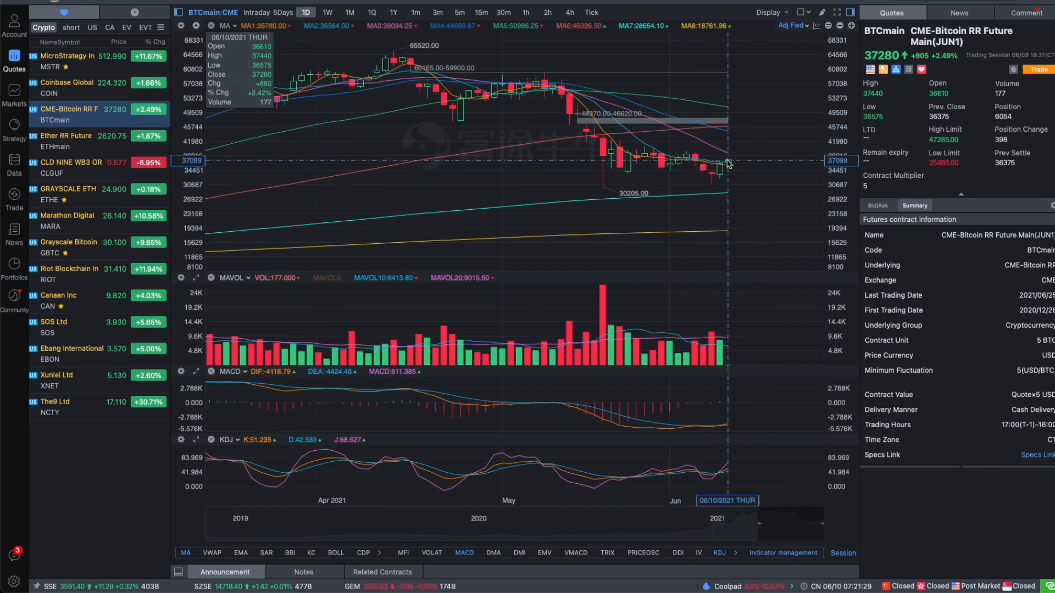
mouse_move(721, 180)
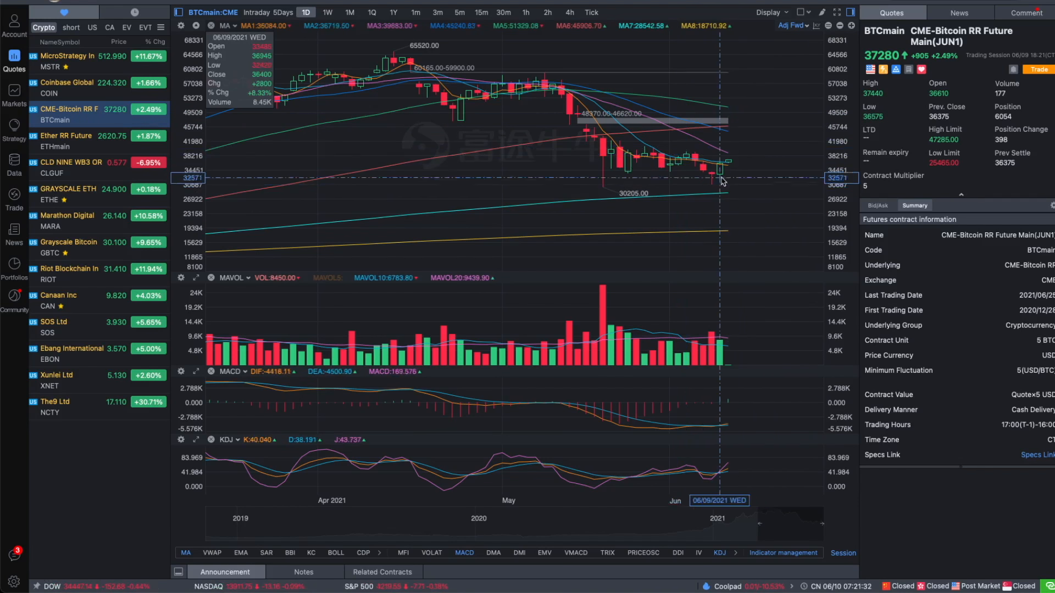
mouse_move(719, 183)
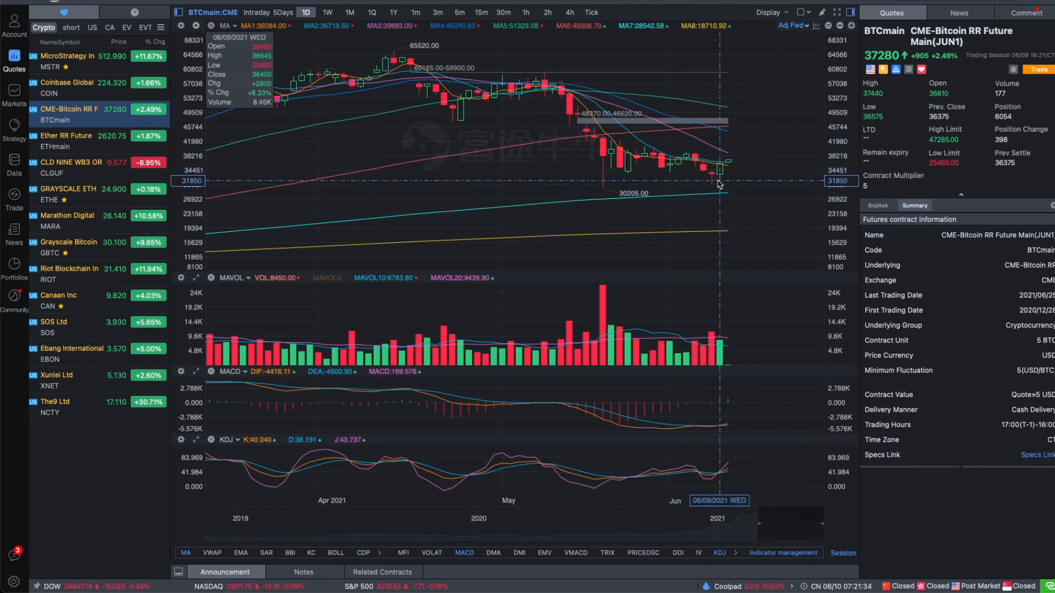
mouse_move(759, 174)
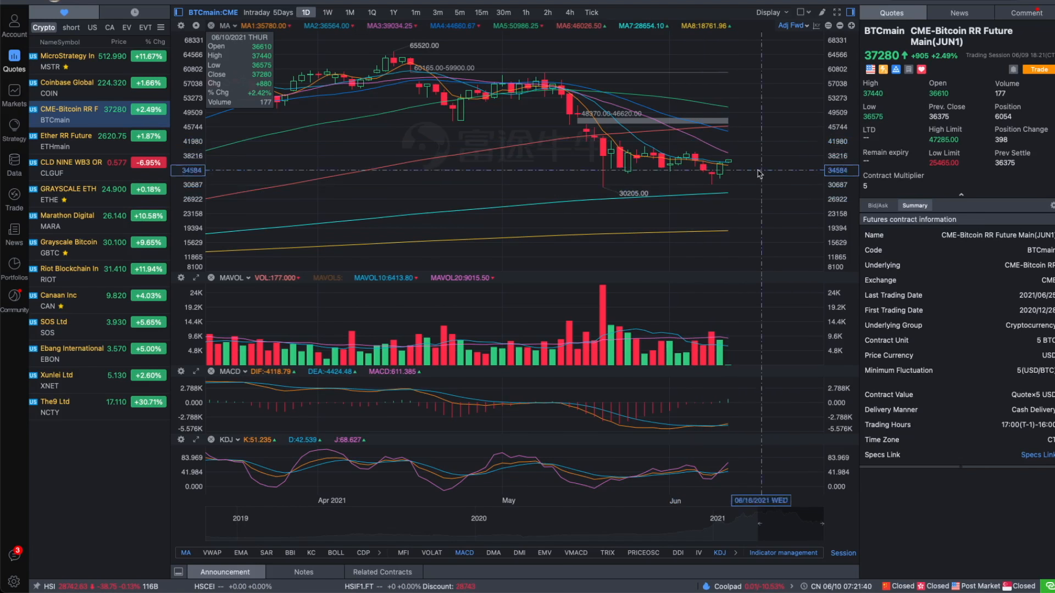
mouse_move(761, 144)
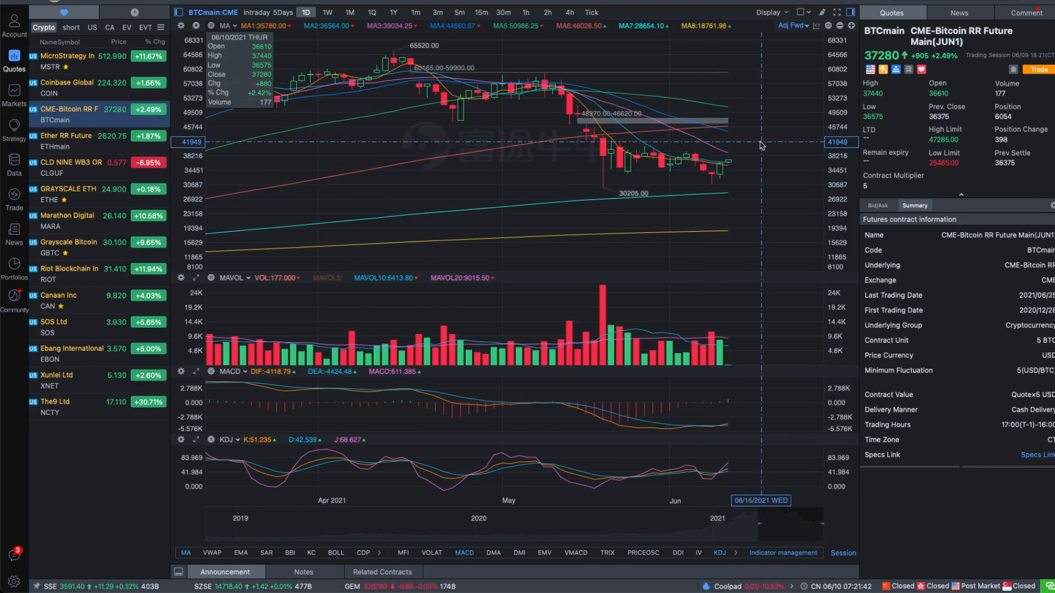
mouse_move(760, 149)
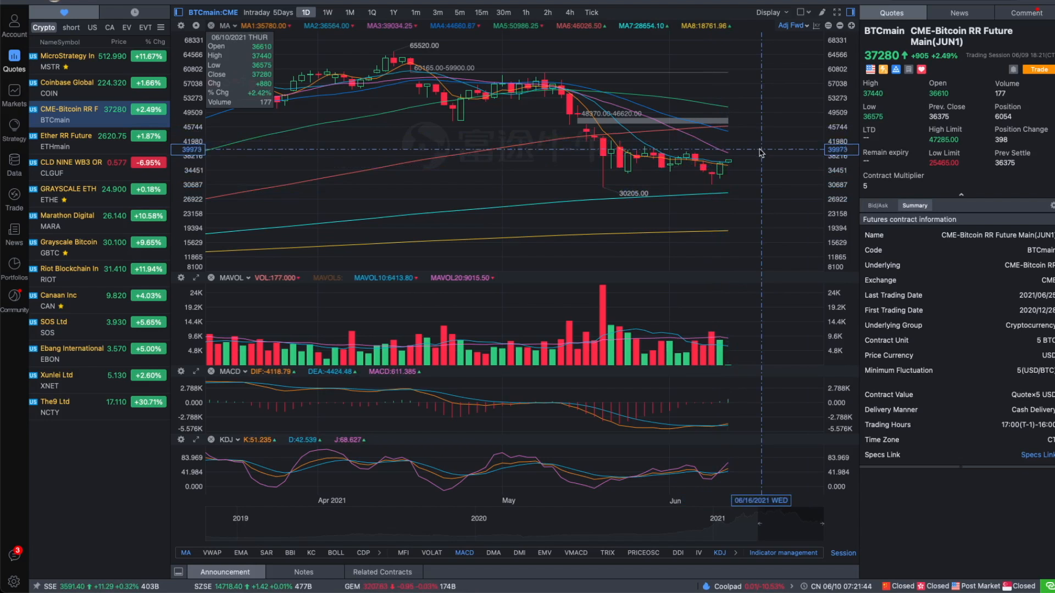
mouse_move(753, 173)
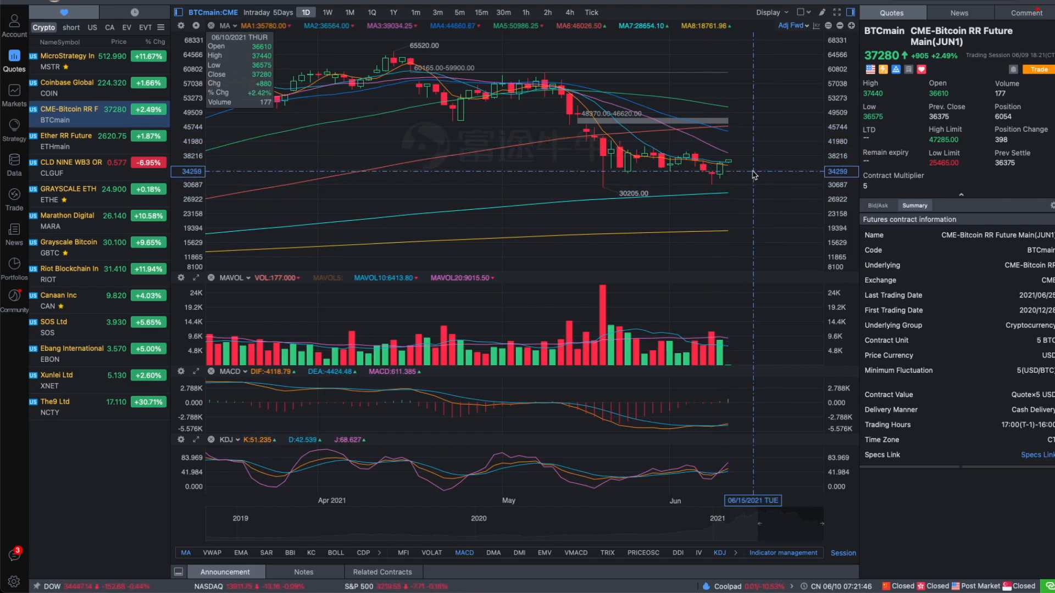
mouse_move(753, 168)
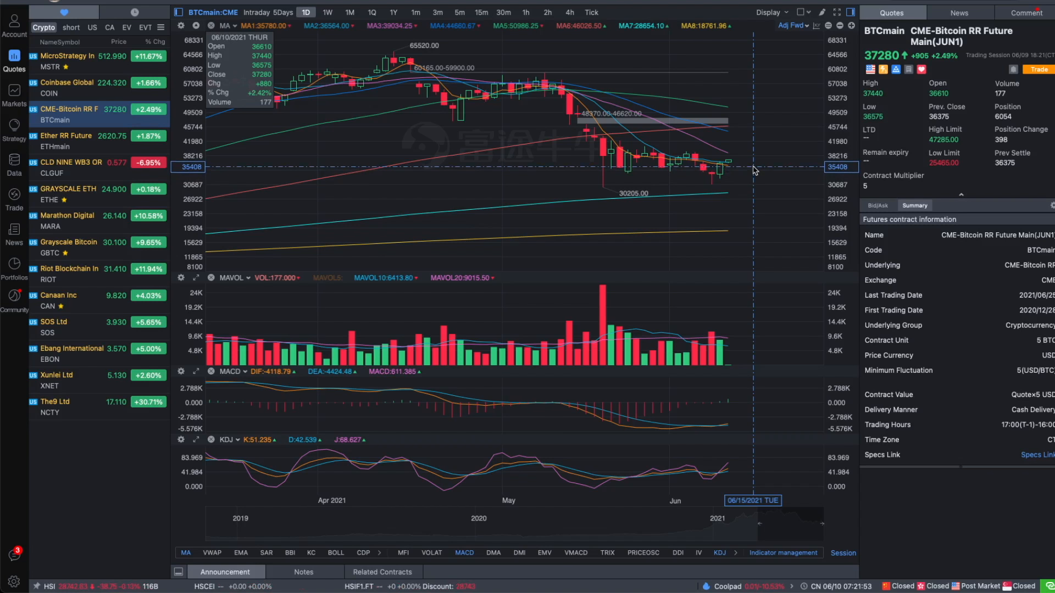
mouse_move(750, 207)
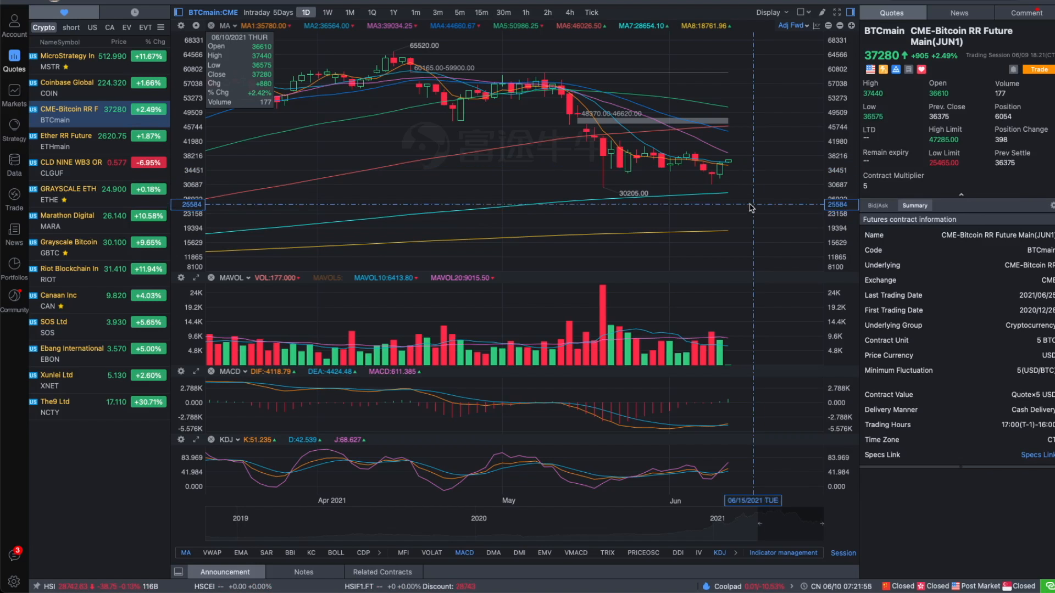
mouse_move(748, 147)
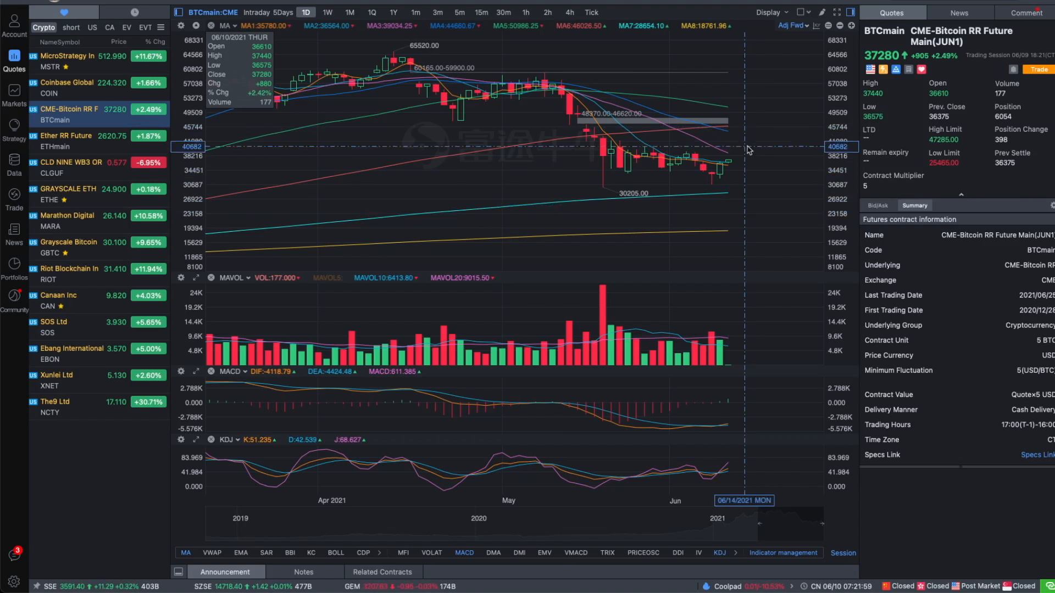
mouse_move(737, 143)
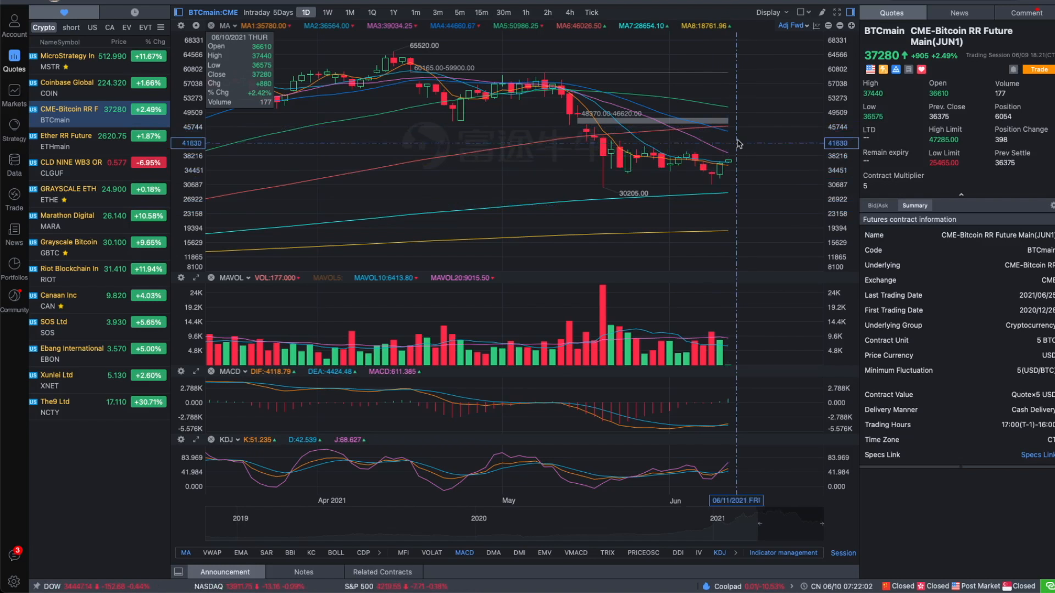
mouse_move(756, 140)
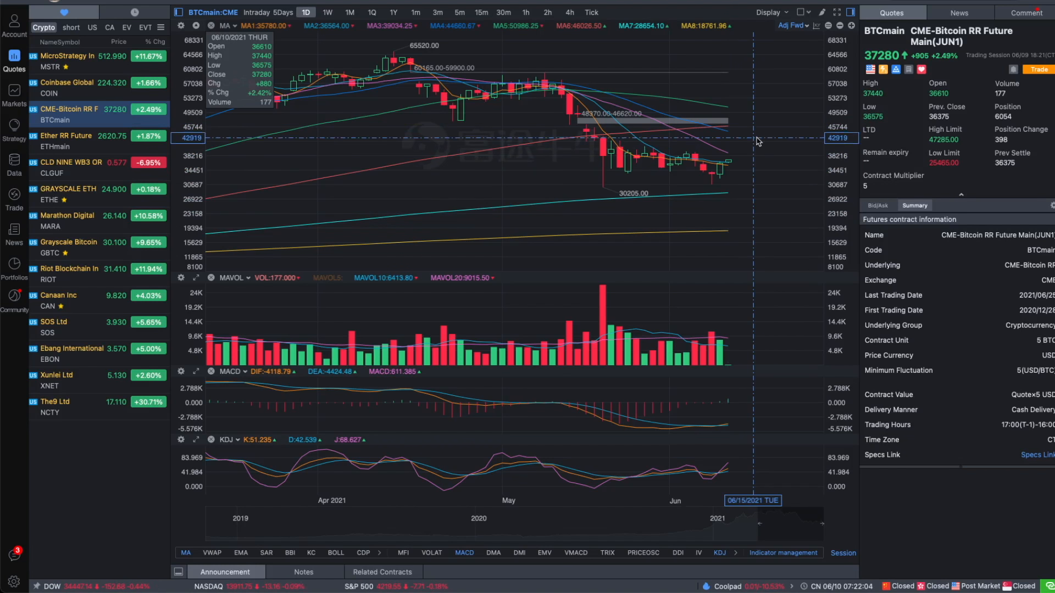
mouse_move(733, 157)
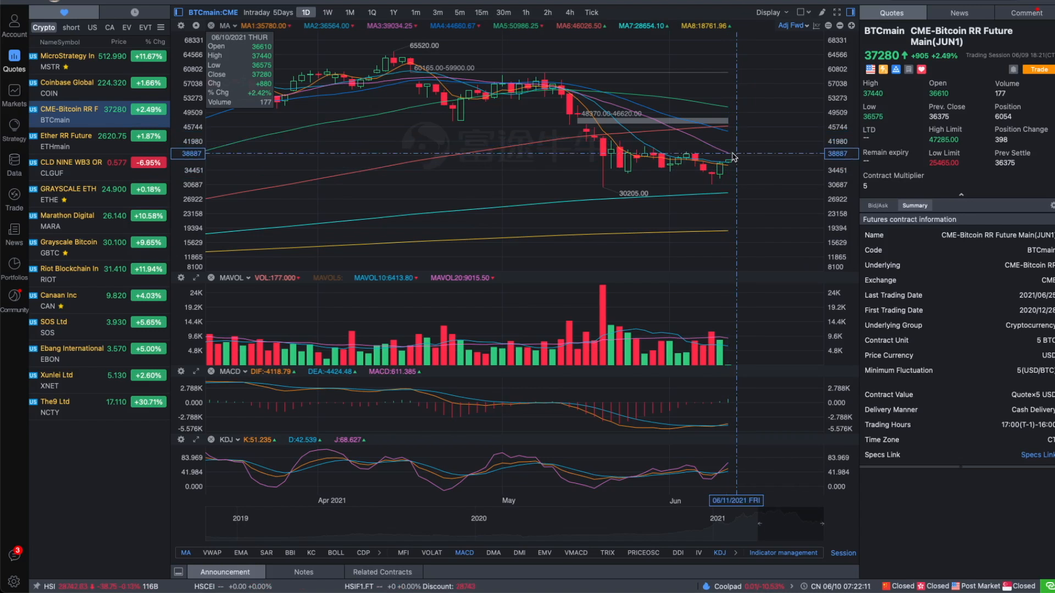
Show the NFT group of three stocks in the watchlist.
left_click(39, 26)
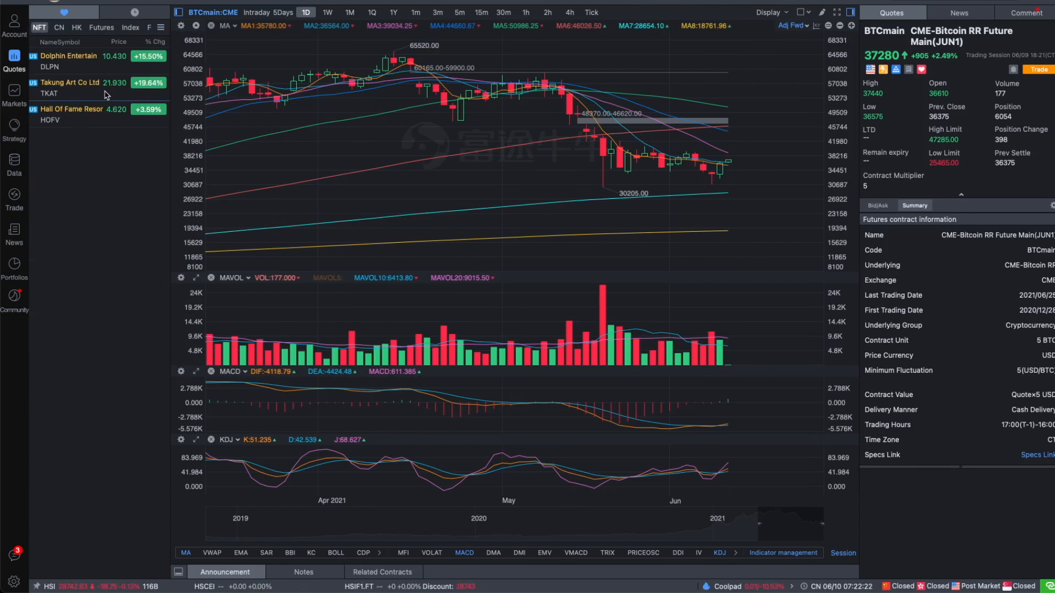
Open Takung Art (TKAT) and view its June 9 intraday price surge.
left_click(69, 82)
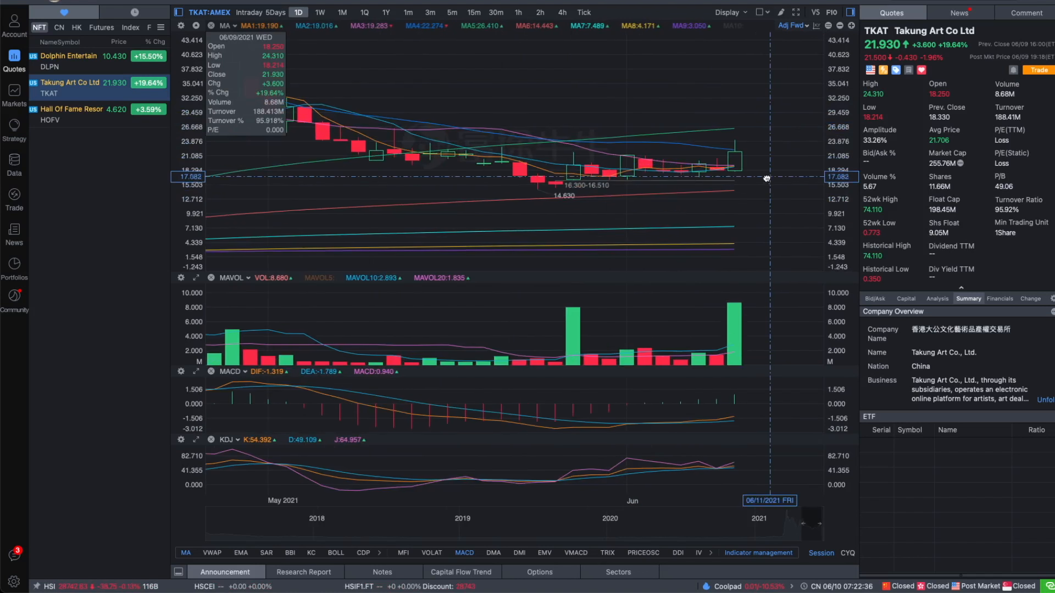
mouse_move(746, 160)
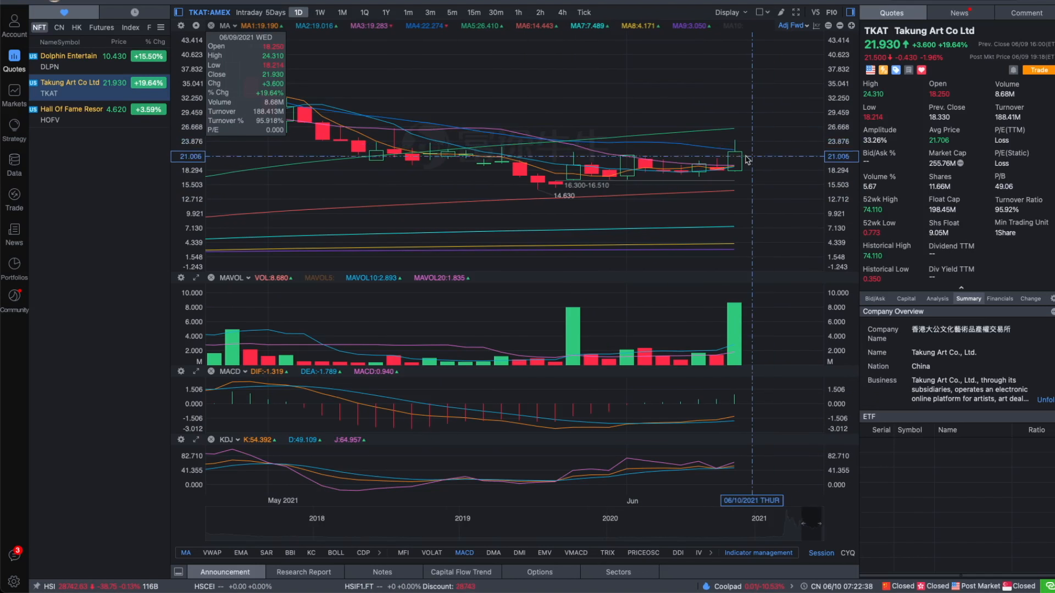
mouse_move(624, 172)
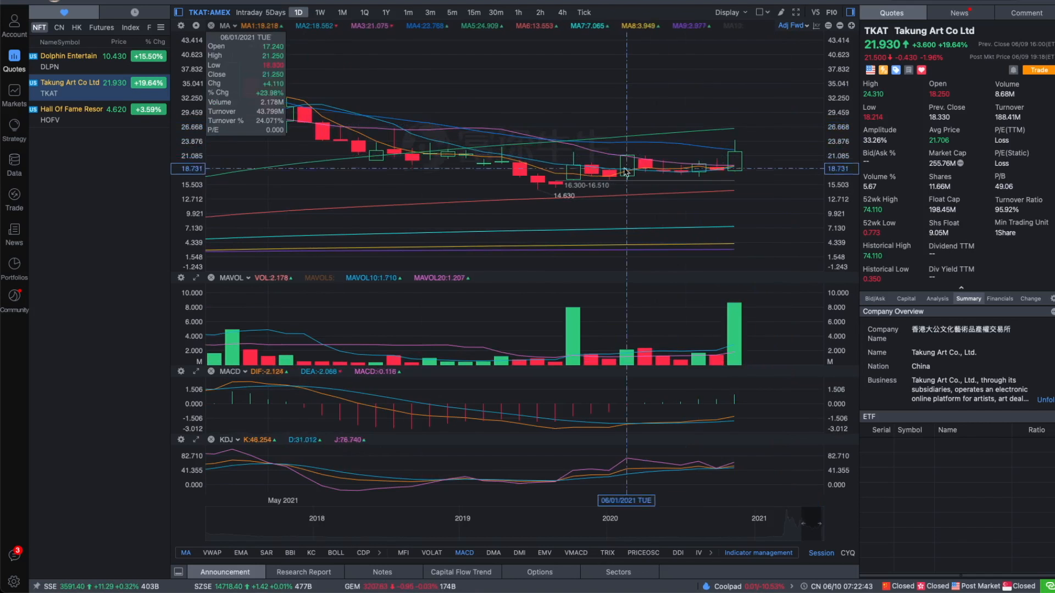
mouse_move(698, 168)
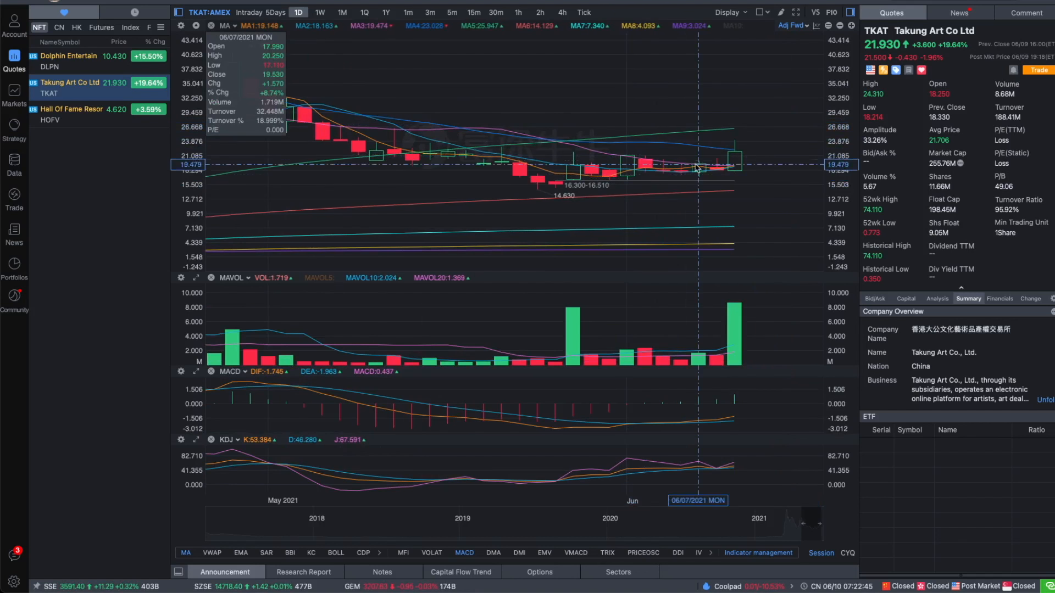
mouse_move(679, 180)
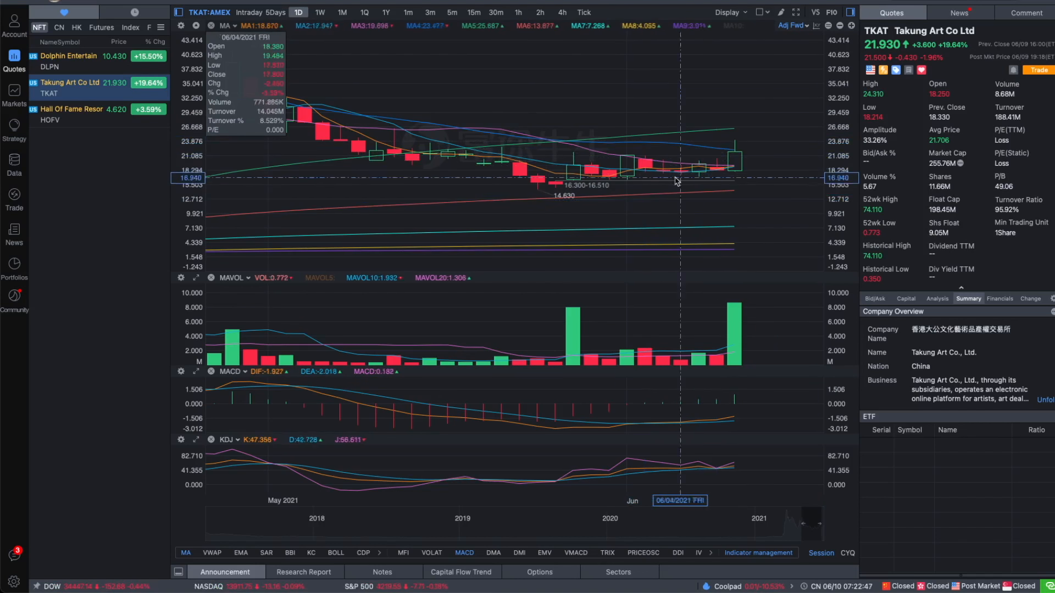
mouse_move(733, 186)
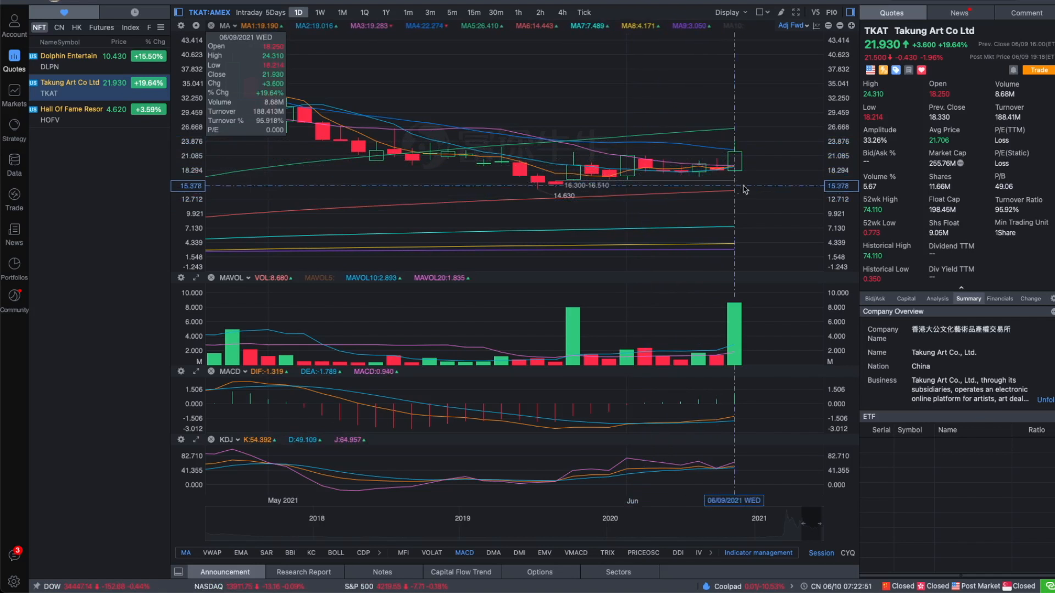
mouse_move(747, 182)
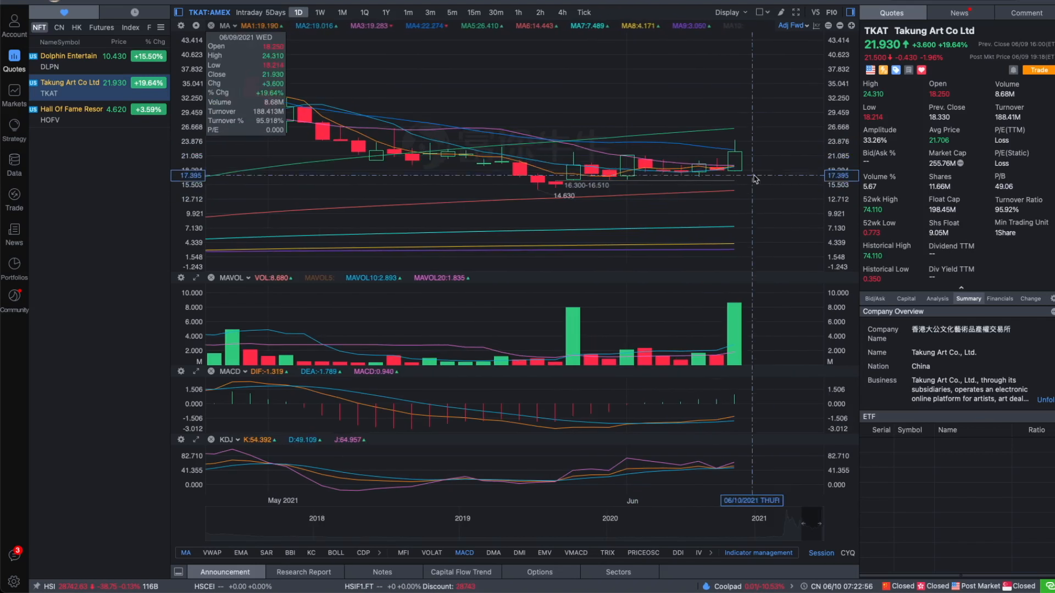
mouse_move(738, 177)
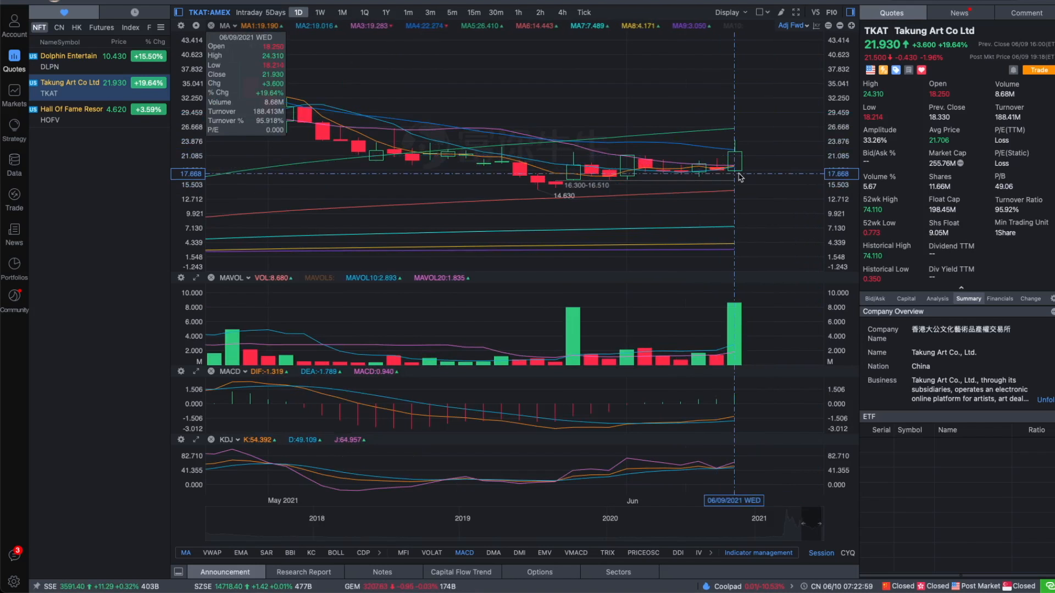
left_click(248, 12)
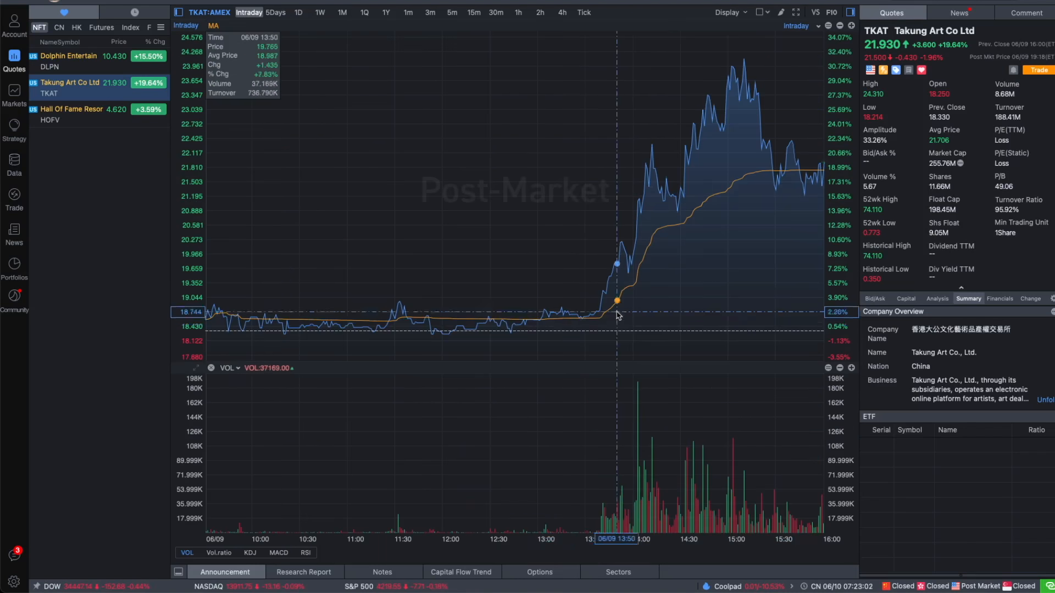
mouse_move(745, 100)
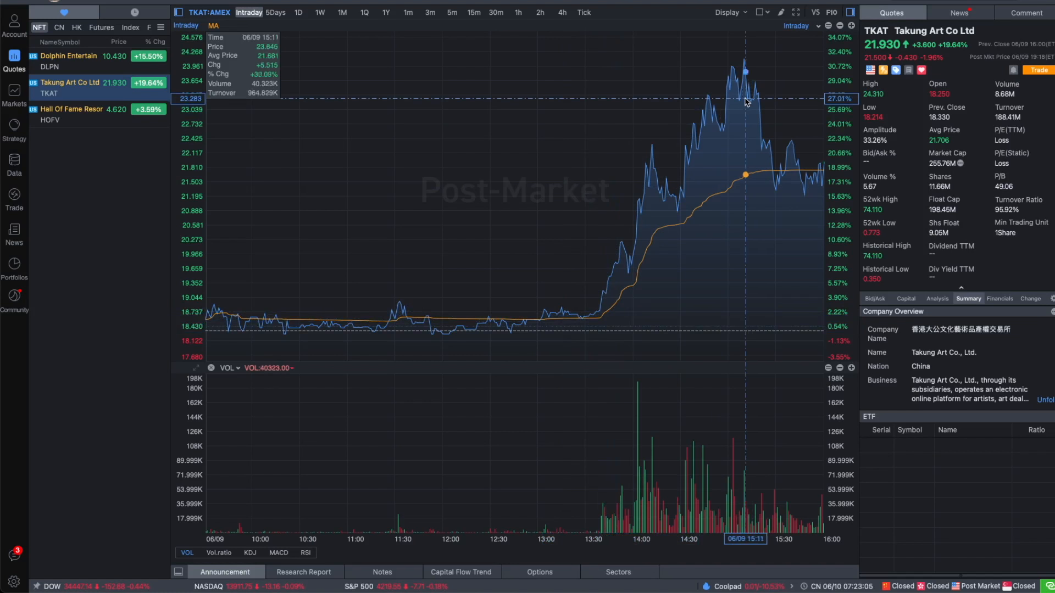
mouse_move(744, 99)
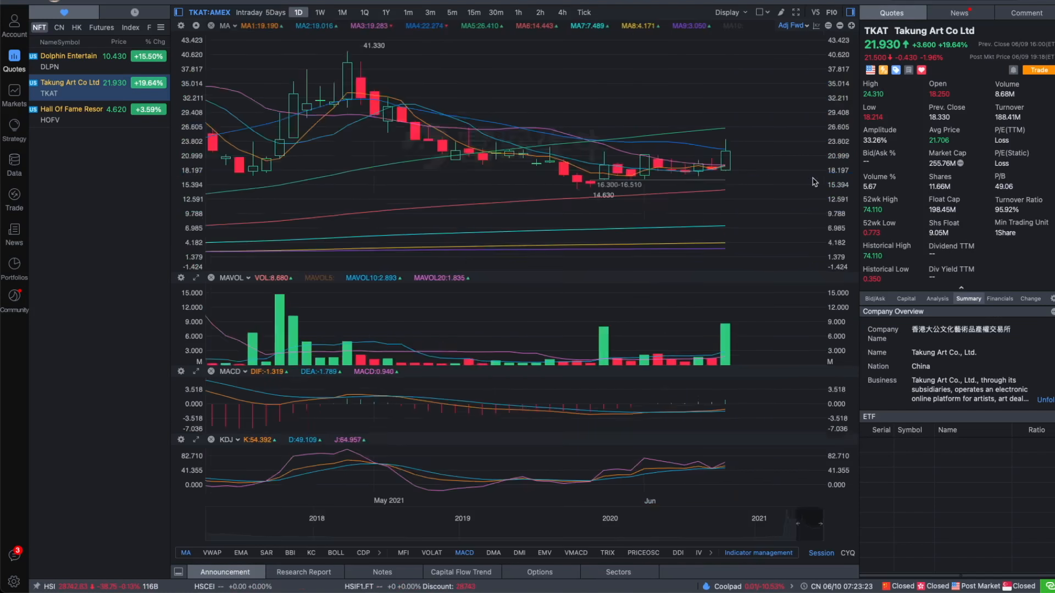
mouse_move(759, 180)
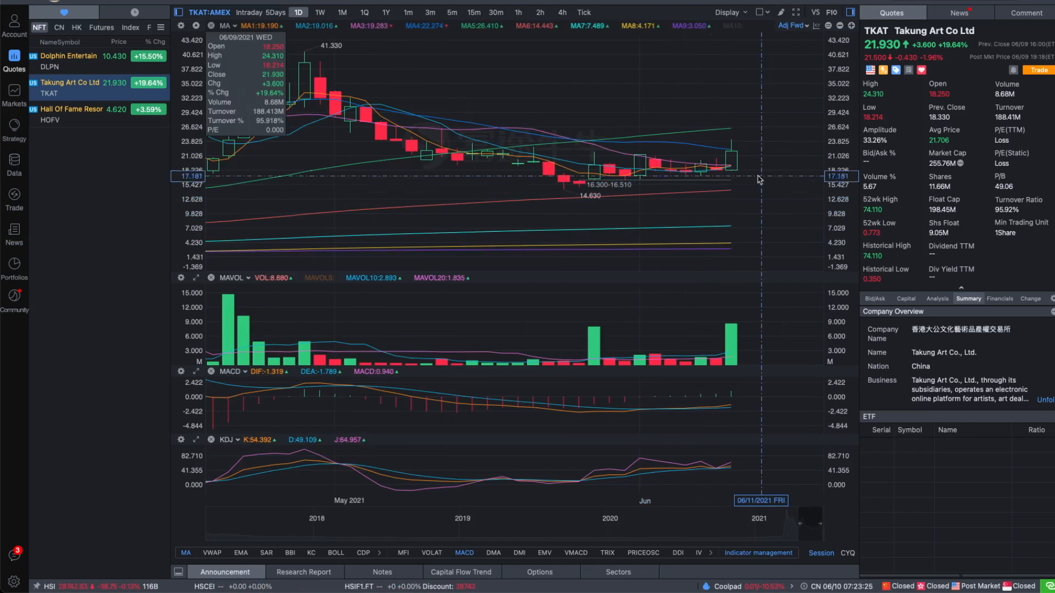
mouse_move(727, 182)
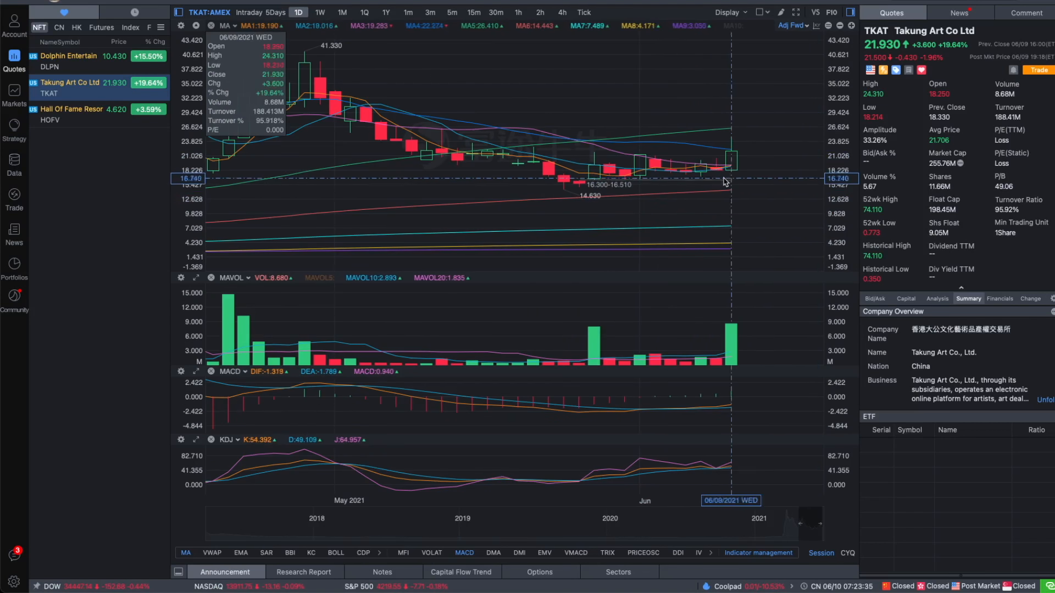
mouse_move(671, 177)
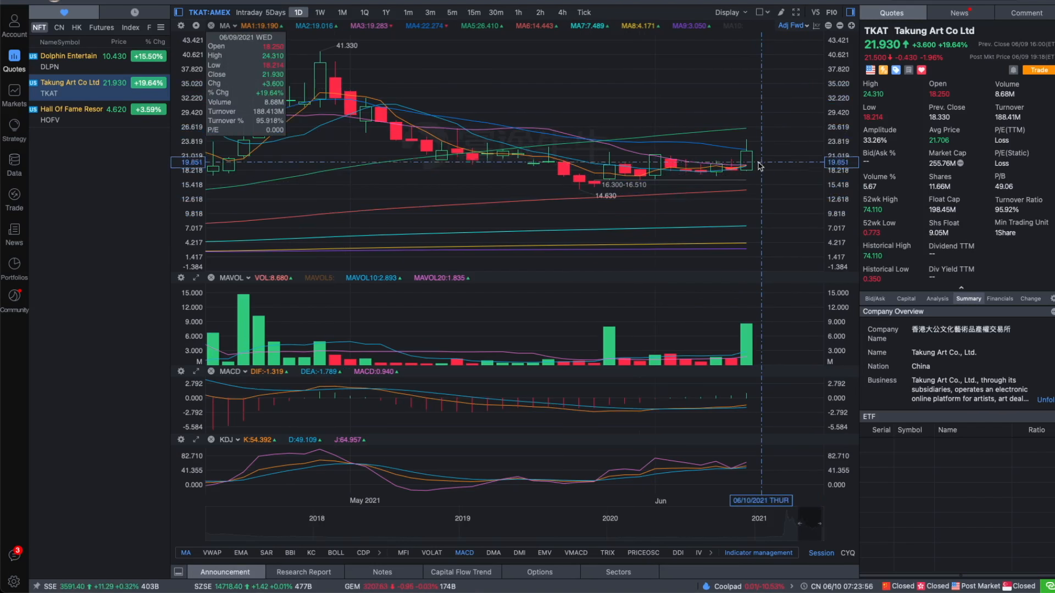
mouse_move(776, 180)
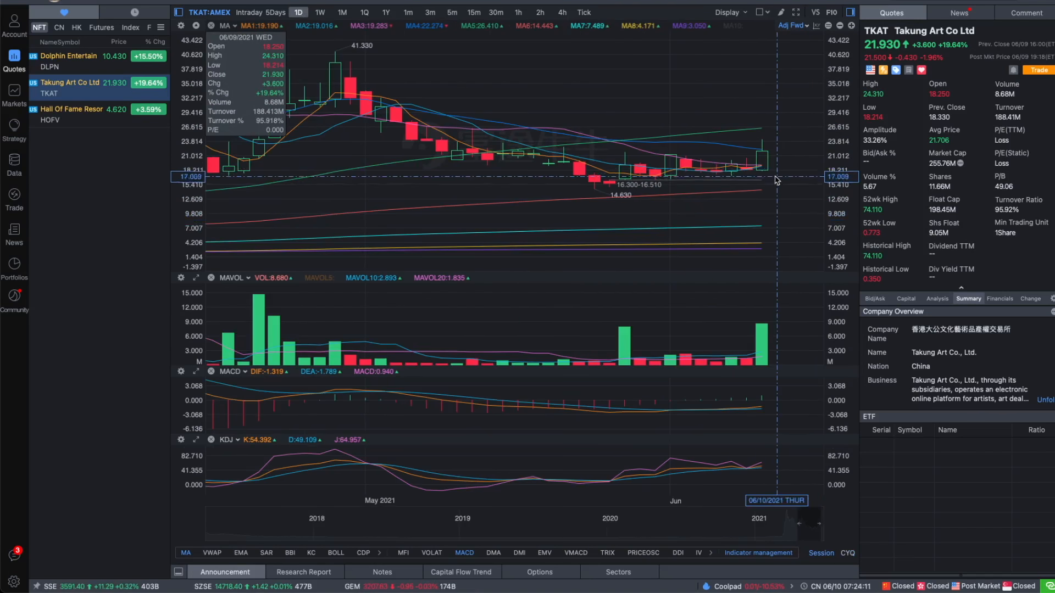
mouse_move(772, 161)
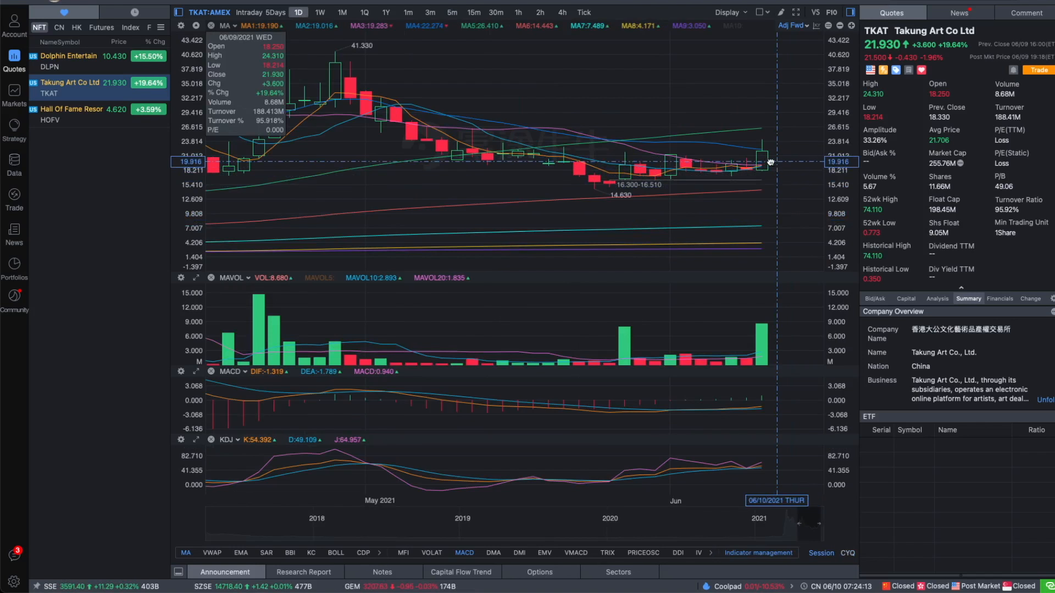
mouse_move(774, 174)
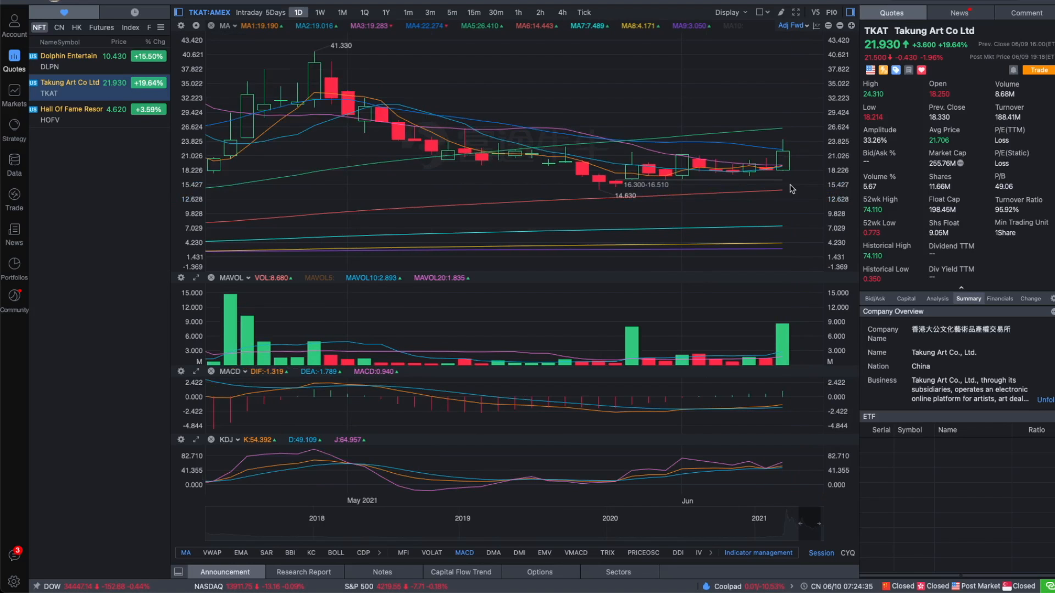
mouse_move(772, 177)
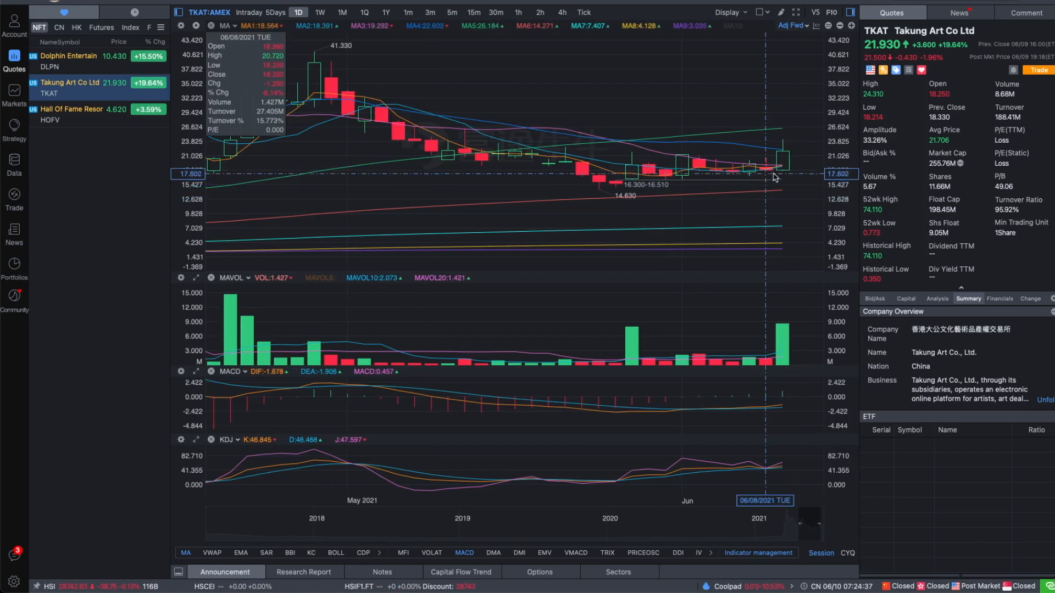
mouse_move(796, 173)
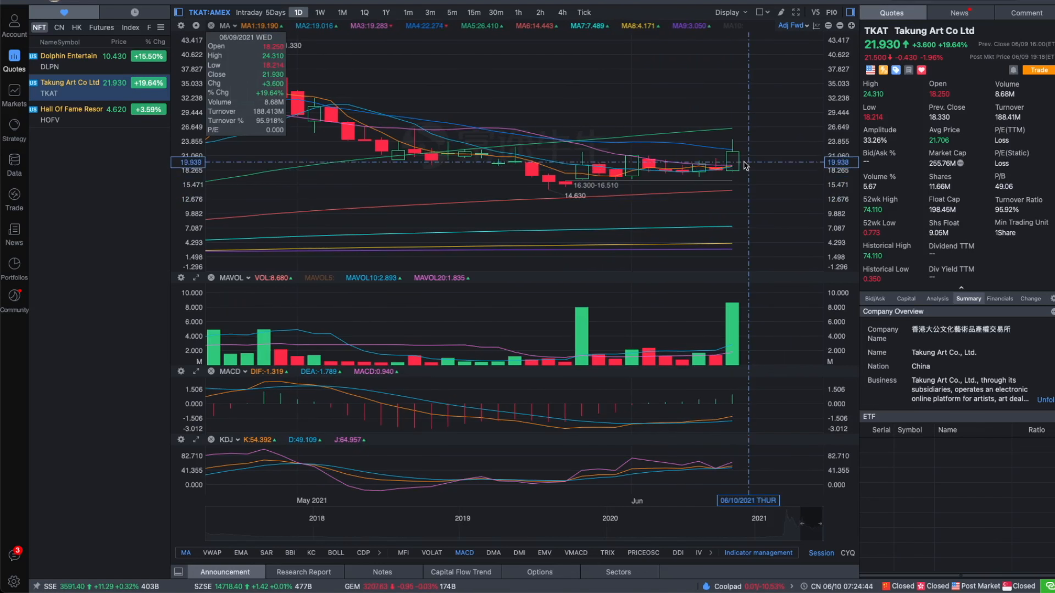
mouse_move(749, 168)
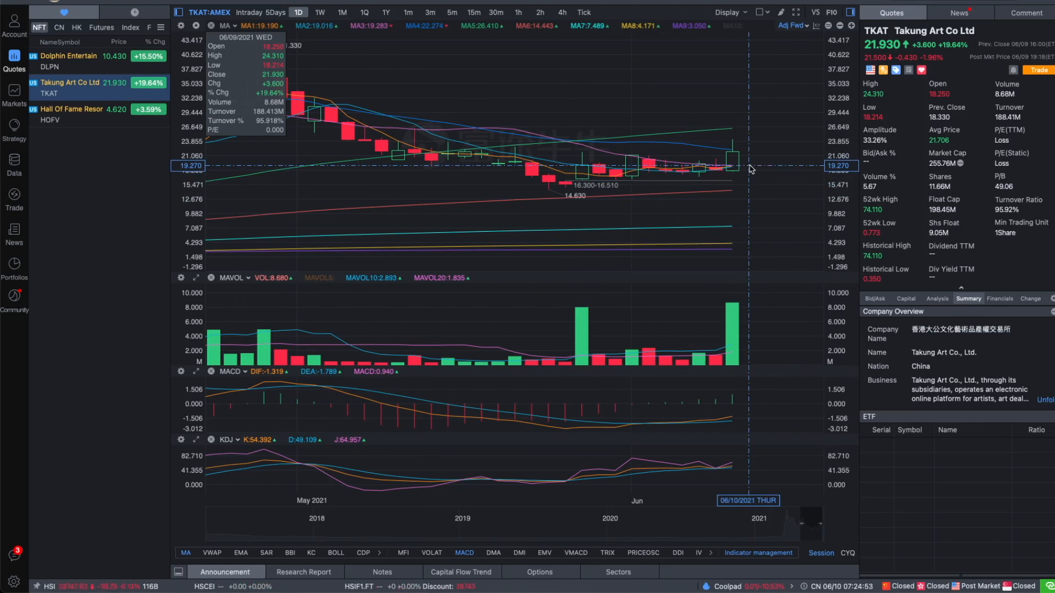
mouse_move(754, 128)
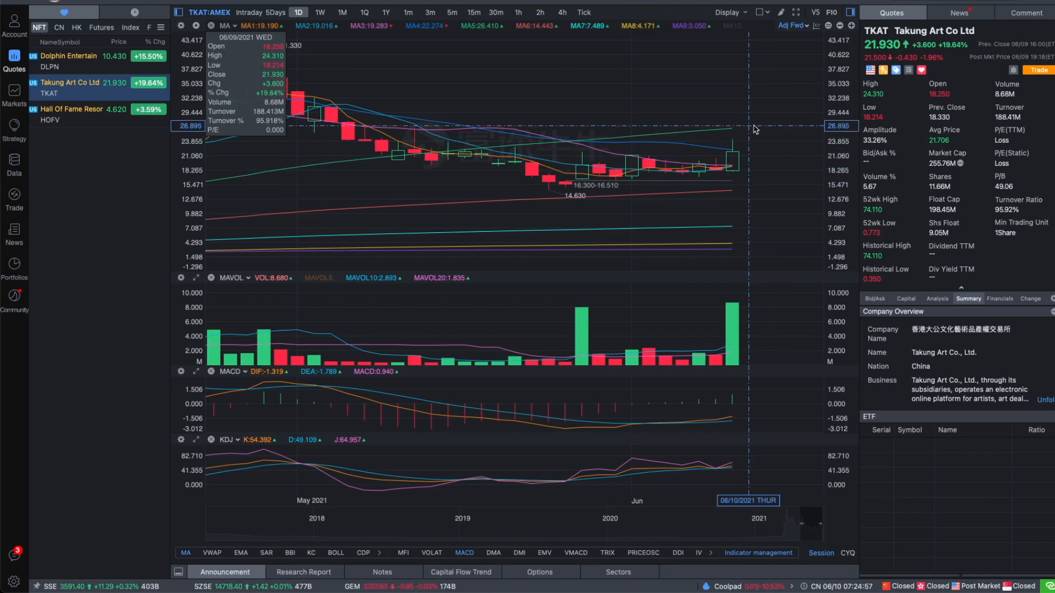
mouse_move(762, 168)
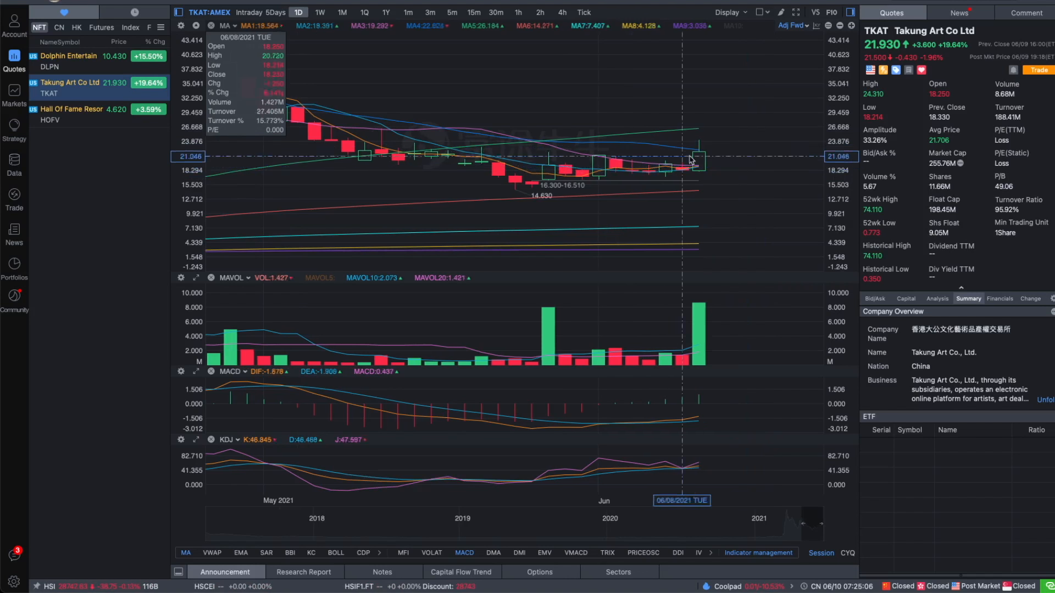
mouse_move(679, 217)
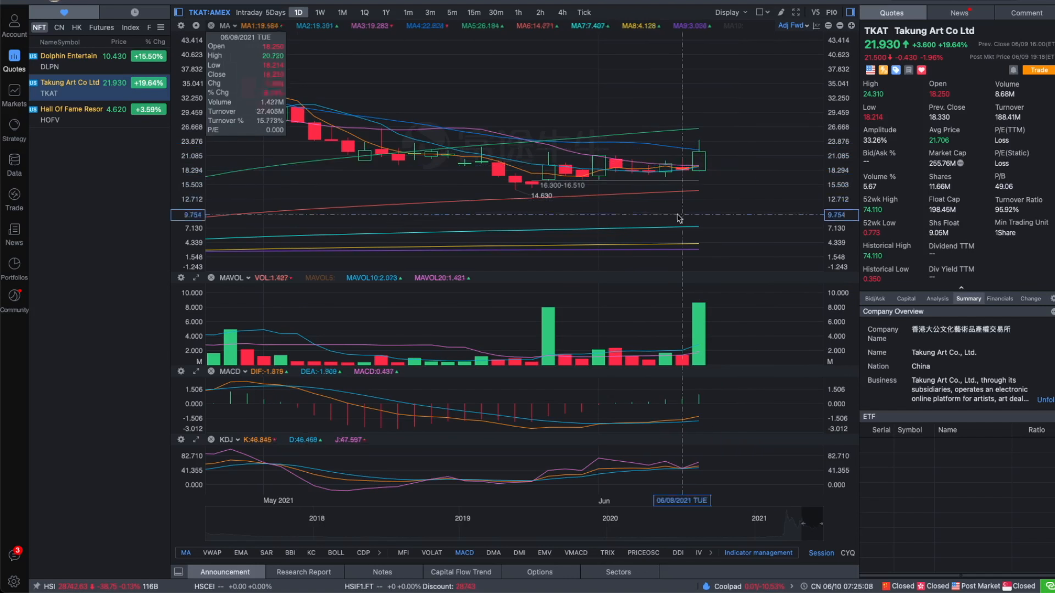
mouse_move(714, 178)
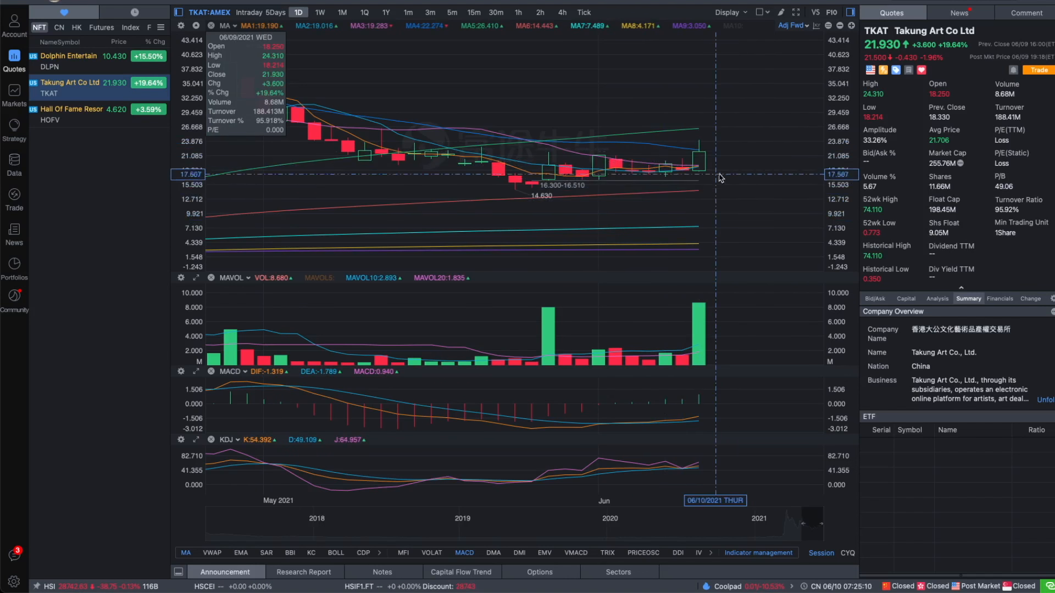
mouse_move(713, 165)
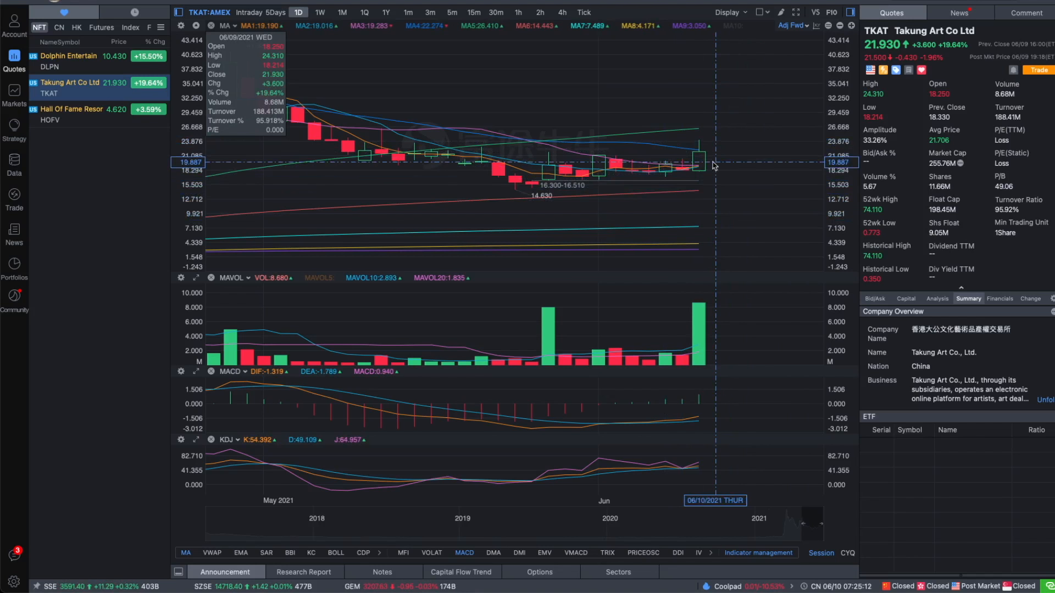
mouse_move(712, 167)
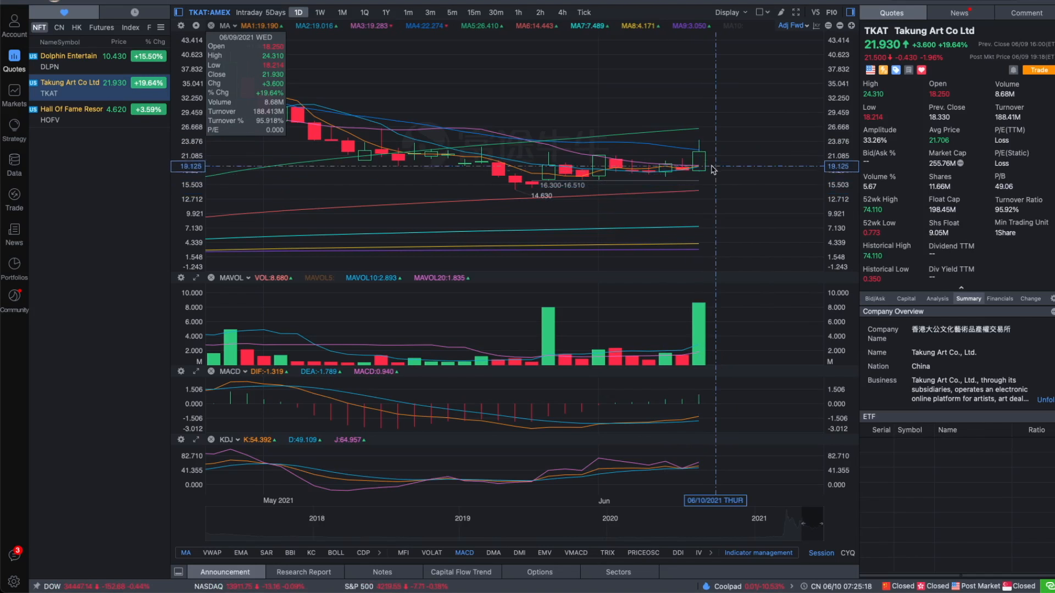
mouse_move(745, 162)
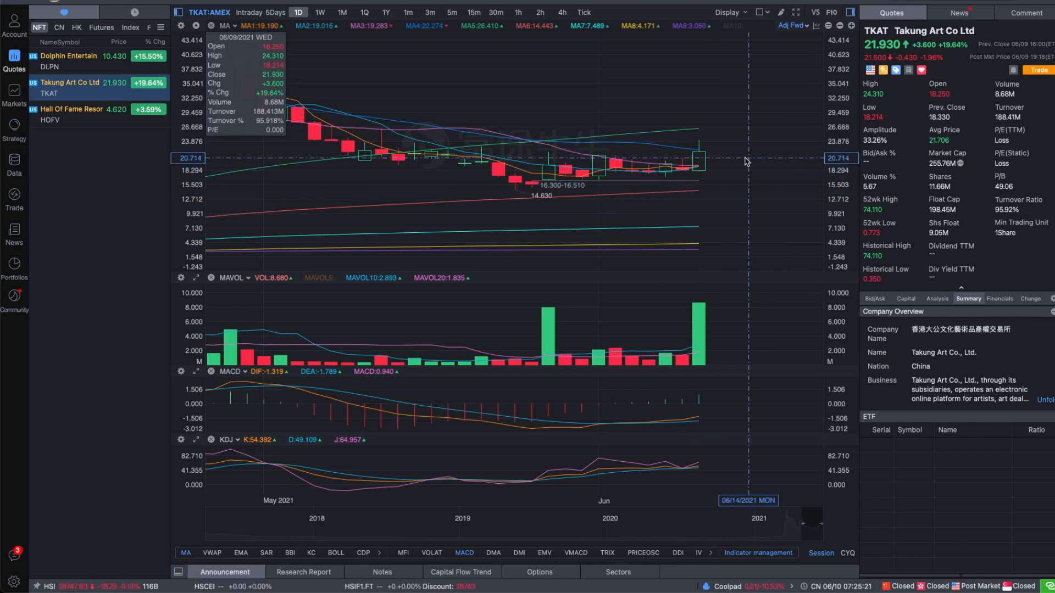
mouse_move(713, 167)
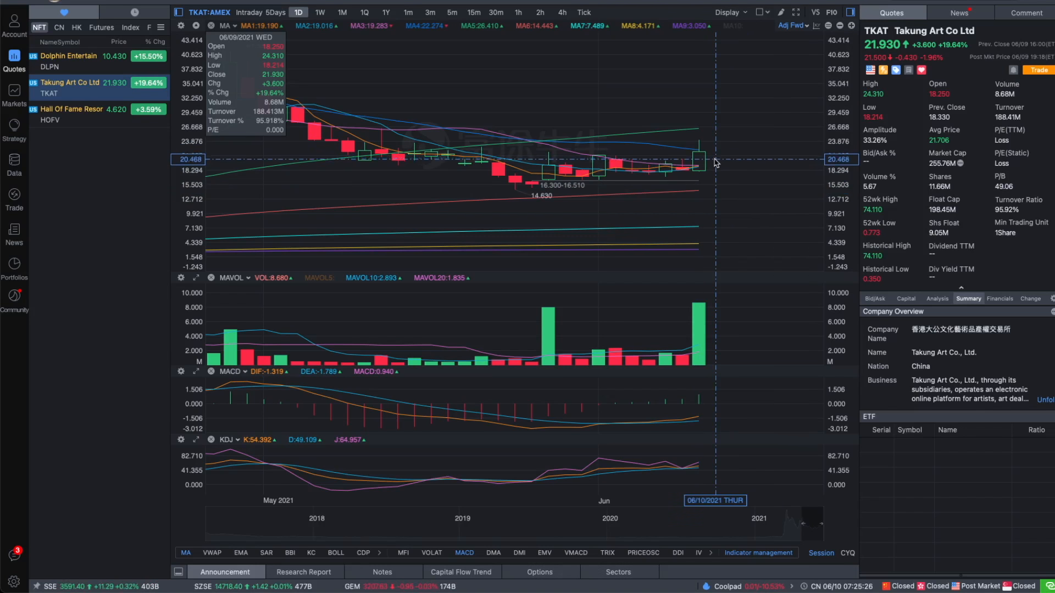
mouse_move(715, 161)
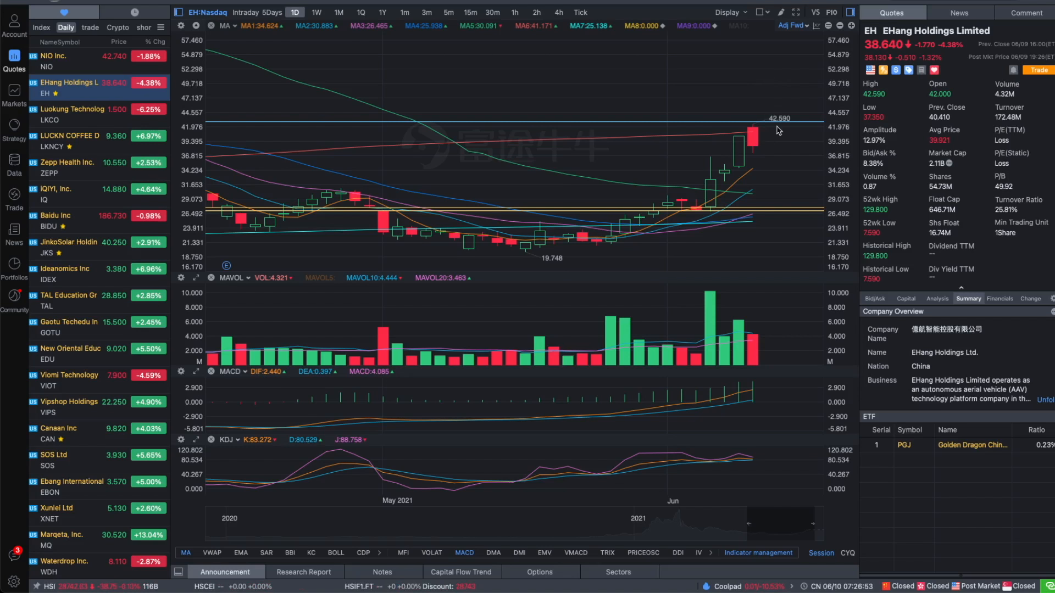
mouse_move(758, 101)
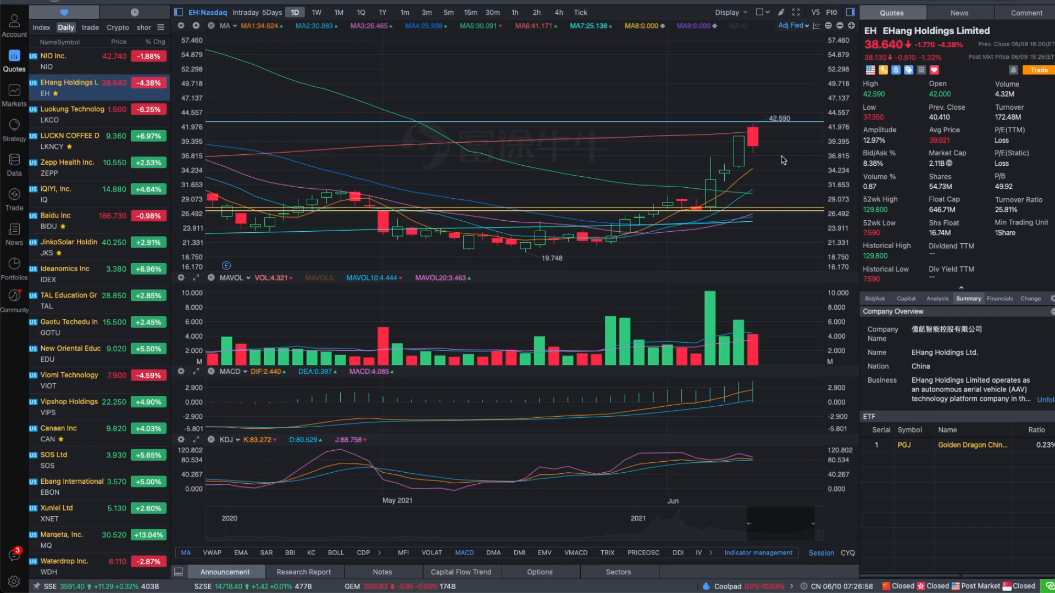
mouse_move(769, 175)
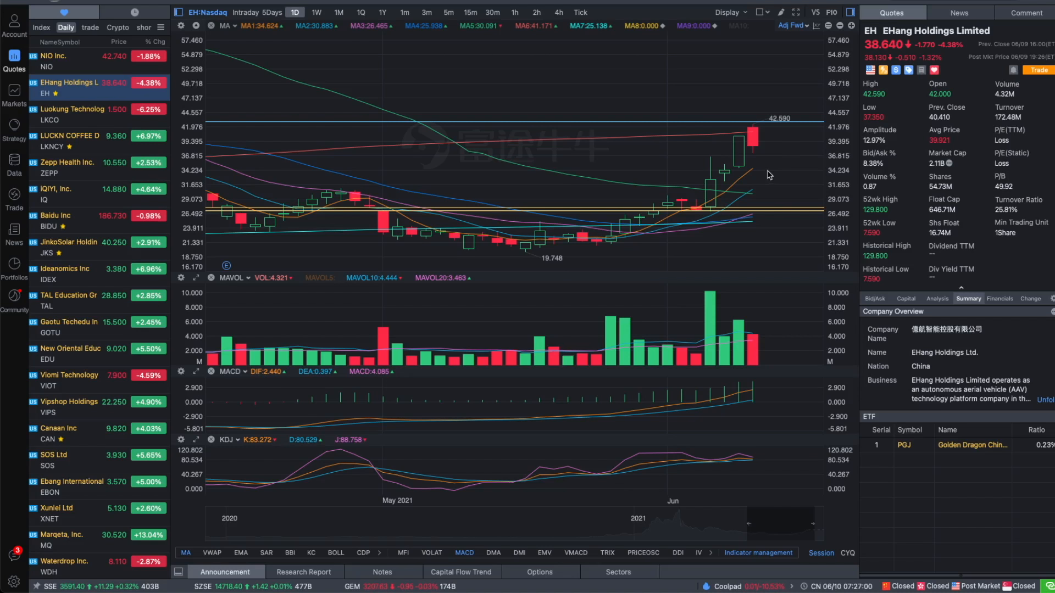
mouse_move(717, 106)
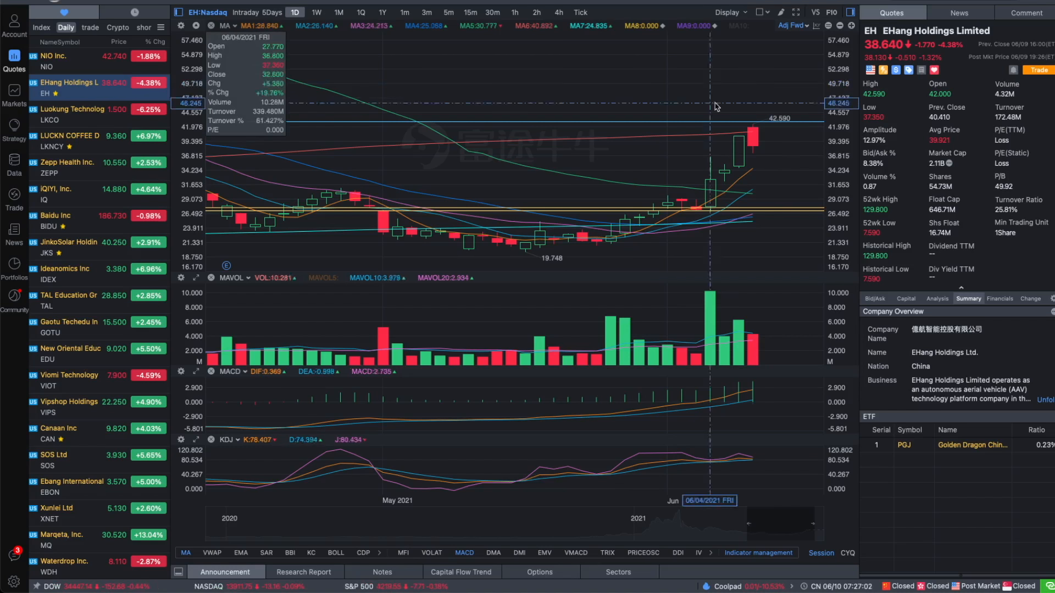
mouse_move(752, 149)
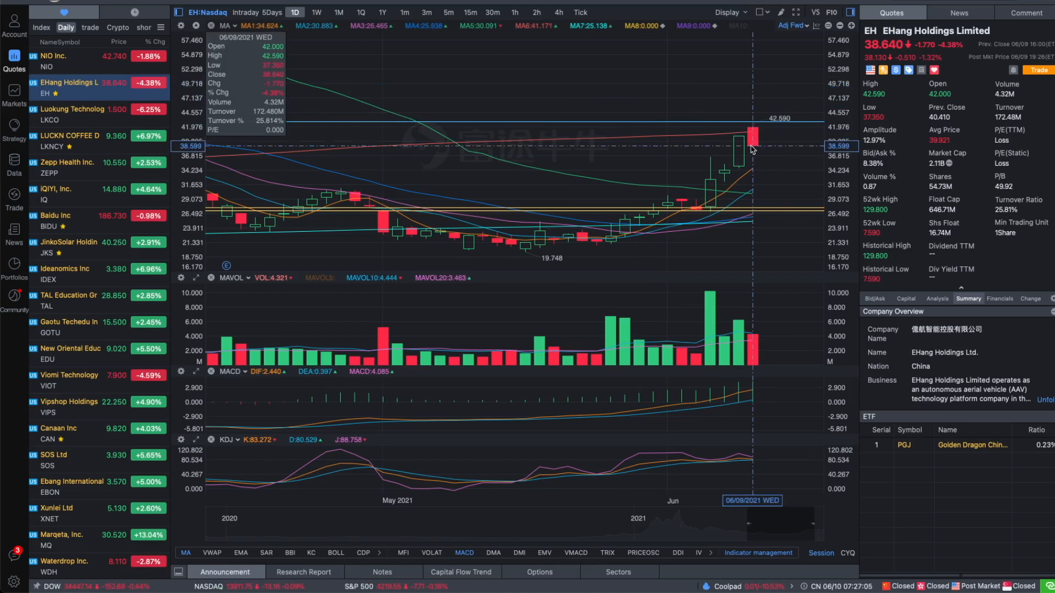
mouse_move(756, 129)
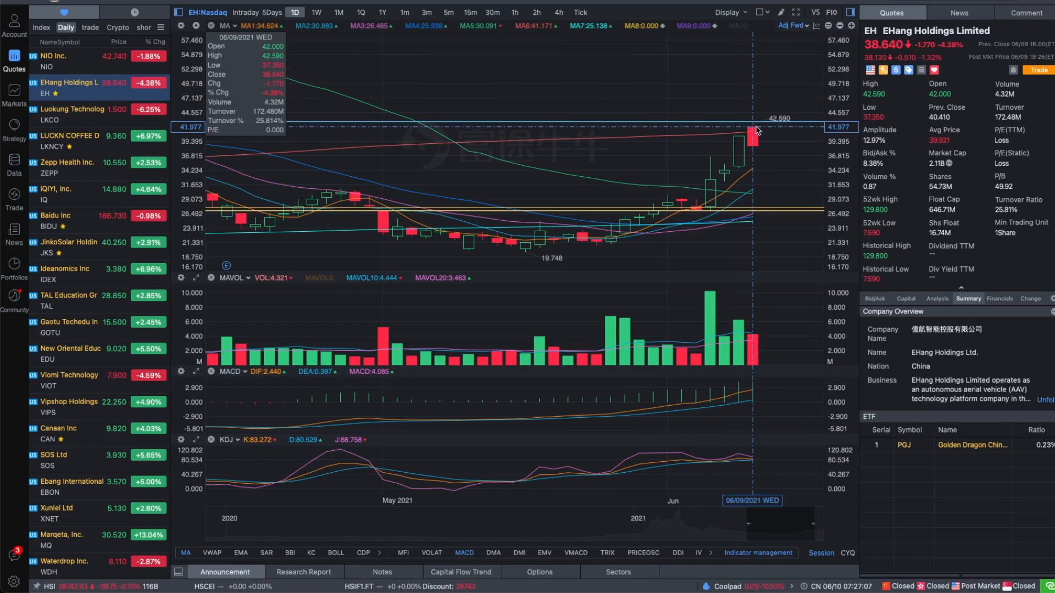
mouse_move(757, 152)
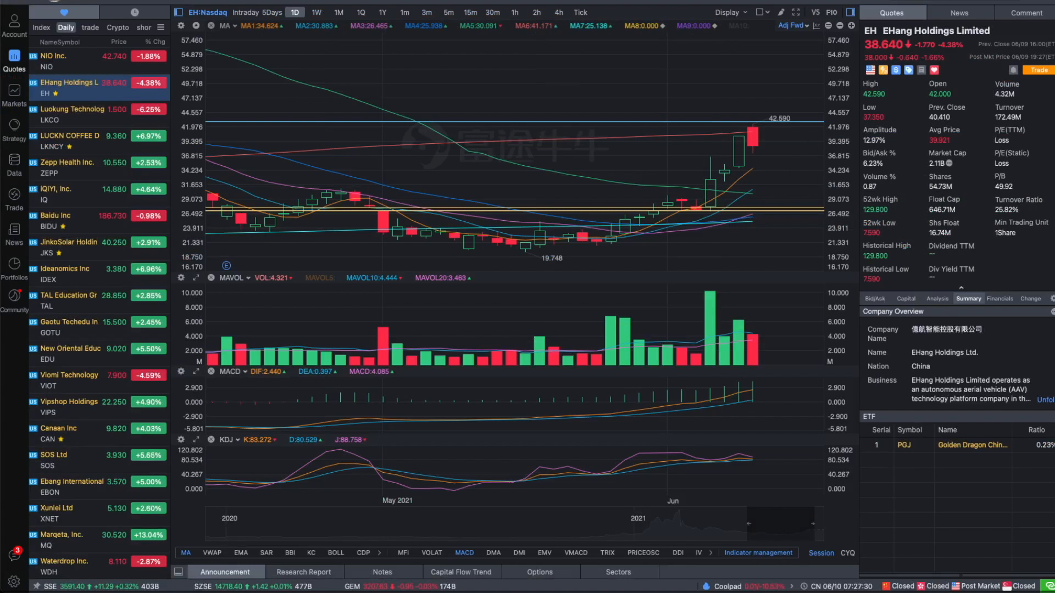
mouse_move(578, 363)
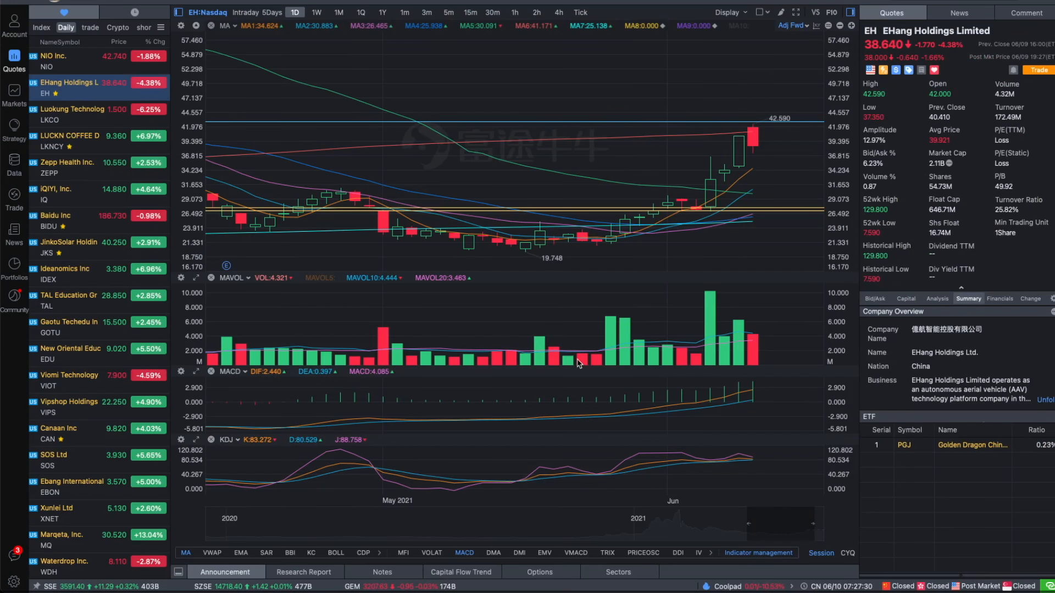
mouse_move(680, 295)
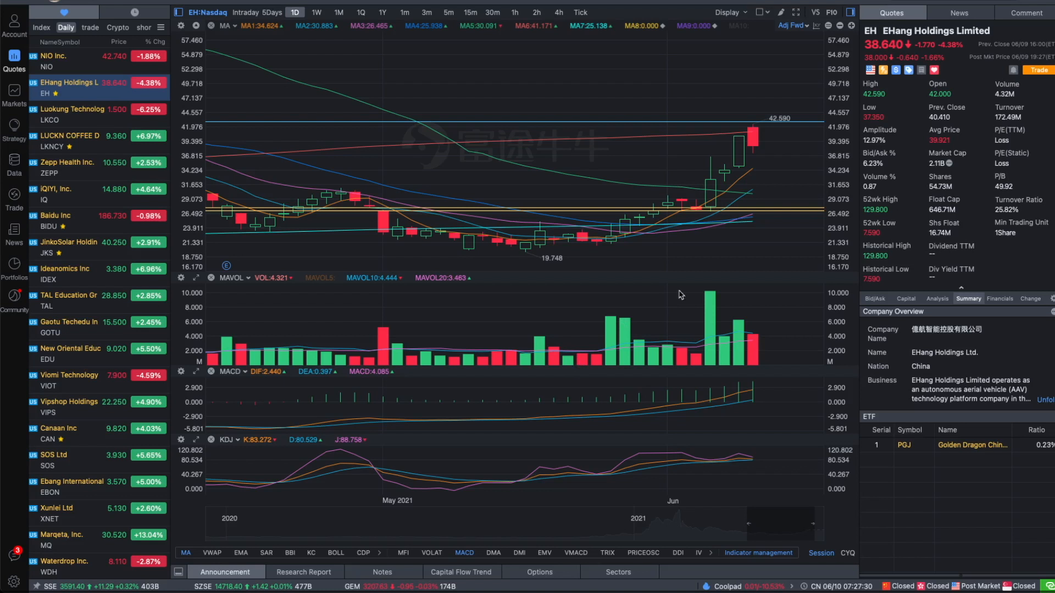
mouse_move(766, 304)
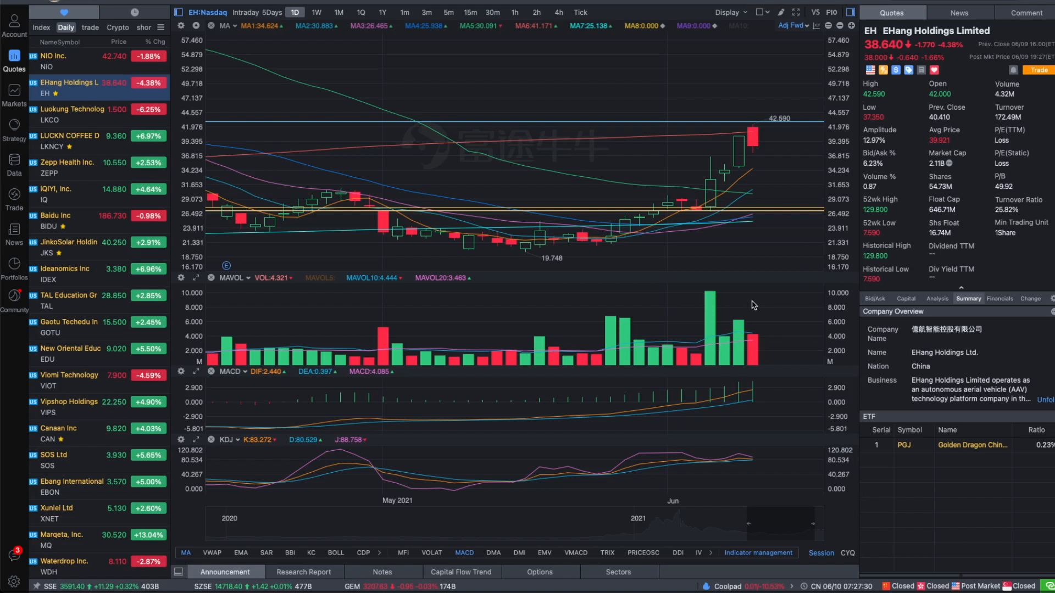
mouse_move(728, 231)
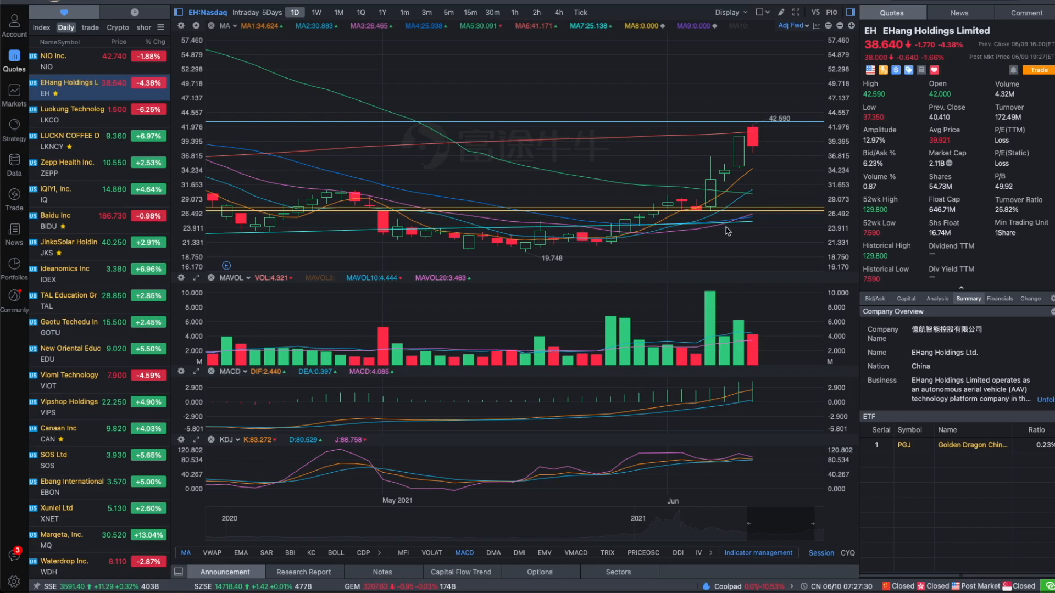
mouse_move(732, 273)
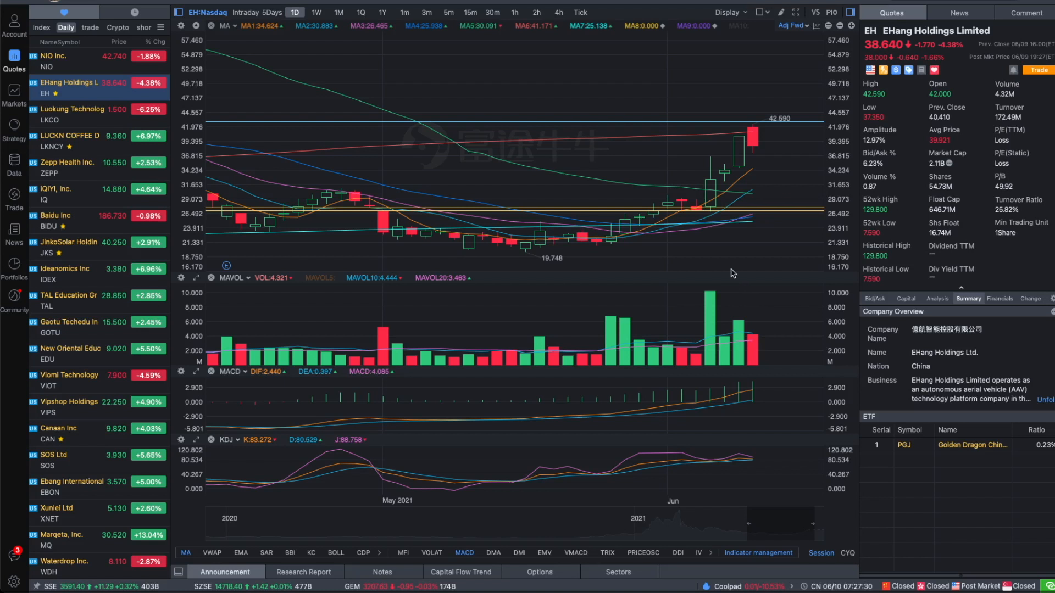
mouse_move(717, 214)
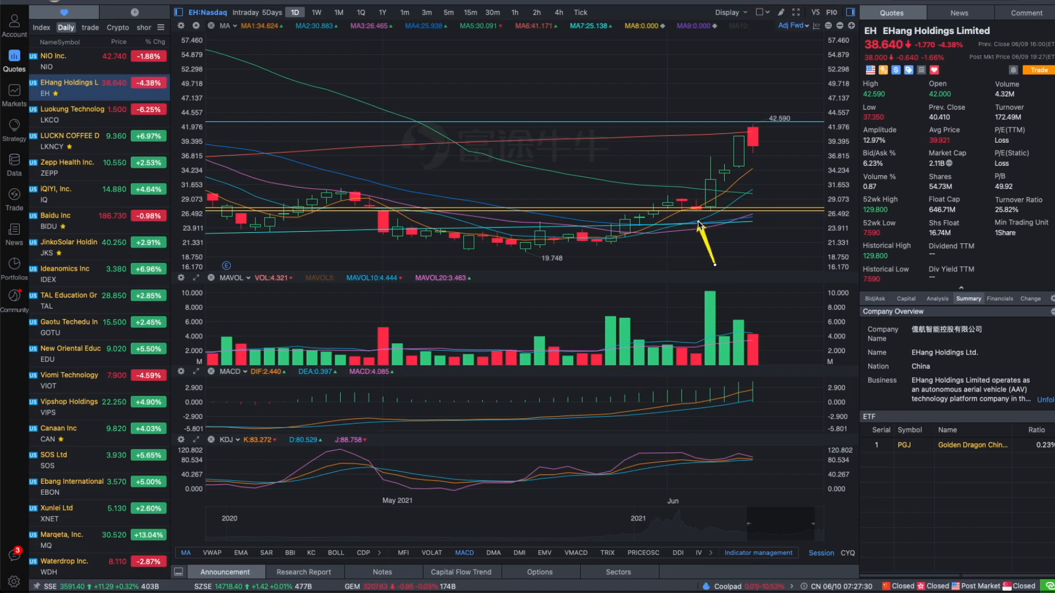
mouse_move(696, 219)
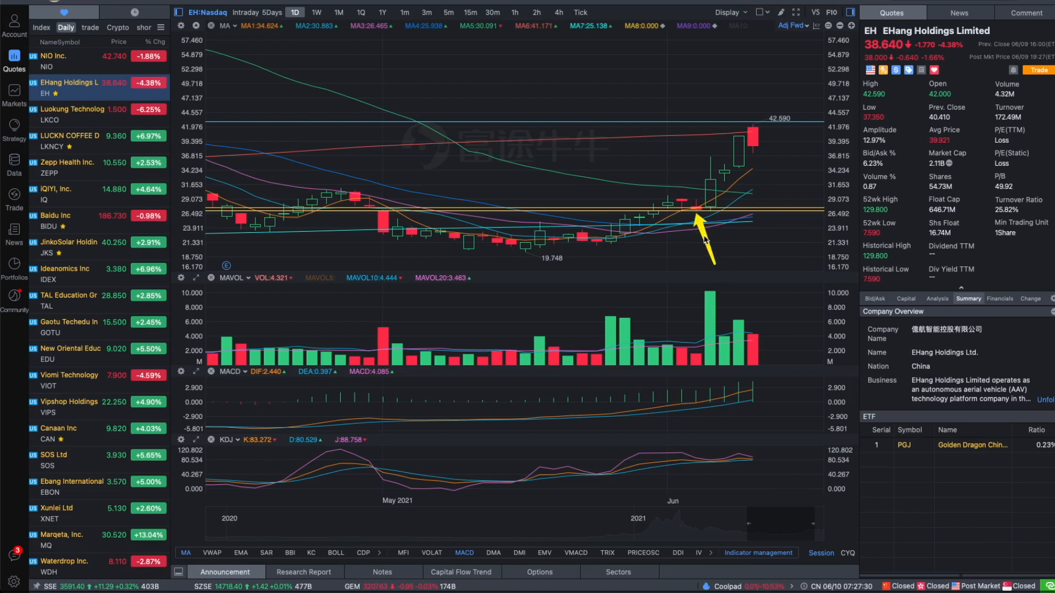
mouse_move(723, 215)
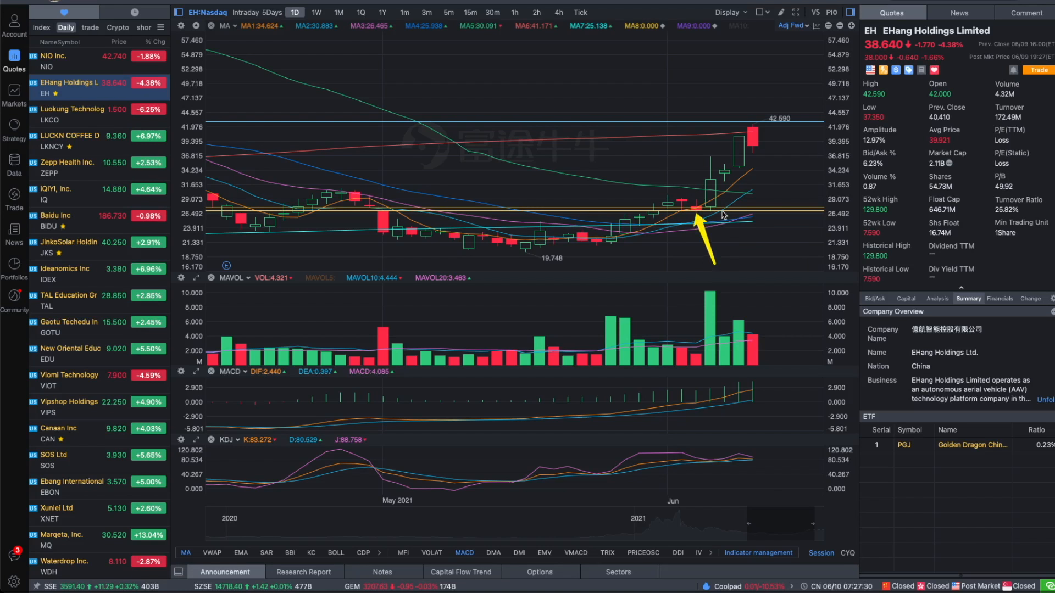
mouse_move(699, 219)
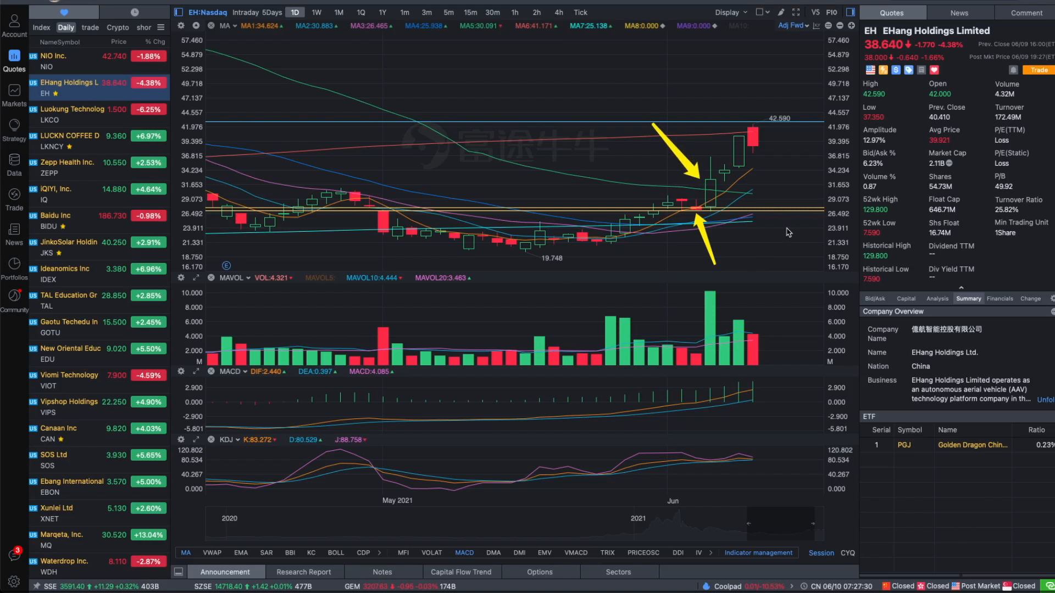
mouse_move(745, 173)
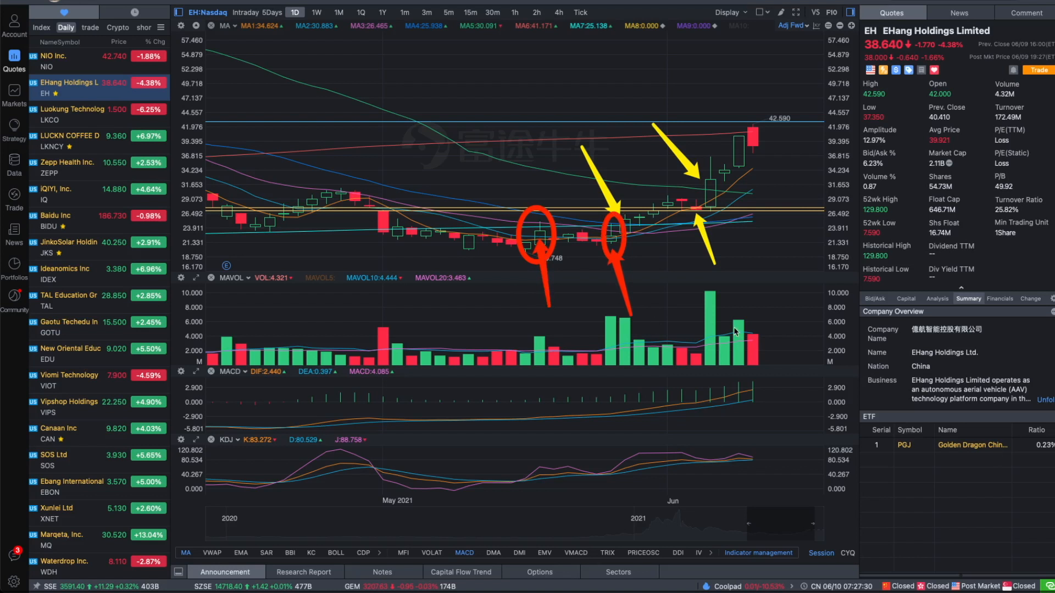
mouse_move(633, 253)
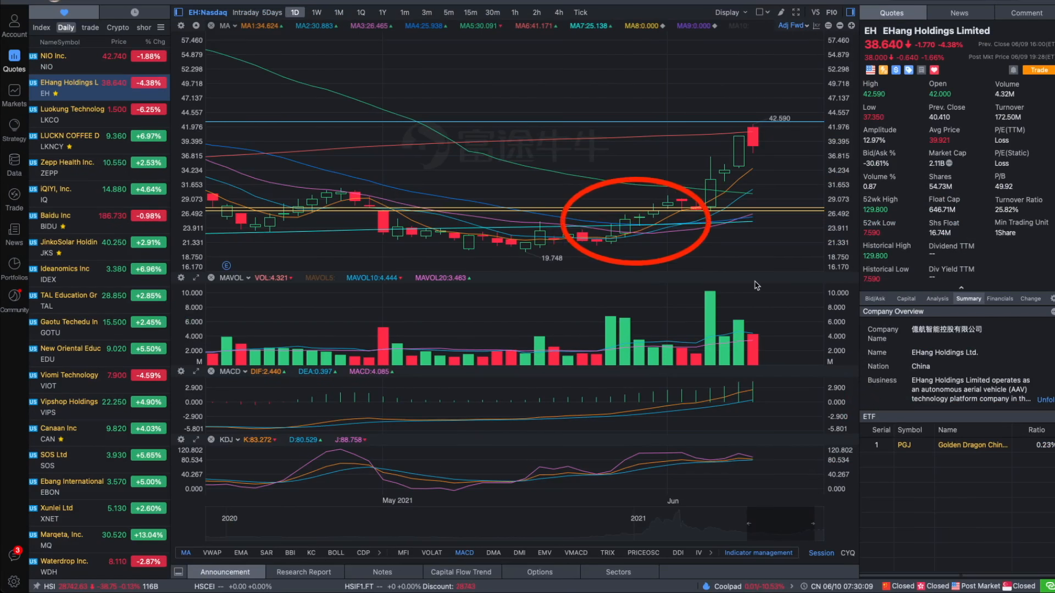
mouse_move(743, 305)
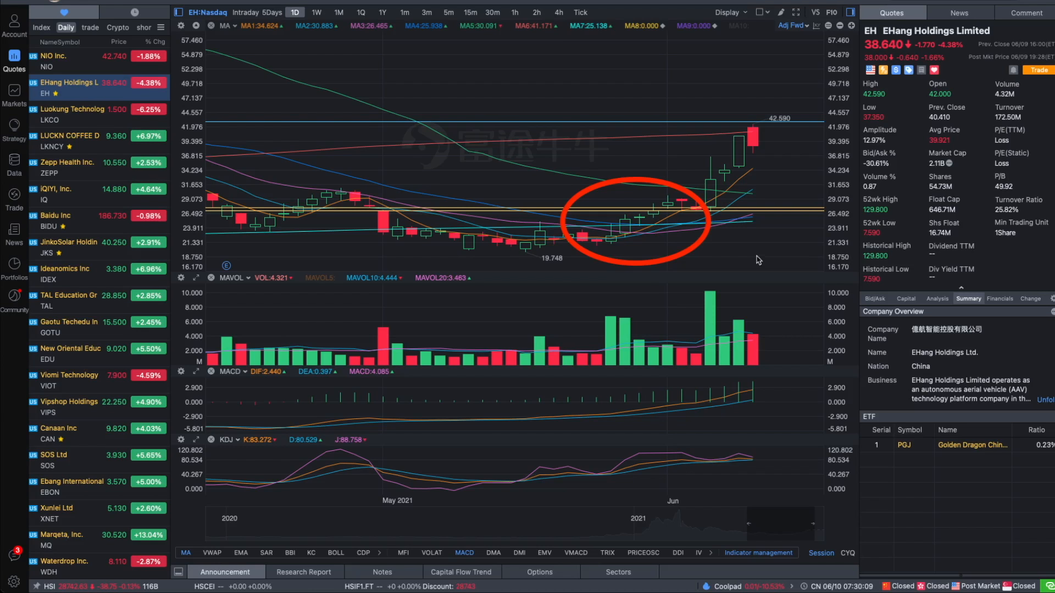
mouse_move(695, 205)
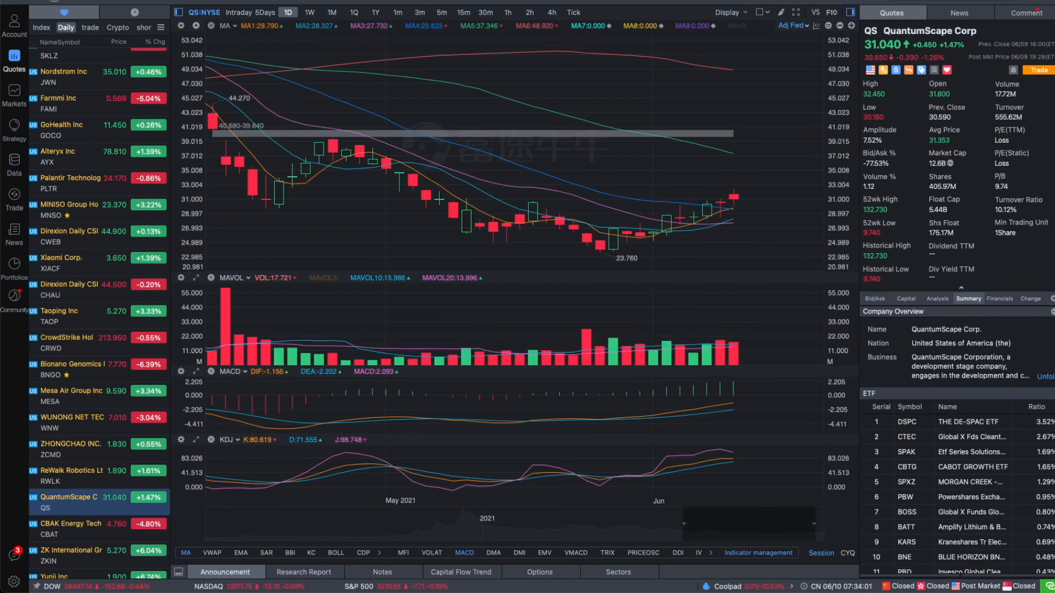
mouse_move(731, 226)
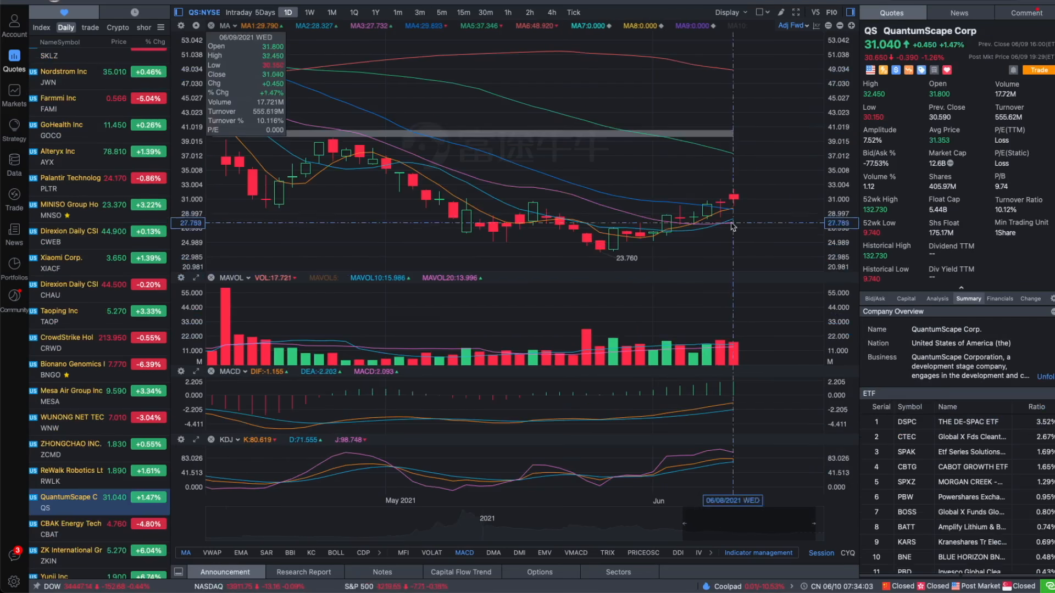
mouse_move(685, 222)
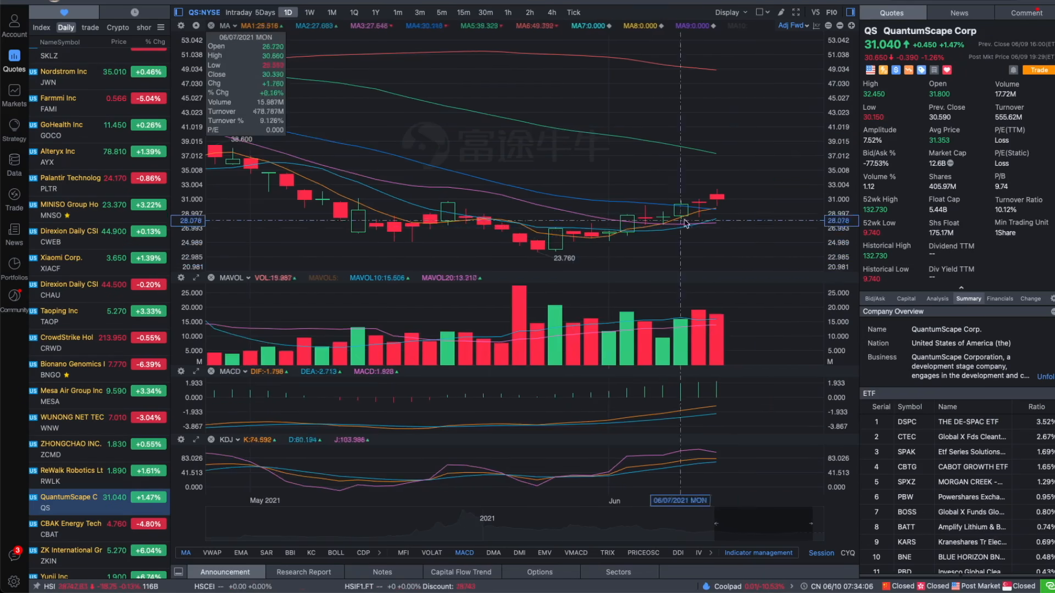
mouse_move(700, 214)
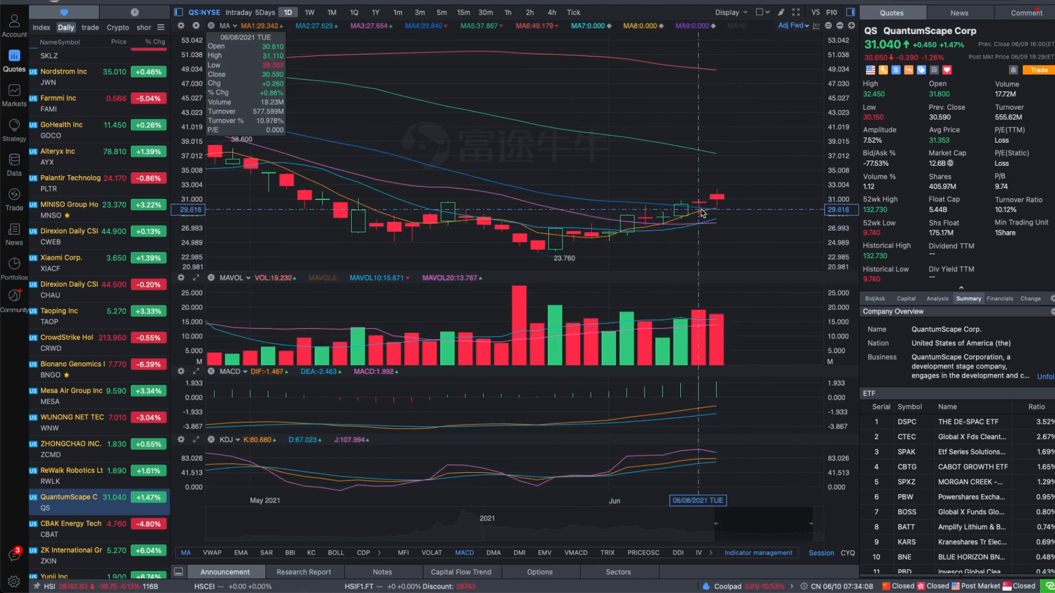
mouse_move(695, 252)
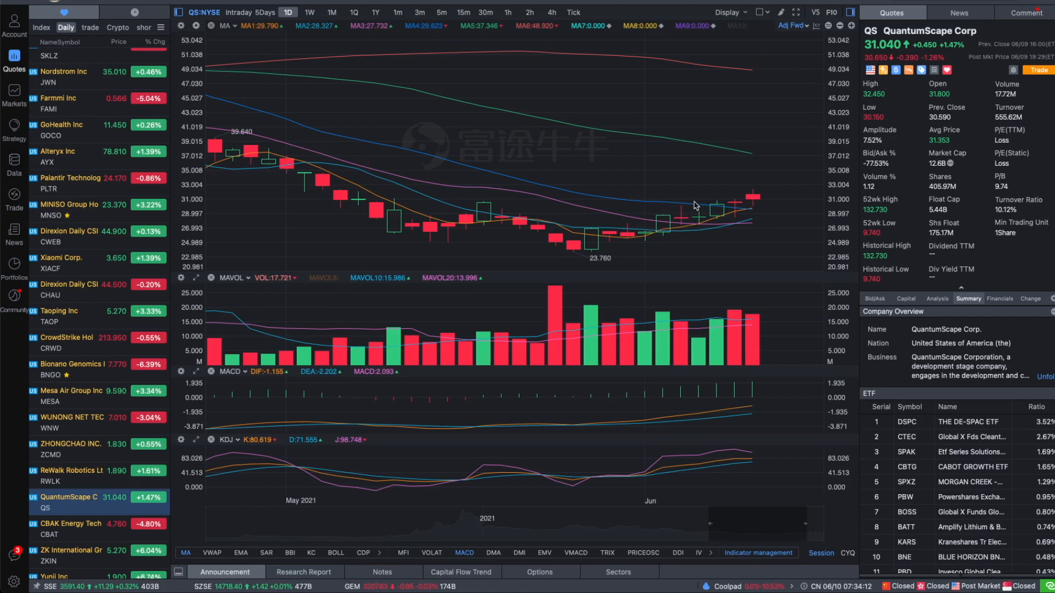
mouse_move(621, 264)
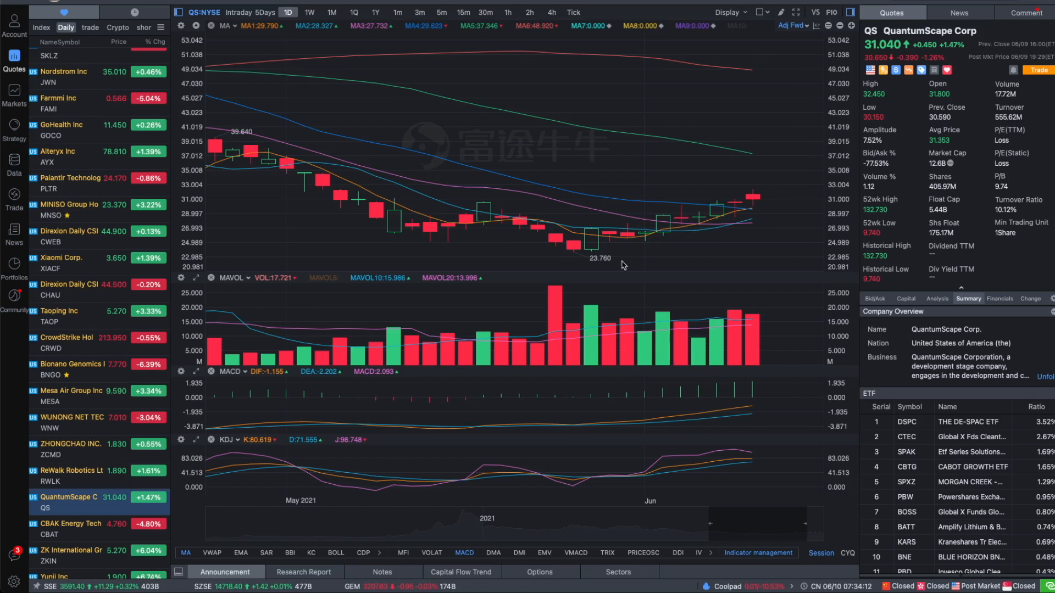
mouse_move(986, 355)
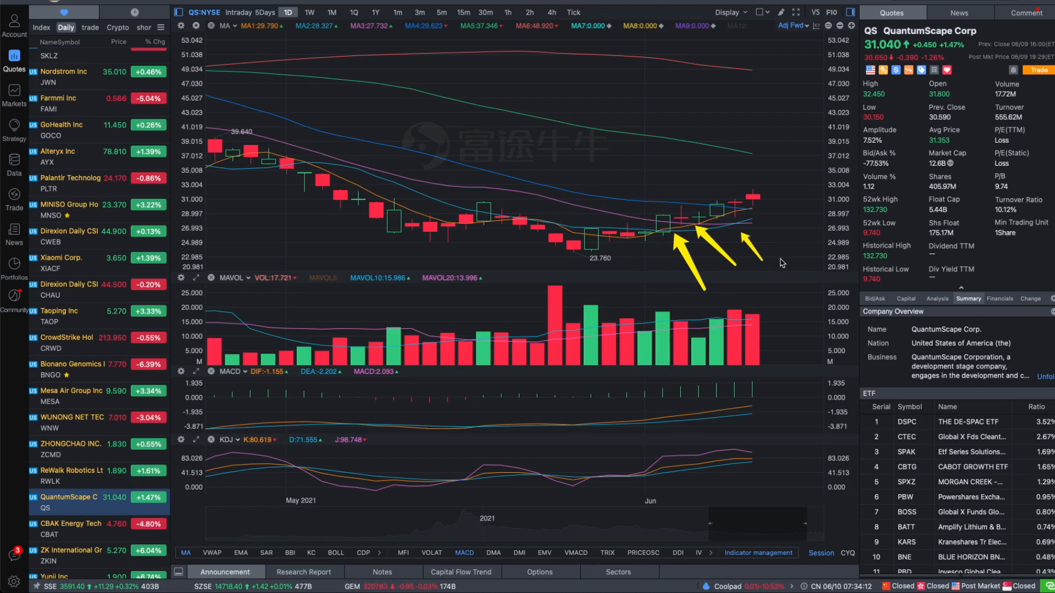
mouse_move(597, 247)
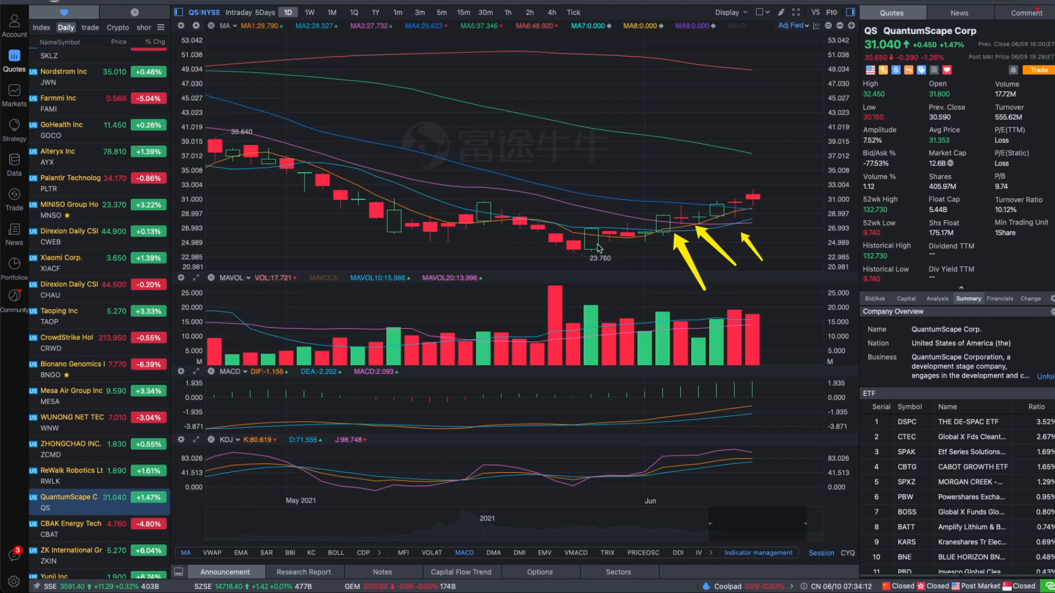
mouse_move(784, 245)
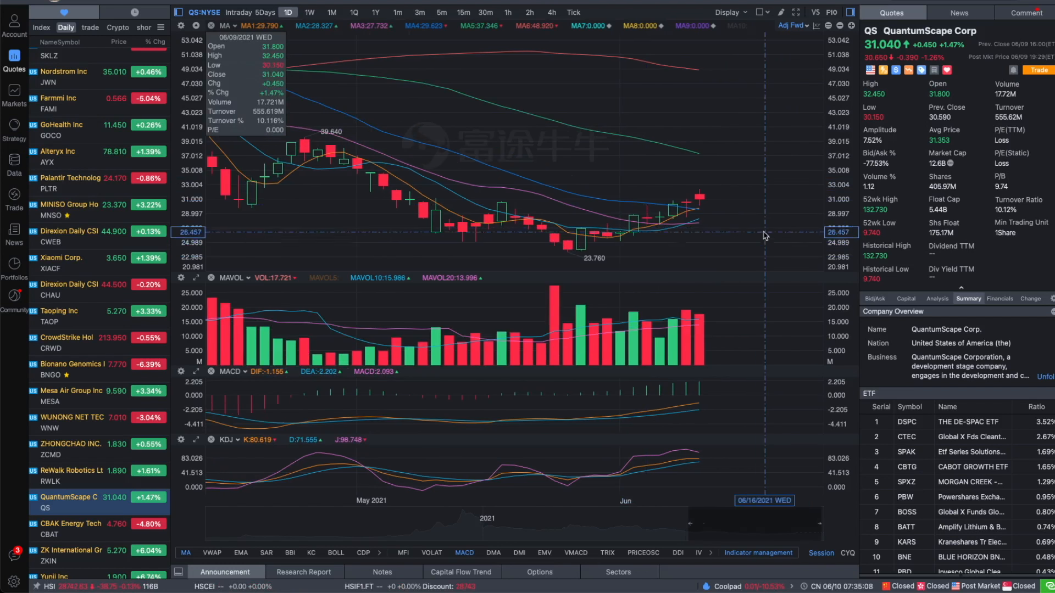
mouse_move(719, 201)
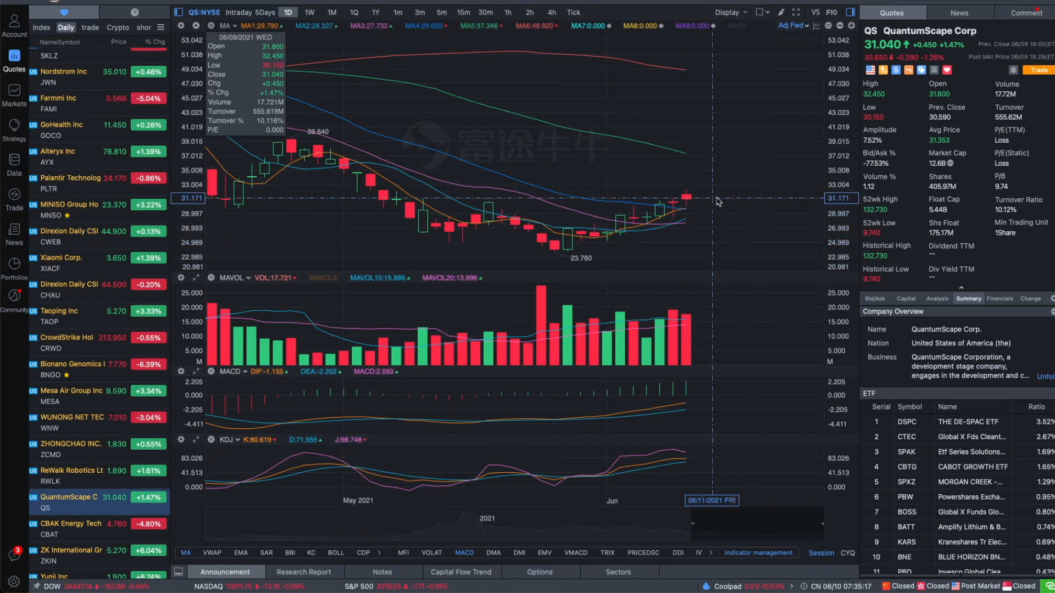
mouse_move(705, 211)
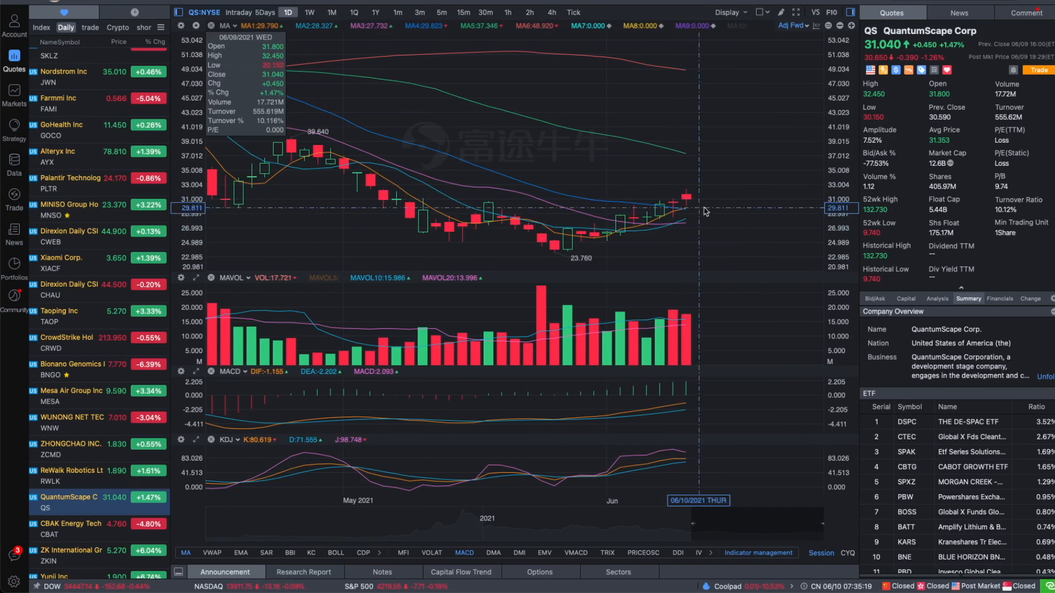
mouse_move(659, 205)
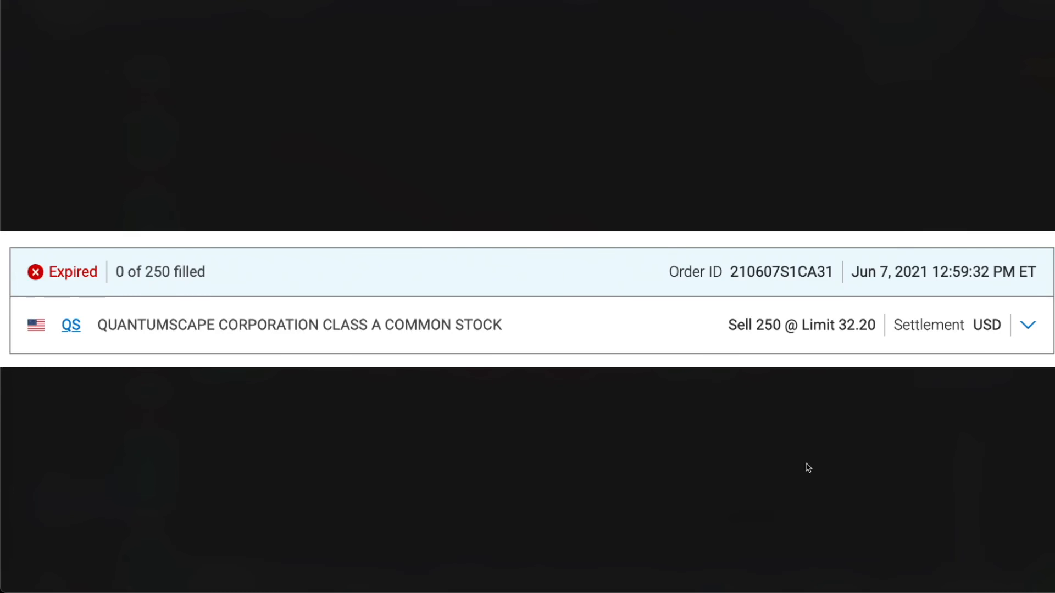
mouse_move(940, 365)
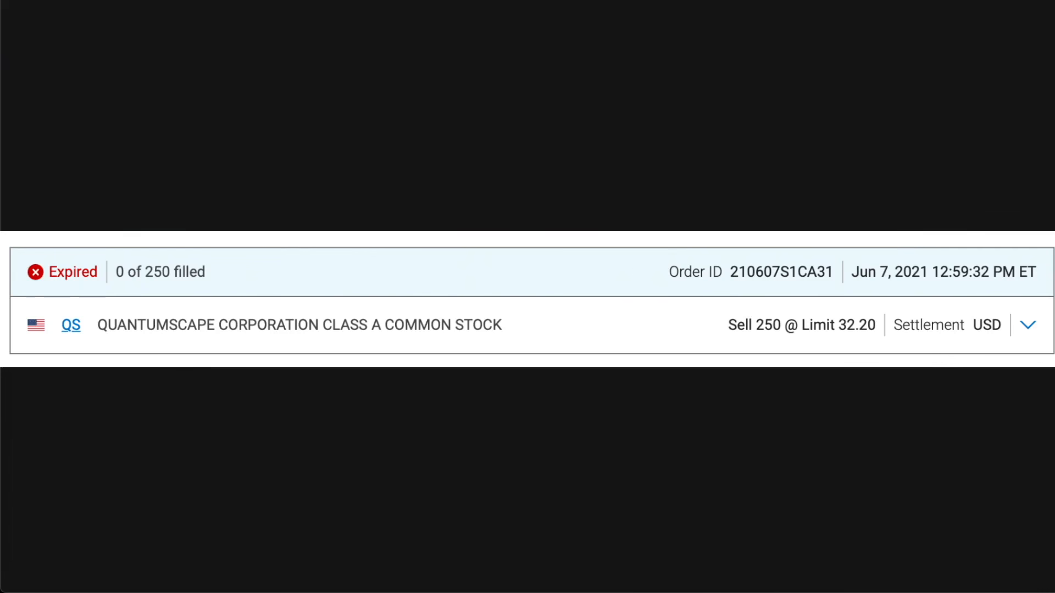
mouse_move(864, 317)
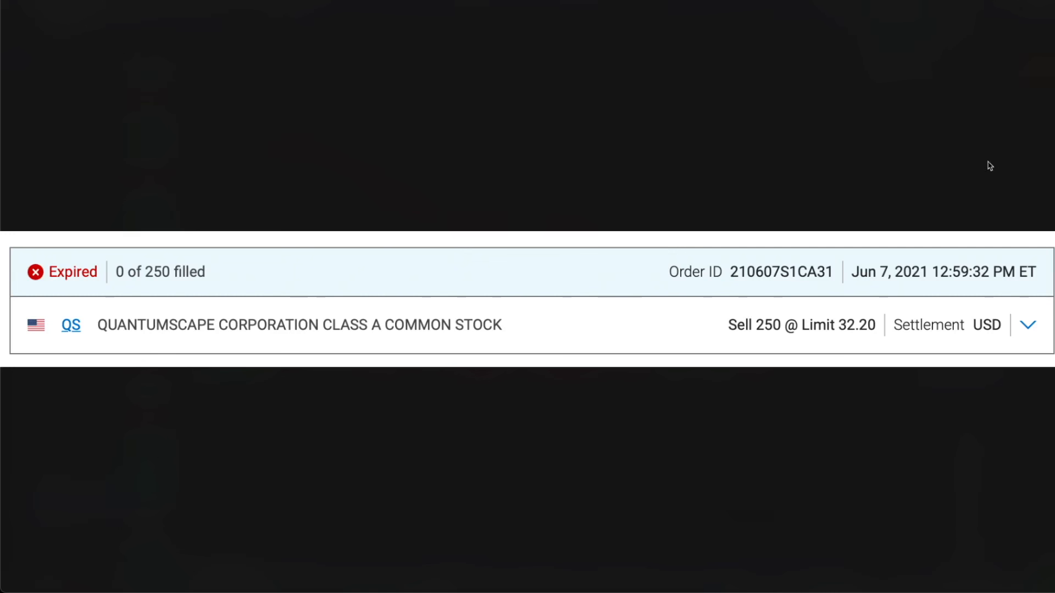
mouse_move(687, 201)
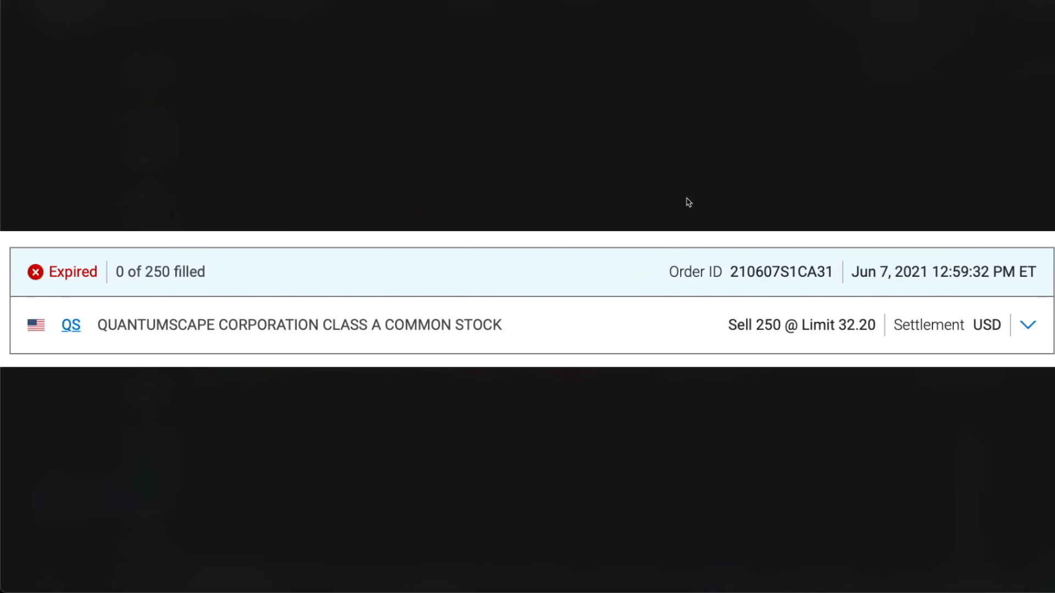
mouse_move(696, 196)
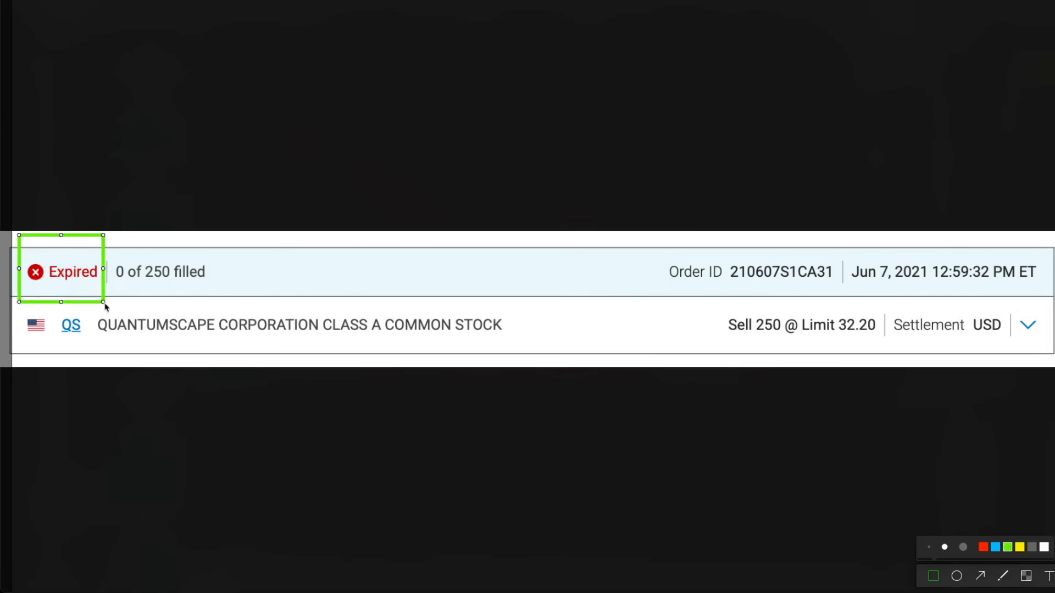
Return to the QuantumScape (QS) daily chart after boxing the Expired status in green.
left_click(982, 547)
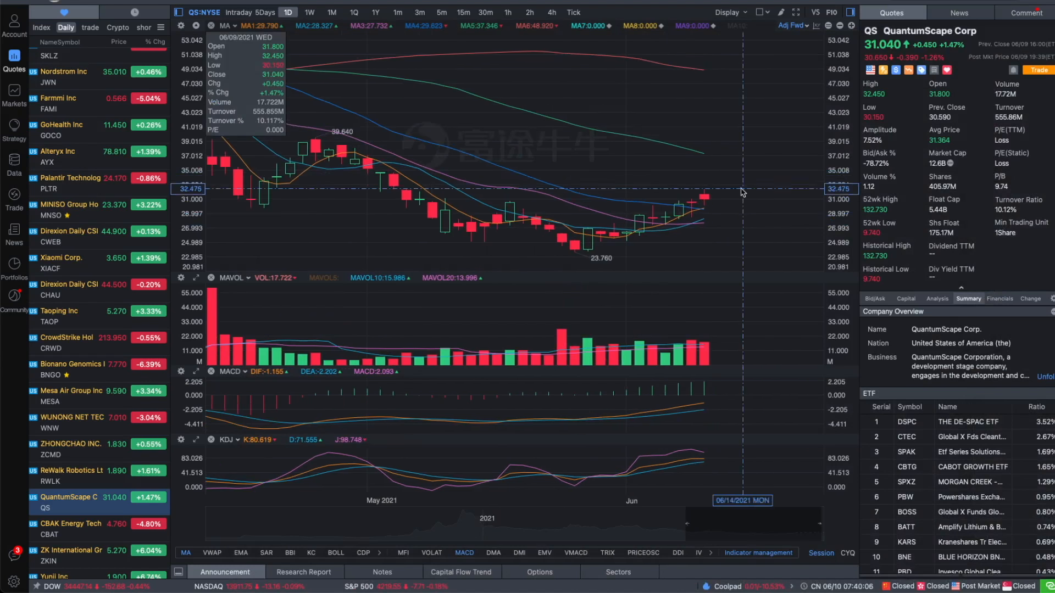
mouse_move(713, 213)
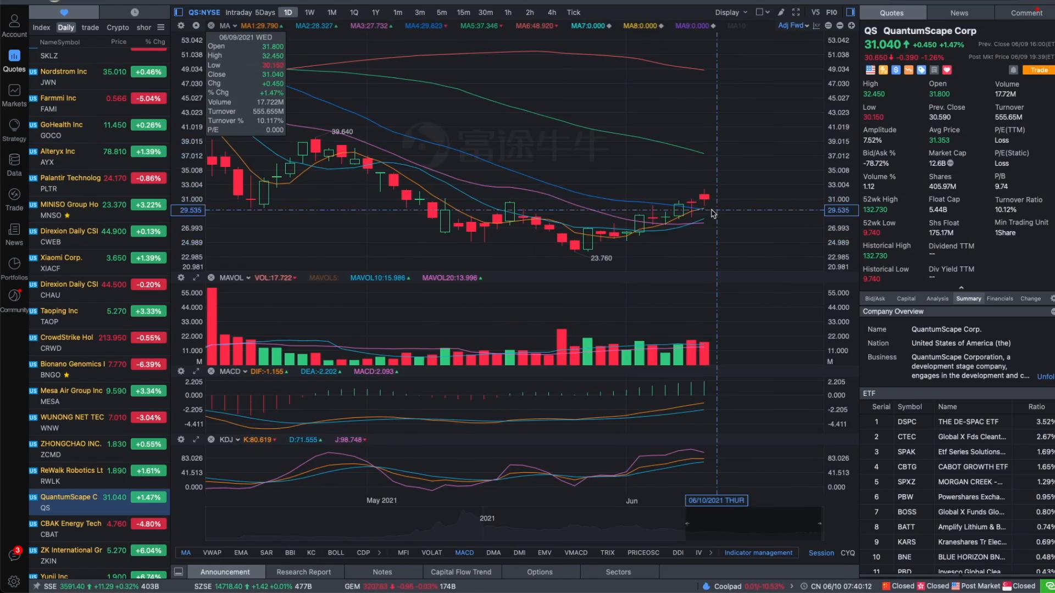
mouse_move(730, 229)
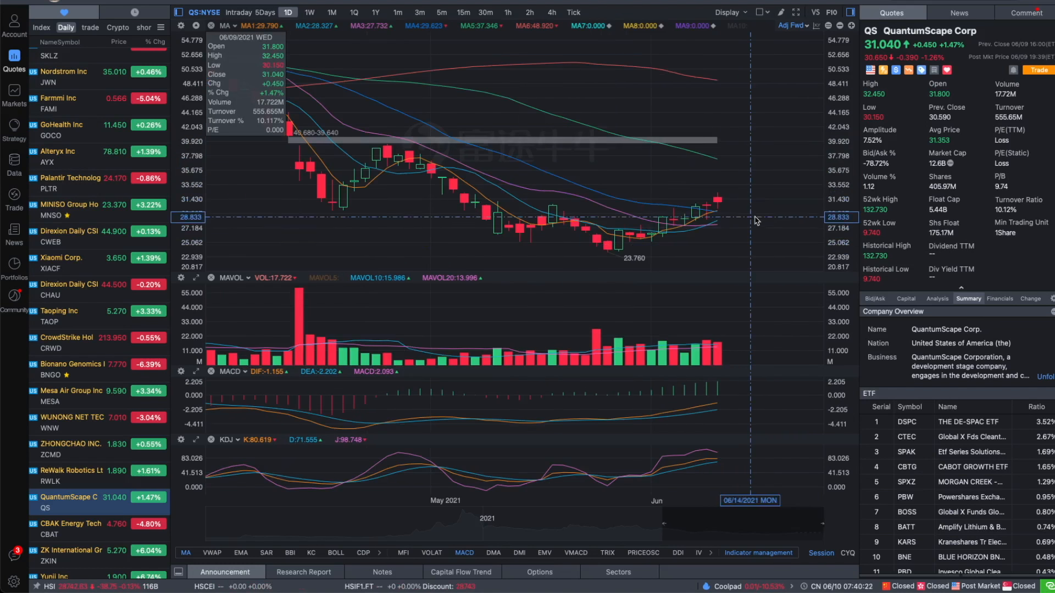
mouse_move(740, 205)
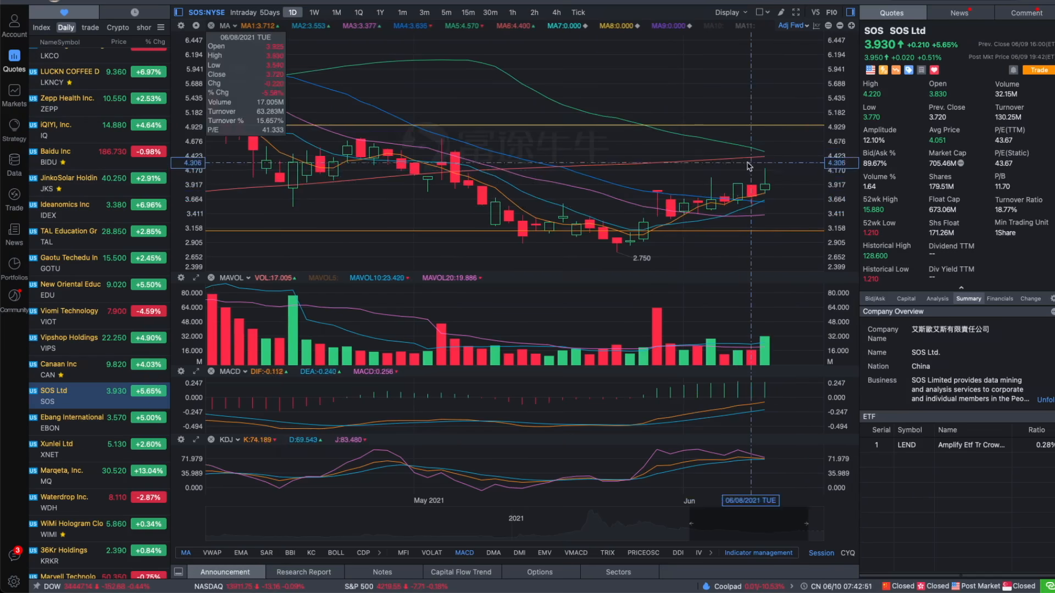
mouse_move(759, 156)
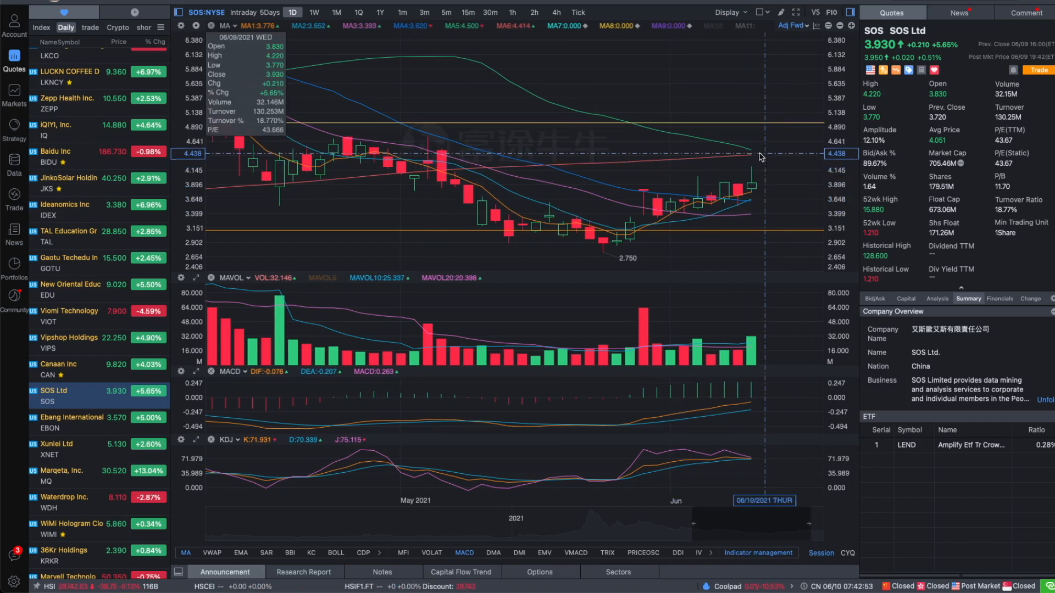
mouse_move(761, 173)
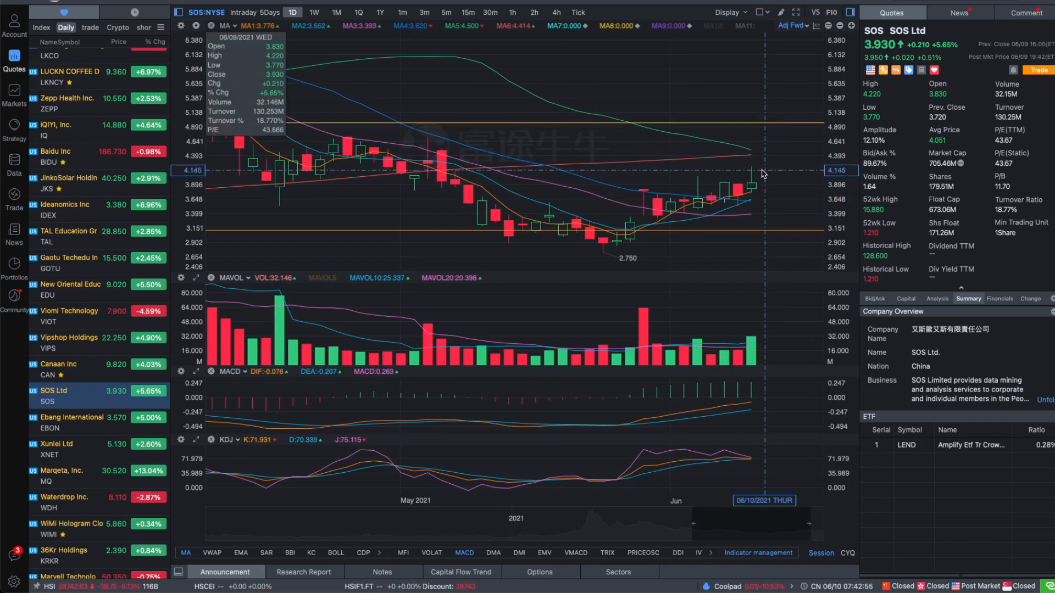
mouse_move(760, 178)
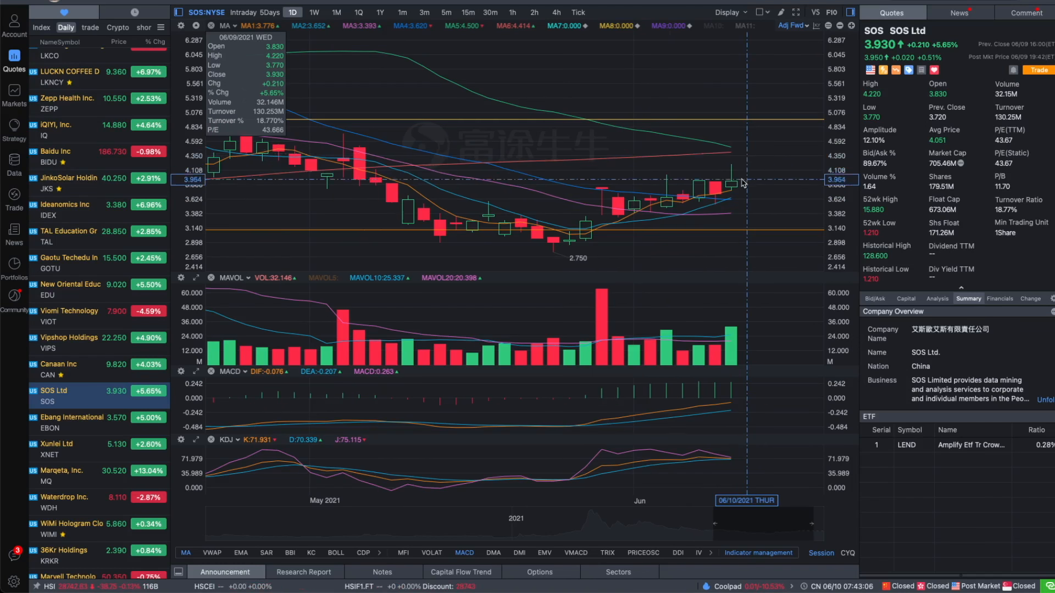
mouse_move(750, 159)
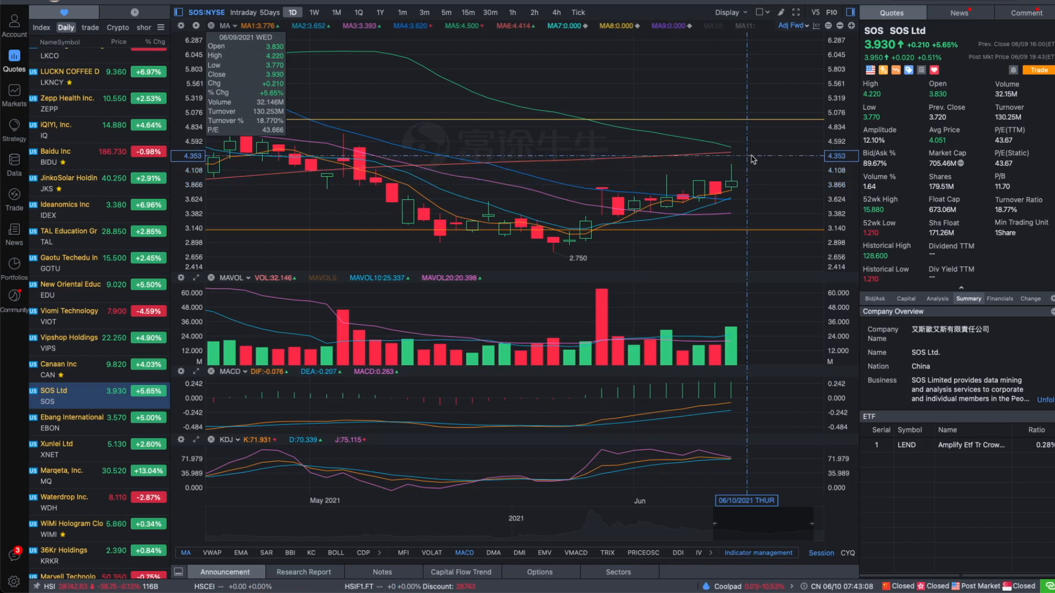
Switch from the SOS chart to the Mesa Air Group (MESA) daily chart.
left_click(67, 60)
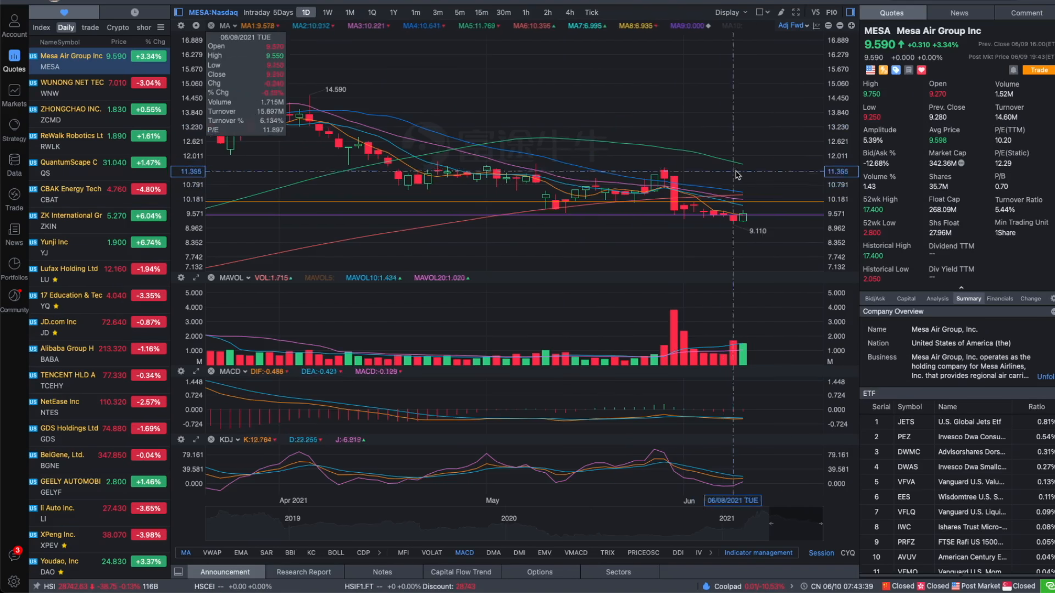
mouse_move(815, 259)
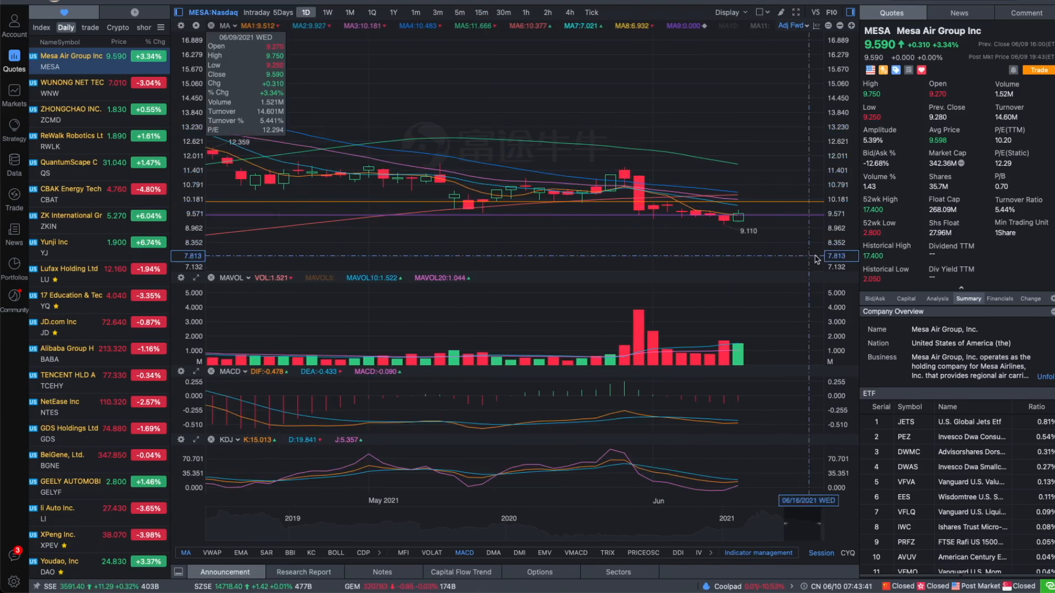
mouse_move(693, 193)
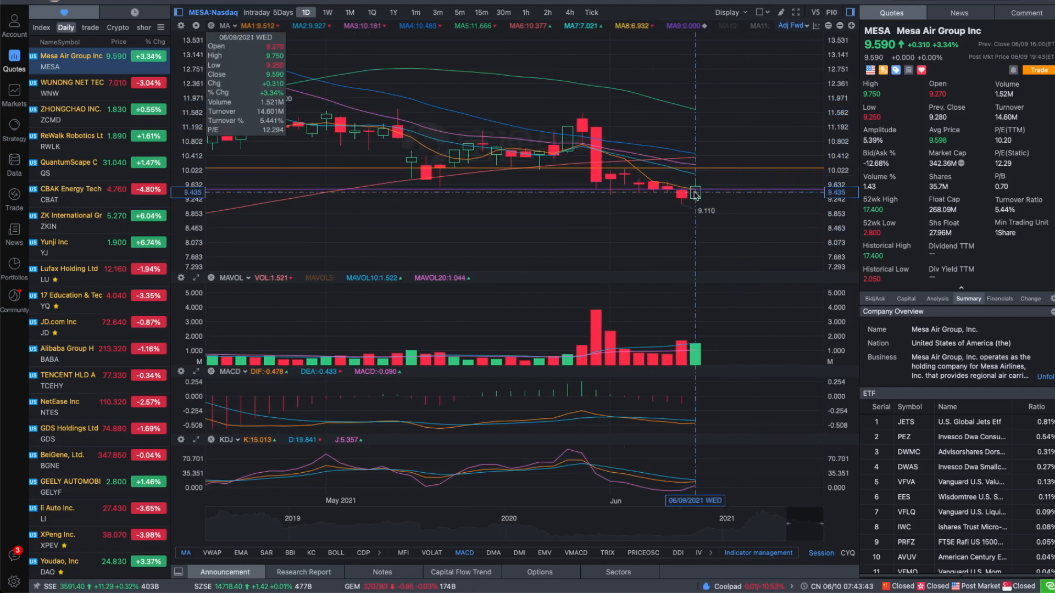
mouse_move(753, 240)
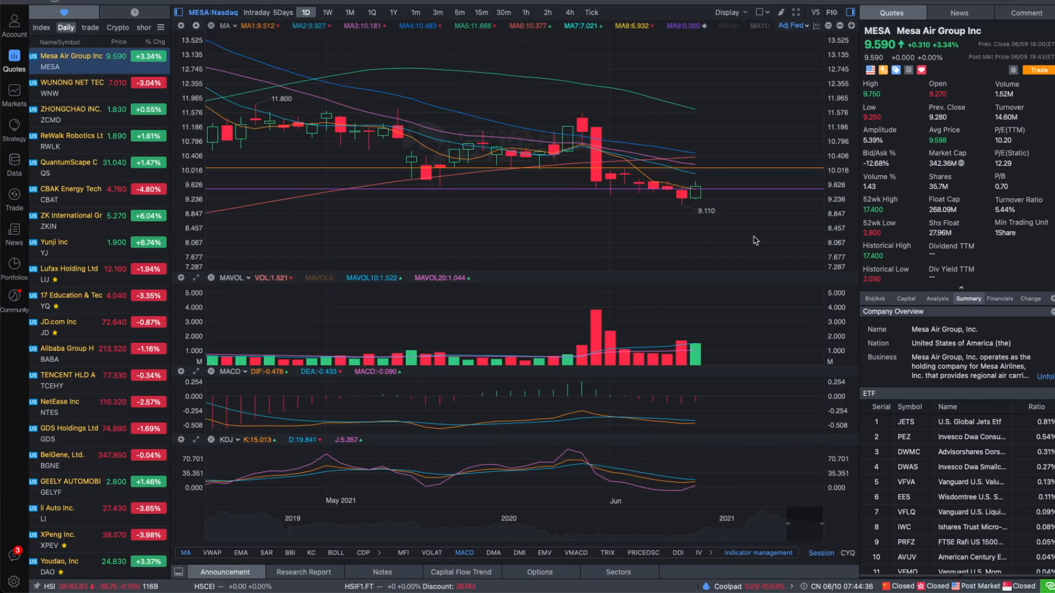
mouse_move(653, 177)
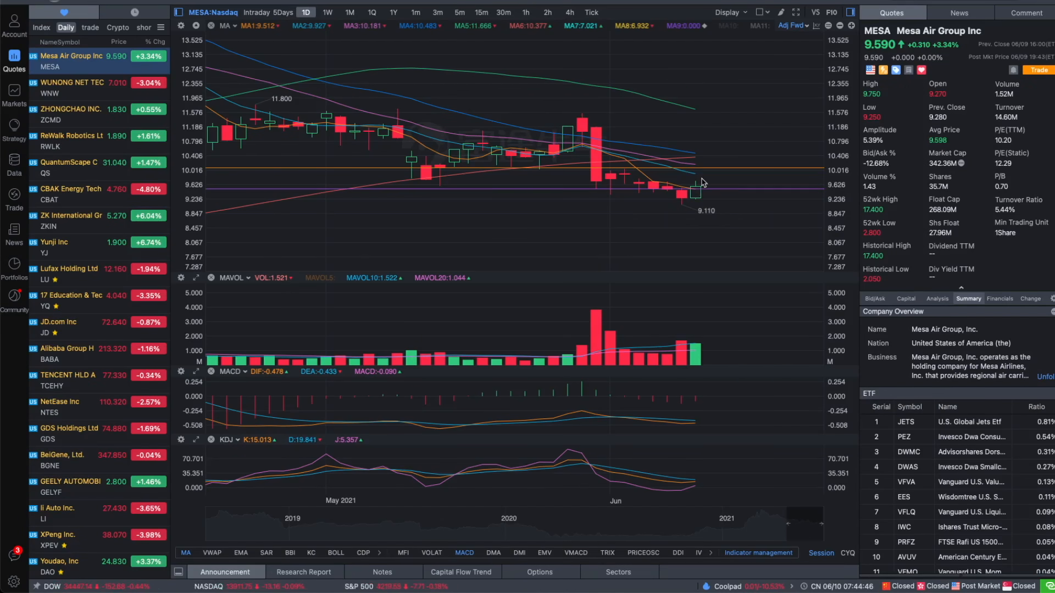
mouse_move(712, 168)
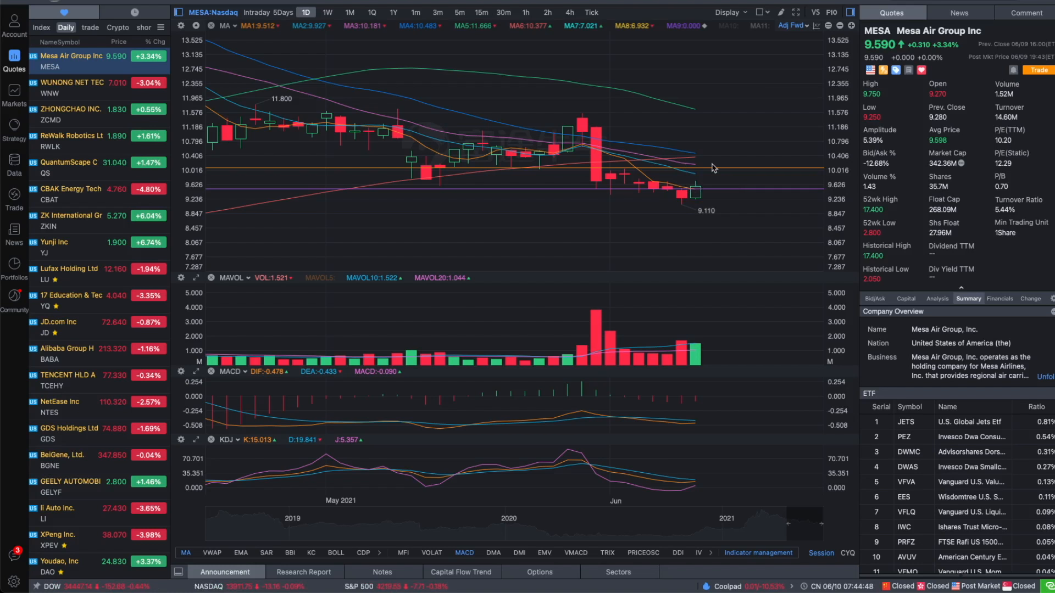
mouse_move(578, 192)
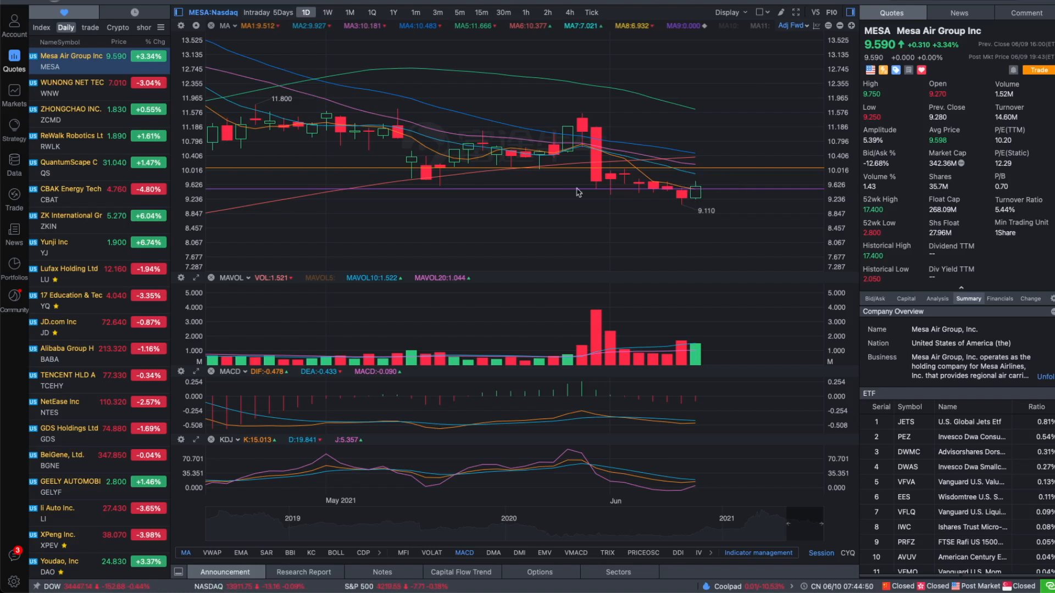
View the Holicity daily chart, then finish on the Tuya (TUYA) daily chart.
left_click(67, 72)
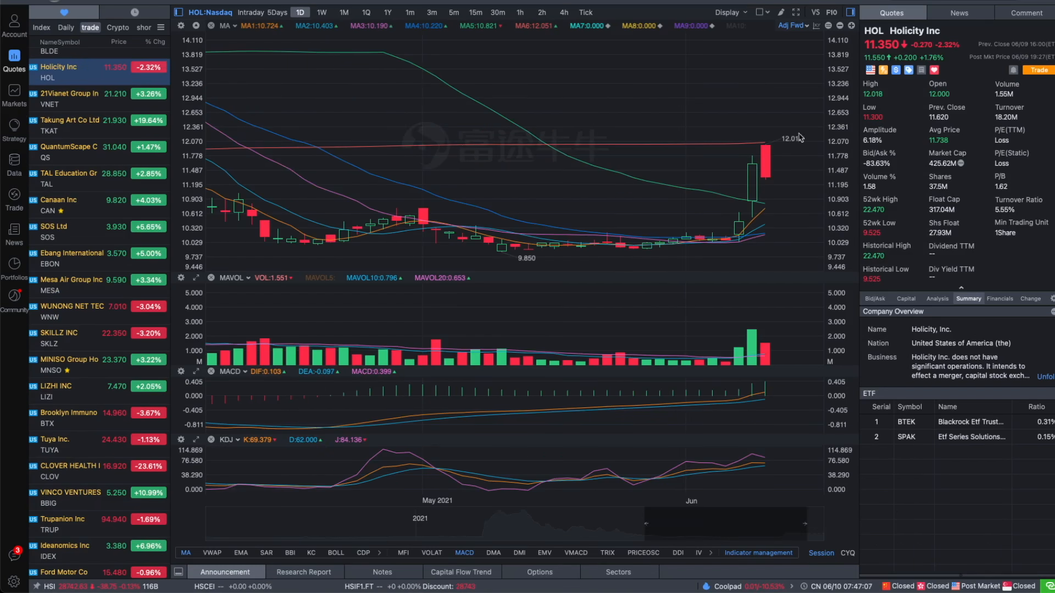
mouse_move(794, 180)
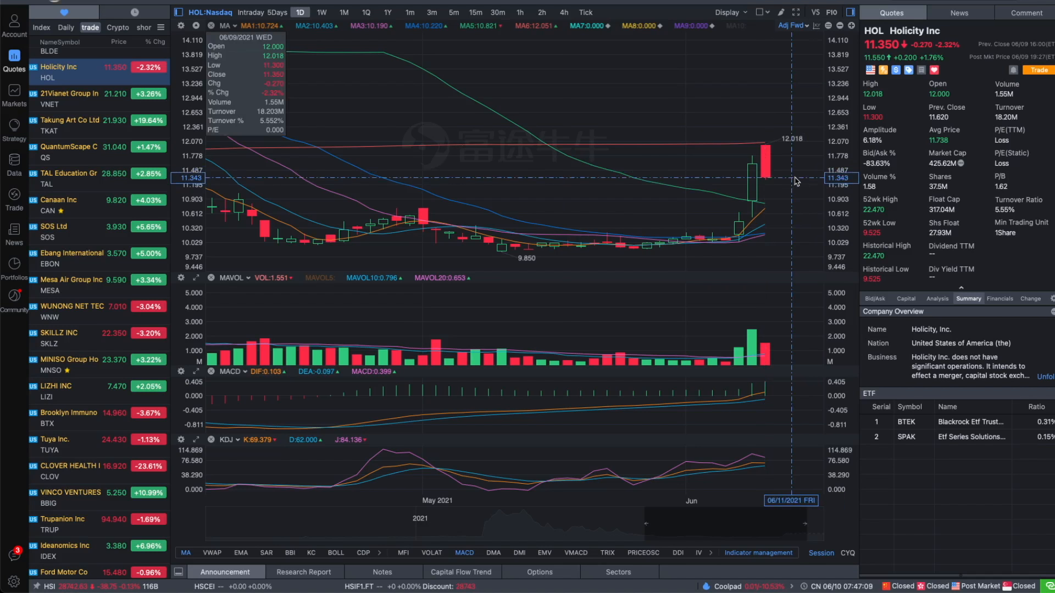
mouse_move(774, 201)
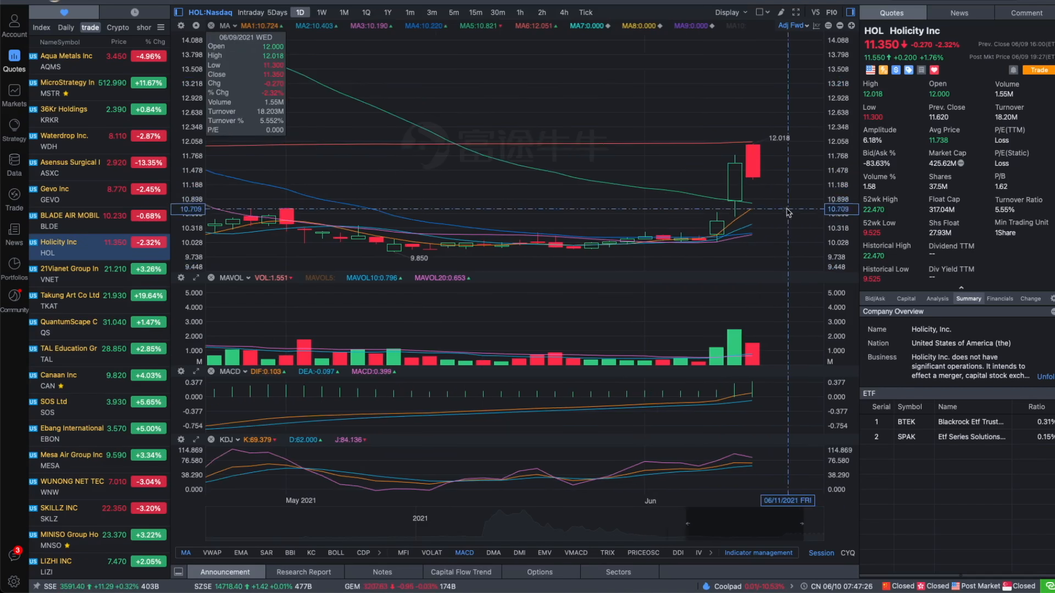
mouse_move(805, 218)
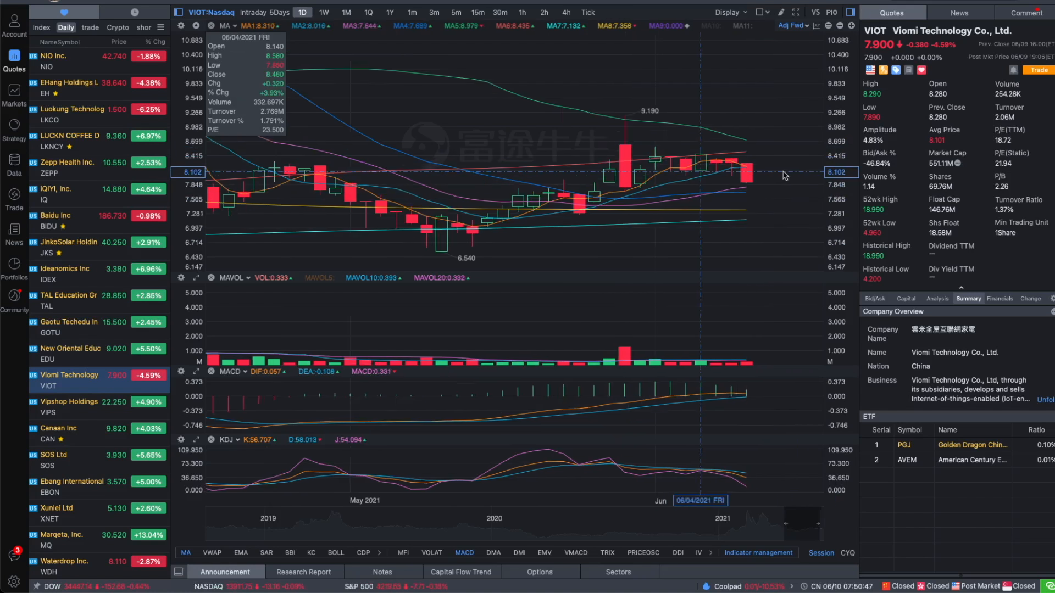
mouse_move(763, 207)
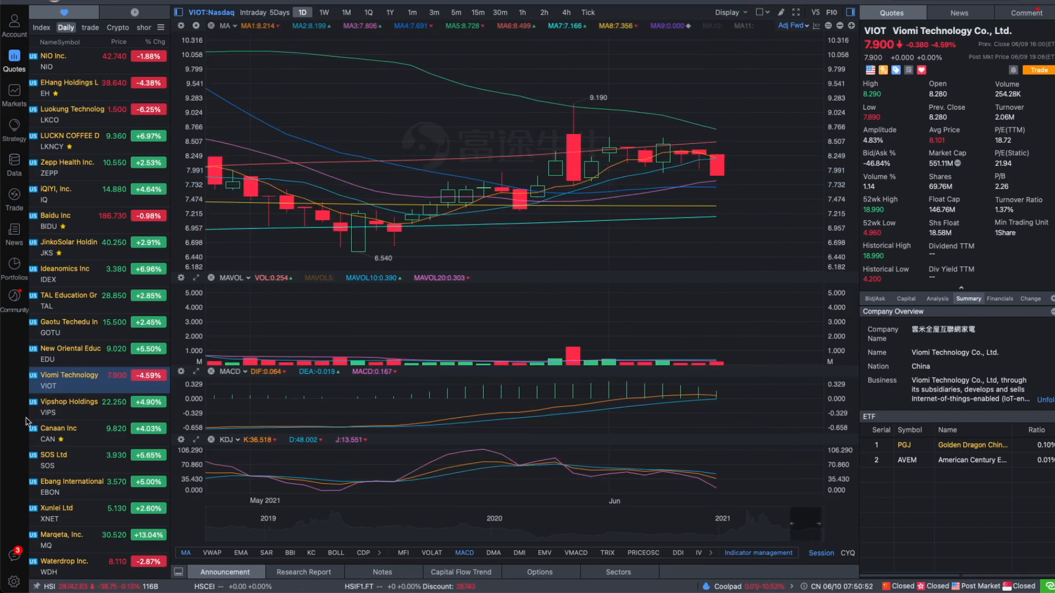
left_click(71, 532)
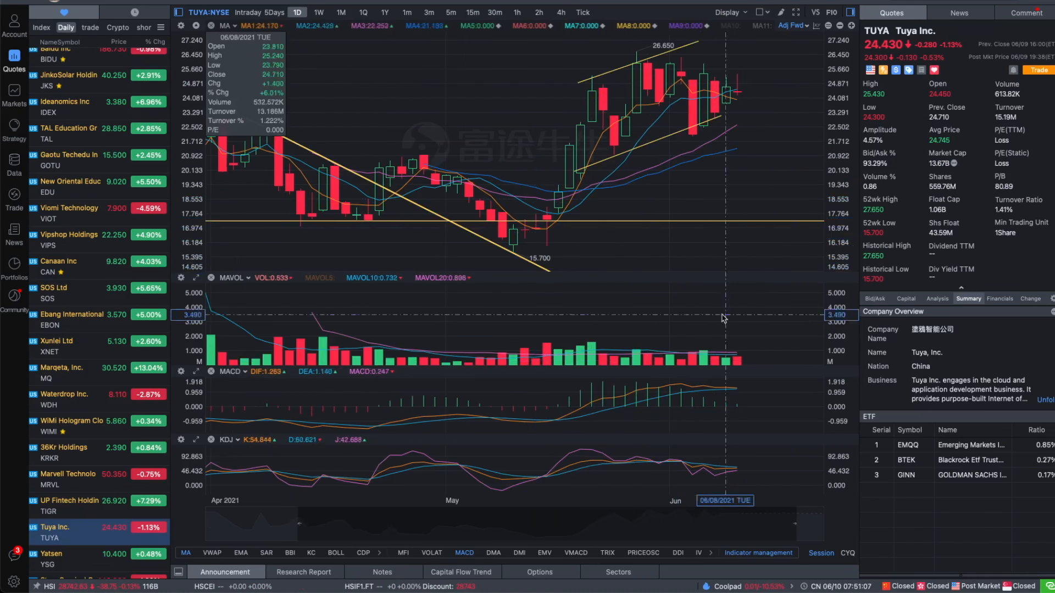
mouse_move(513, 259)
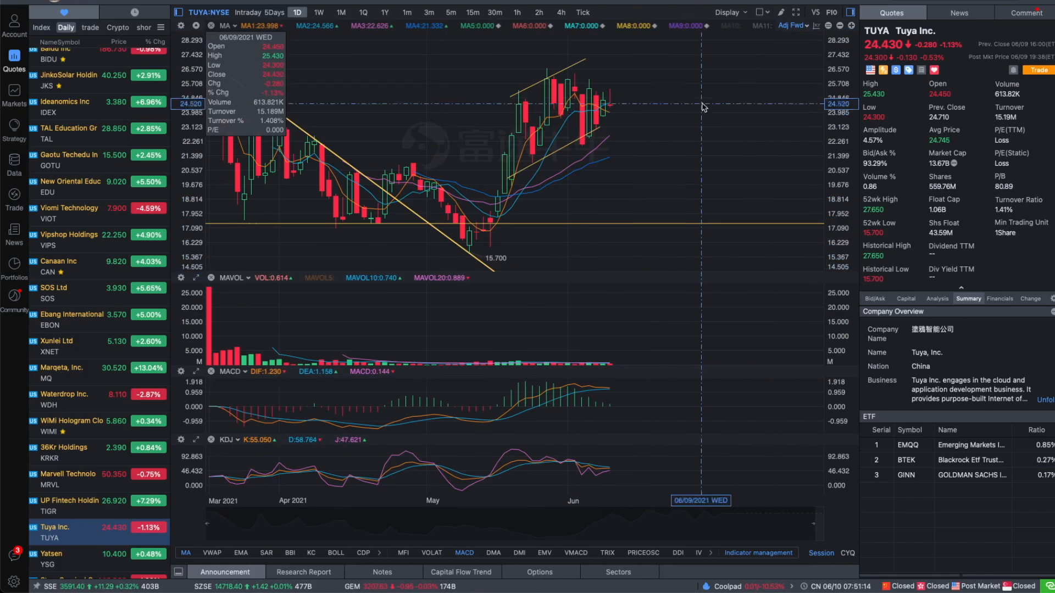
mouse_move(594, 158)
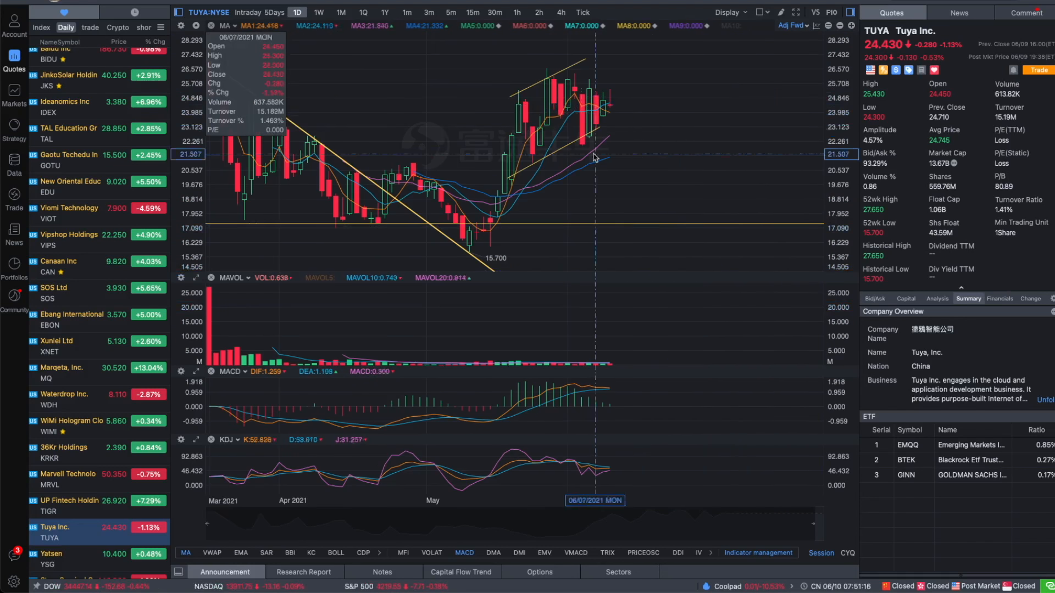